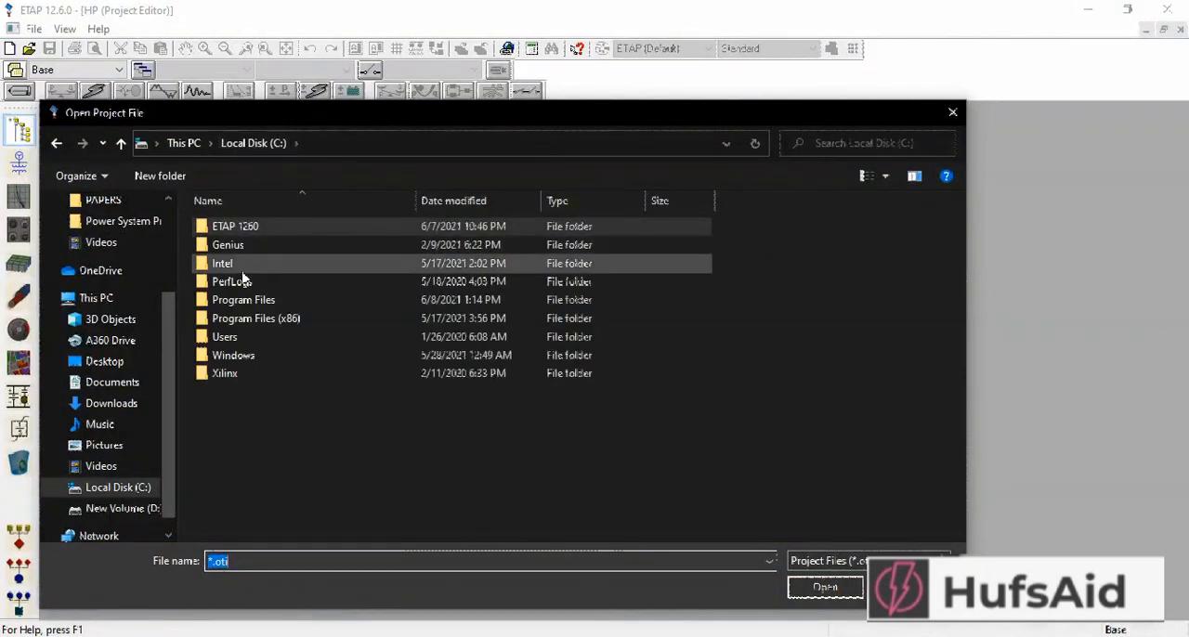
- Open the IEEE4BUS project from C:\ETAP 1260\Example-Other\IEEE4BUS - Copy
double_click(234, 226)
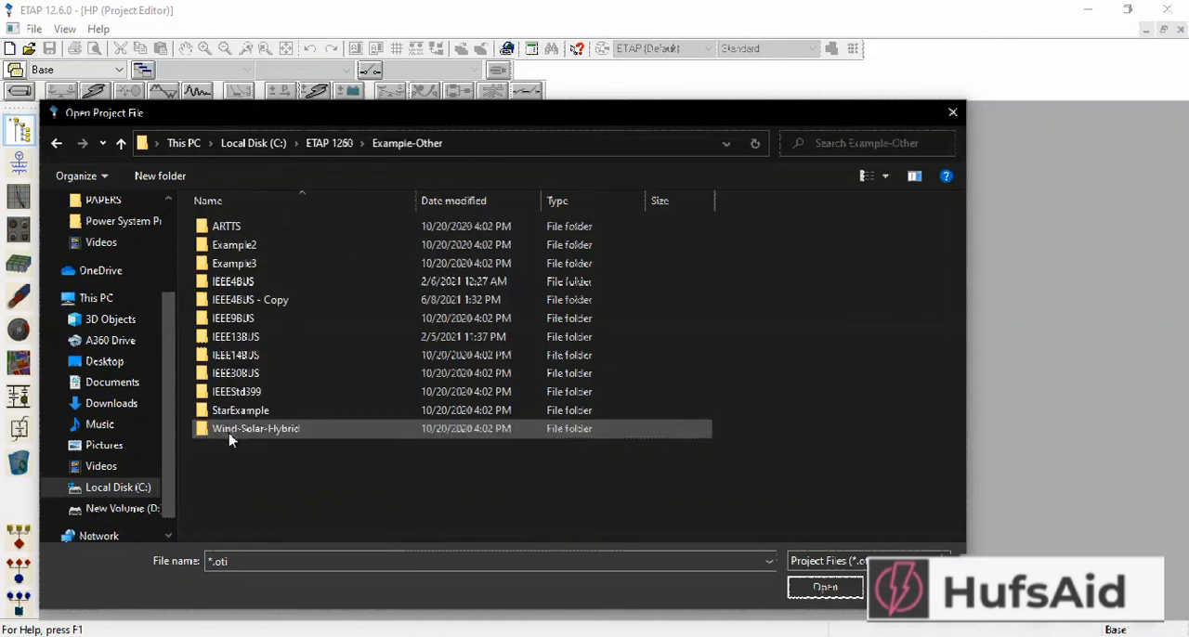
left_click(249, 299)
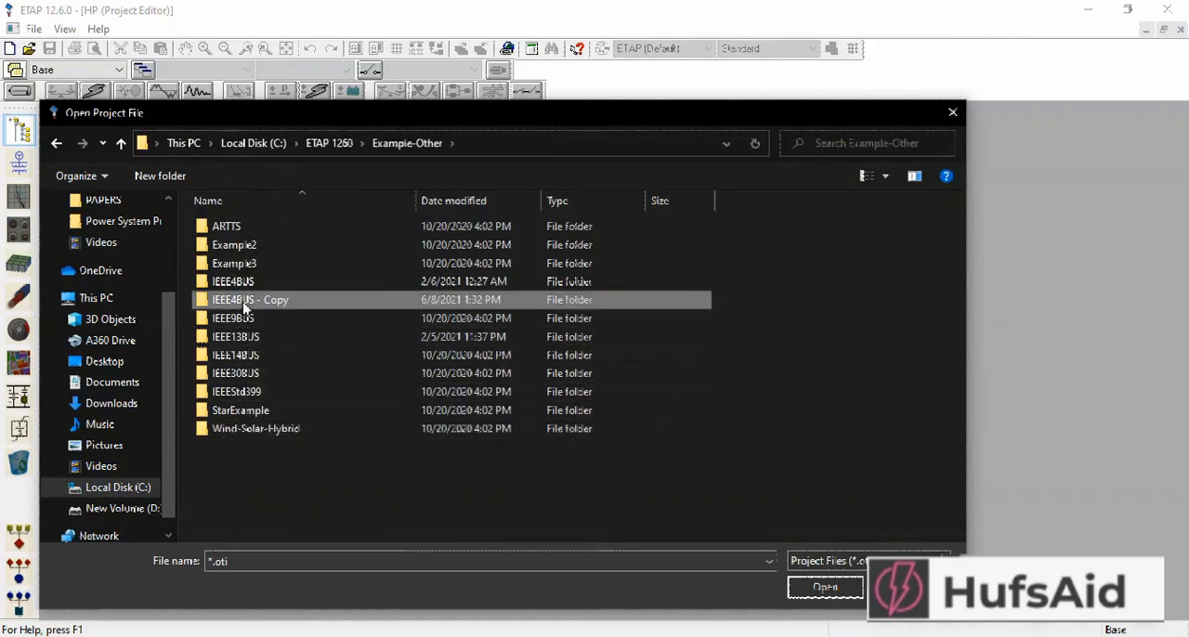
double_click(249, 300)
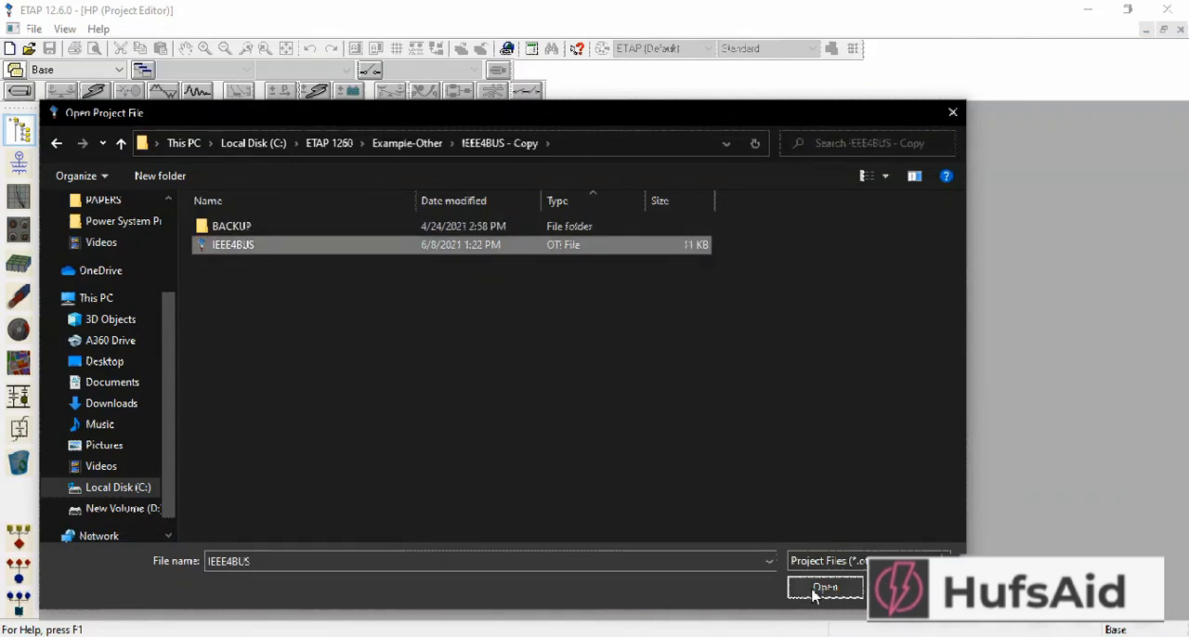
left_click(824, 587)
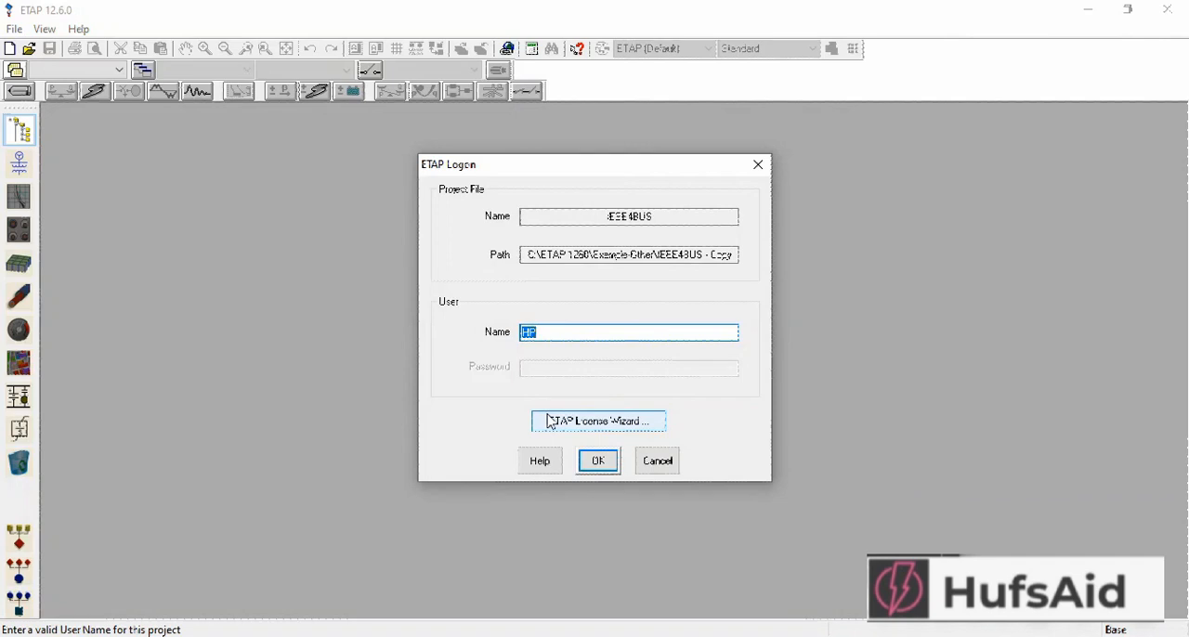
- Log on, dismiss the access warning and enter Edit Mode to delete T1 and bus 3 and rearrange the buses
left_click(599, 460)
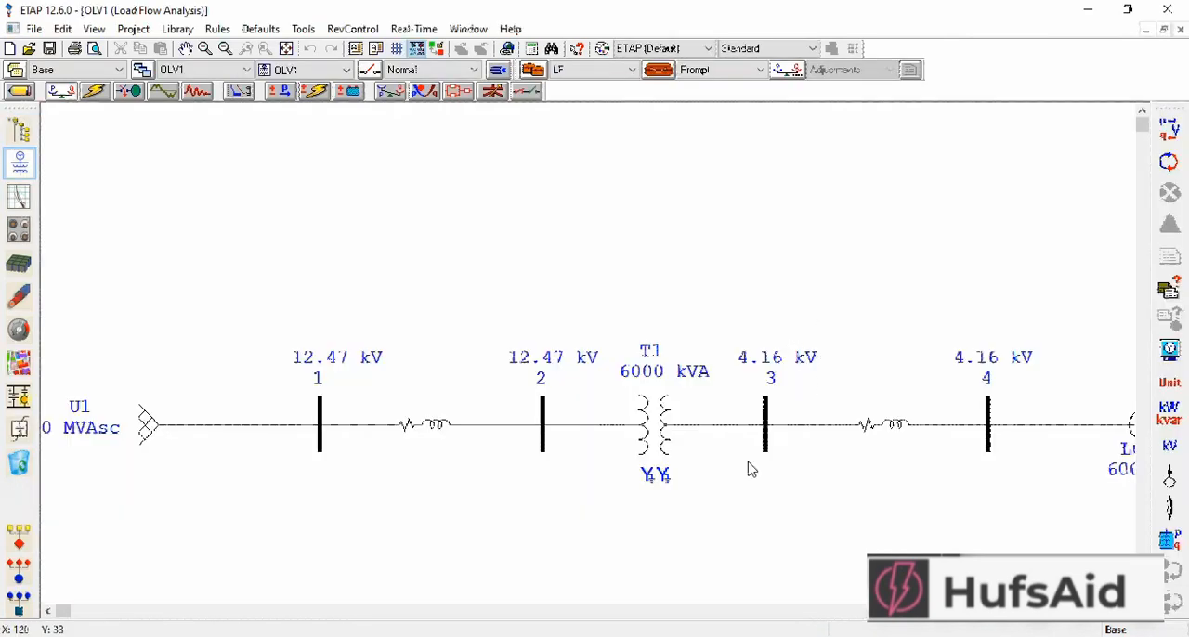
left_click(765, 426)
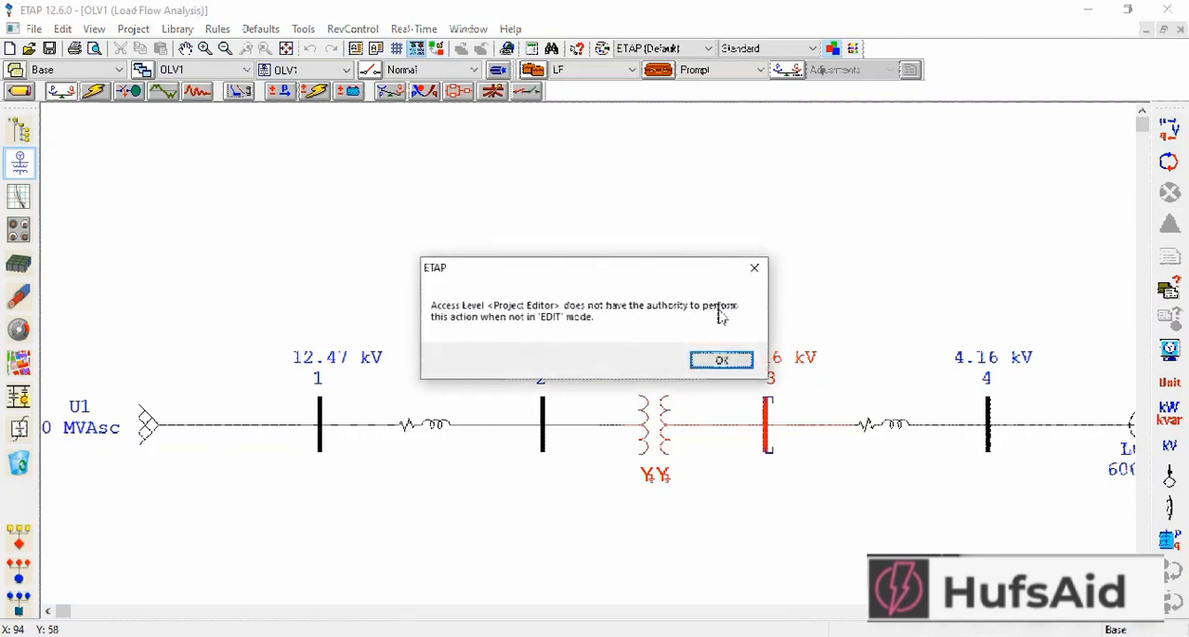
left_click(720, 361)
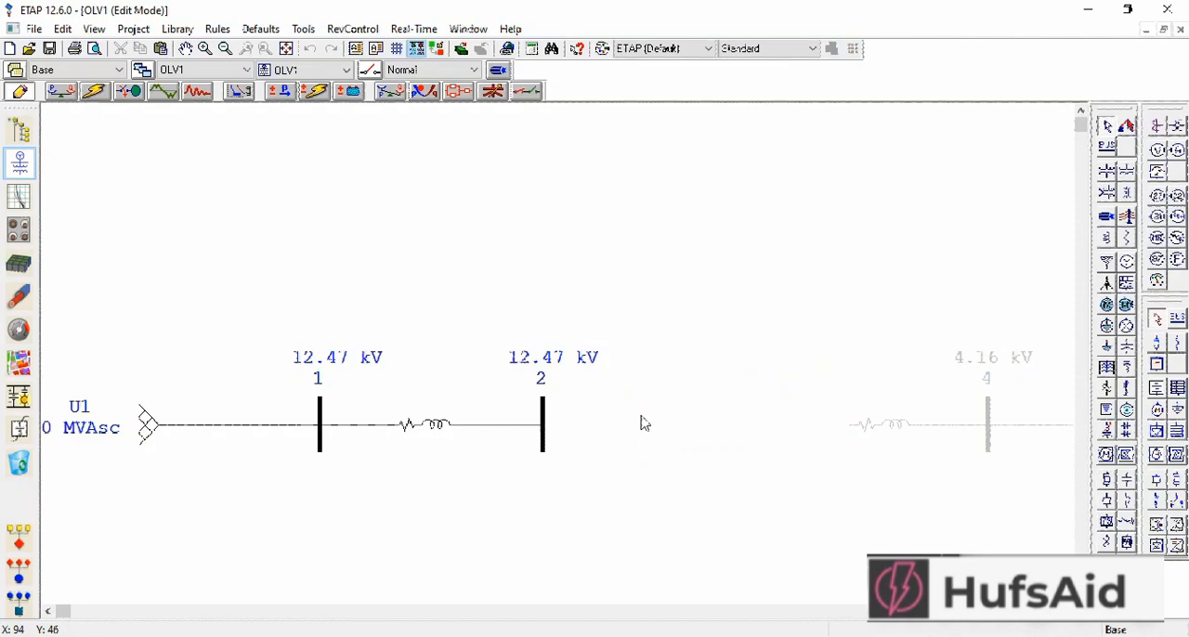
left_click(543, 423)
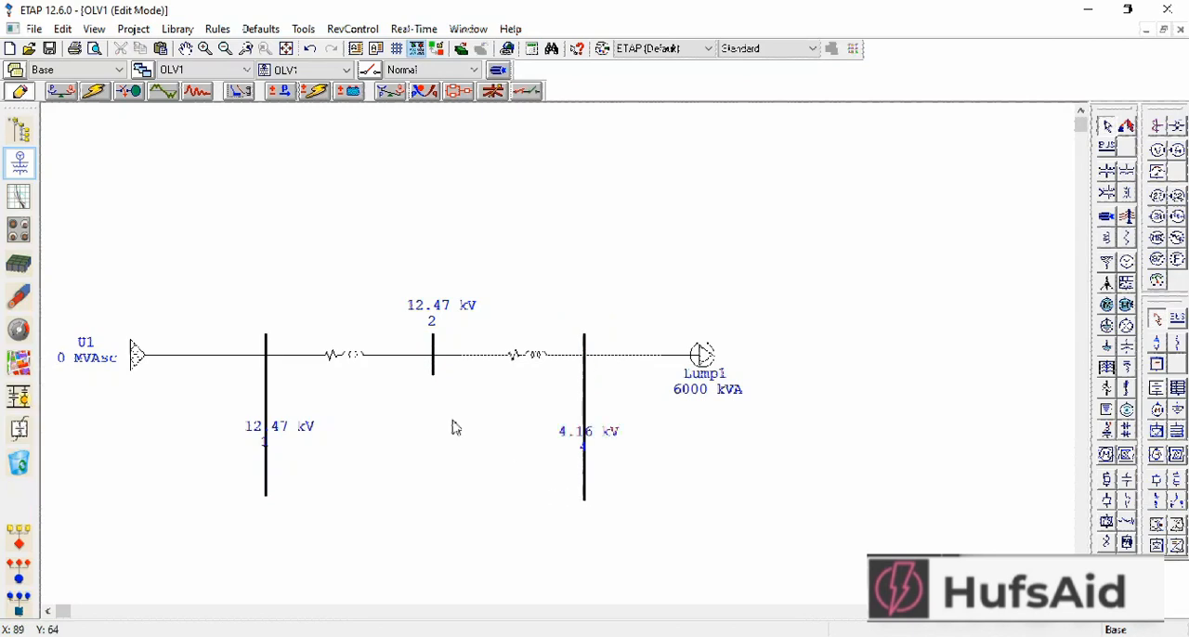
- Paste the copied 12.47 kV Bus3 with its lines and connect them to buses 1 and 4
right_click(456, 428)
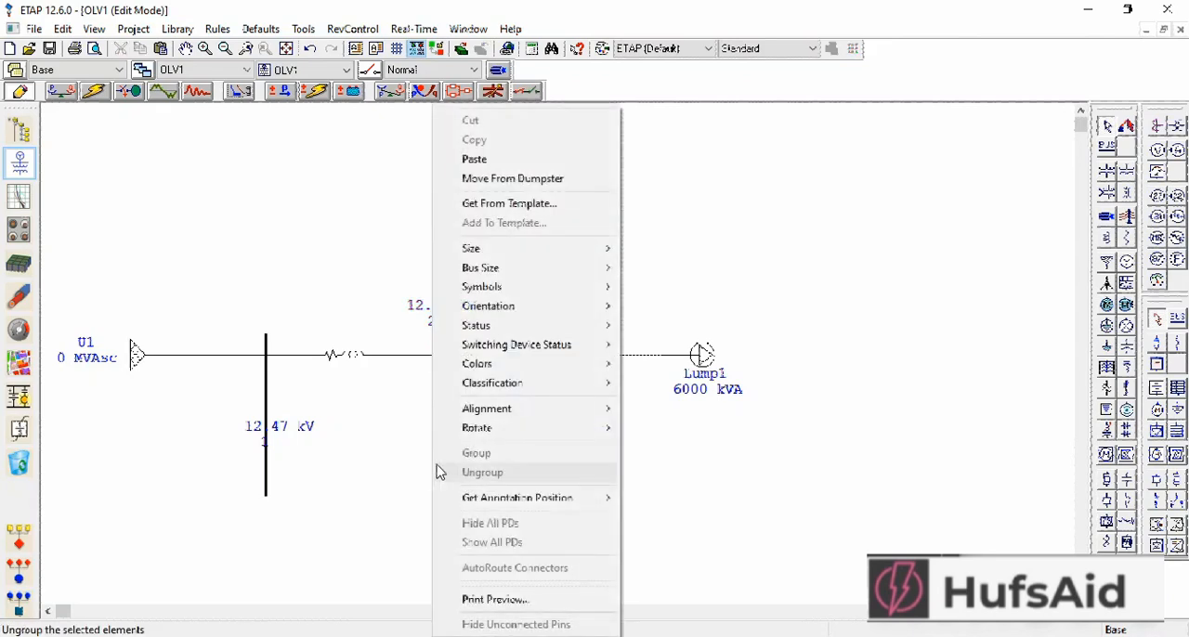
left_click(483, 471)
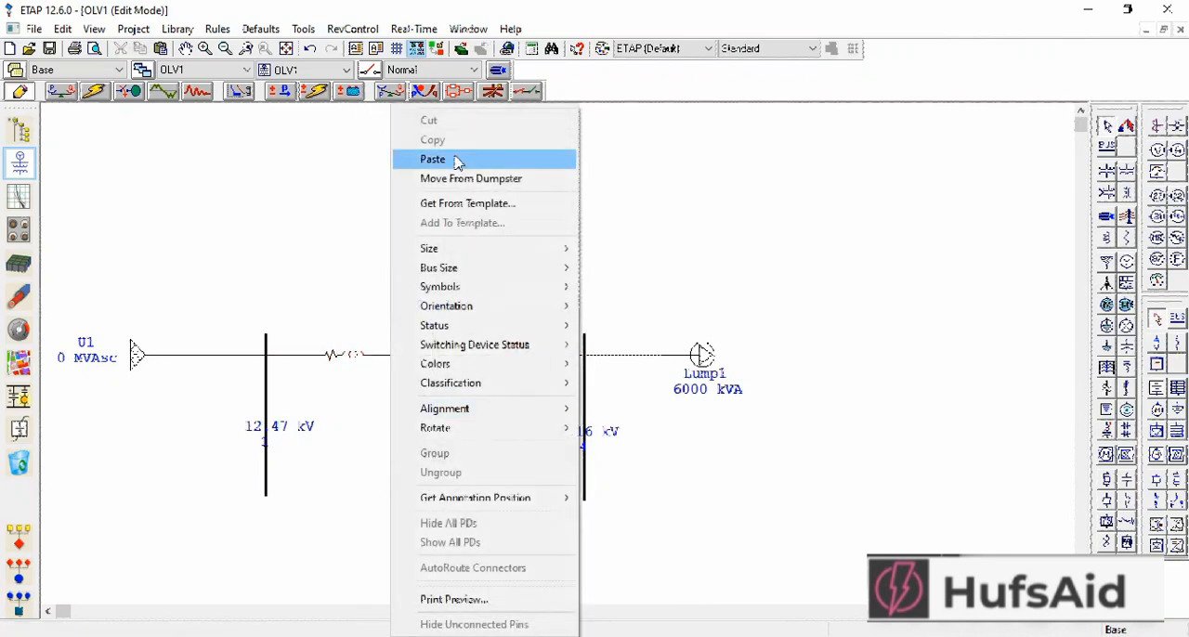
left_click(433, 160)
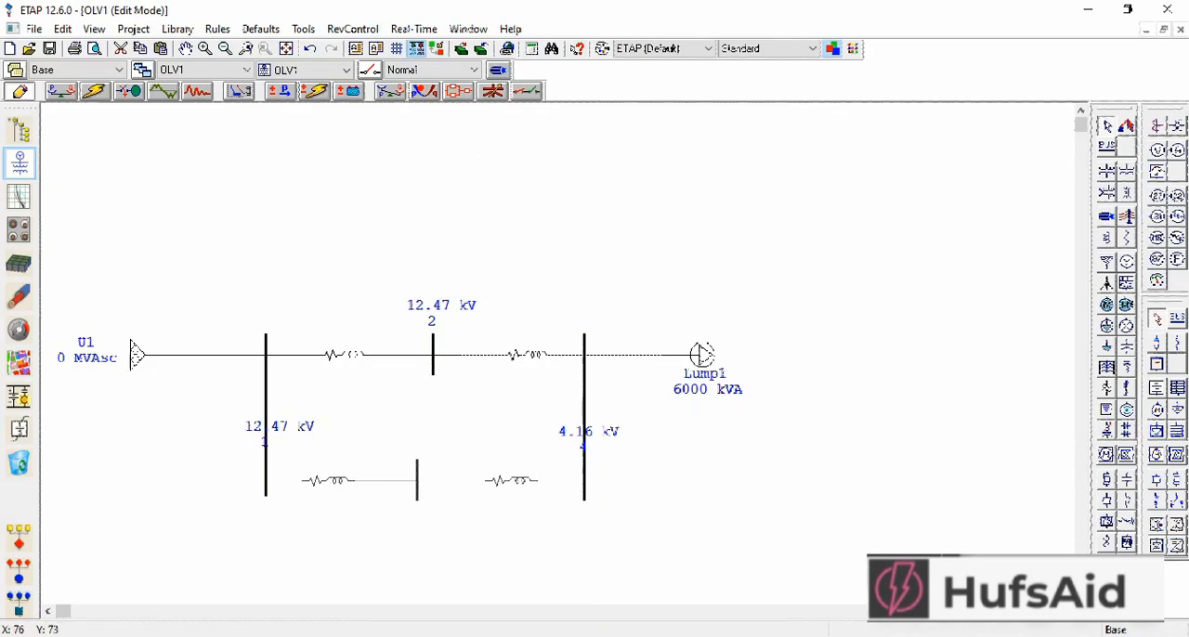
left_click(431, 483)
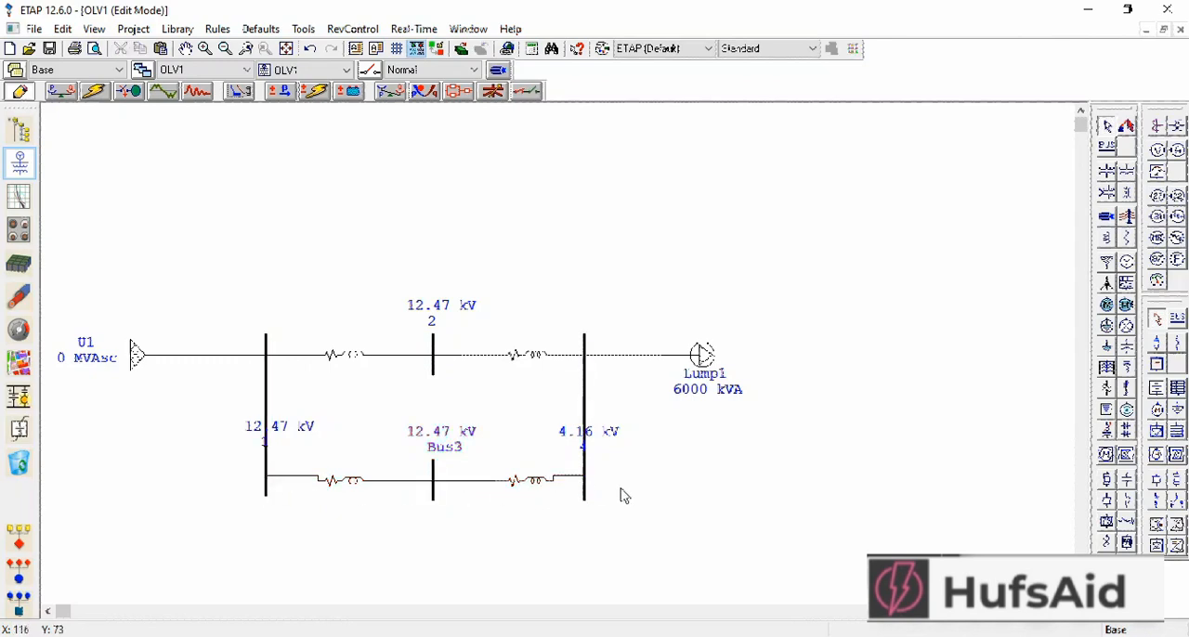
mouse_move(622, 495)
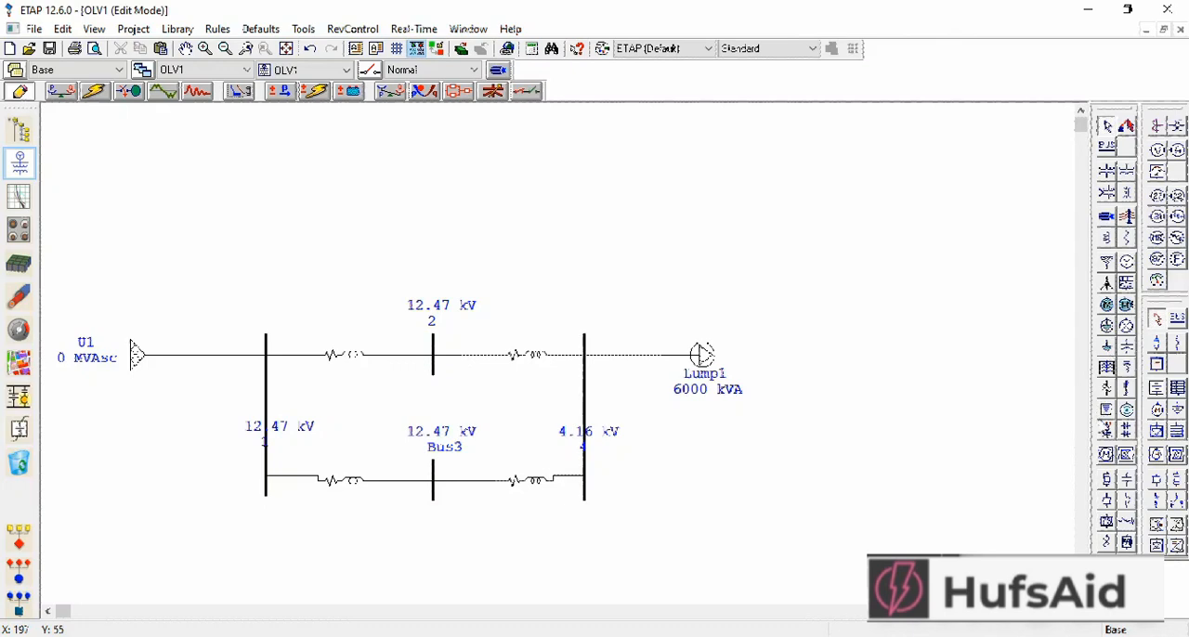
mouse_move(461, 339)
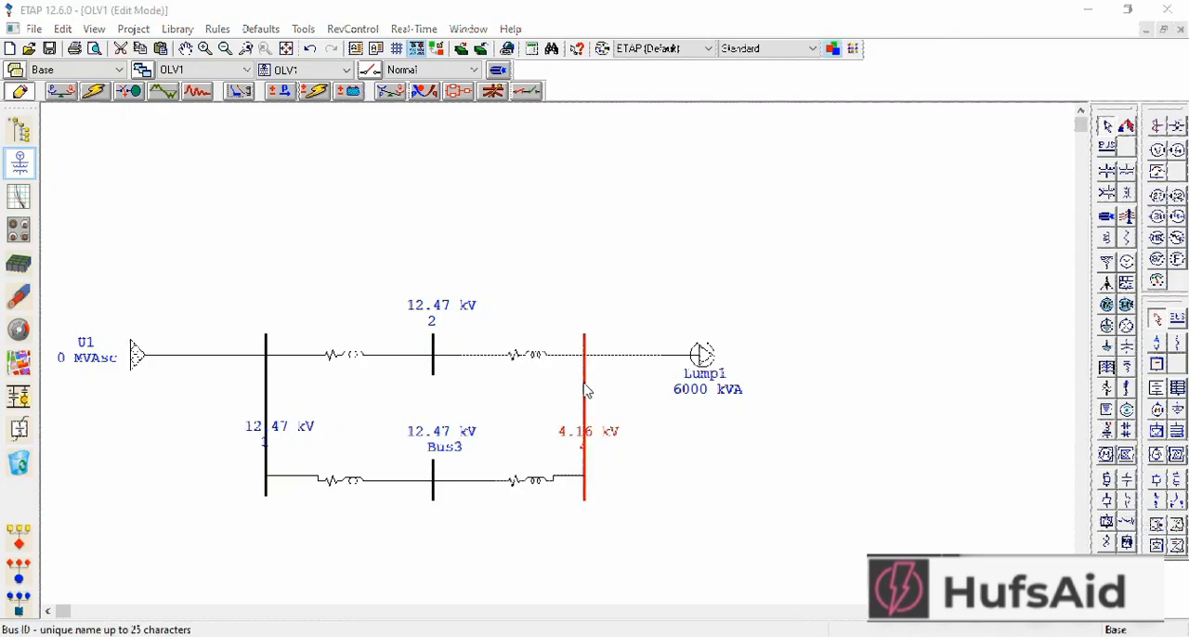
- Set bus 4 nominal voltage to 12.47 kV and Lump1's nameplate rating to 1730 kVA
double_click(584, 418)
type("12.47")
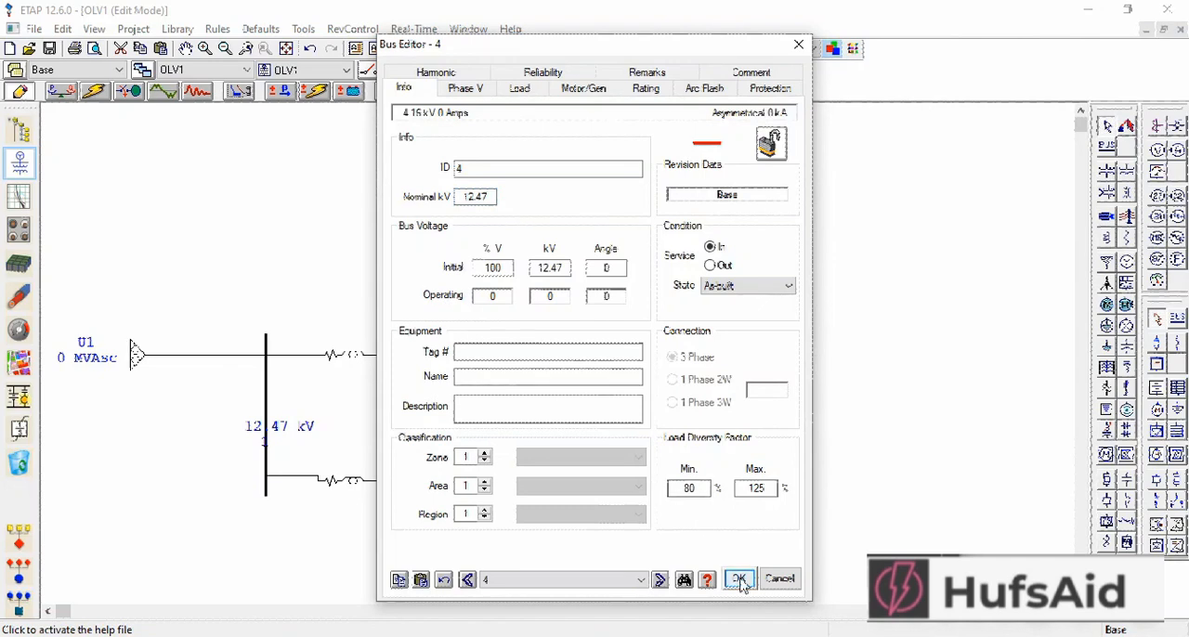
left_click(740, 579)
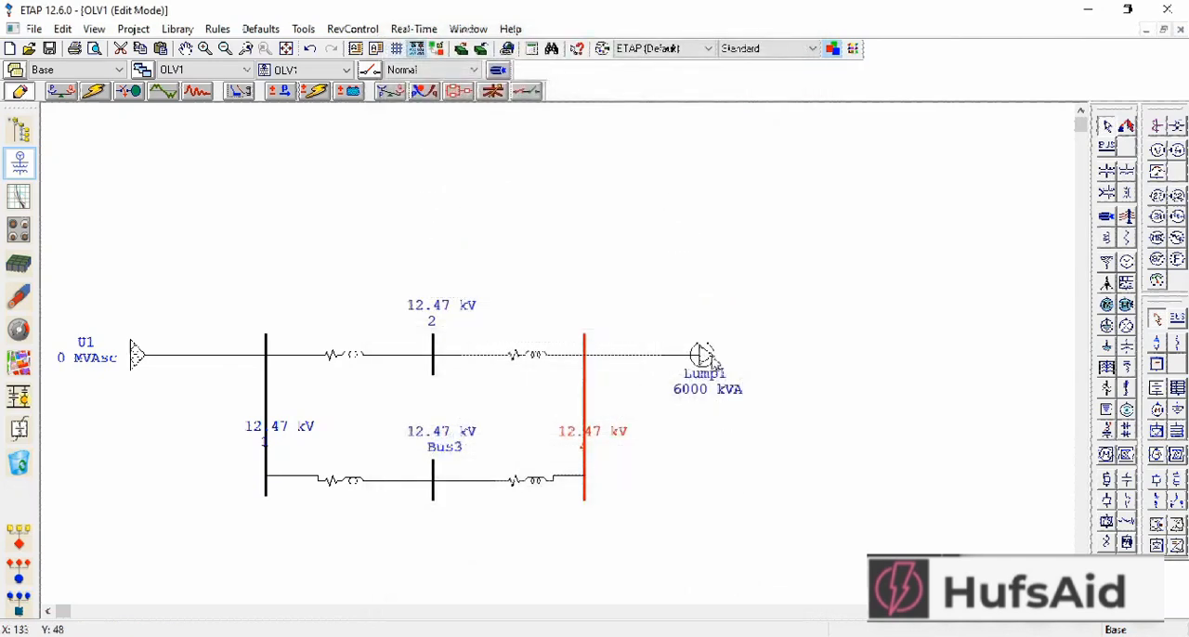
double_click(703, 353)
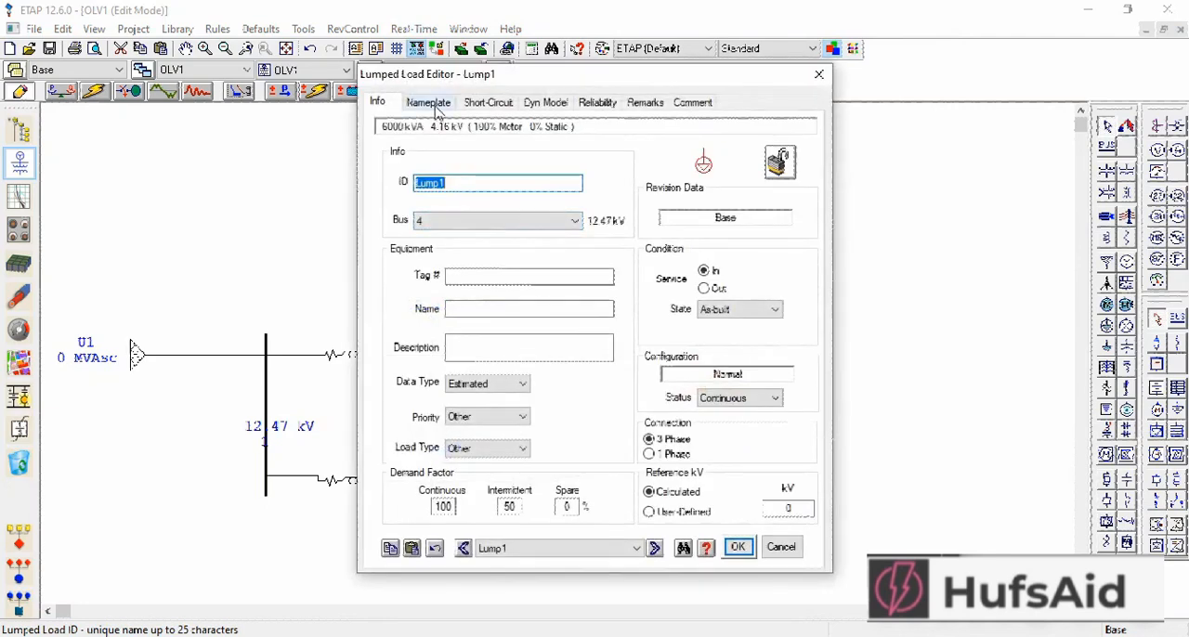
left_click(428, 102)
type("1730")
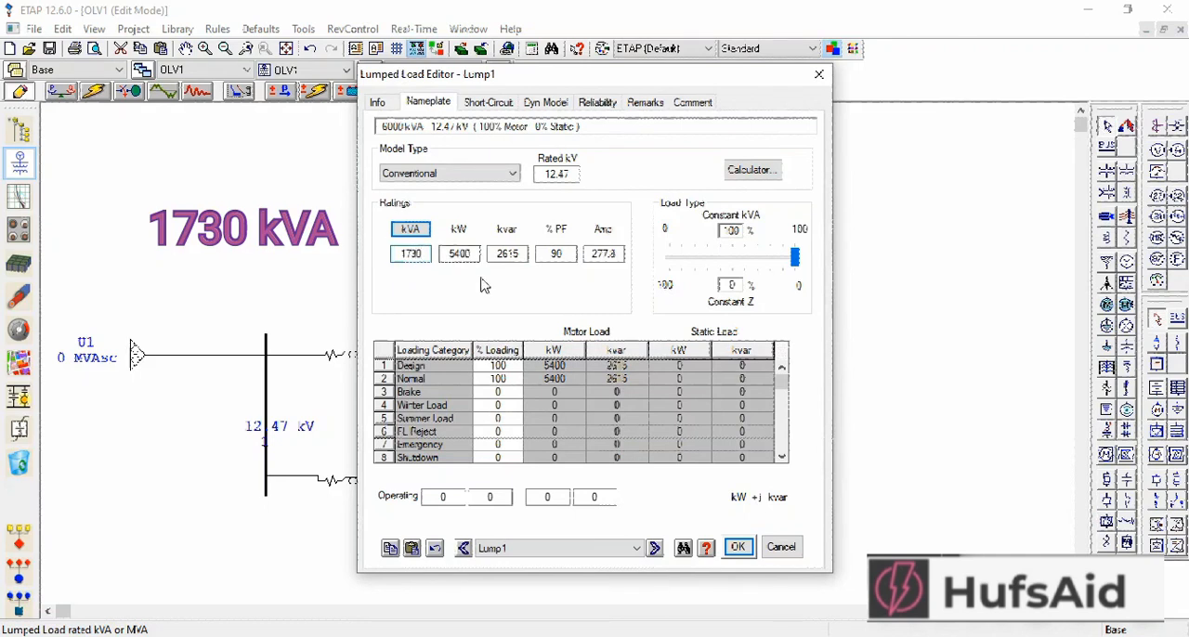
left_click(738, 546)
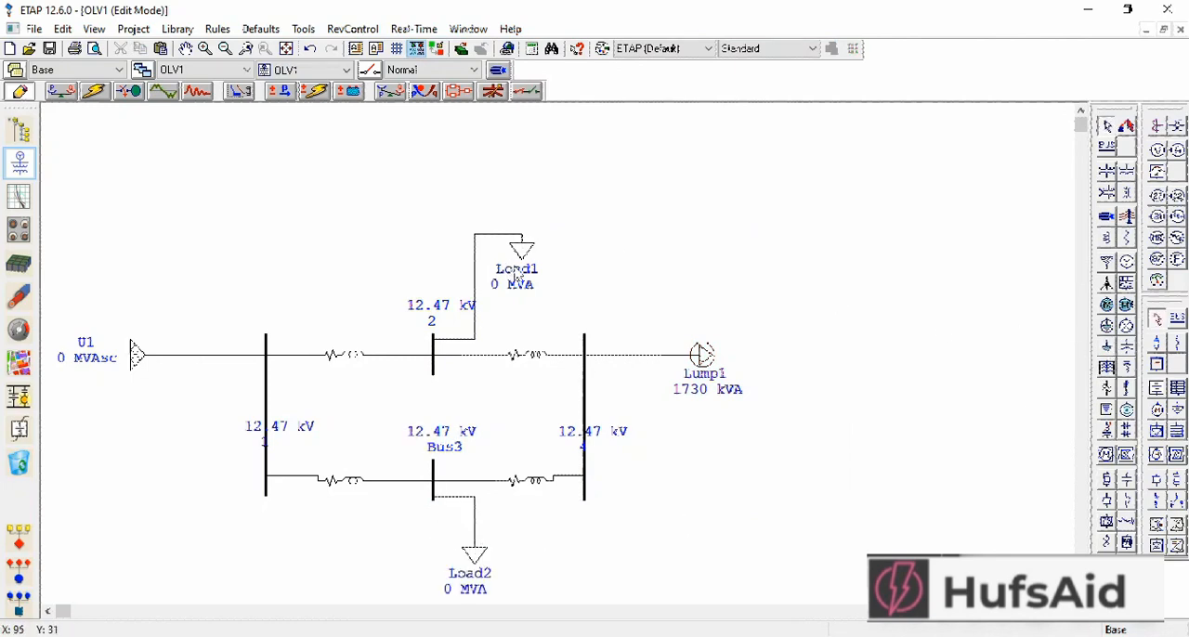
- Rate static load Load1 at 10 MVA on its Loading page
double_click(521, 267)
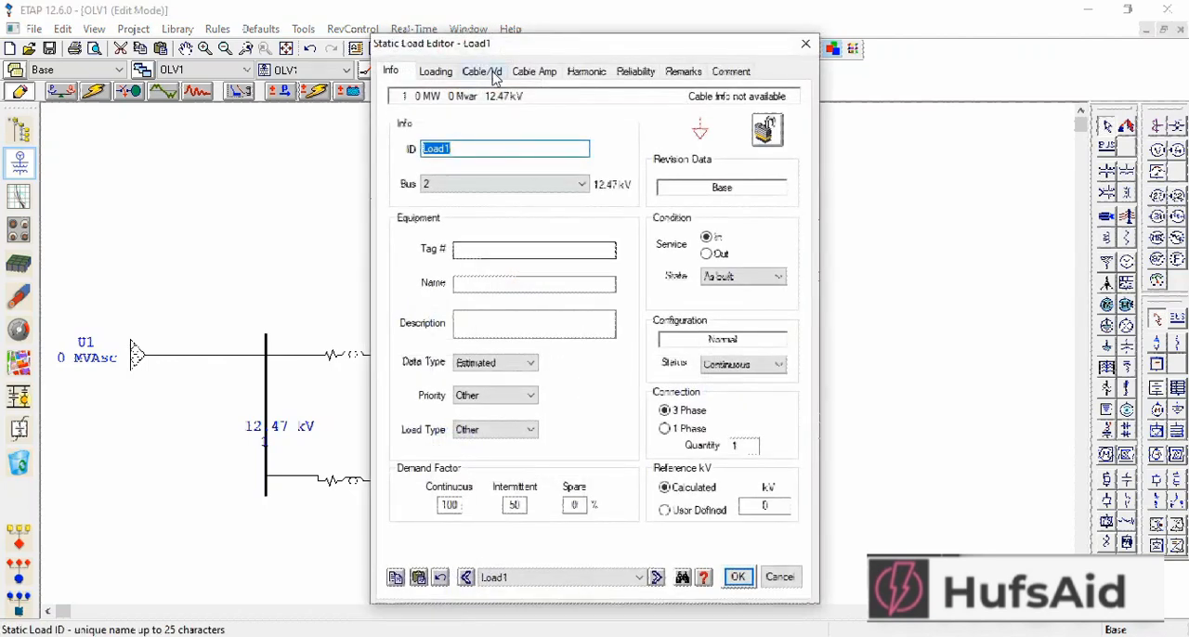
left_click(434, 70)
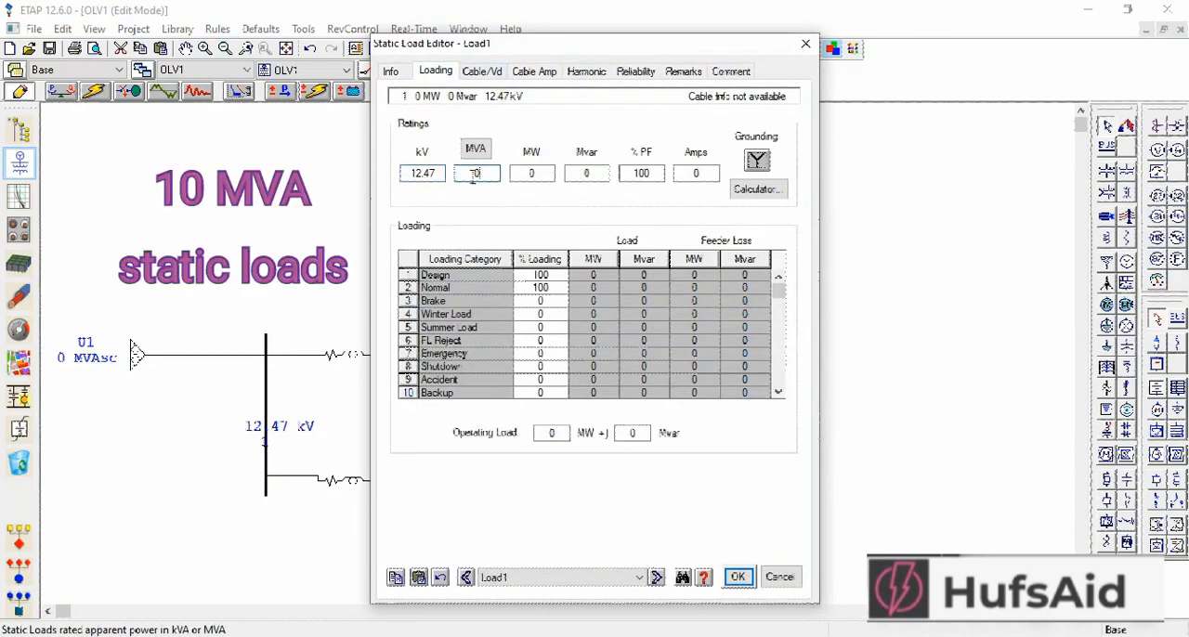
left_click(476, 148)
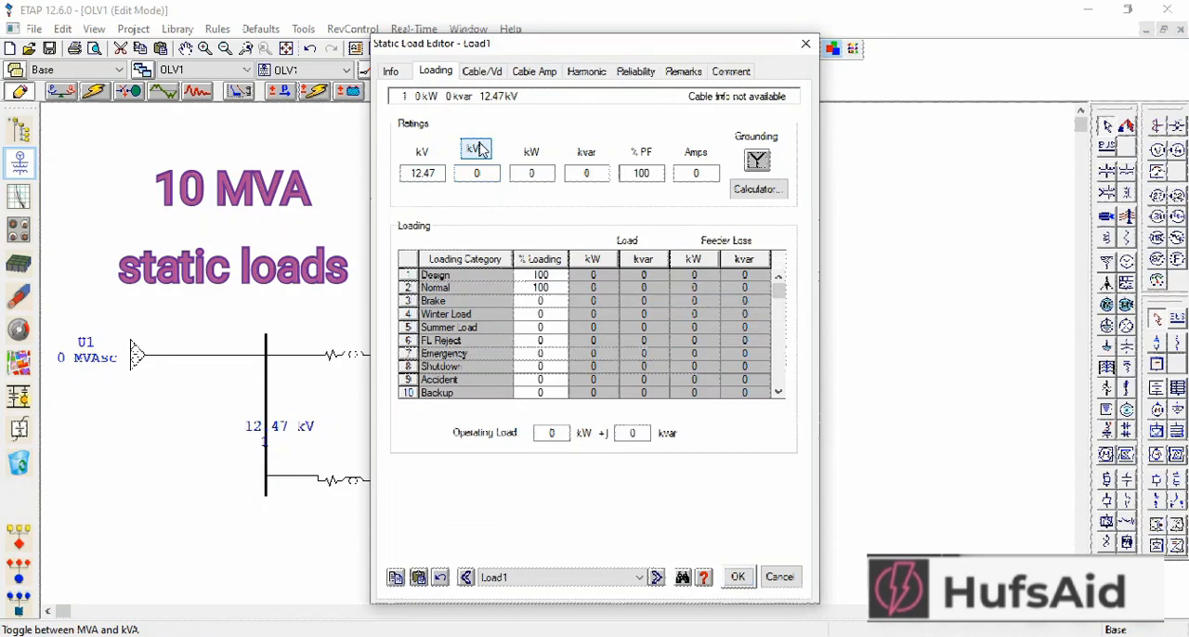
left_click(475, 149)
type("10")
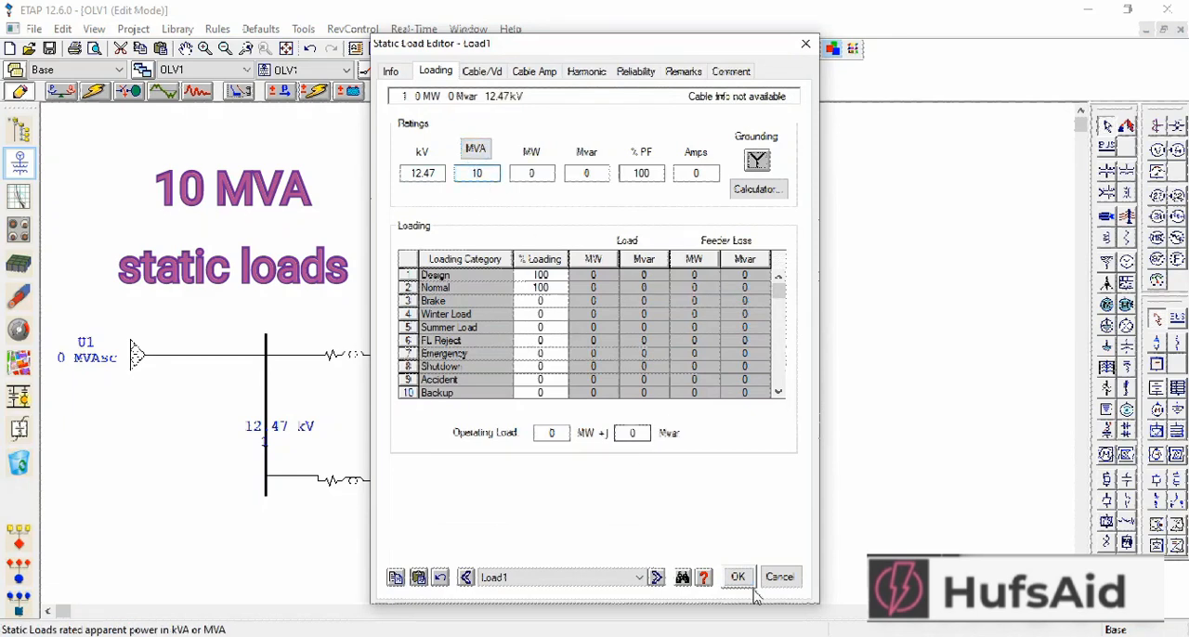
left_click(737, 576)
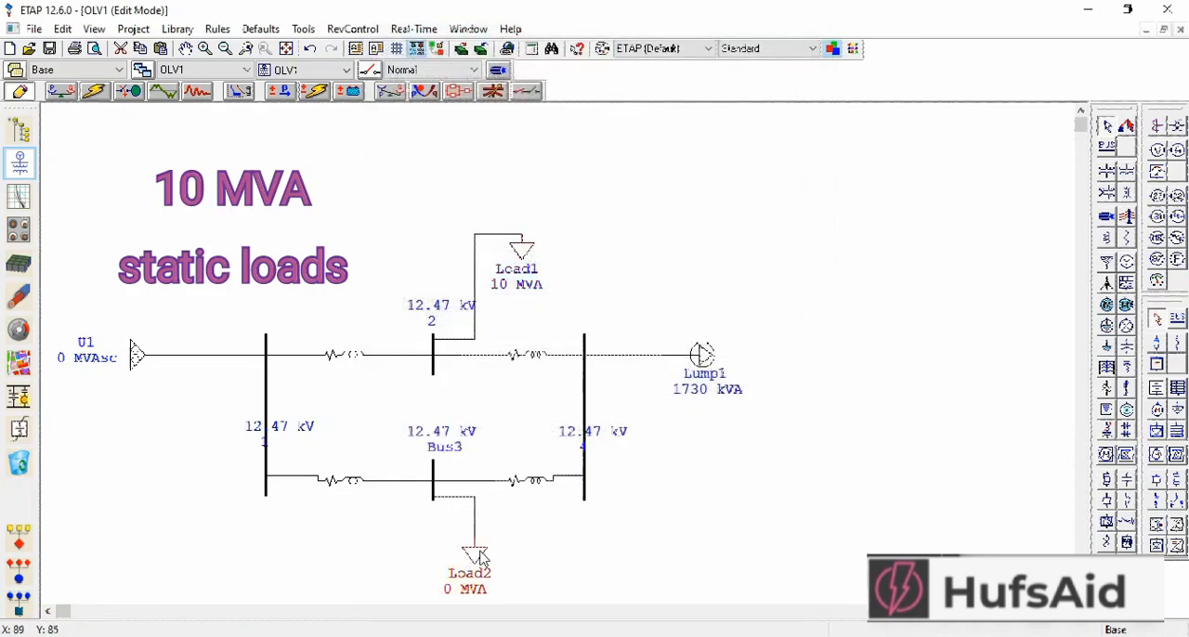
- Rate static load Load2 at 10 MVA on its Loading page
double_click(475, 548)
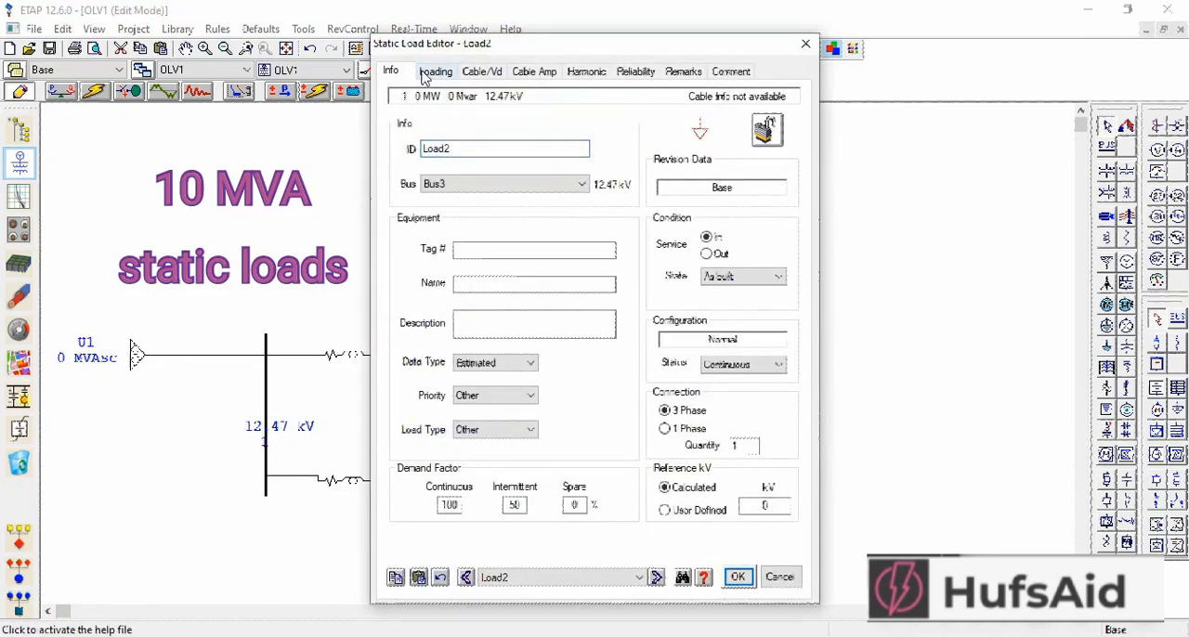
left_click(435, 71)
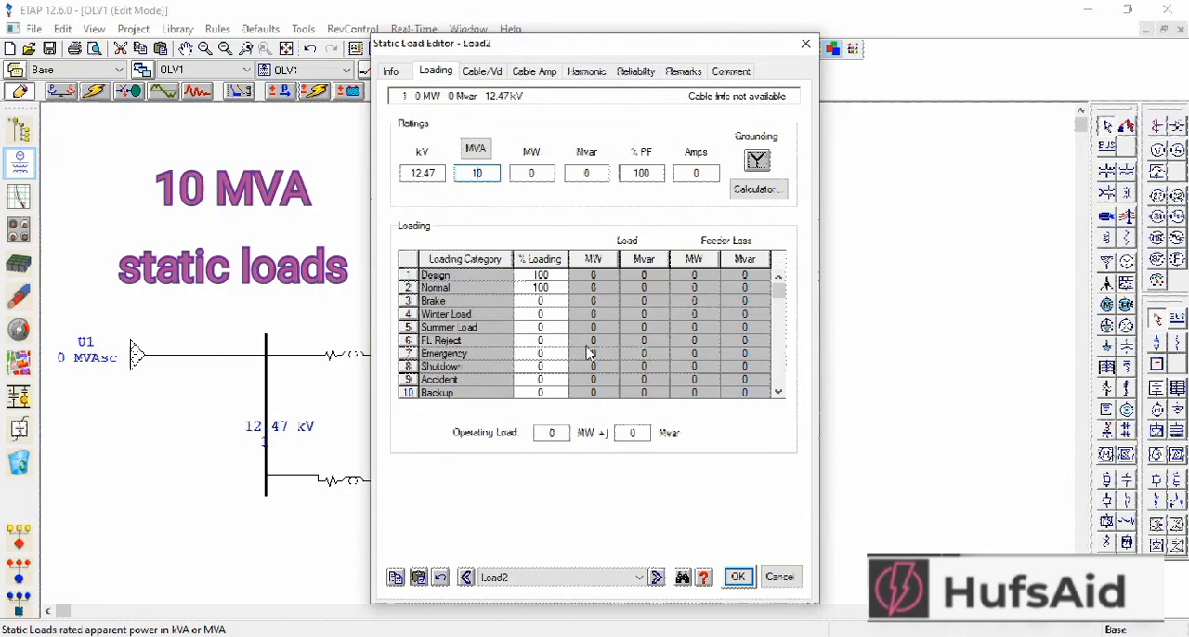
left_click(738, 576)
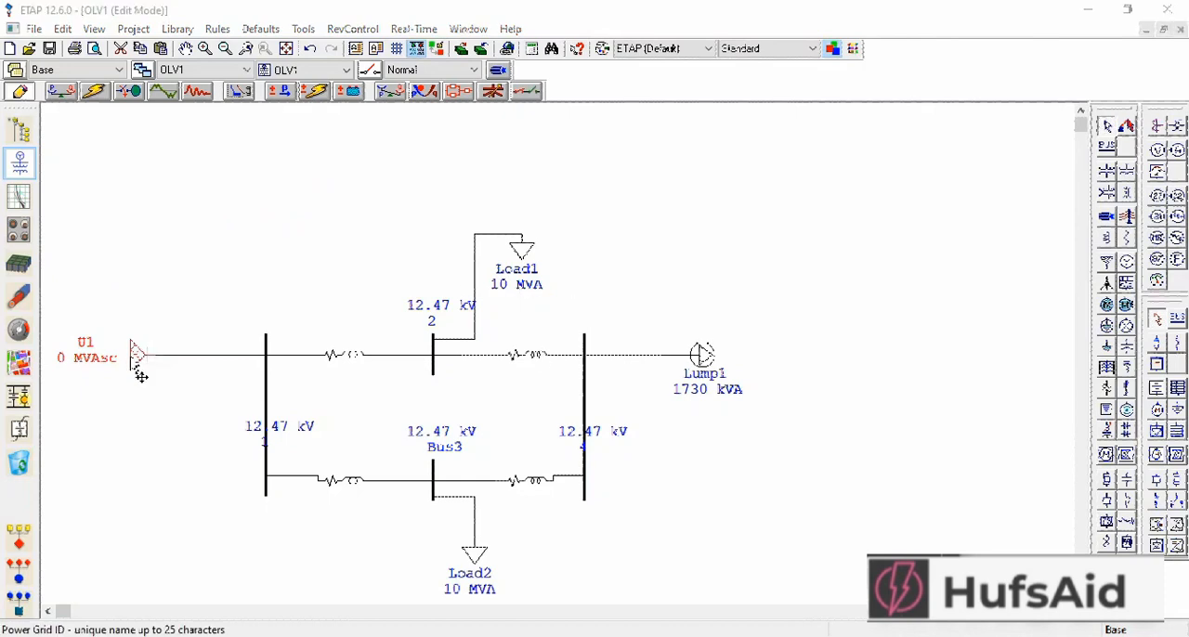
- Give utility U1 a 100 MVAsc short-circuit rating with X/R ratio 17
double_click(134, 357)
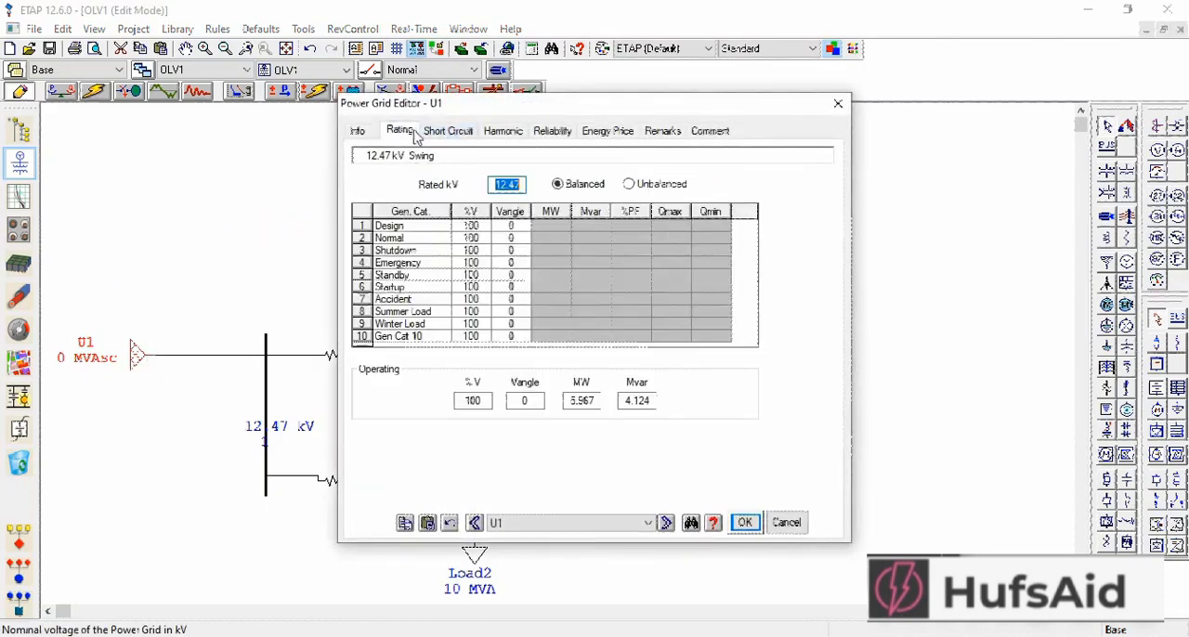
left_click(447, 130)
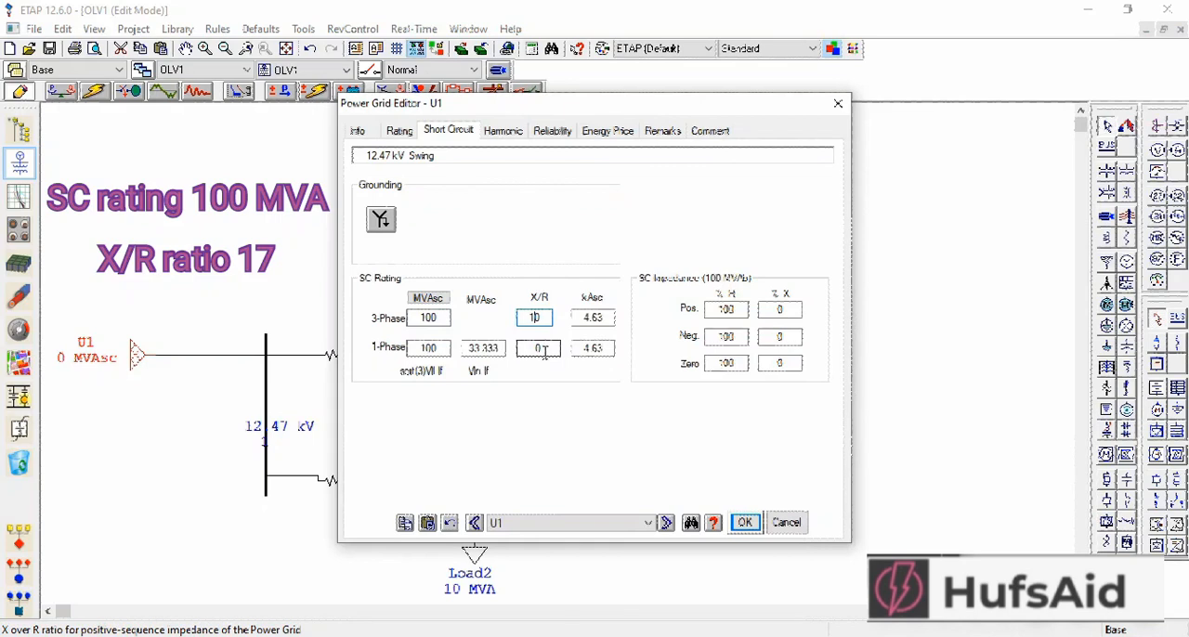
type("17")
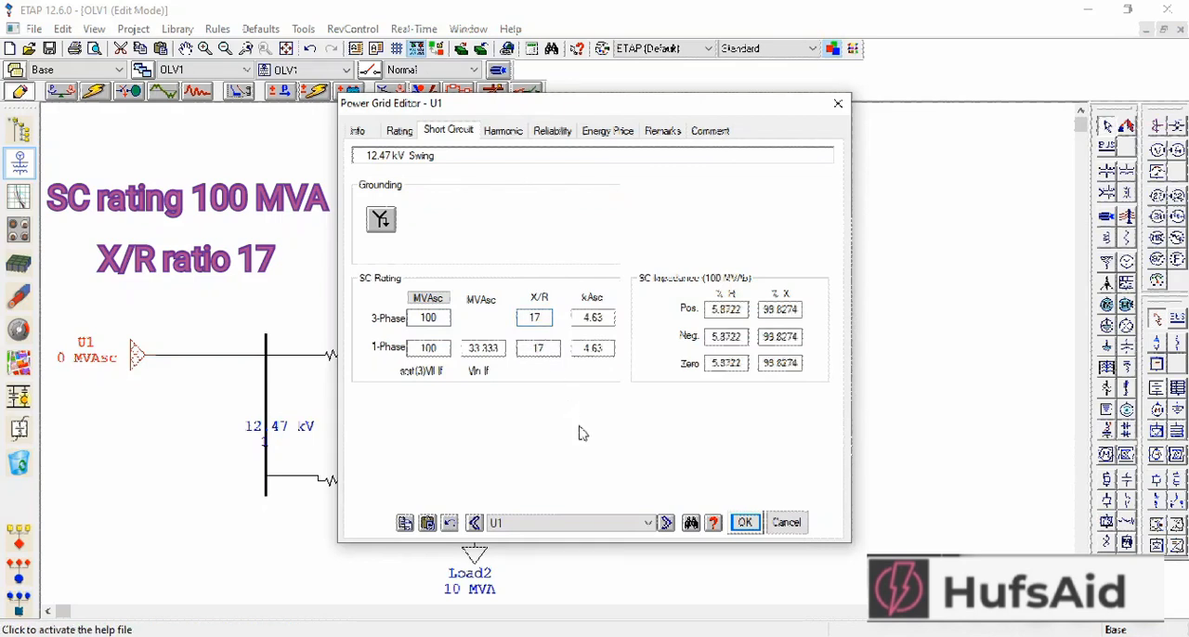
left_click(743, 522)
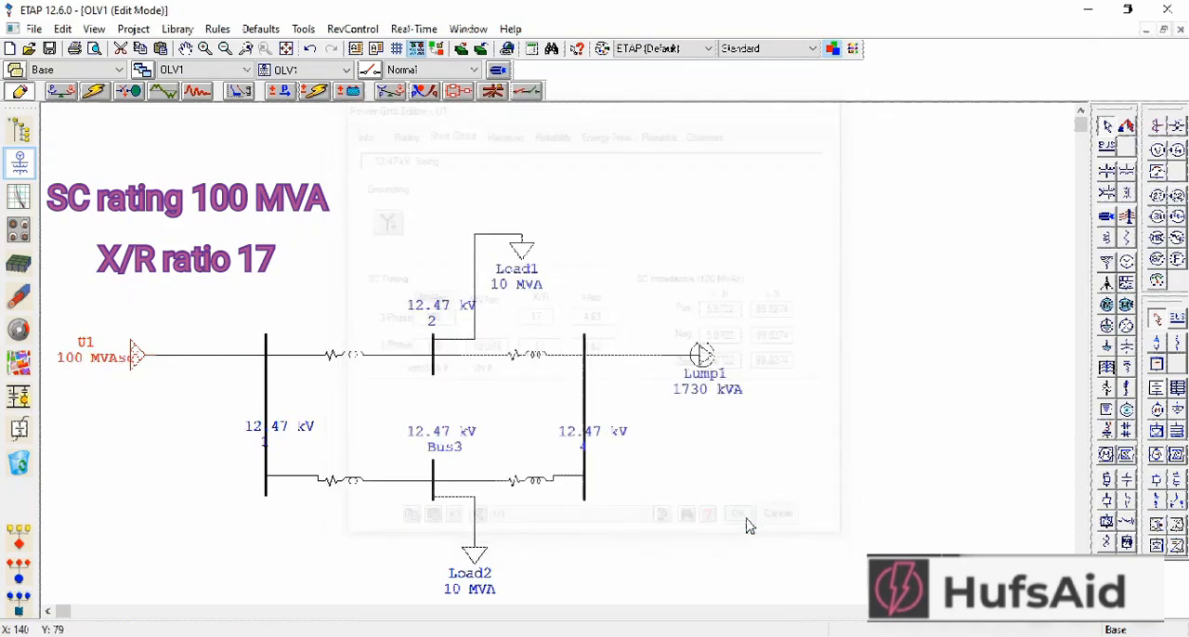
left_click(737, 512)
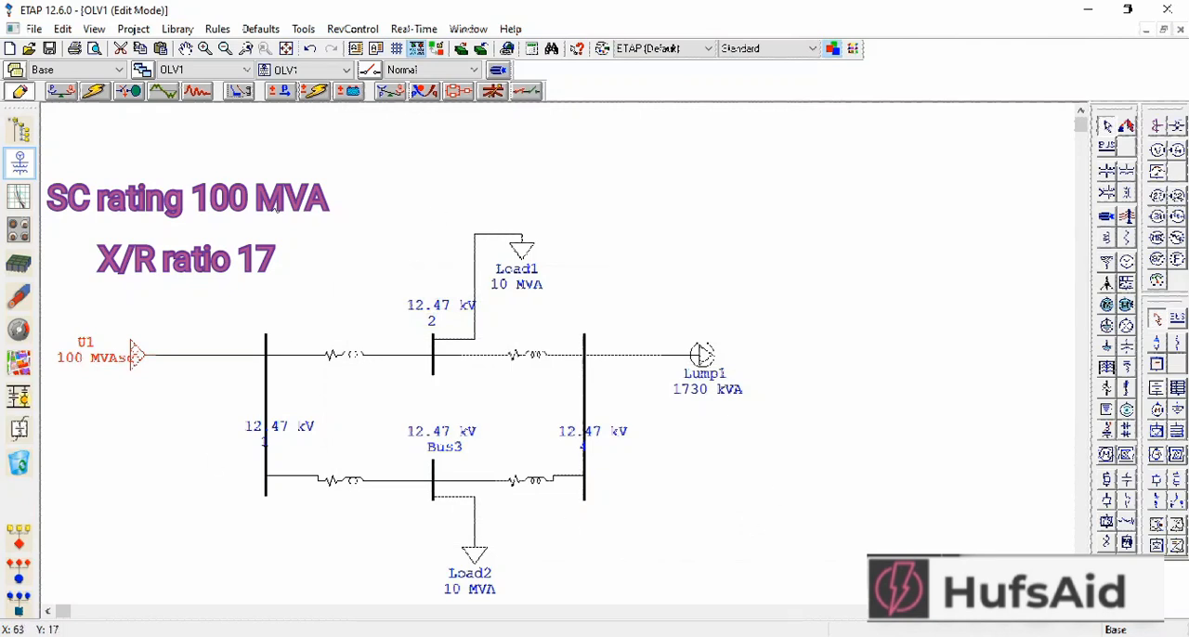
mouse_move(130, 453)
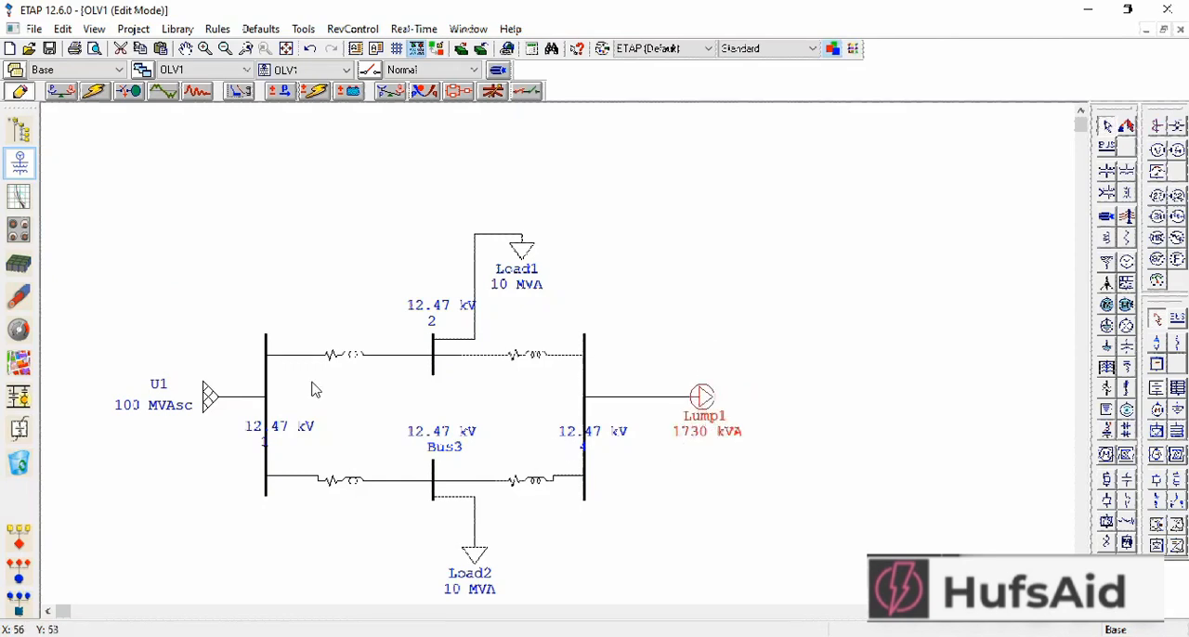
mouse_move(419, 331)
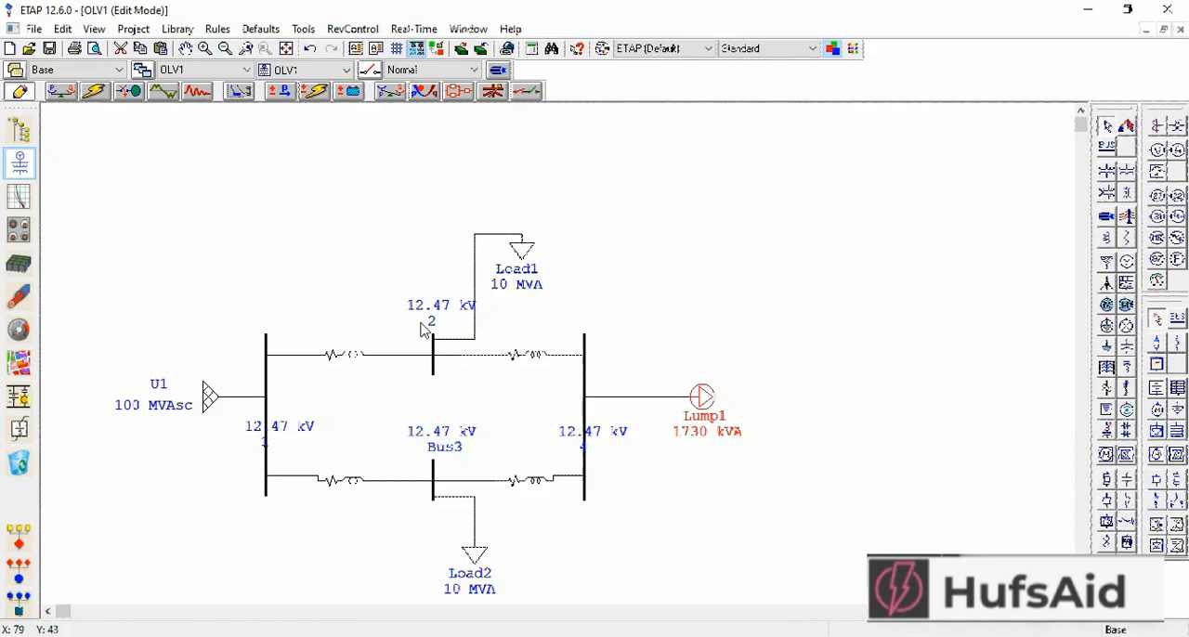
mouse_move(55, 97)
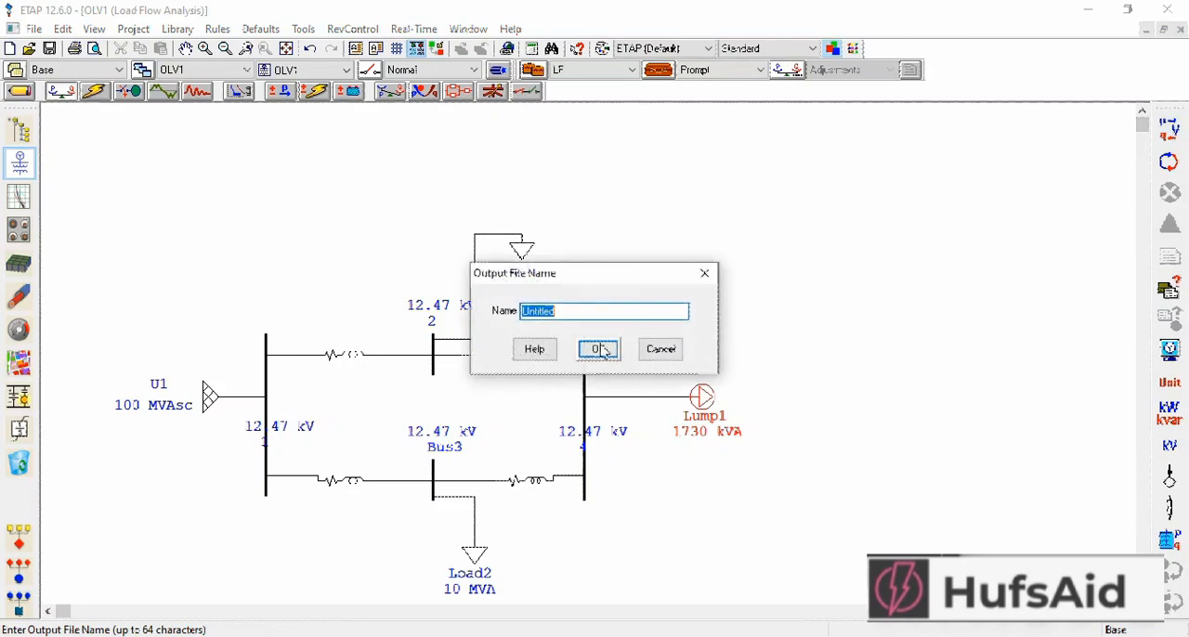
- Run the load flow with the default report name and display branch flows in amps
left_click(598, 349)
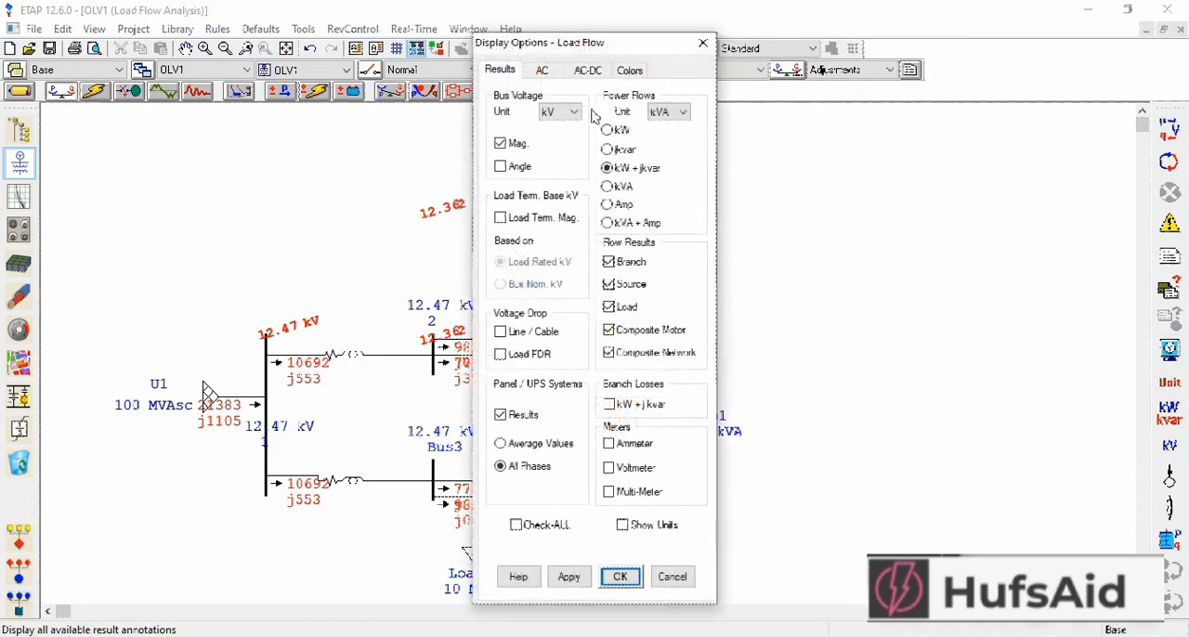
left_click(607, 205)
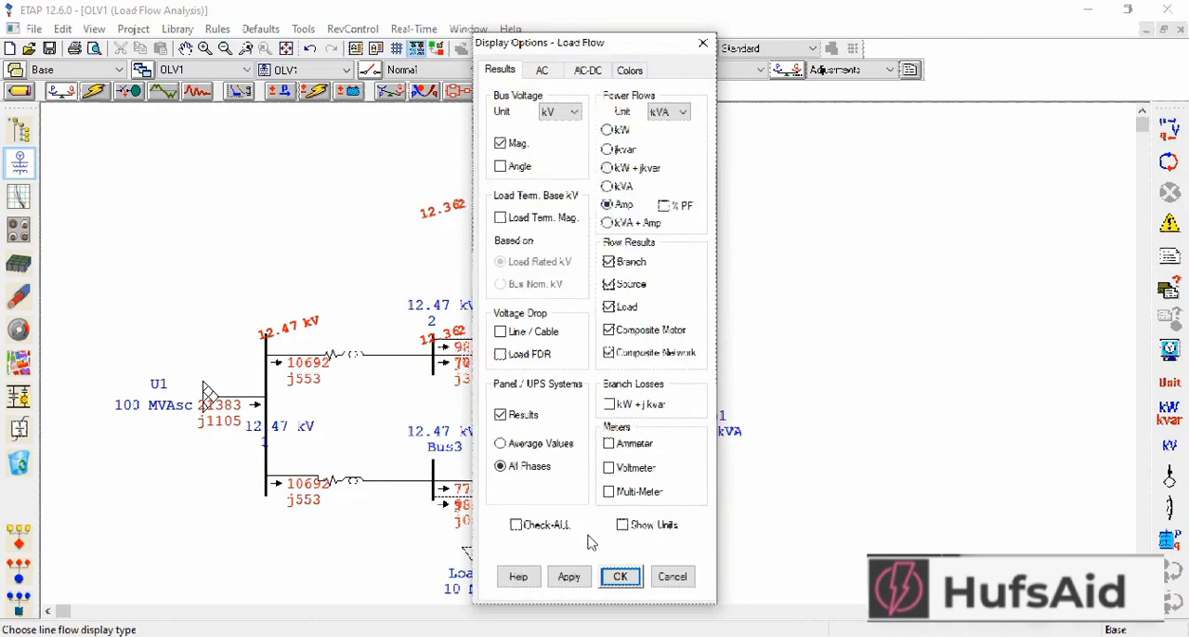
left_click(620, 576)
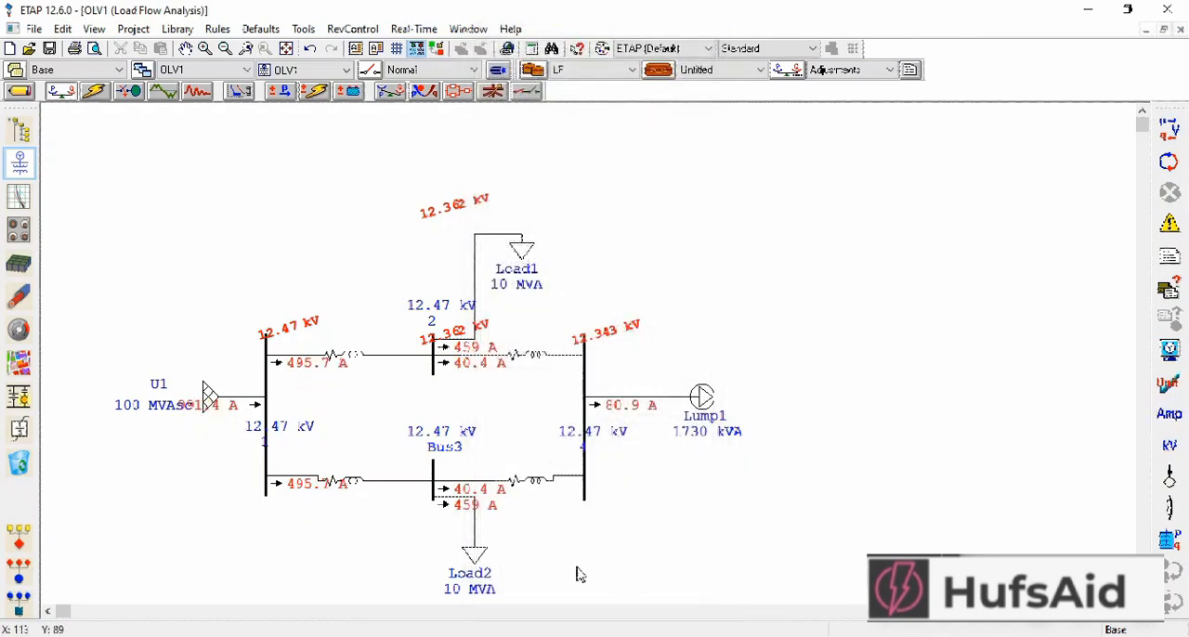
mouse_move(474, 437)
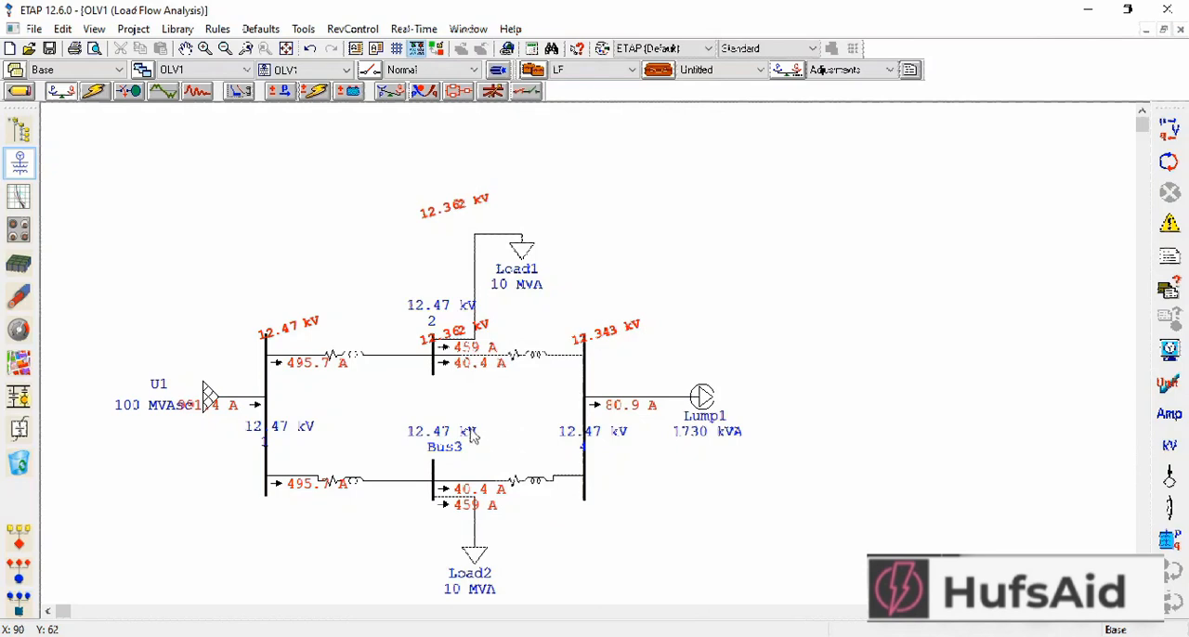
mouse_move(325, 372)
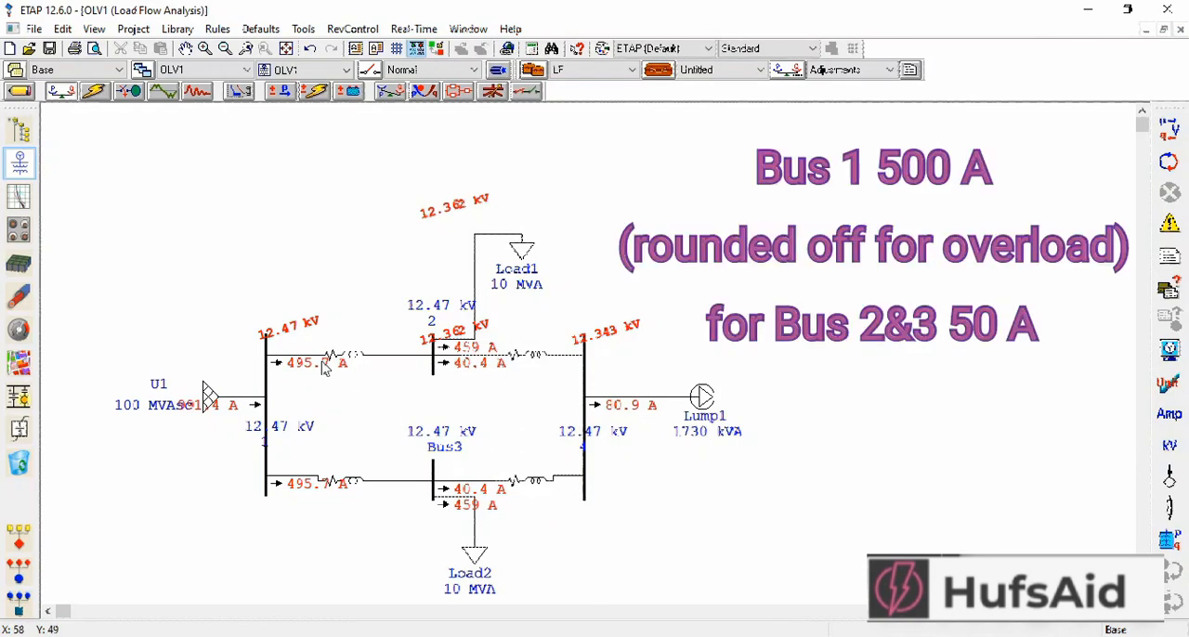
mouse_move(325, 398)
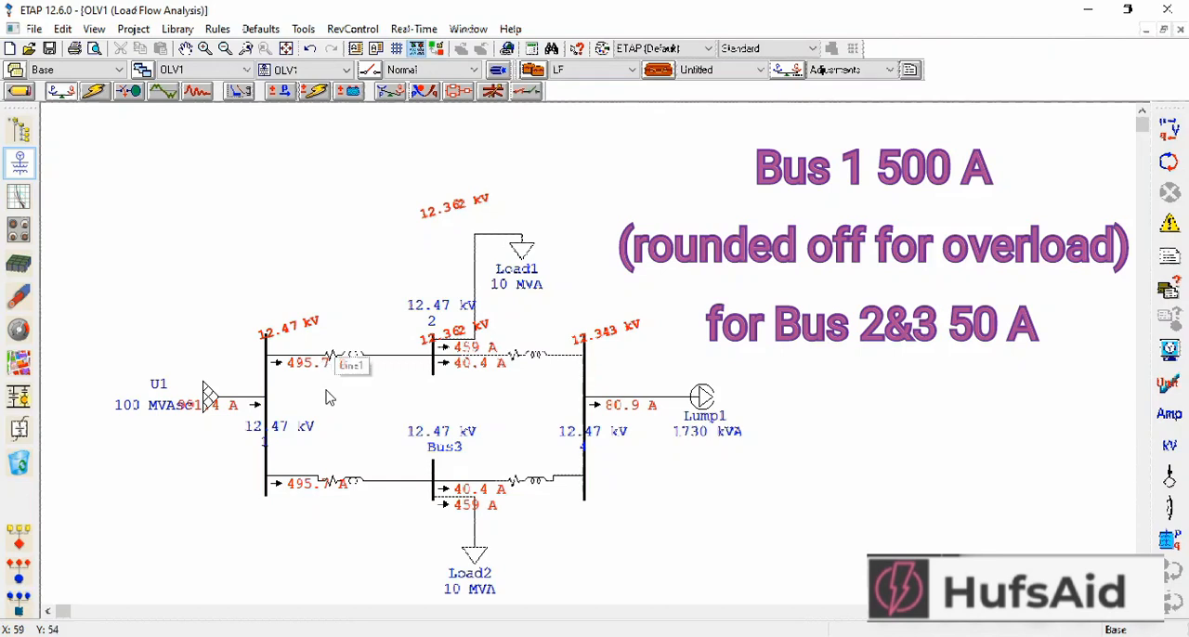
mouse_move(325, 387)
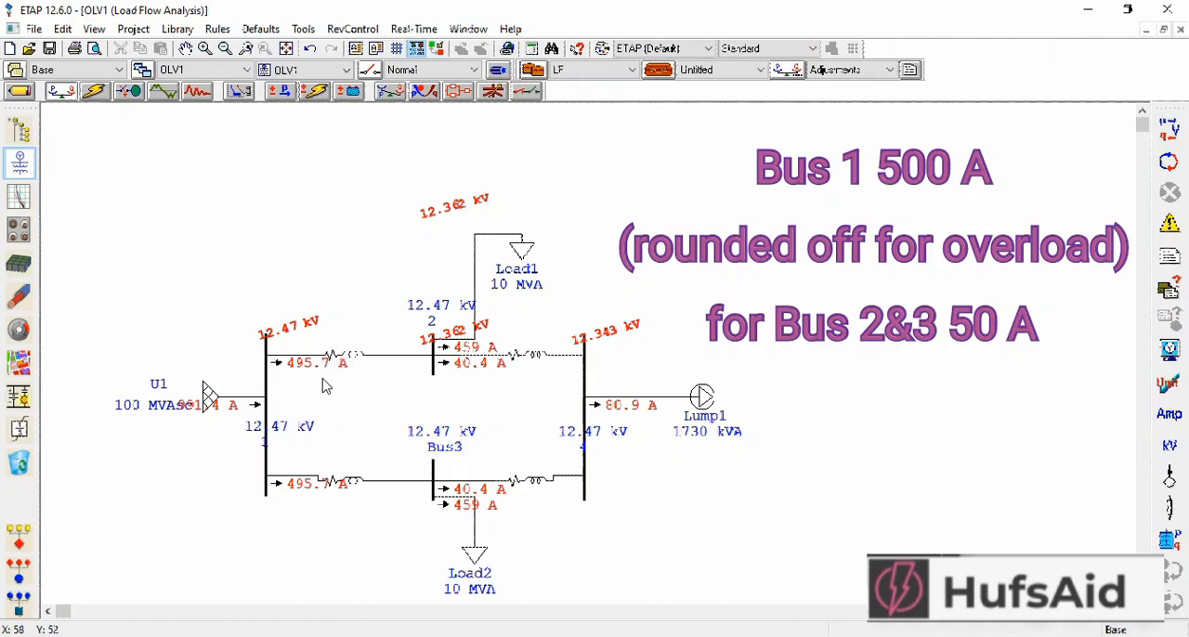
mouse_move(318, 379)
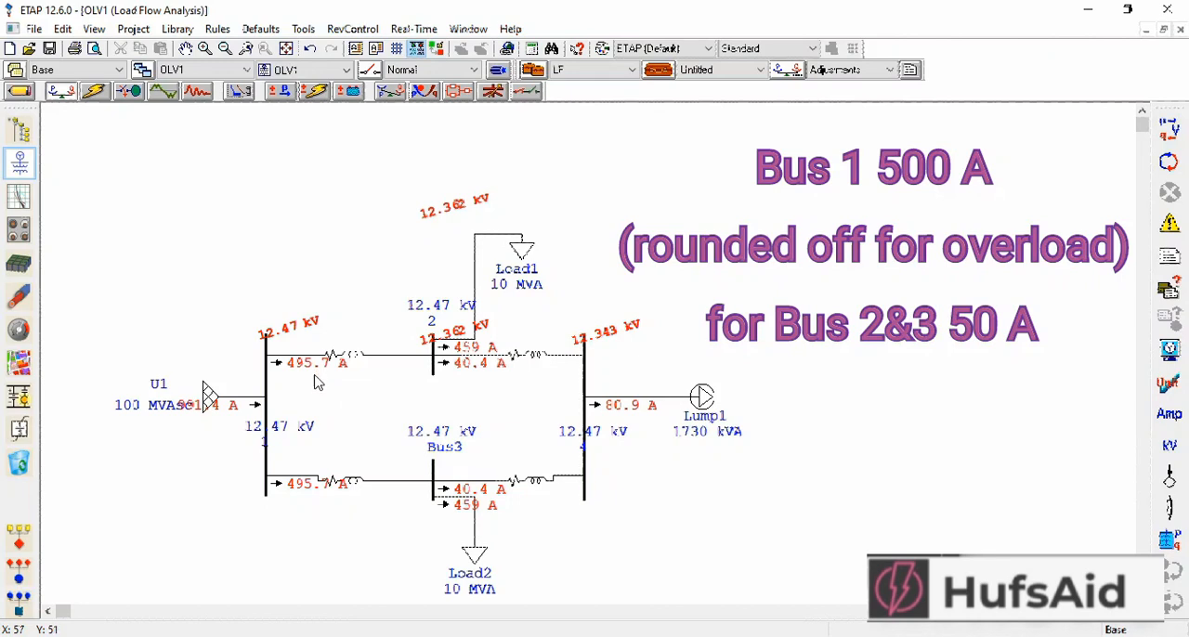
mouse_move(318, 383)
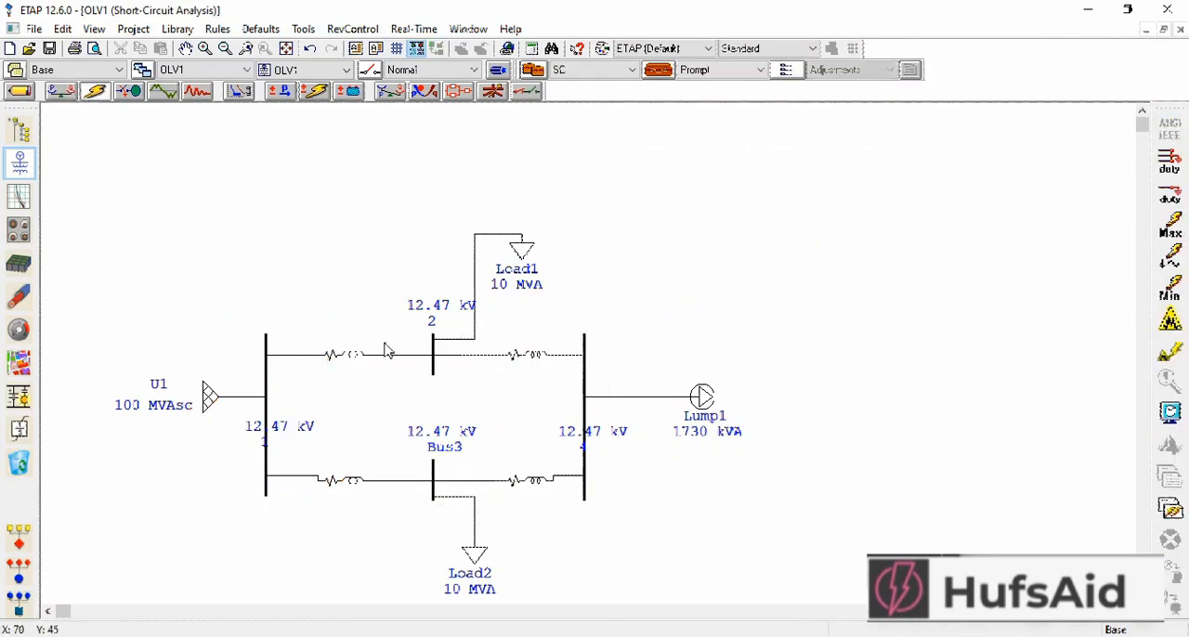
left_click(431, 357)
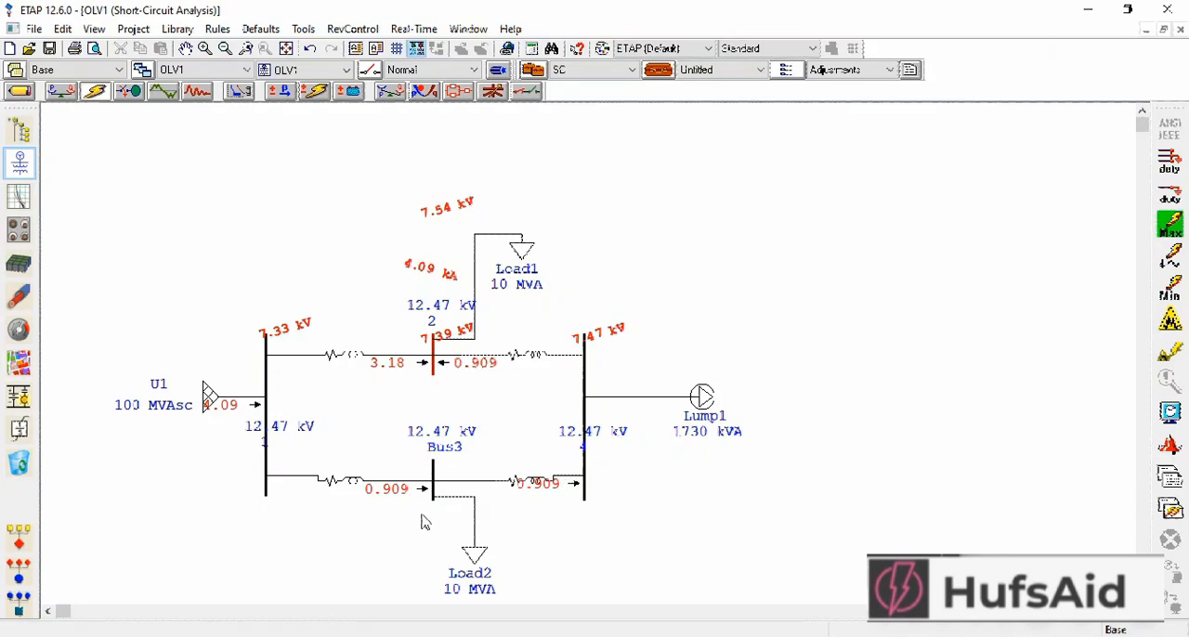
mouse_move(574, 418)
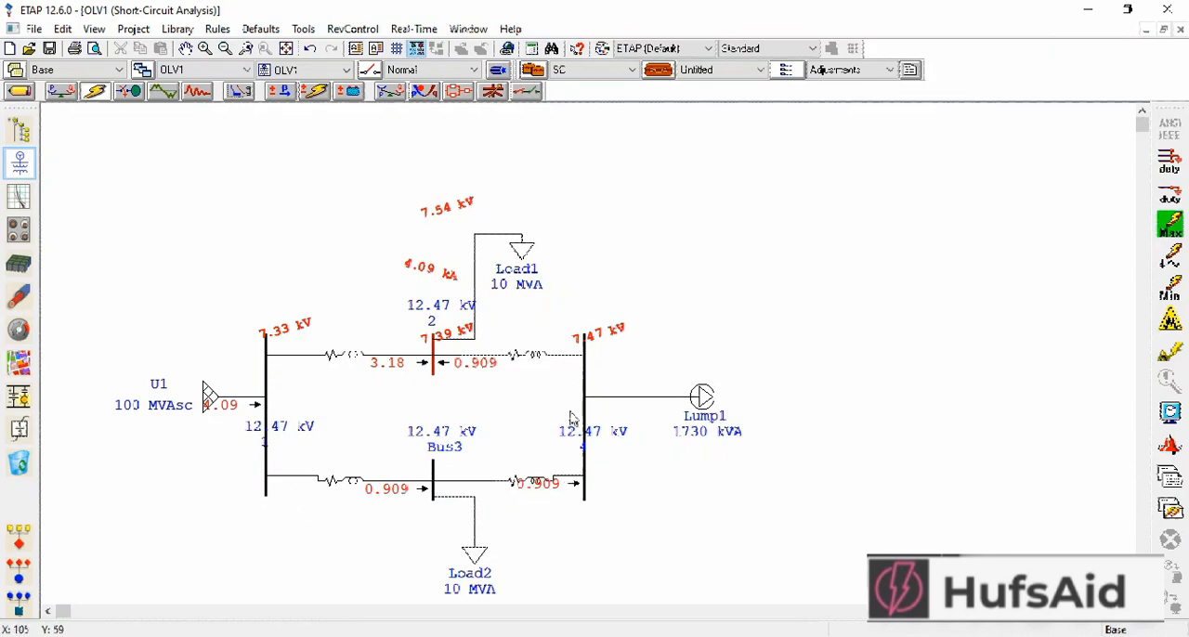
mouse_move(543, 382)
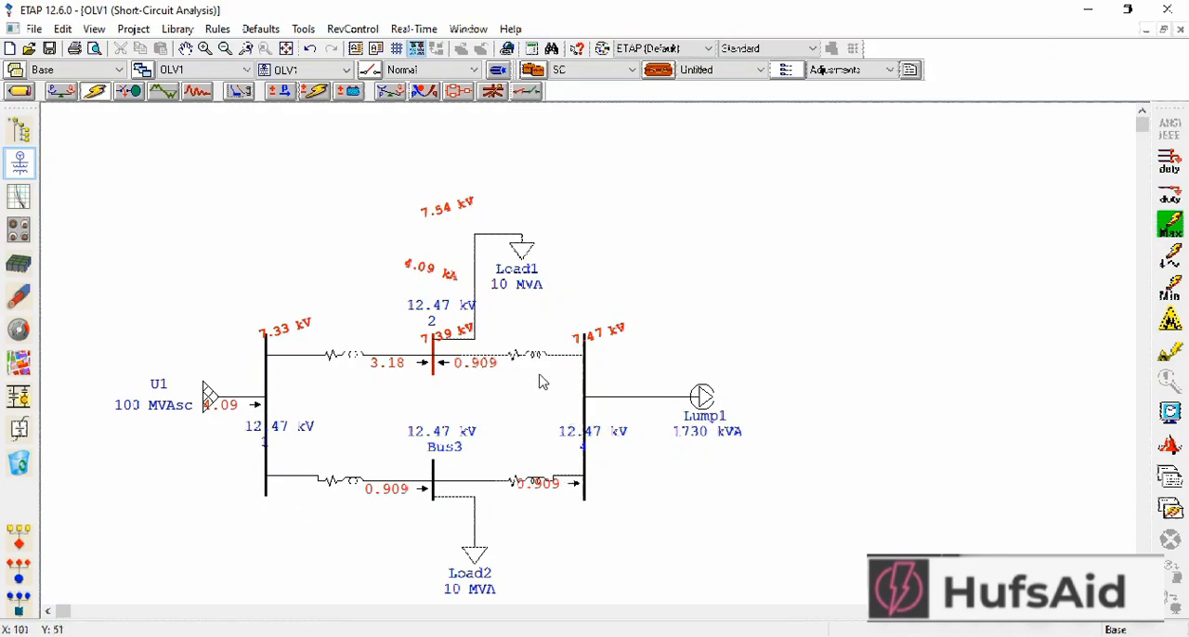
mouse_move(257, 424)
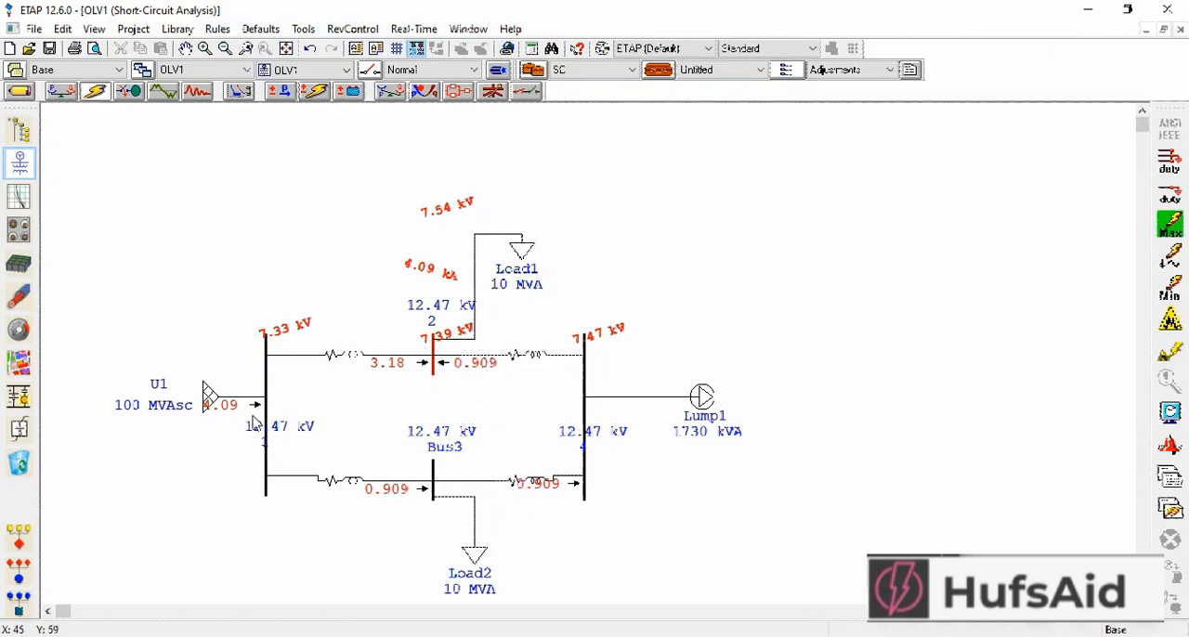
mouse_move(397, 371)
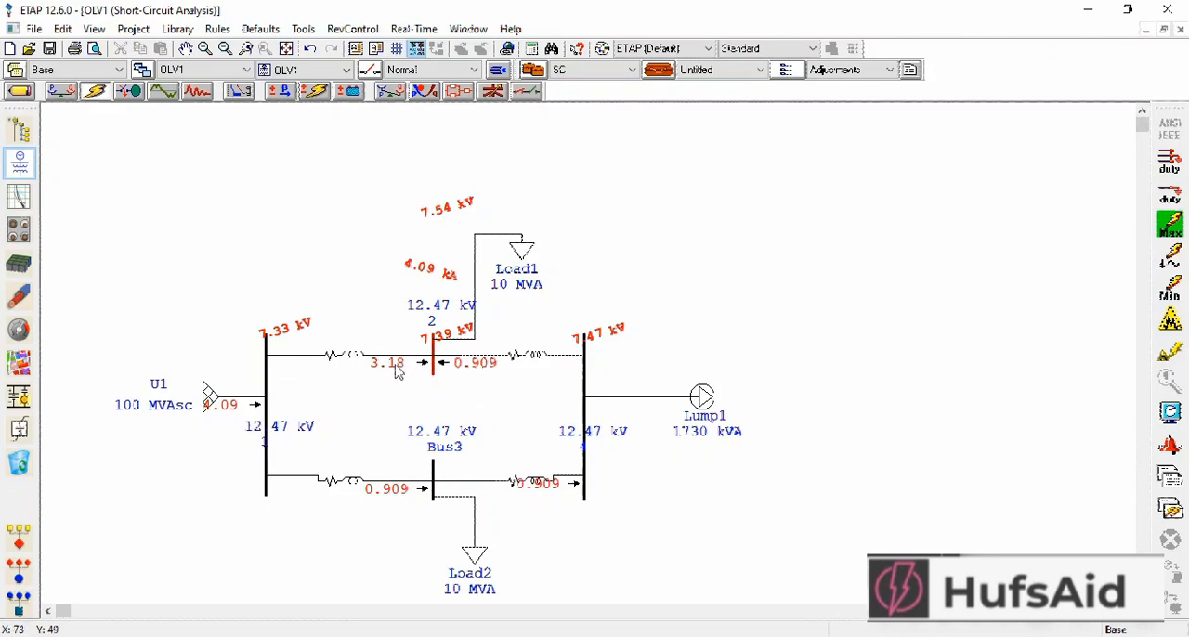
mouse_move(561, 352)
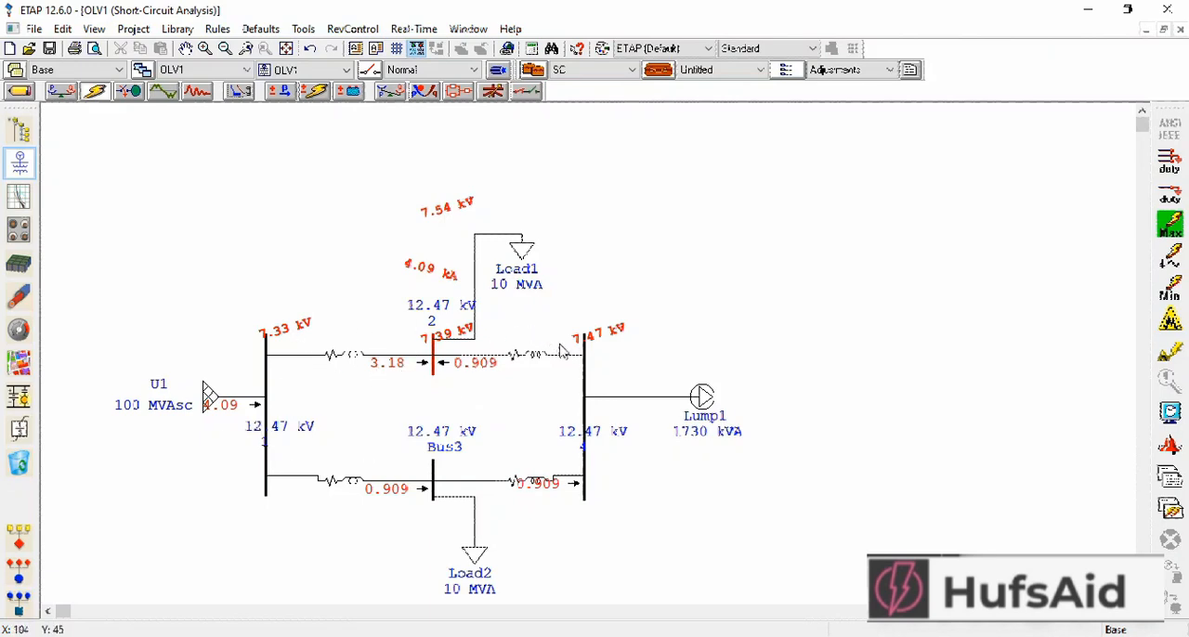
mouse_move(233, 412)
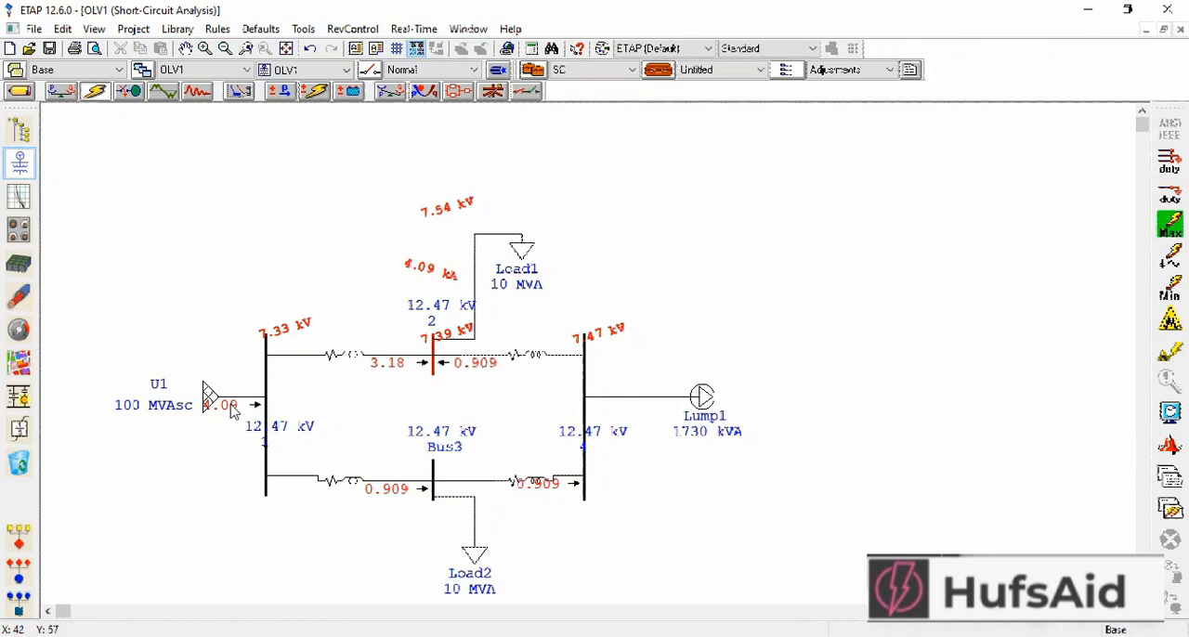
mouse_move(465, 357)
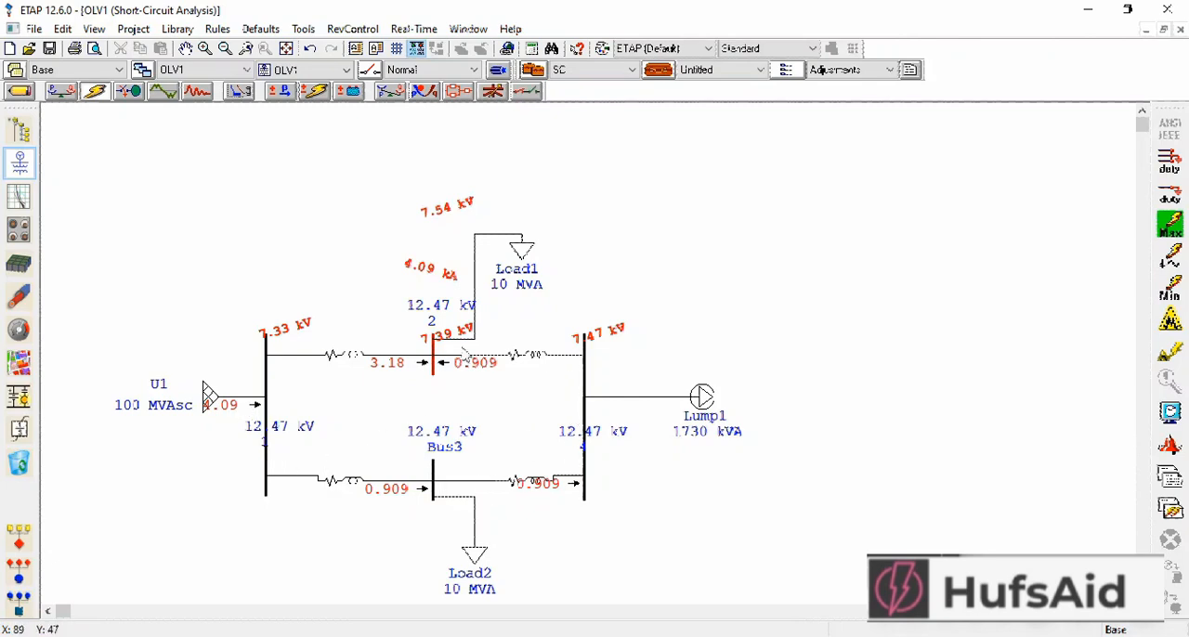
mouse_move(548, 364)
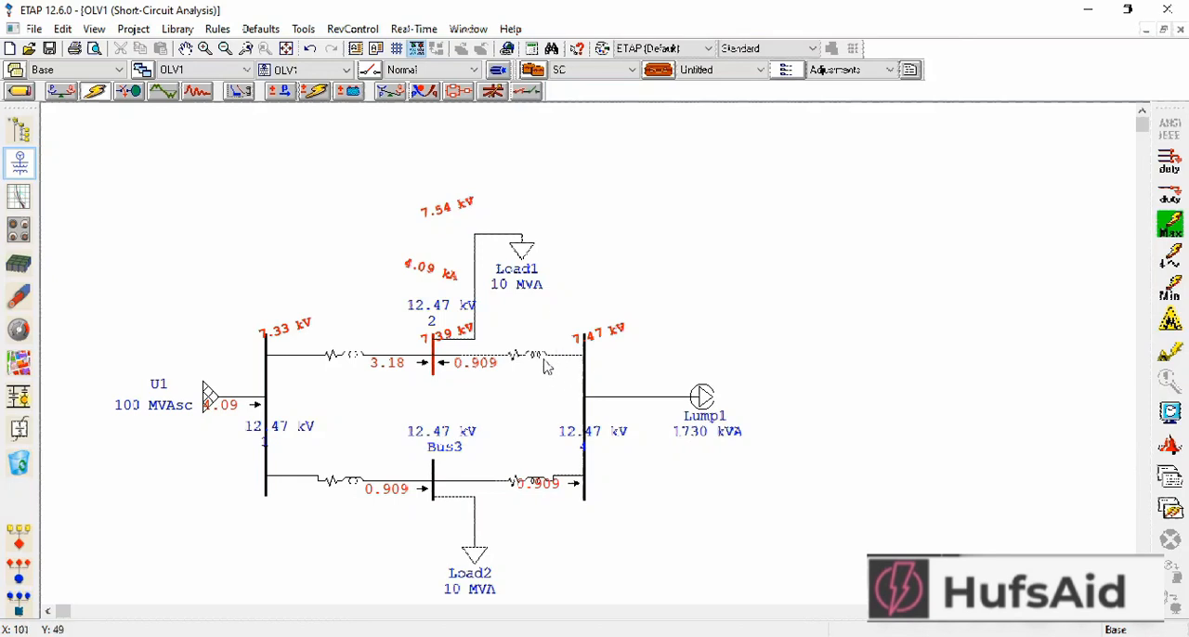
mouse_move(541, 357)
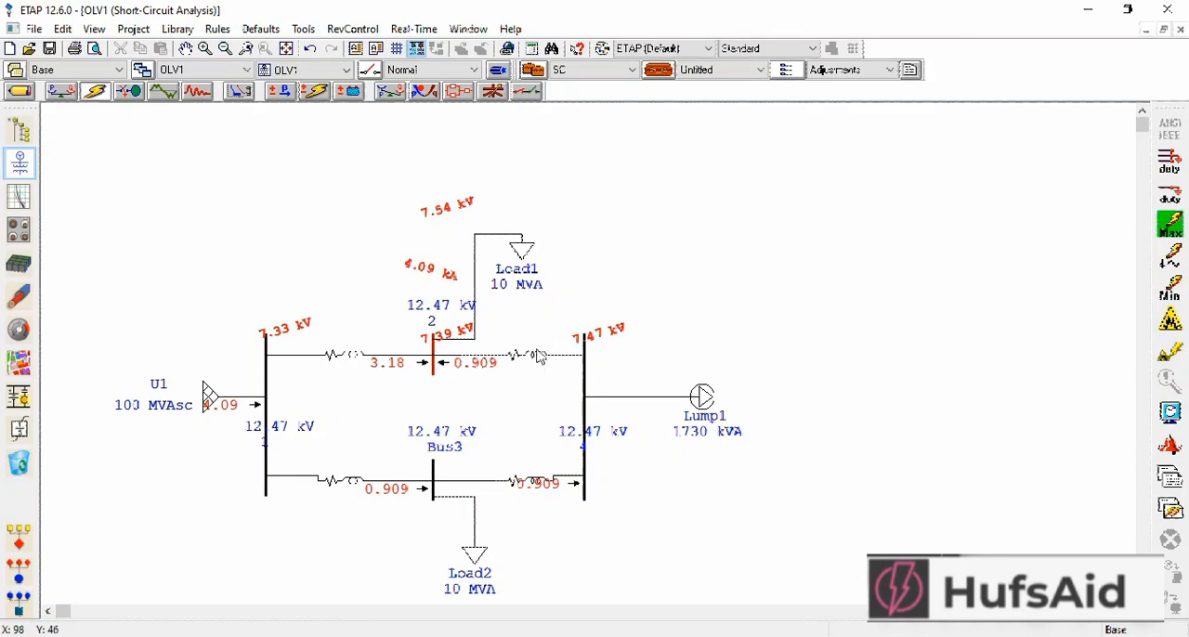
mouse_move(580, 371)
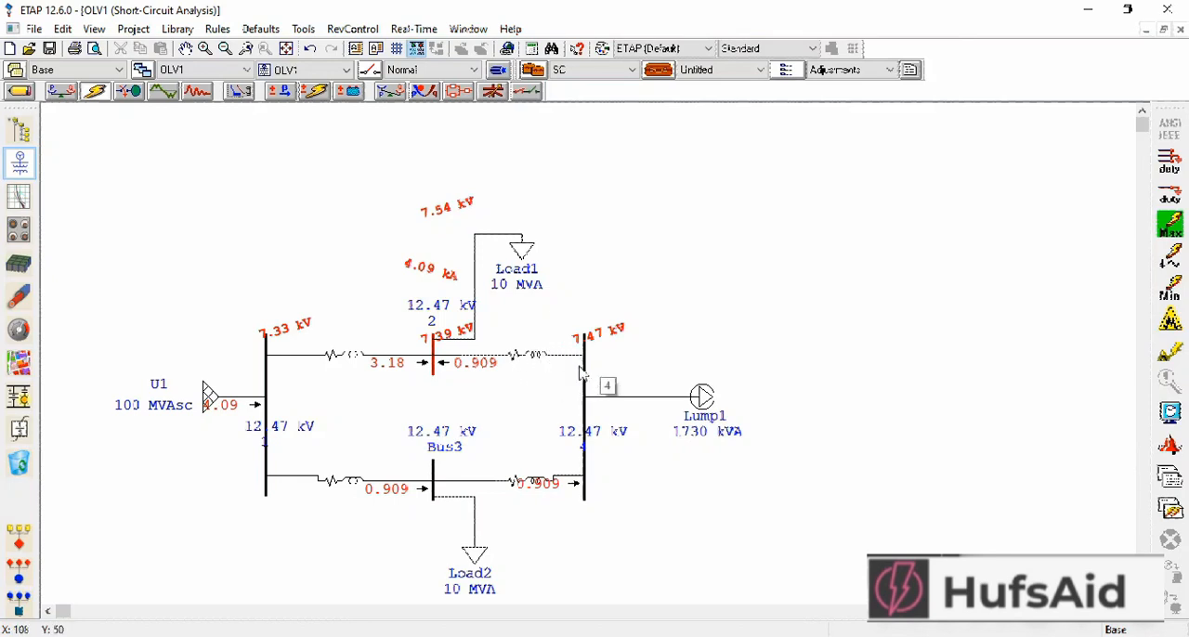
mouse_move(313, 362)
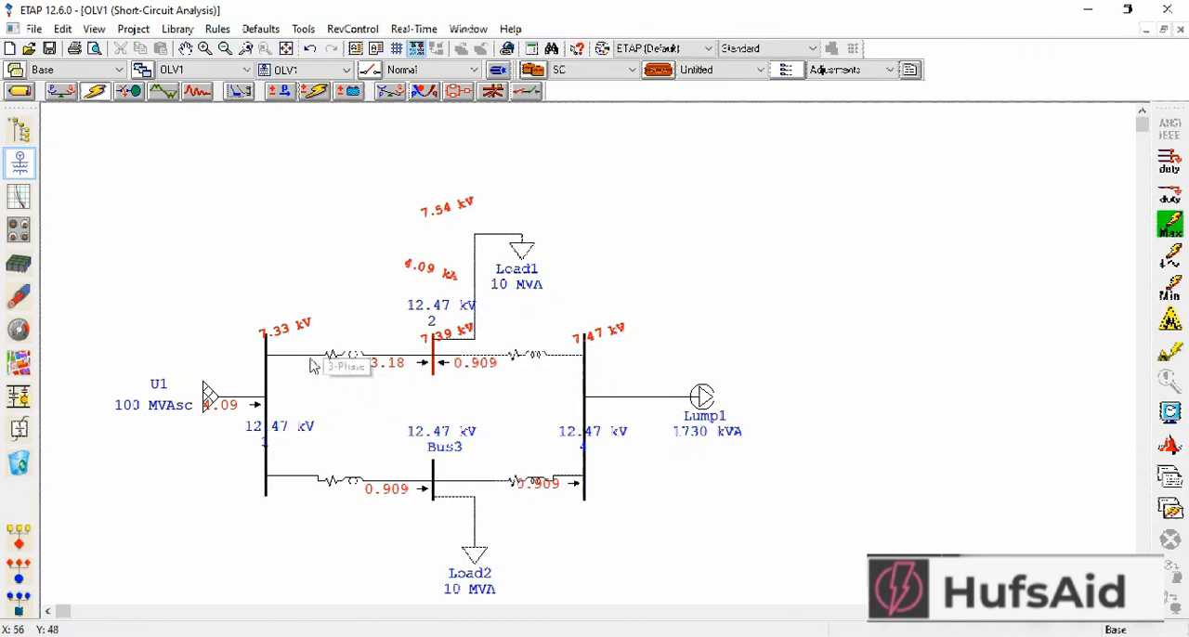
mouse_move(319, 401)
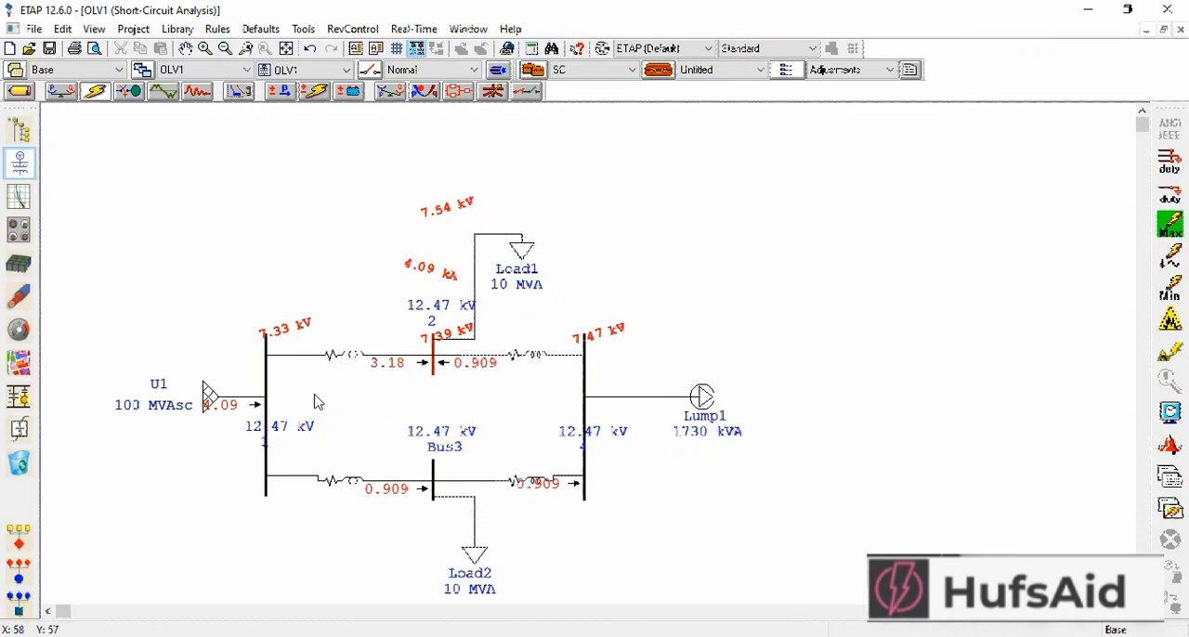
mouse_move(537, 368)
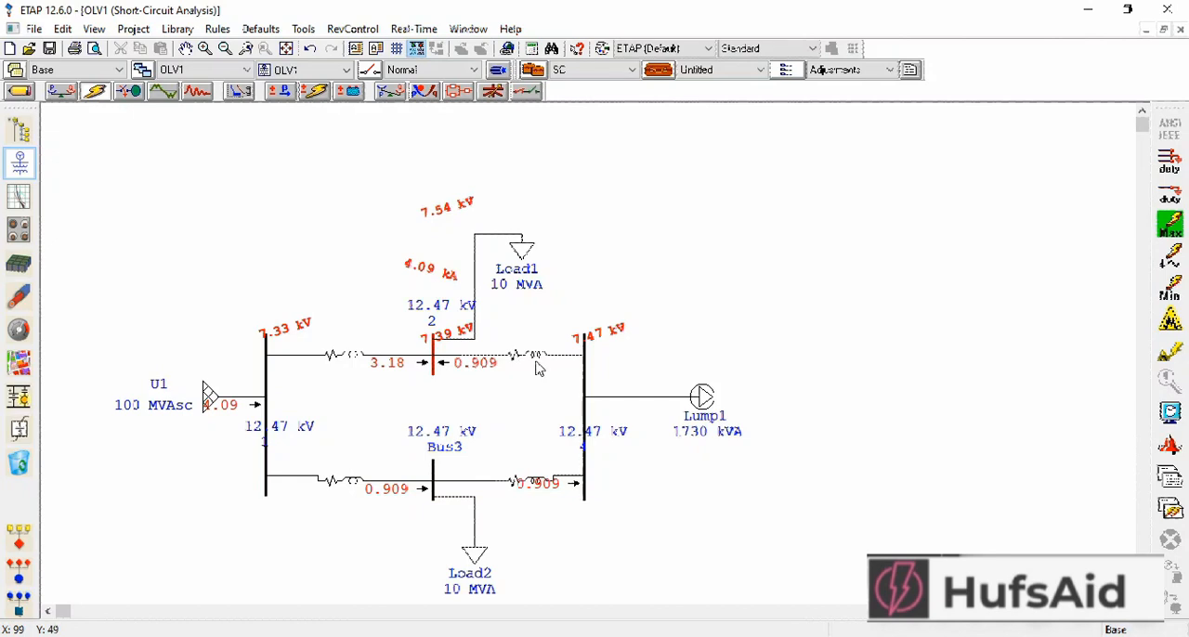
mouse_move(313, 431)
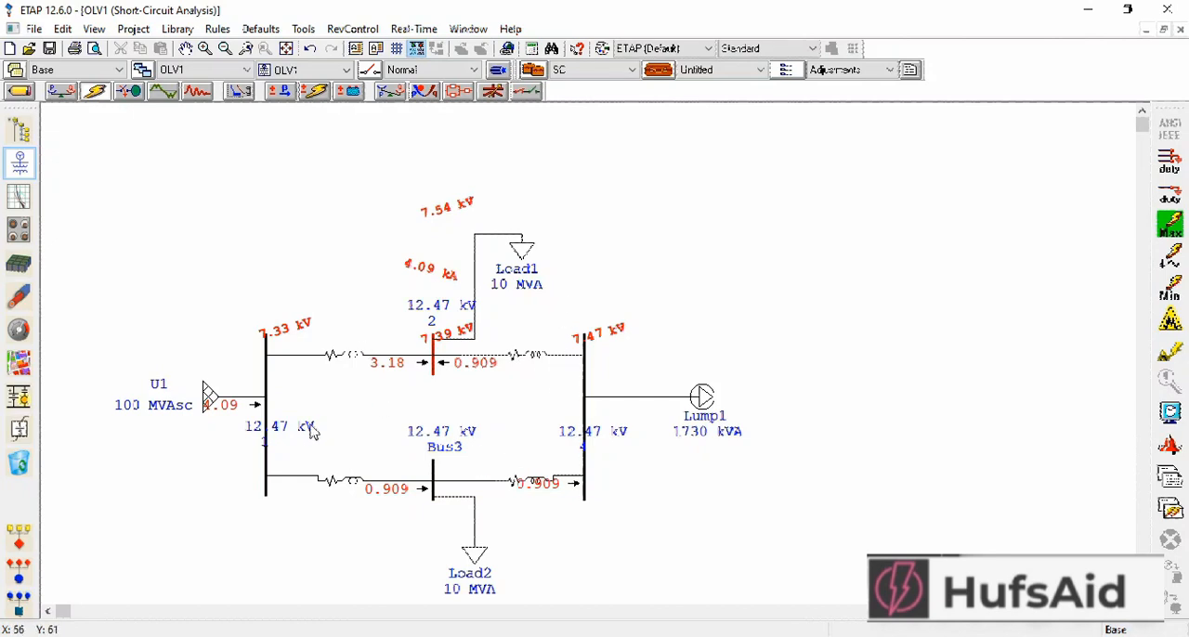
mouse_move(473, 493)
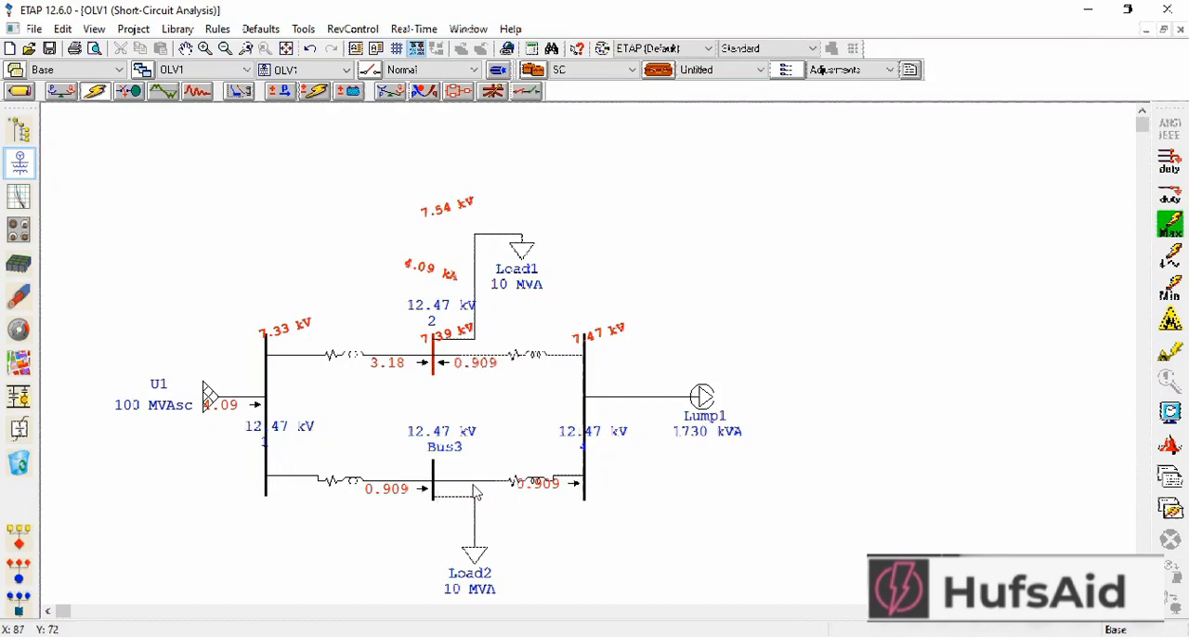
mouse_move(572, 550)
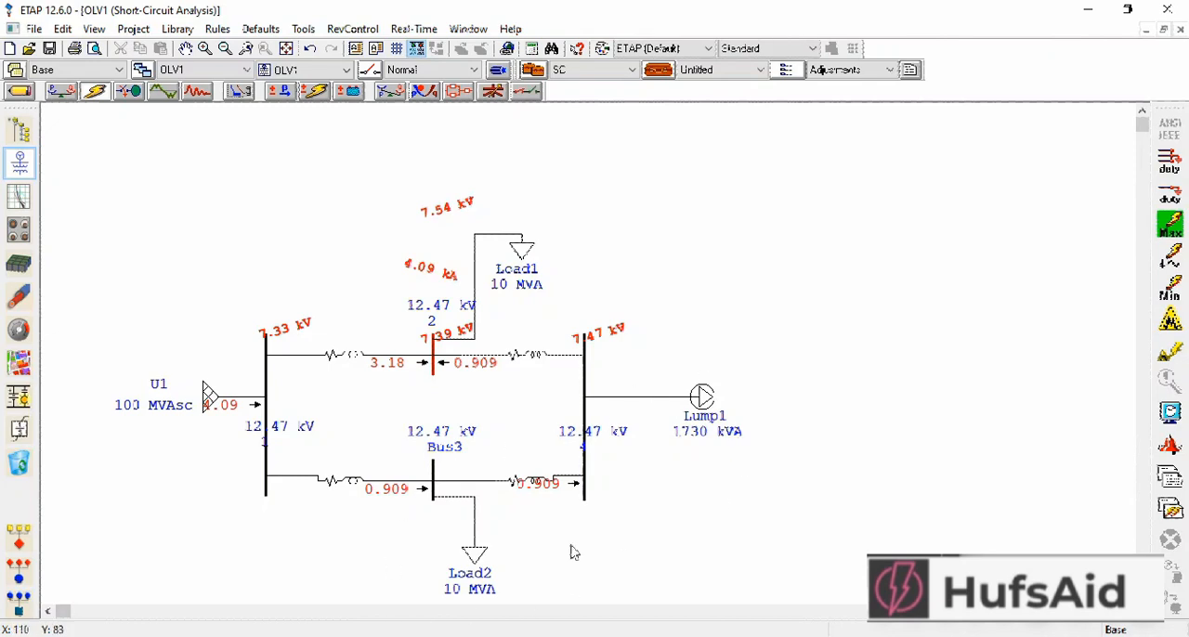
mouse_move(672, 379)
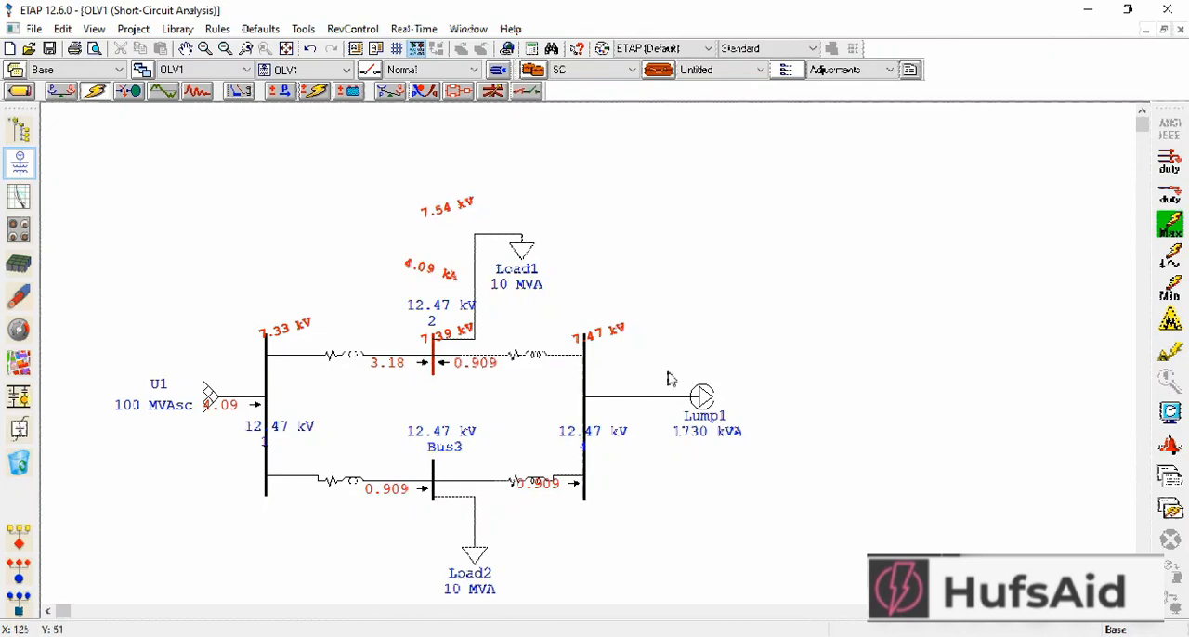
mouse_move(484, 251)
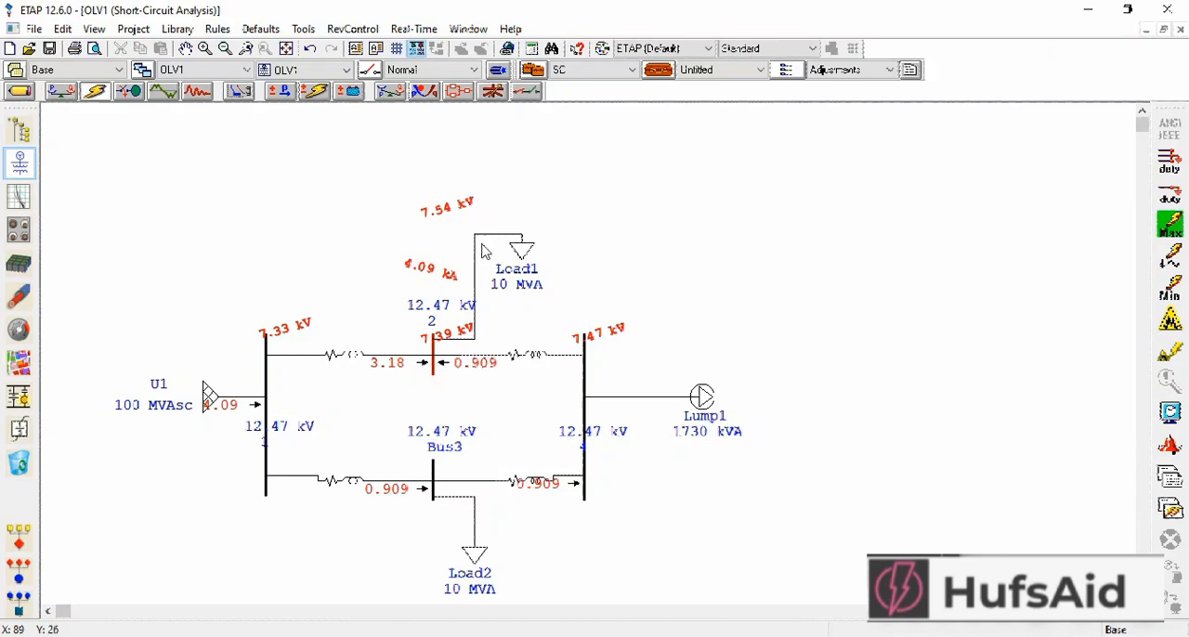
mouse_move(494, 535)
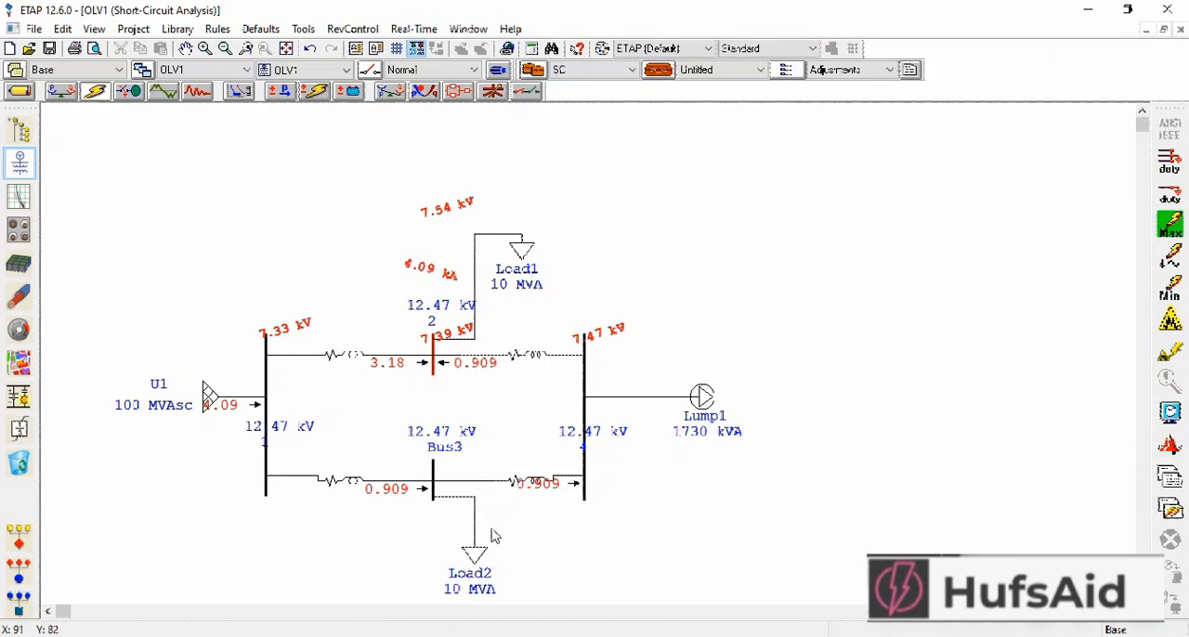
mouse_move(472, 420)
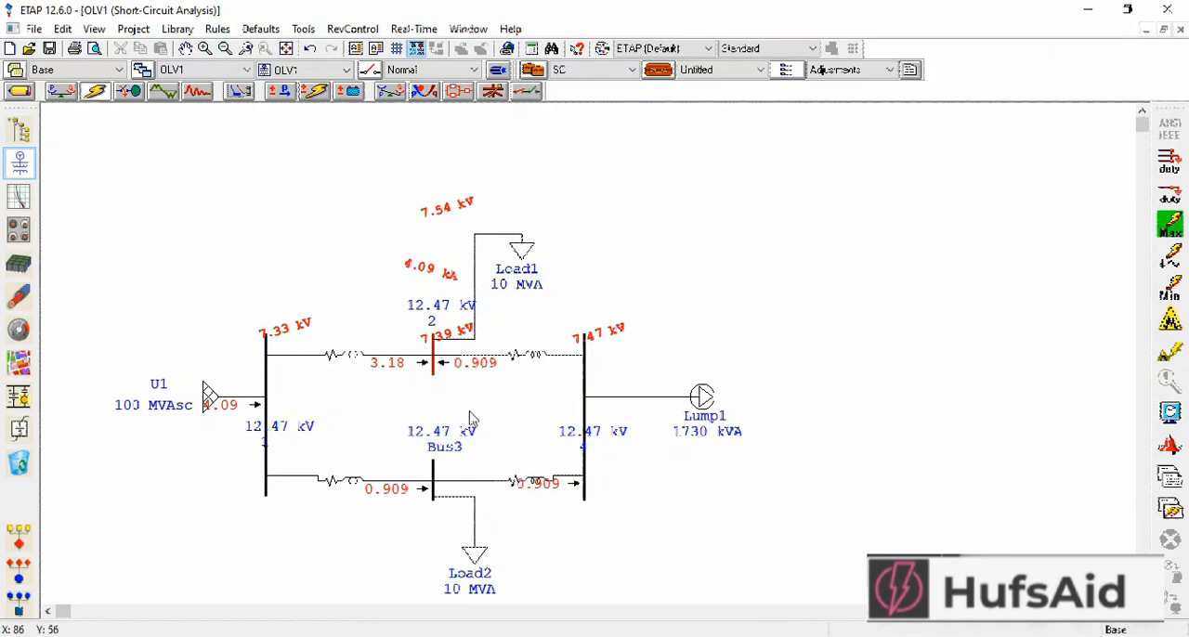
mouse_move(665, 309)
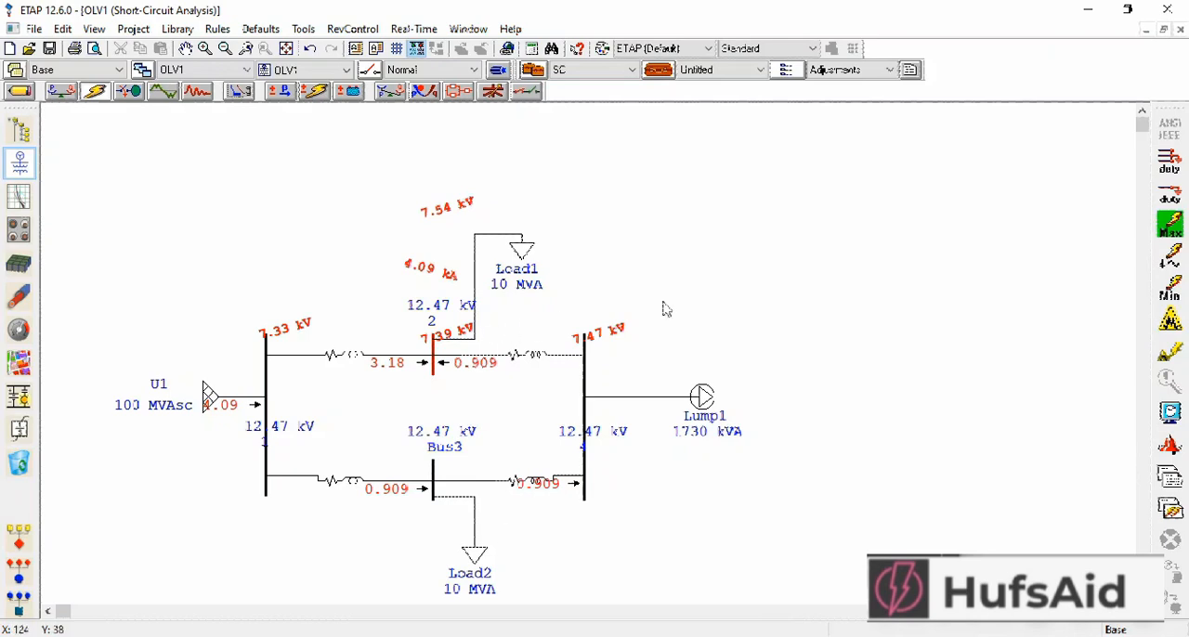
mouse_move(75, 119)
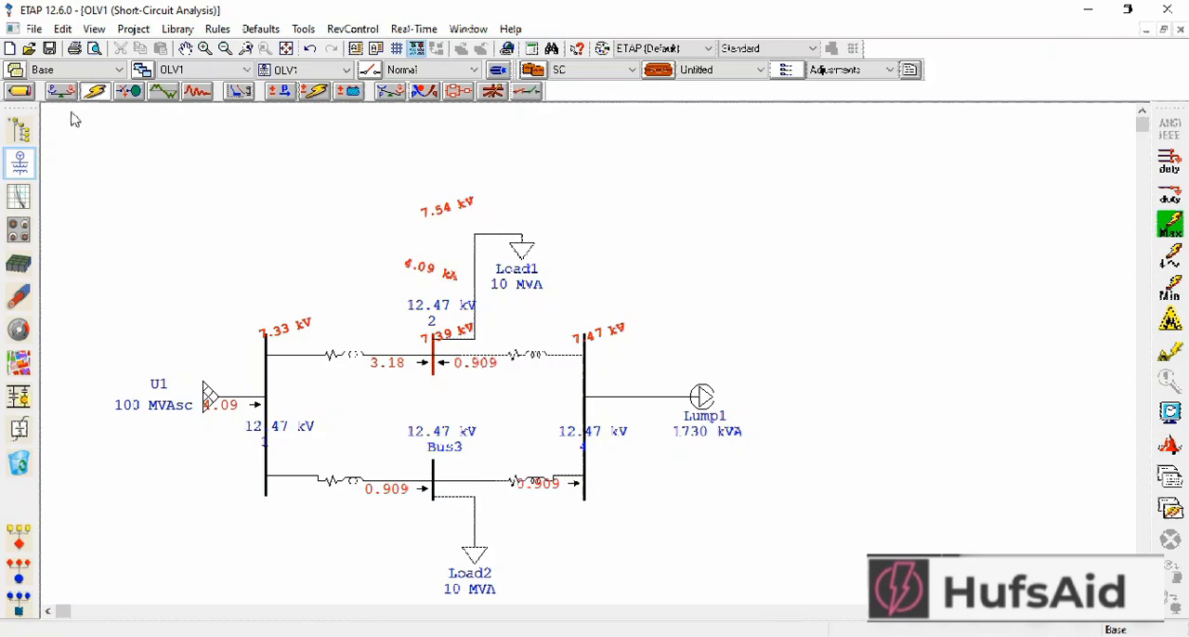
- Back in edit mode, move U1 and its bus left and place a CT on the upper right line
left_click(19, 89)
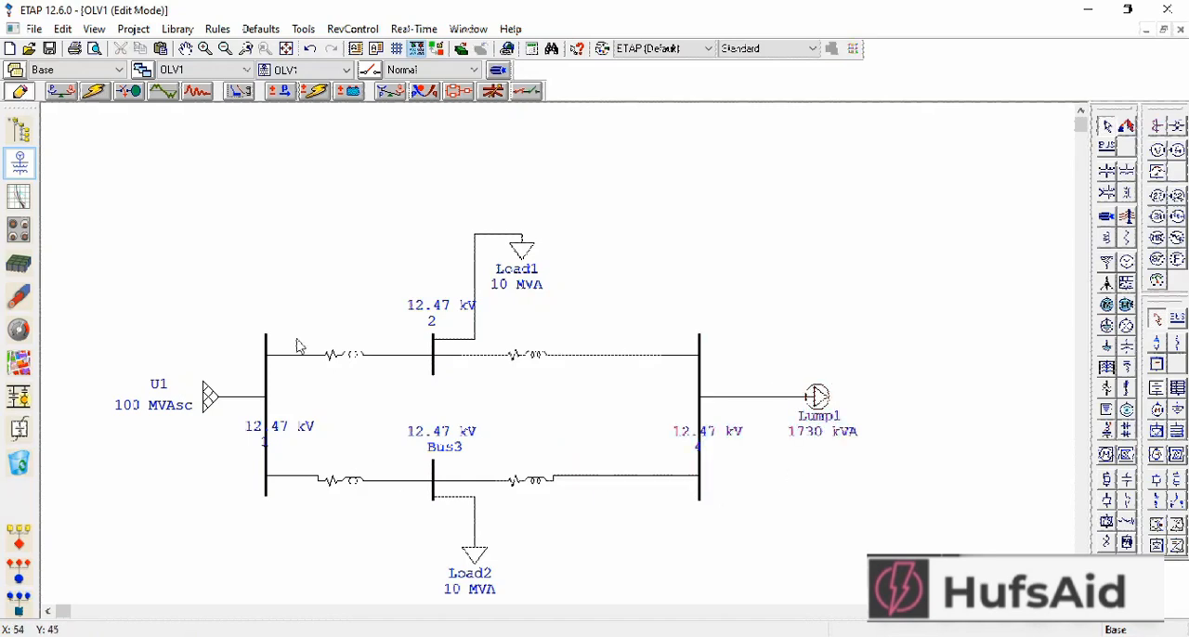
left_click(211, 394)
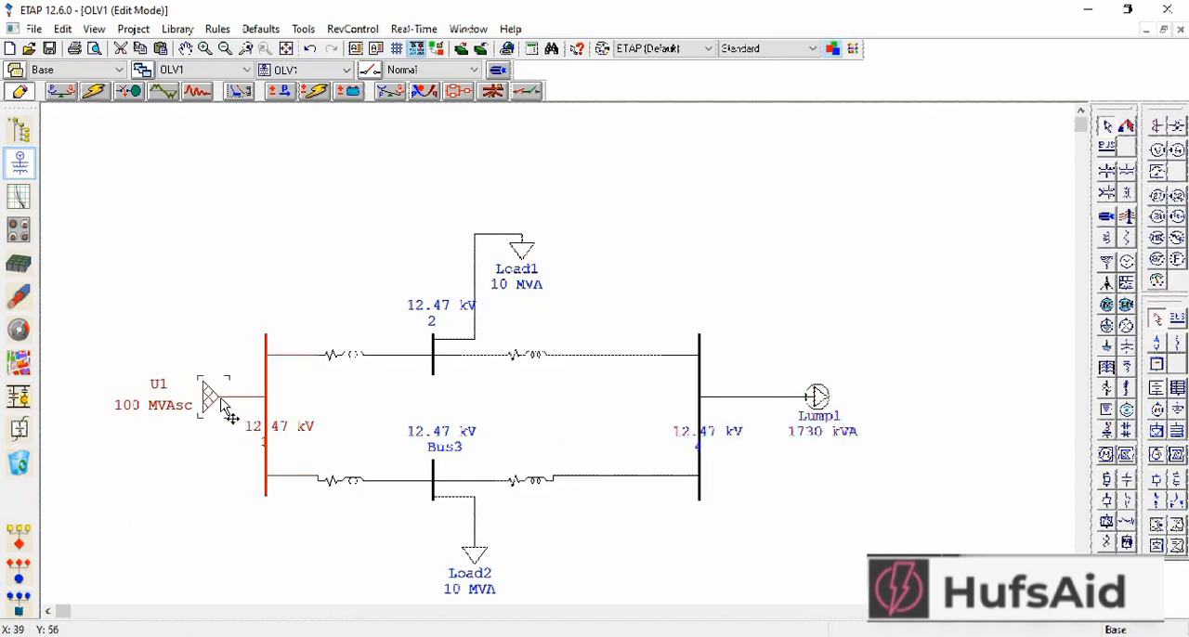
left_click_drag(213, 394, 145, 394)
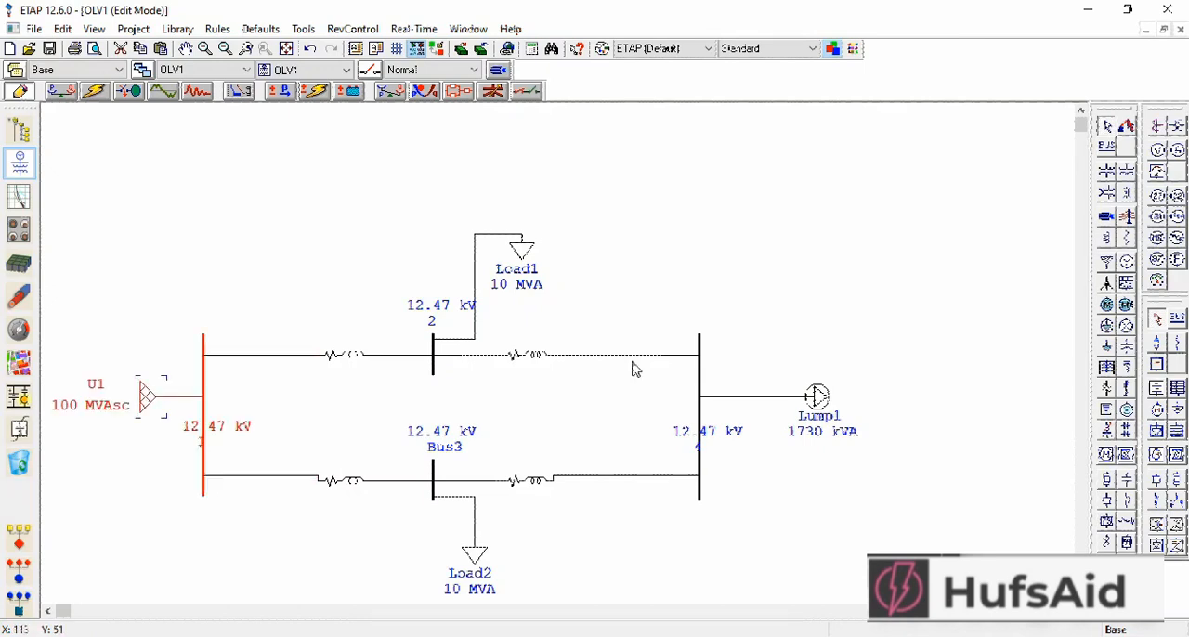
mouse_move(1156, 227)
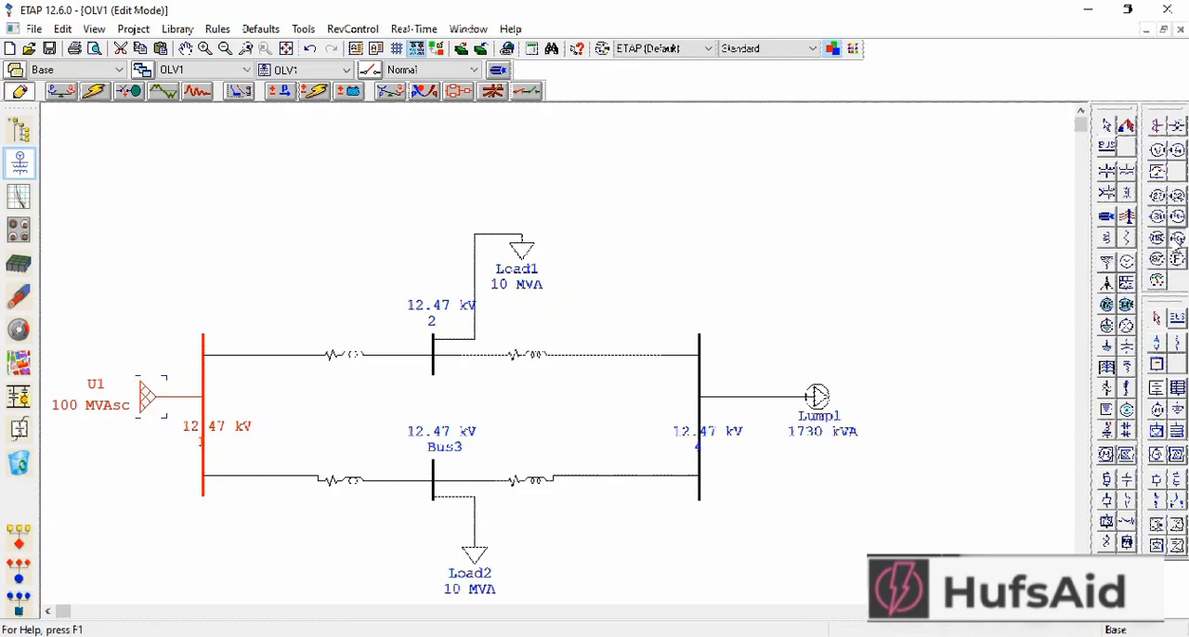
mouse_move(249, 357)
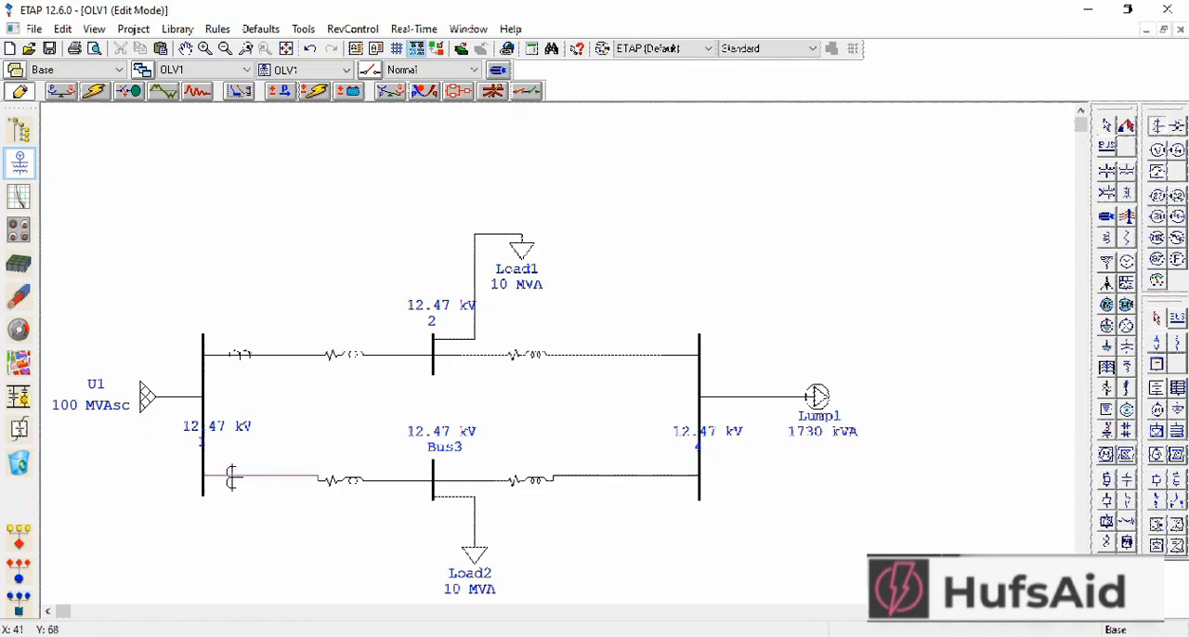
left_click(699, 408)
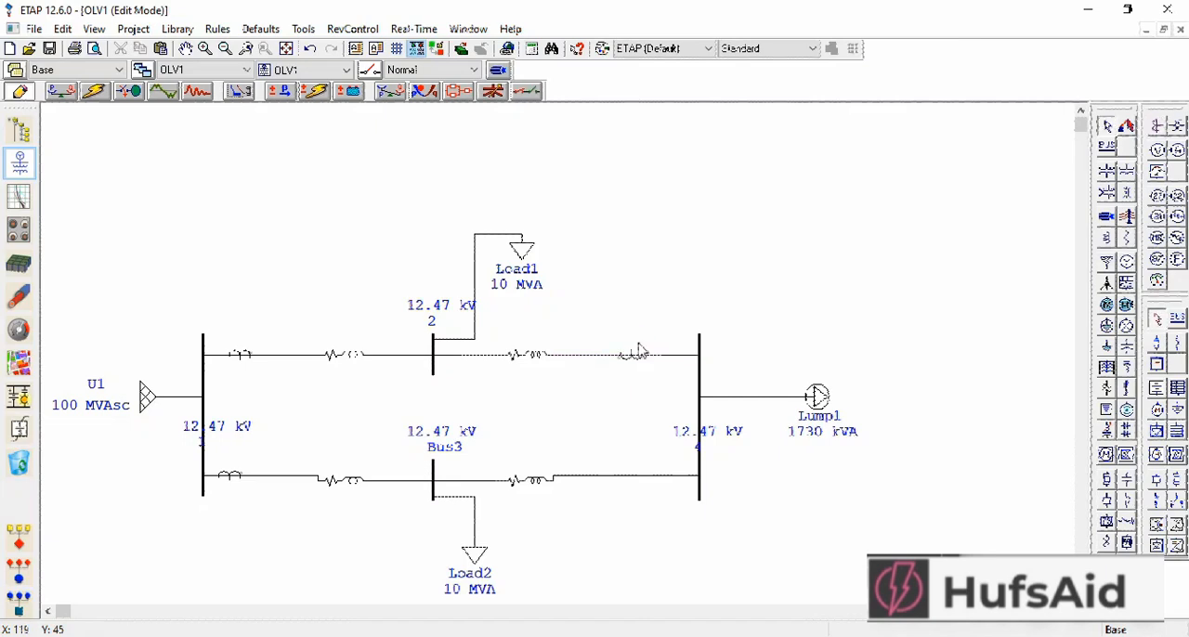
mouse_move(724, 482)
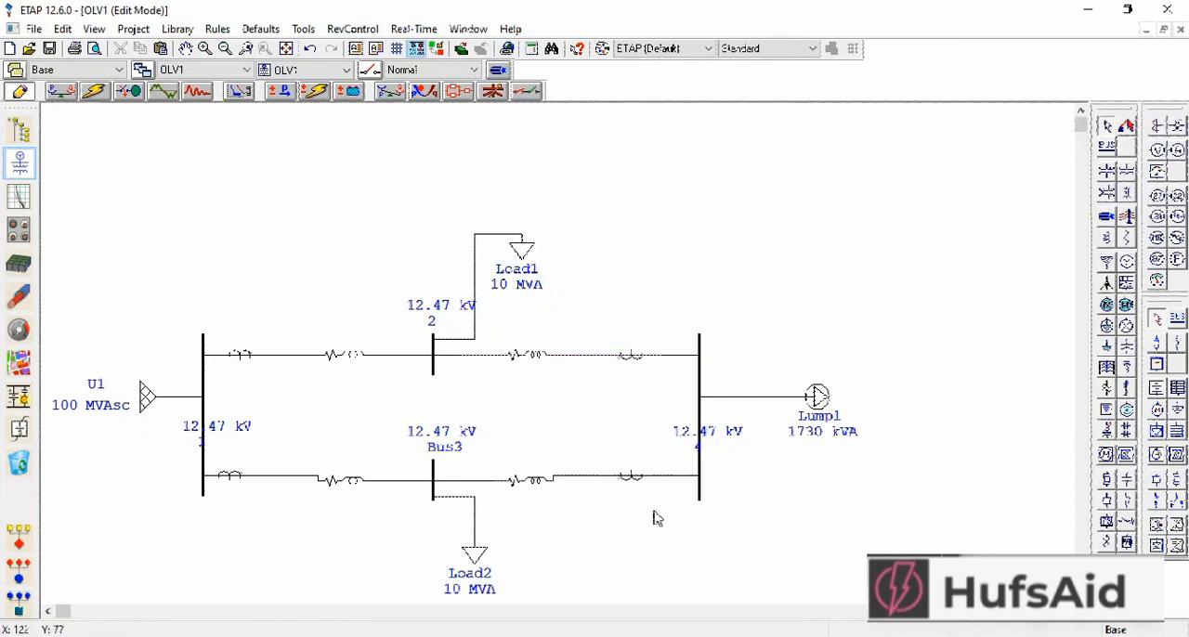
mouse_move(641, 521)
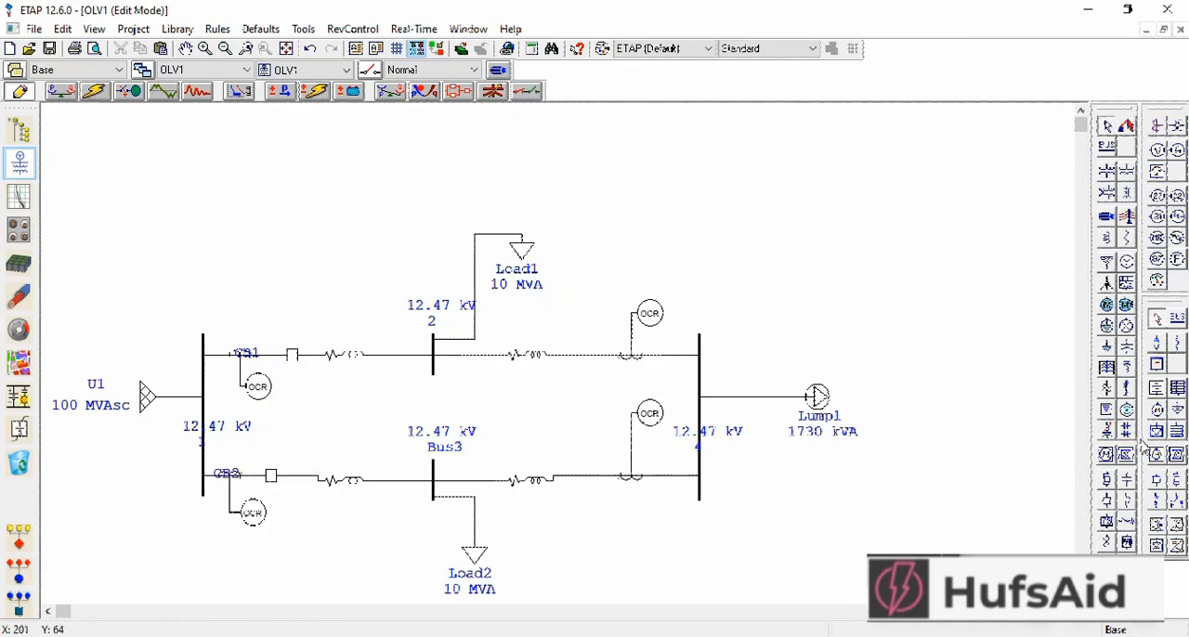
mouse_move(587, 353)
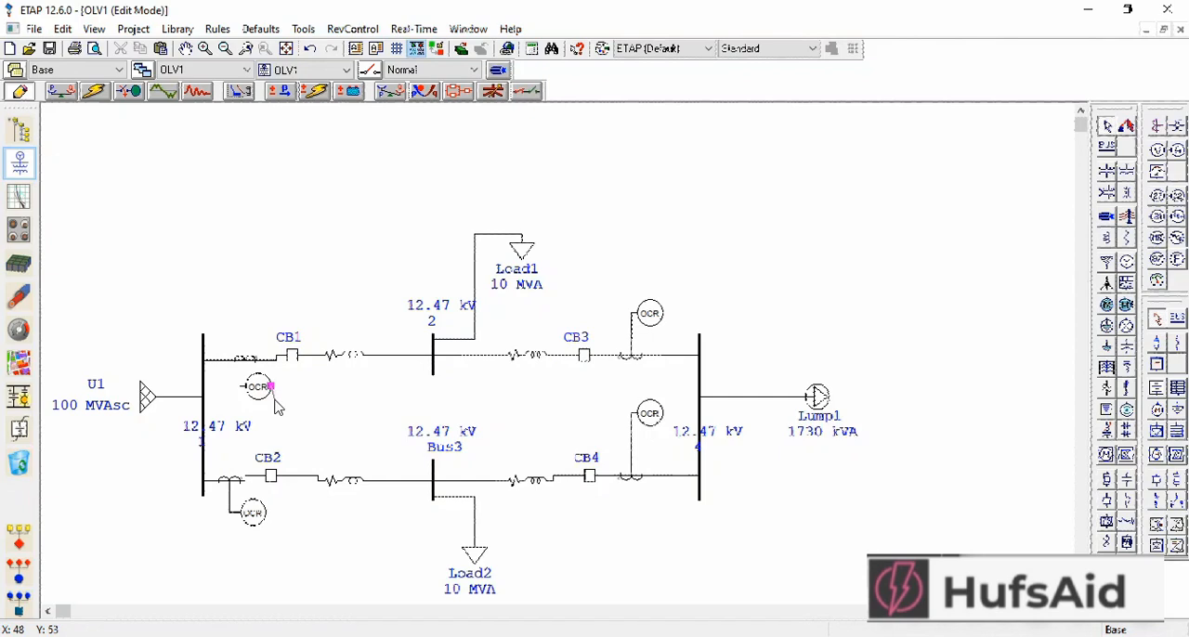
- Position the upper-left overcurrent relay beside its current transformer
left_click(260, 387)
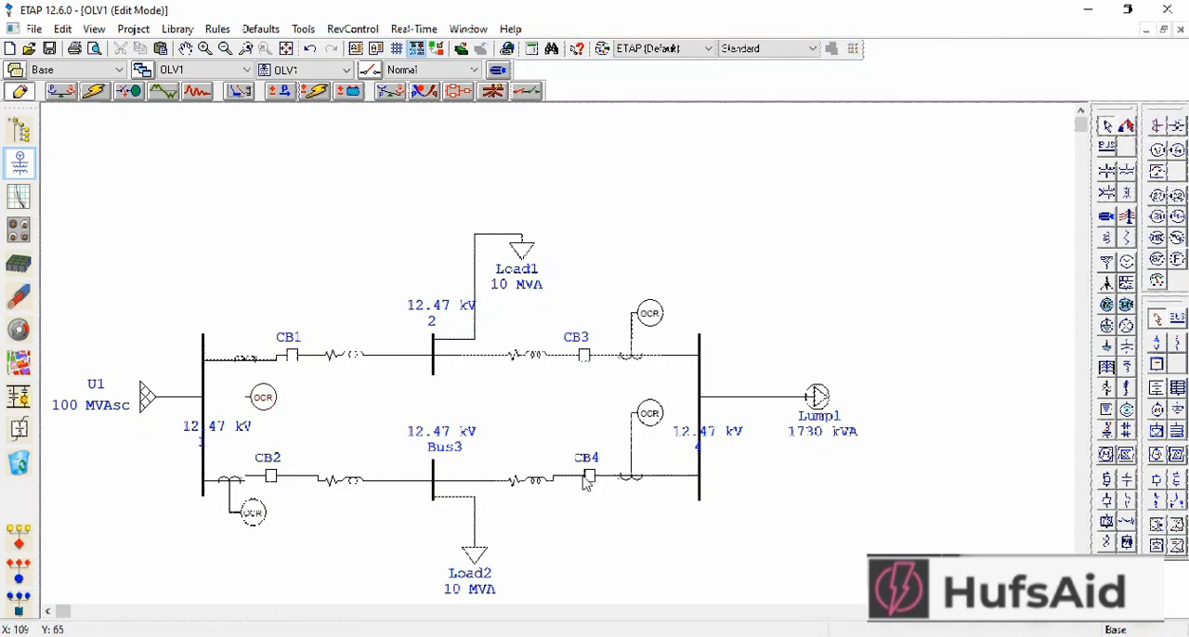
mouse_move(588, 444)
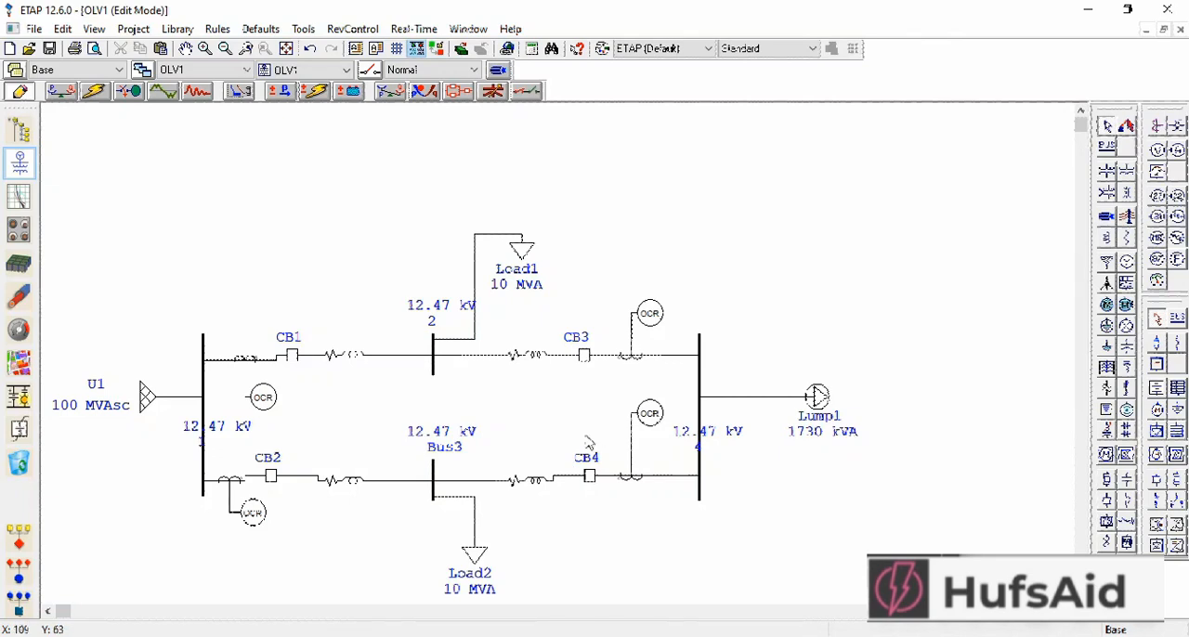
mouse_move(112, 502)
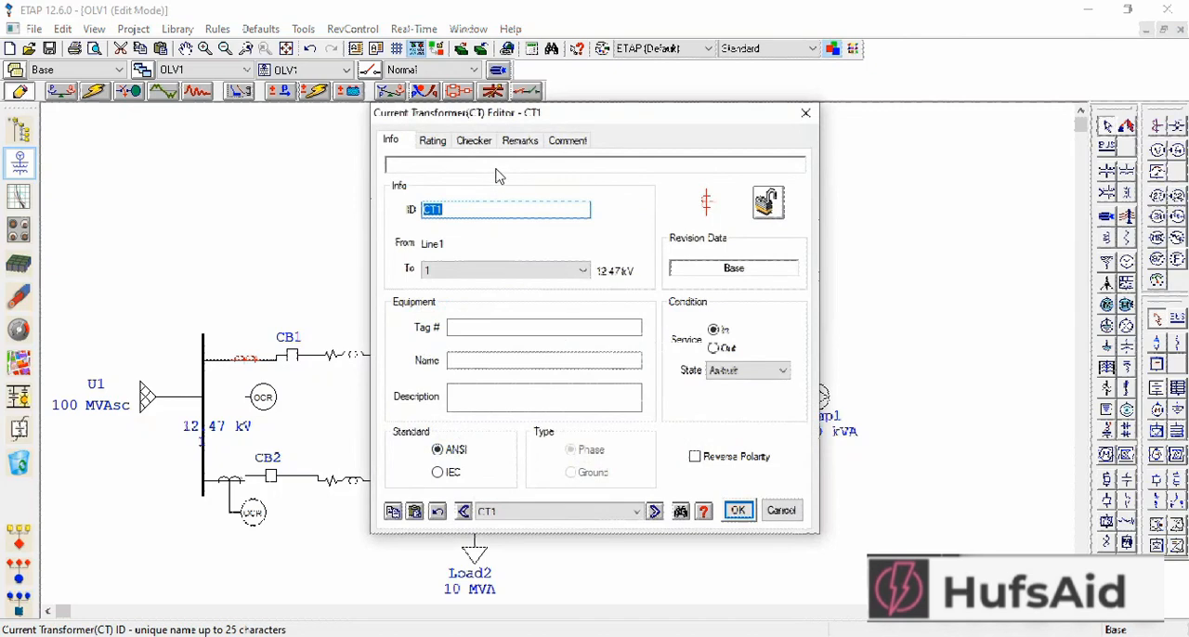
- Rate CT1 and CT2 at 500/5 A primary with burden class B-2
left_click(431, 141)
type("500")
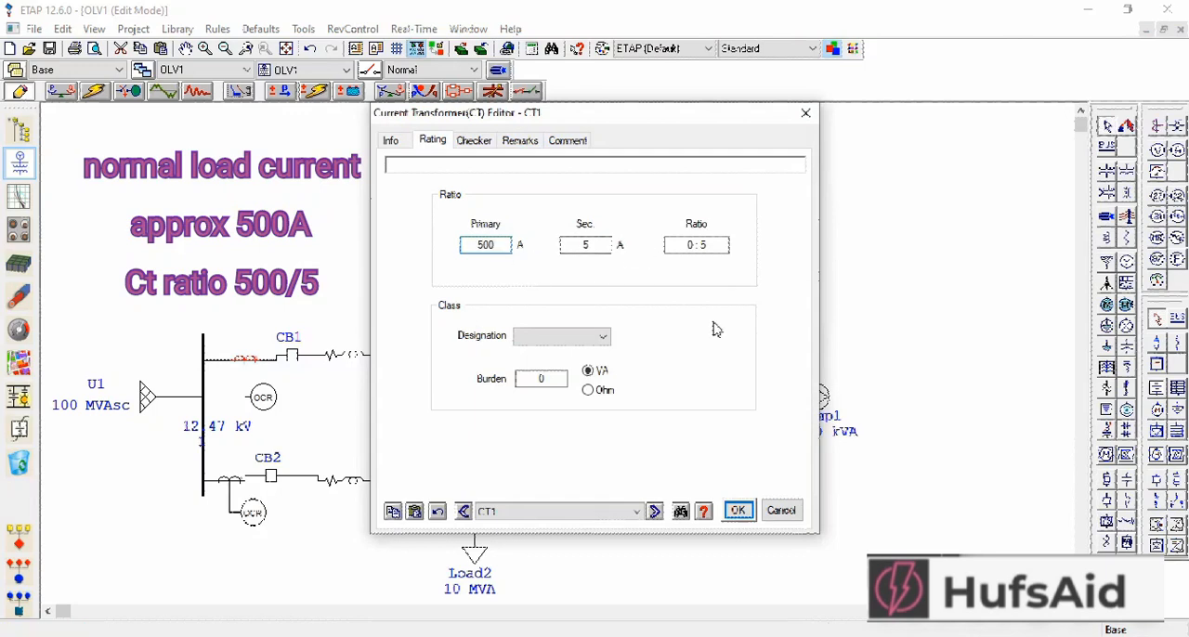
left_click(561, 336)
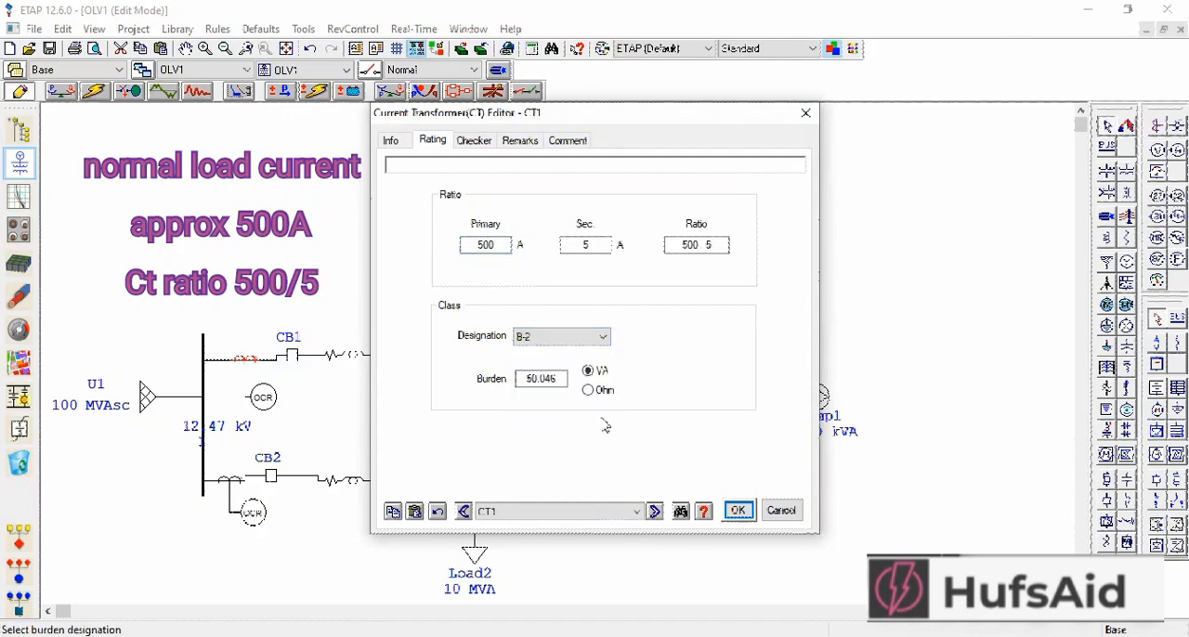
left_click(738, 509)
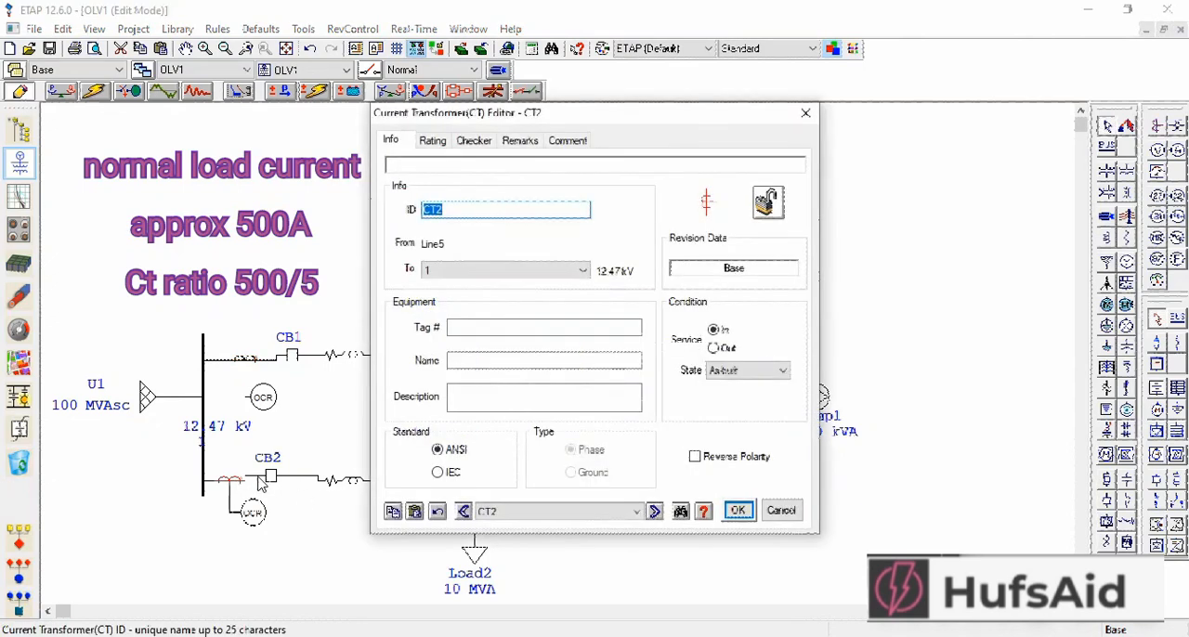
left_click(431, 141)
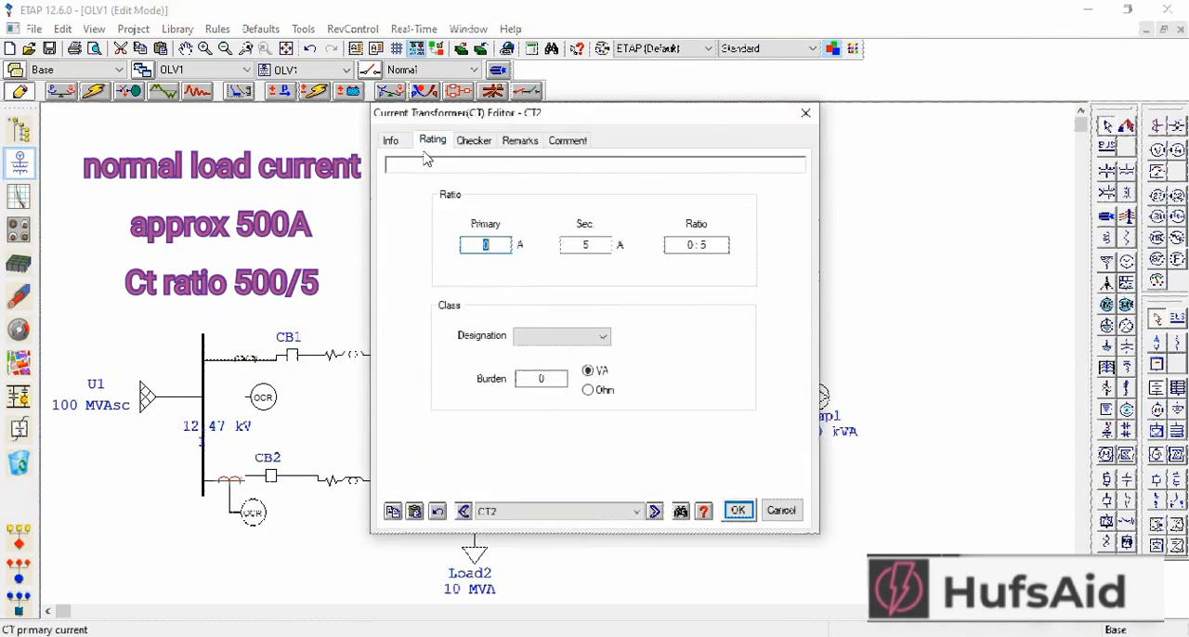
type("500")
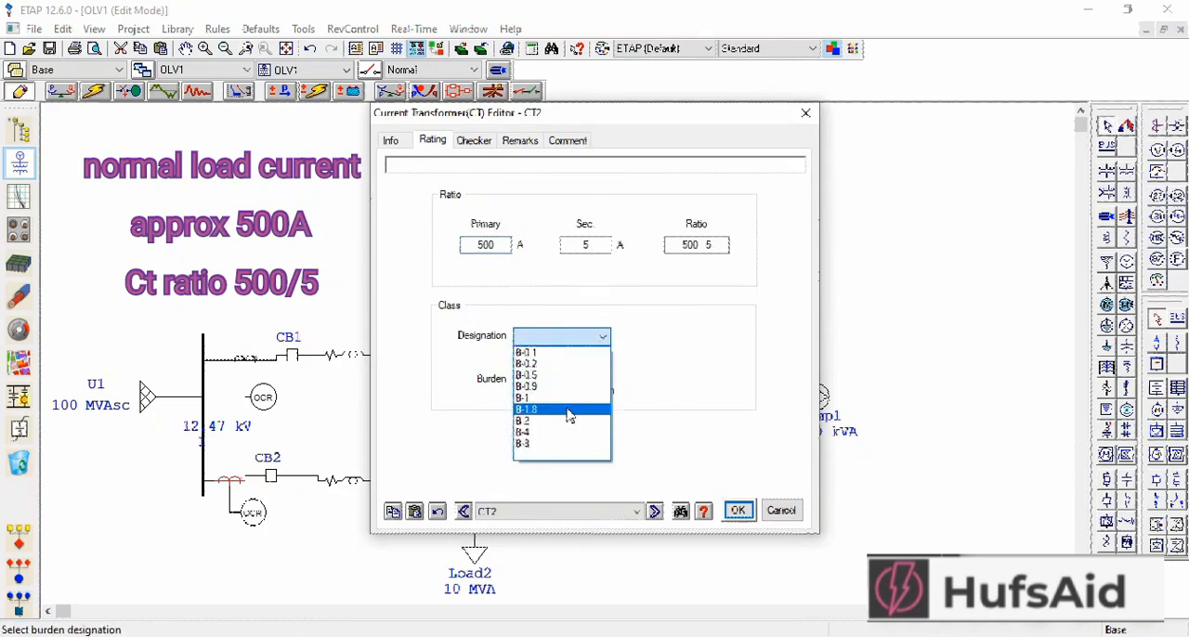
left_click(522, 420)
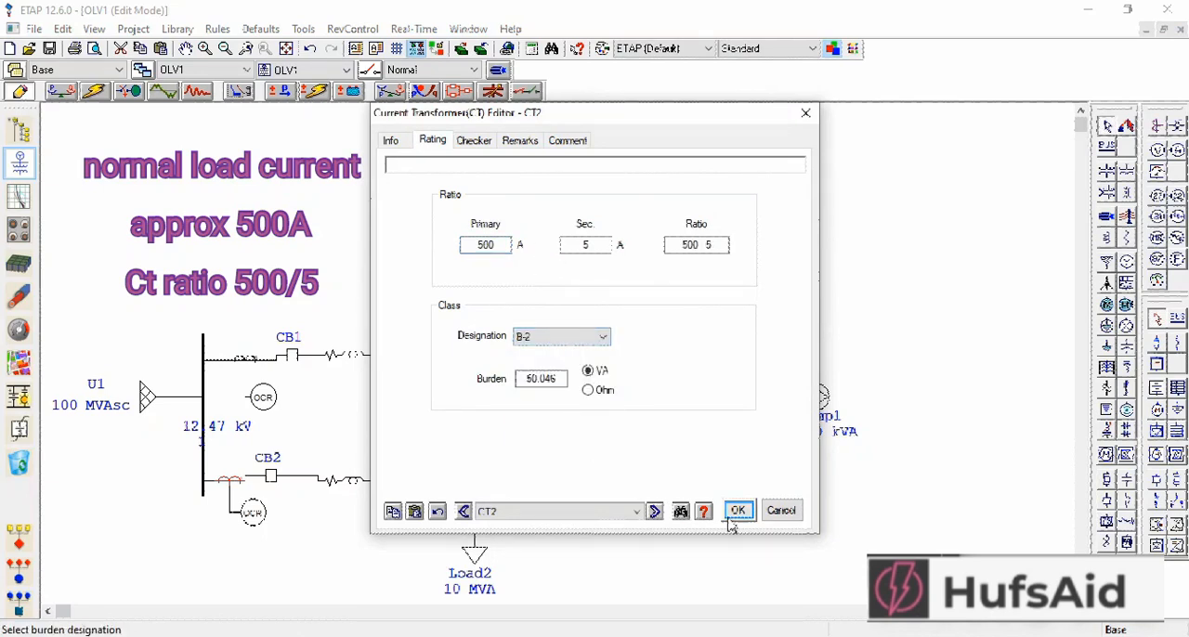
left_click(737, 509)
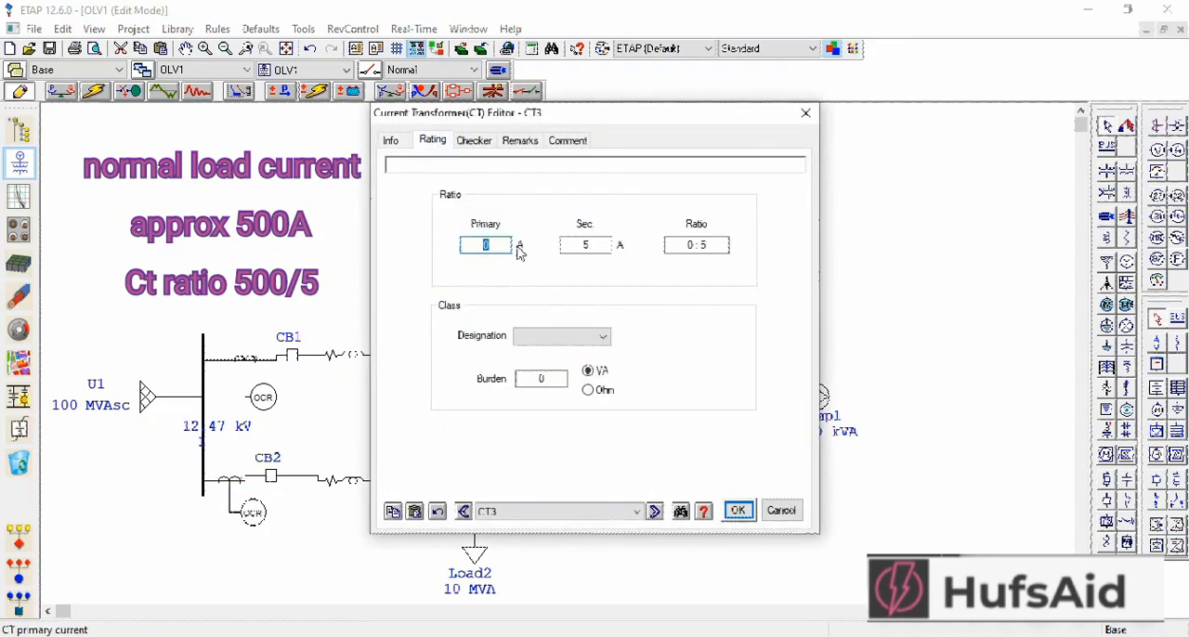
- Give CT3 a 50 A primary (50/5 ratio) with burden class B-2 and confirm
type("50")
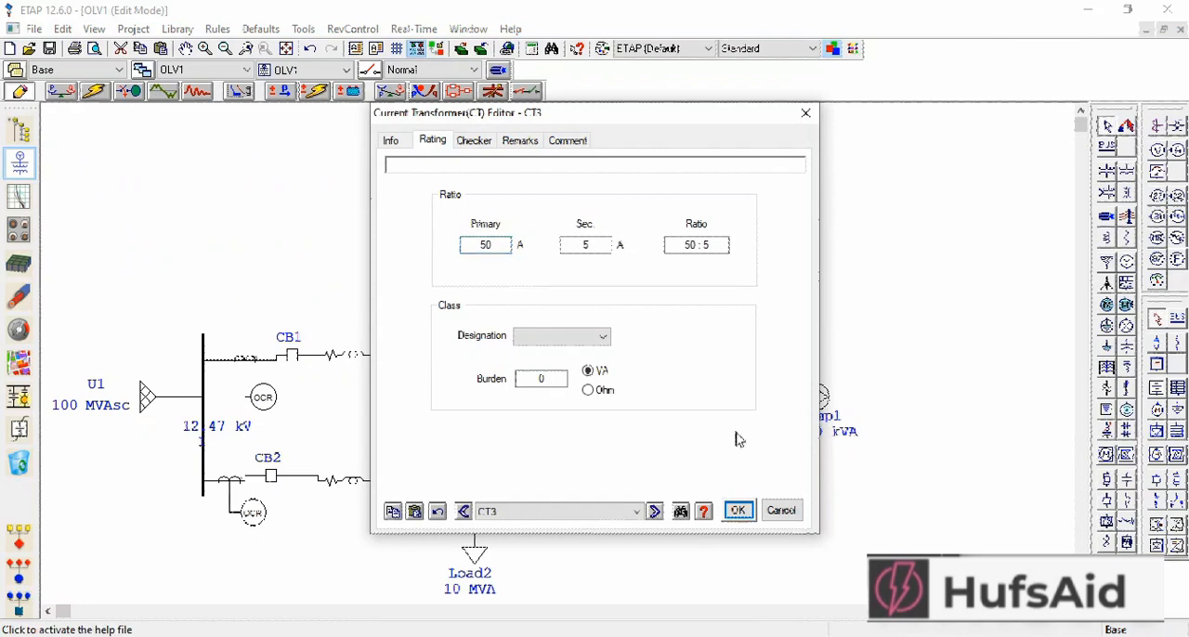
left_click(602, 336)
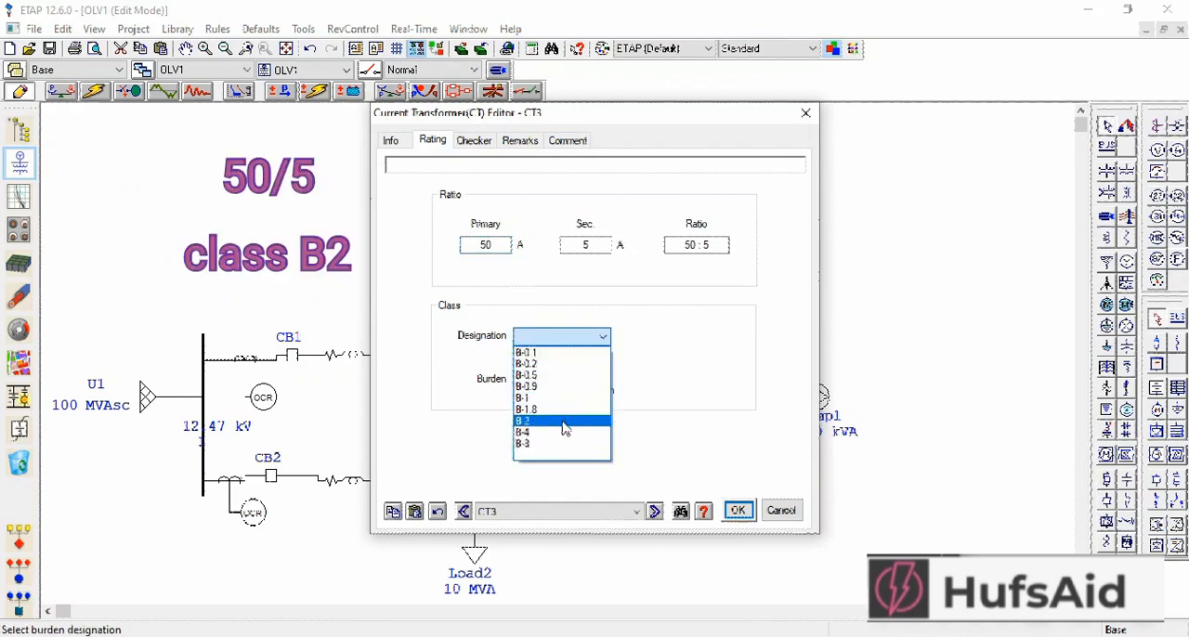
left_click(739, 509)
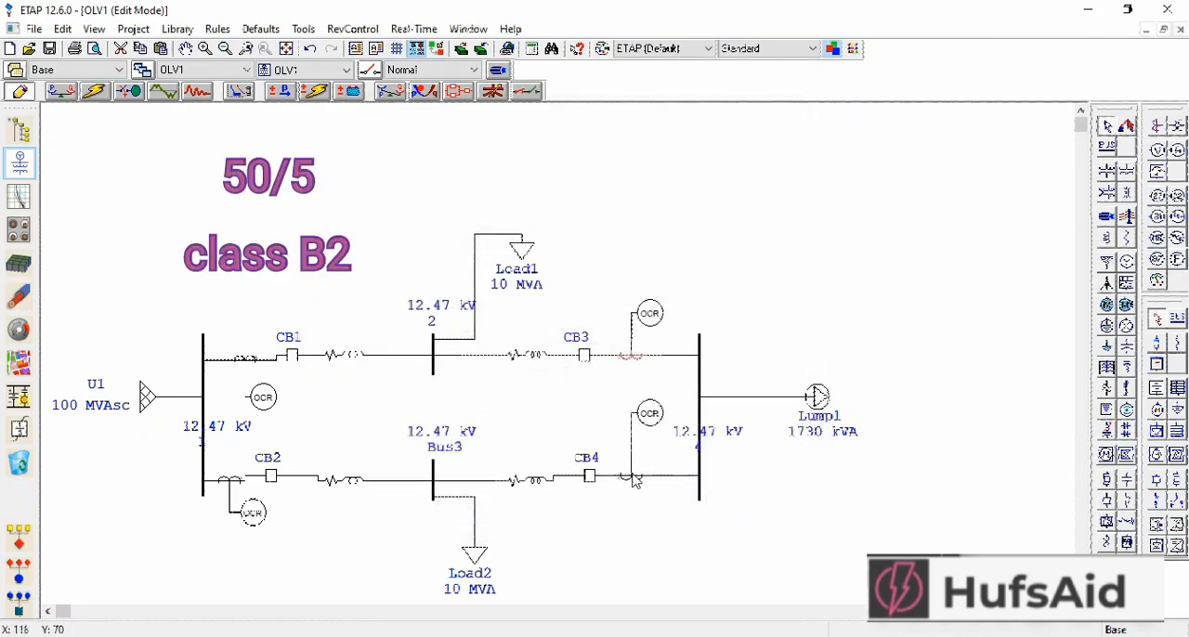
mouse_move(623, 479)
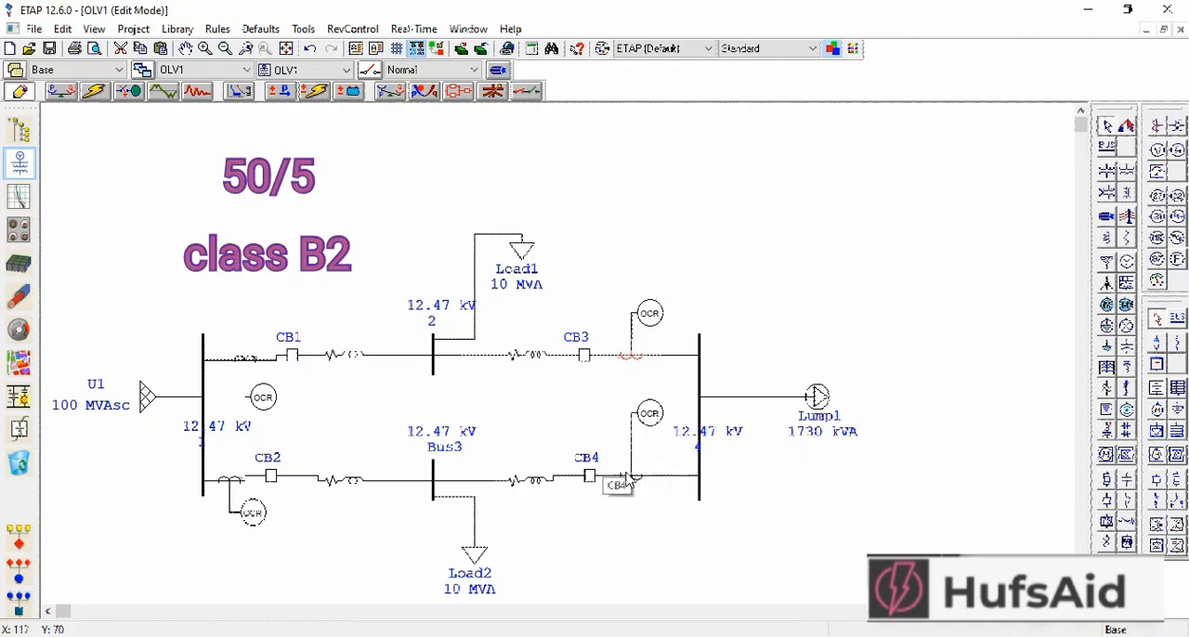
- Give CT4 a 50 A primary and bring up its burden class choices
double_click(630, 483)
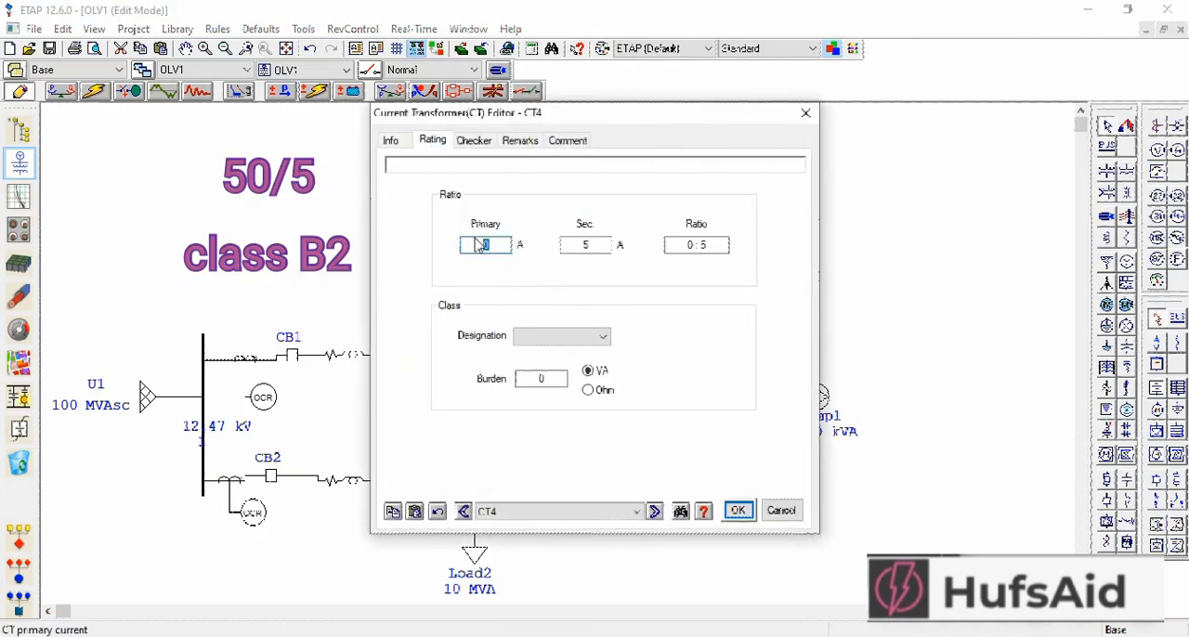
type("50")
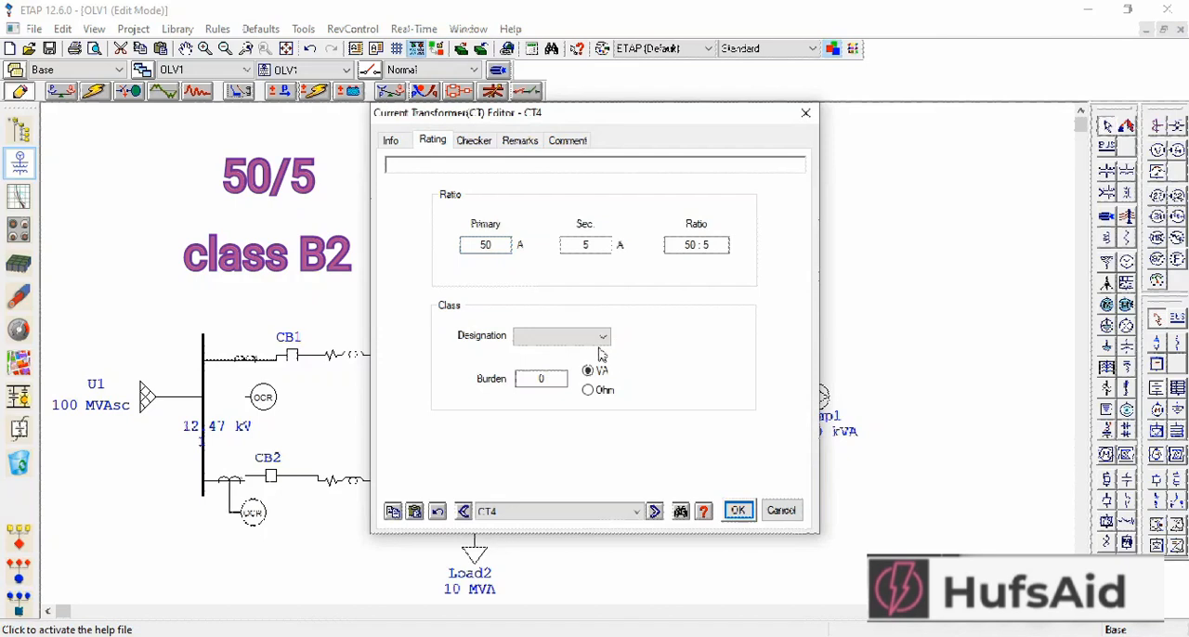
left_click(602, 336)
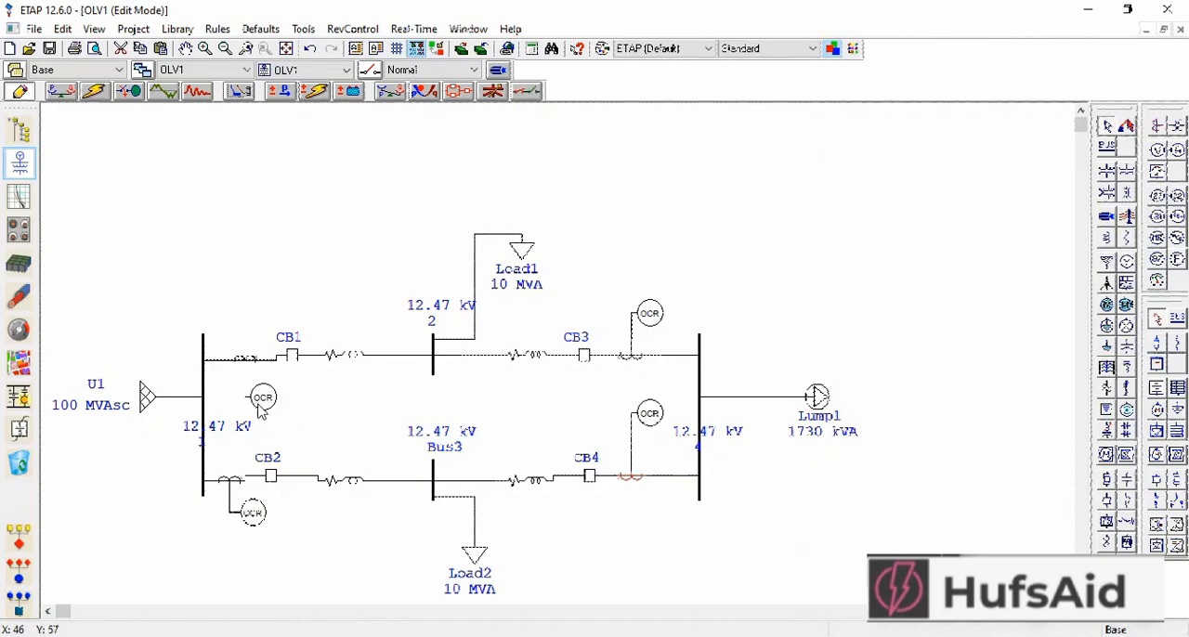
mouse_move(262, 402)
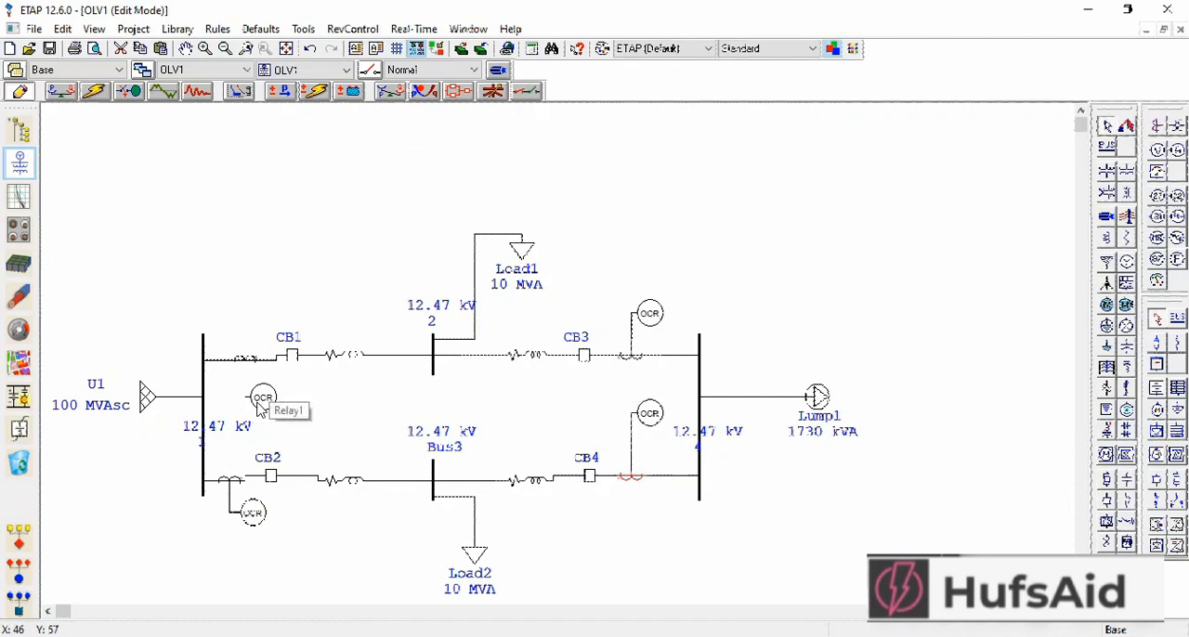
mouse_move(84, 102)
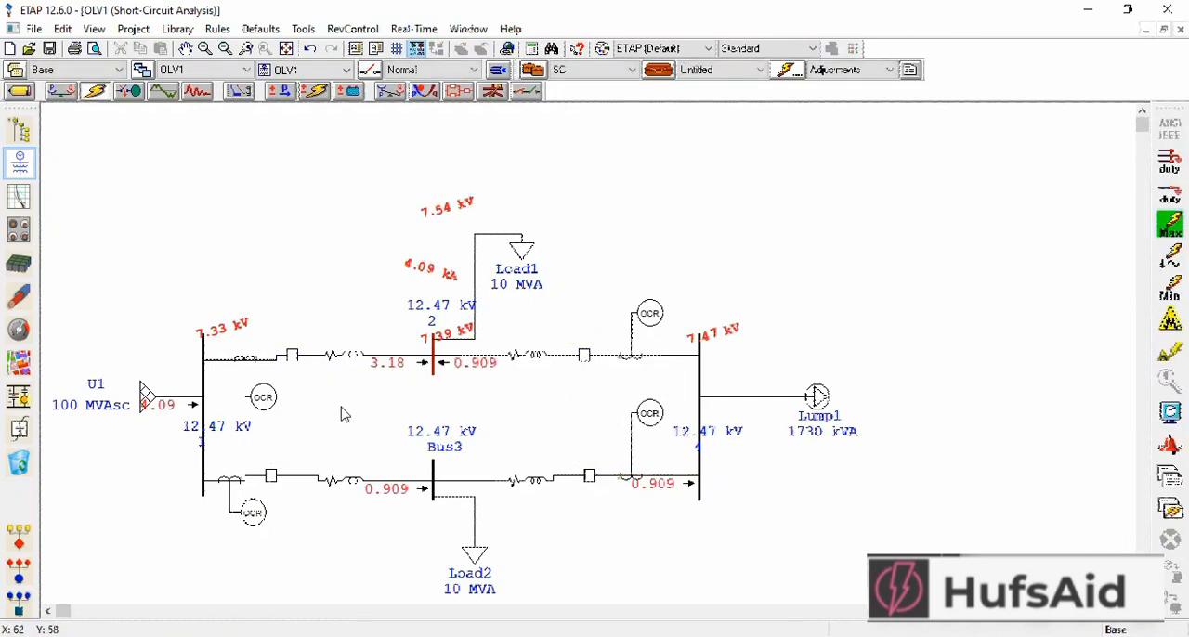
mouse_move(392, 446)
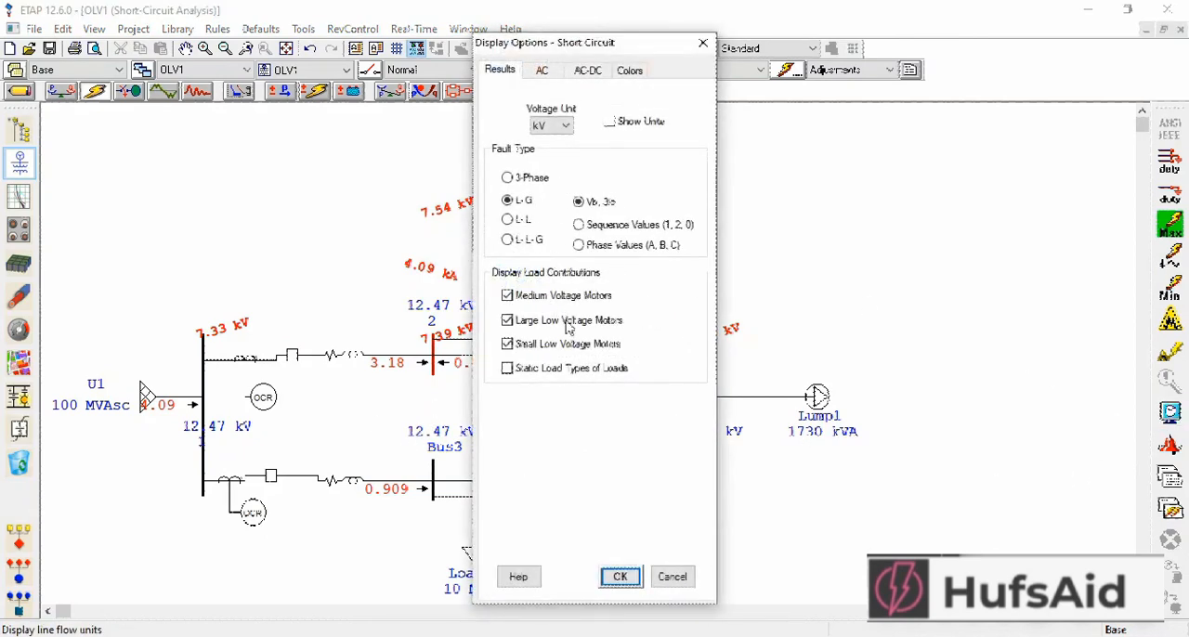
- Enable Show Units in the short-circuit display options so fault currents read in kA
left_click(610, 121)
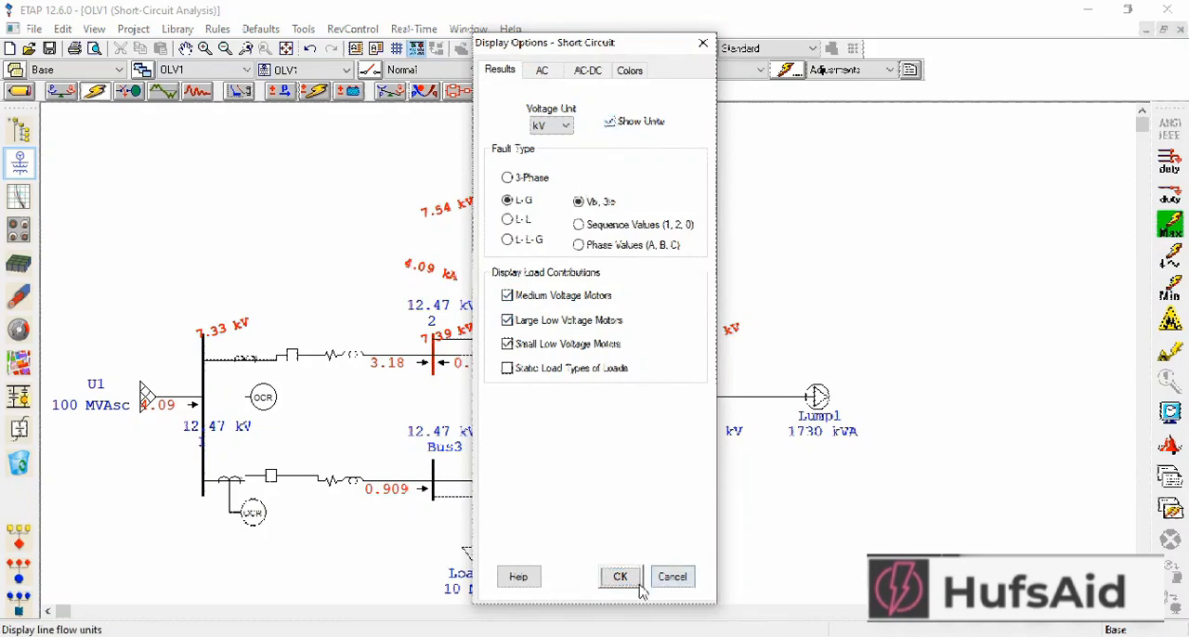
left_click(620, 576)
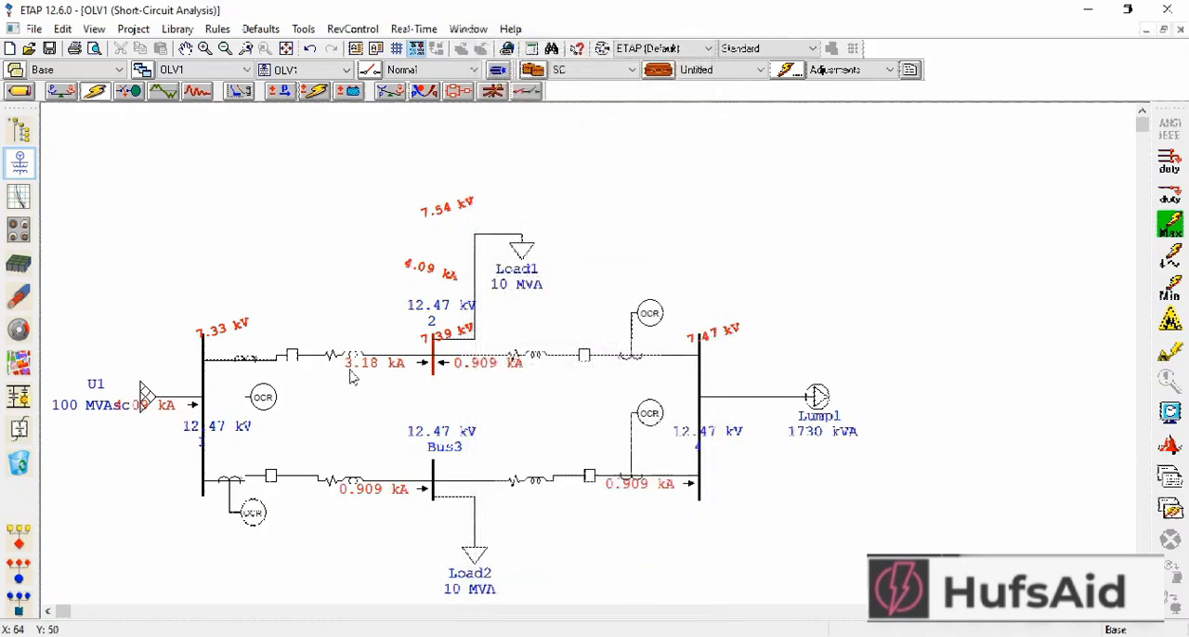
mouse_move(364, 383)
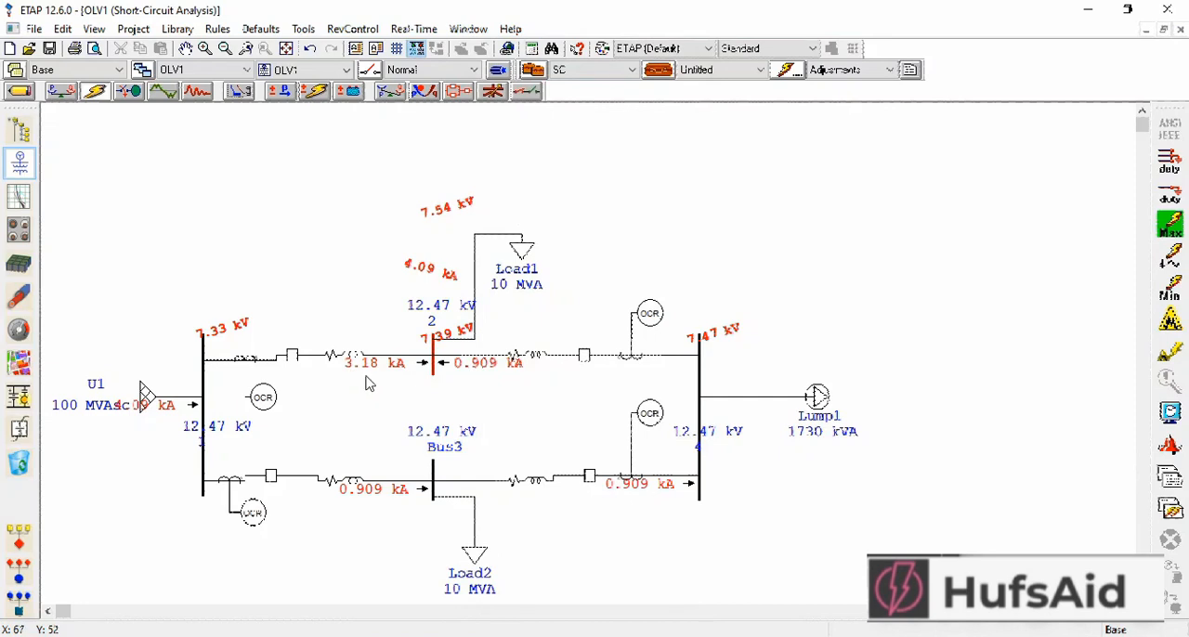
mouse_move(444, 425)
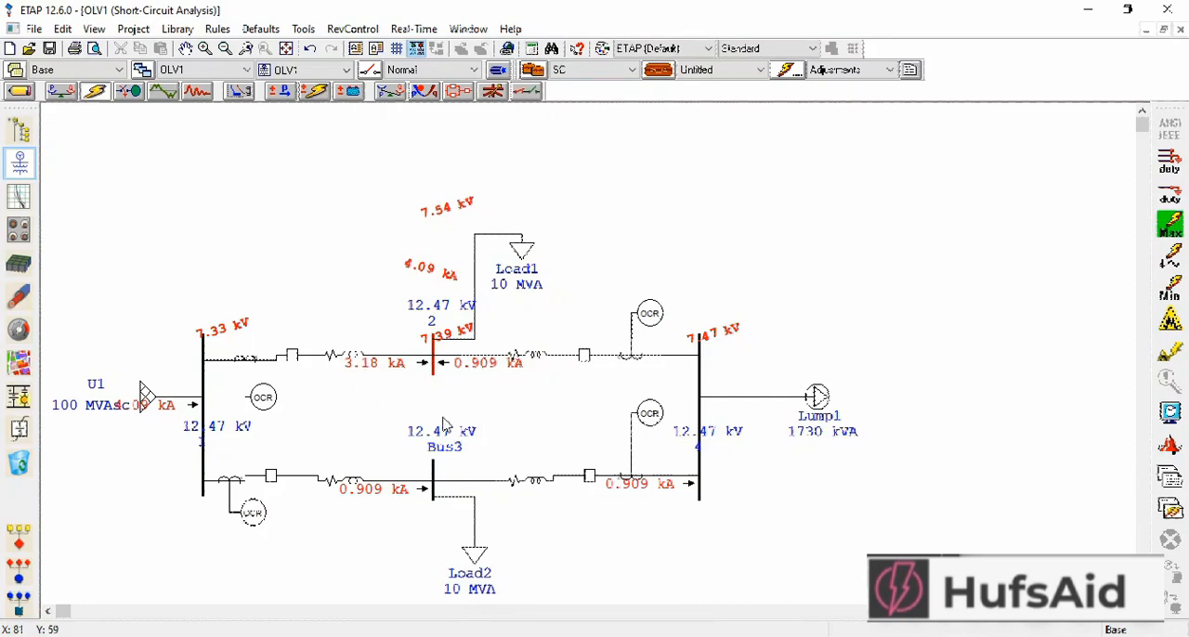
mouse_move(442, 490)
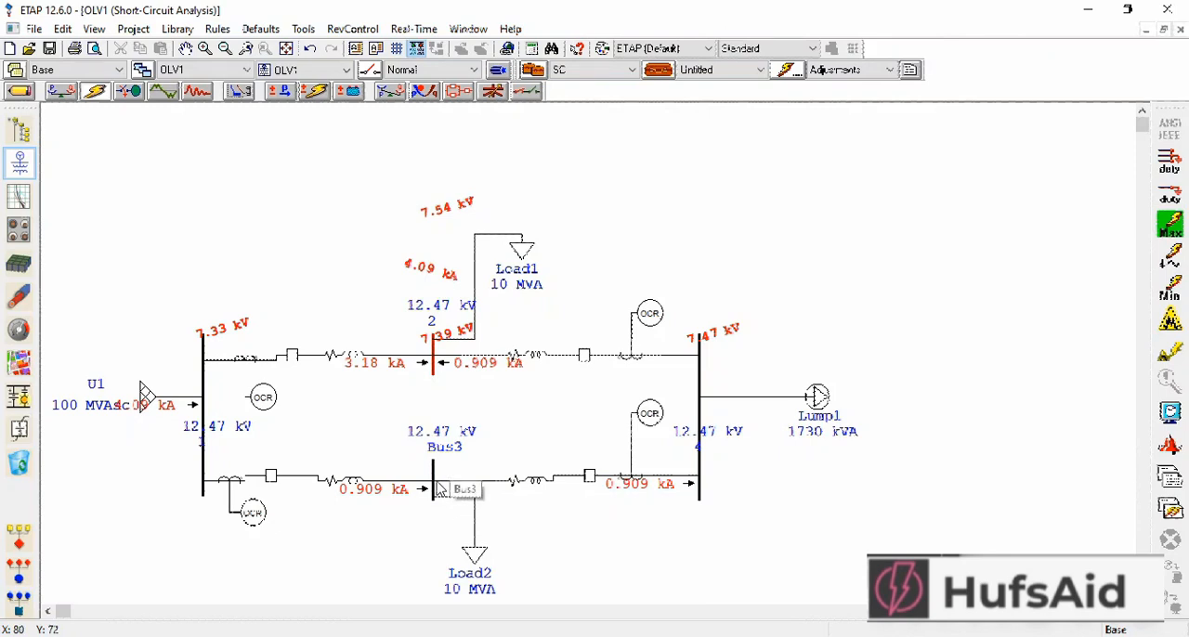
mouse_move(316, 369)
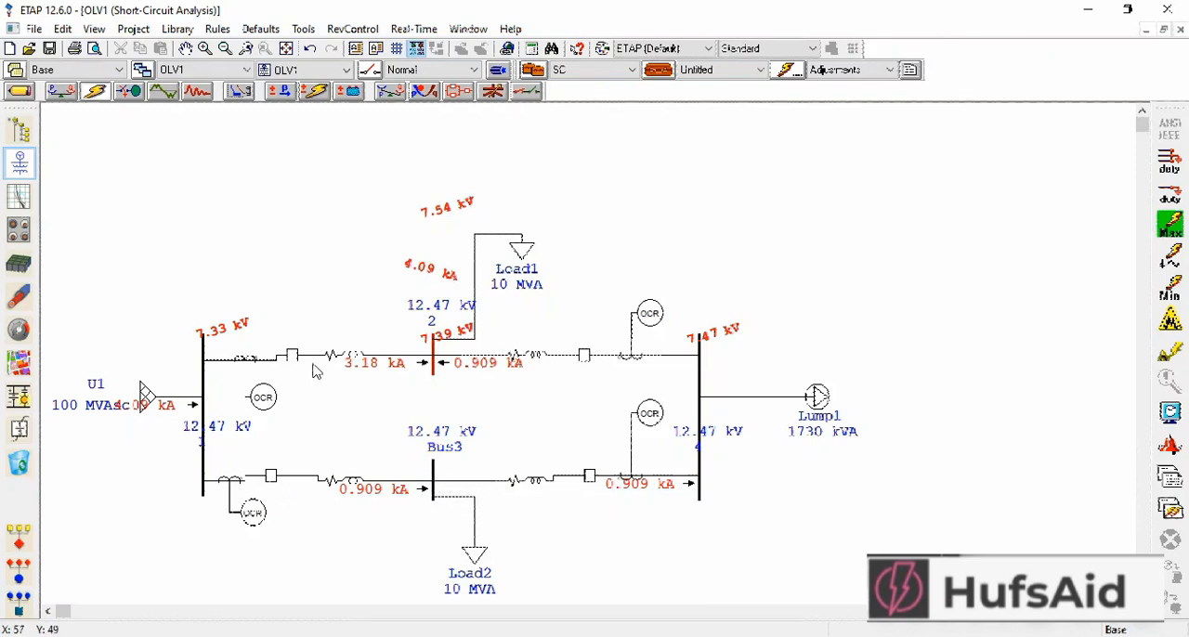
mouse_move(323, 515)
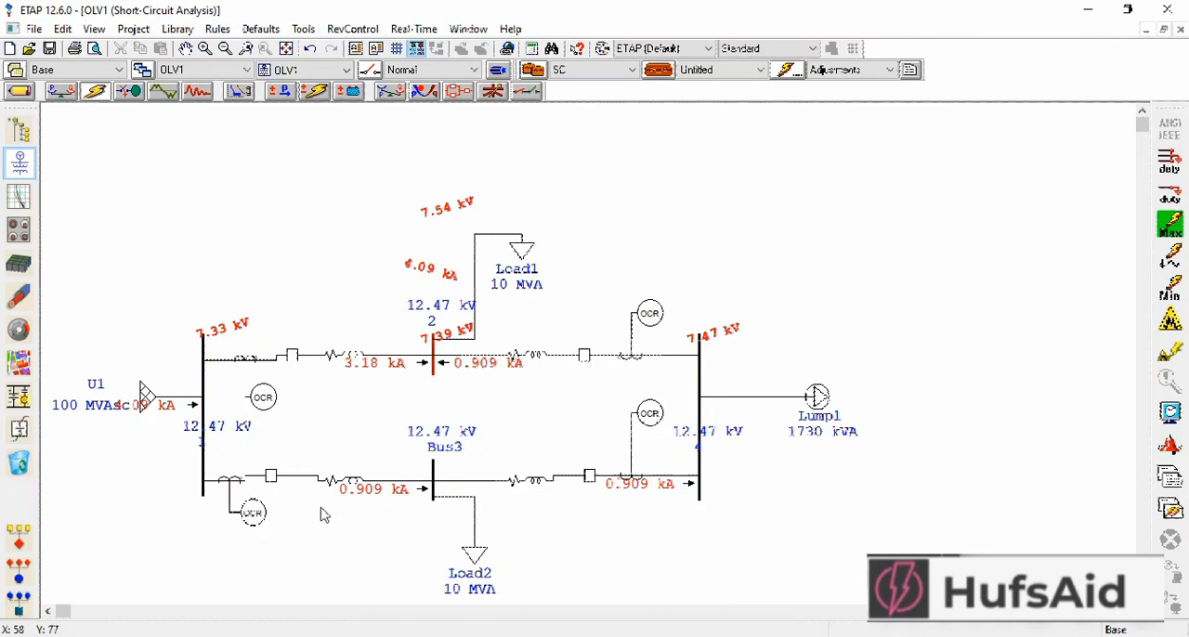
mouse_move(325, 510)
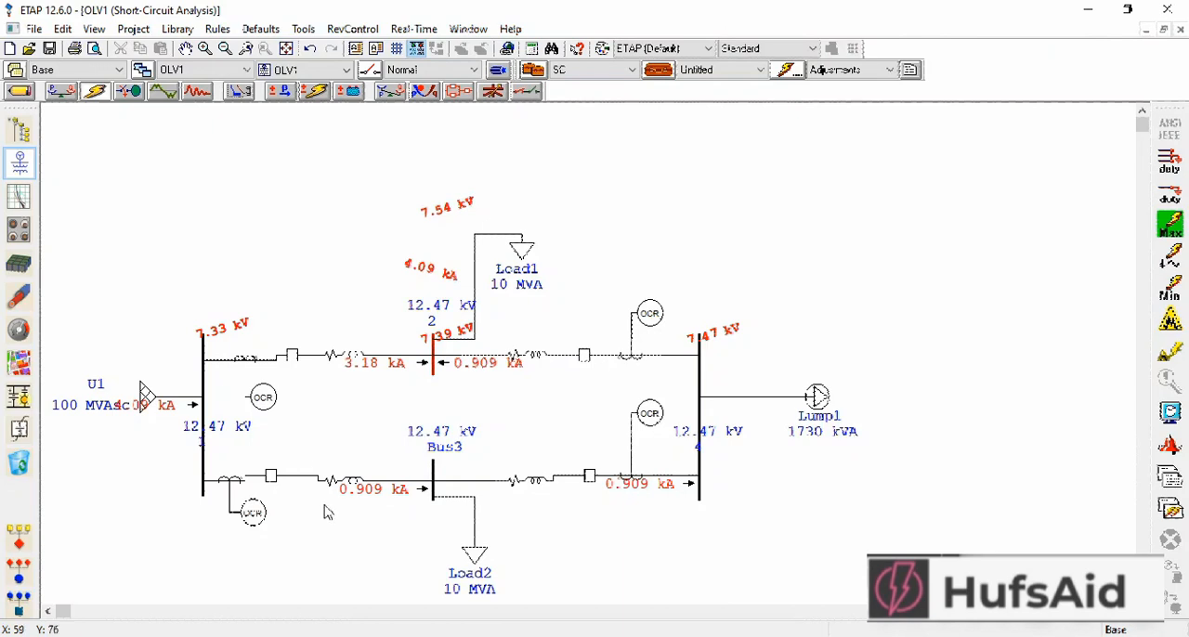
mouse_move(617, 518)
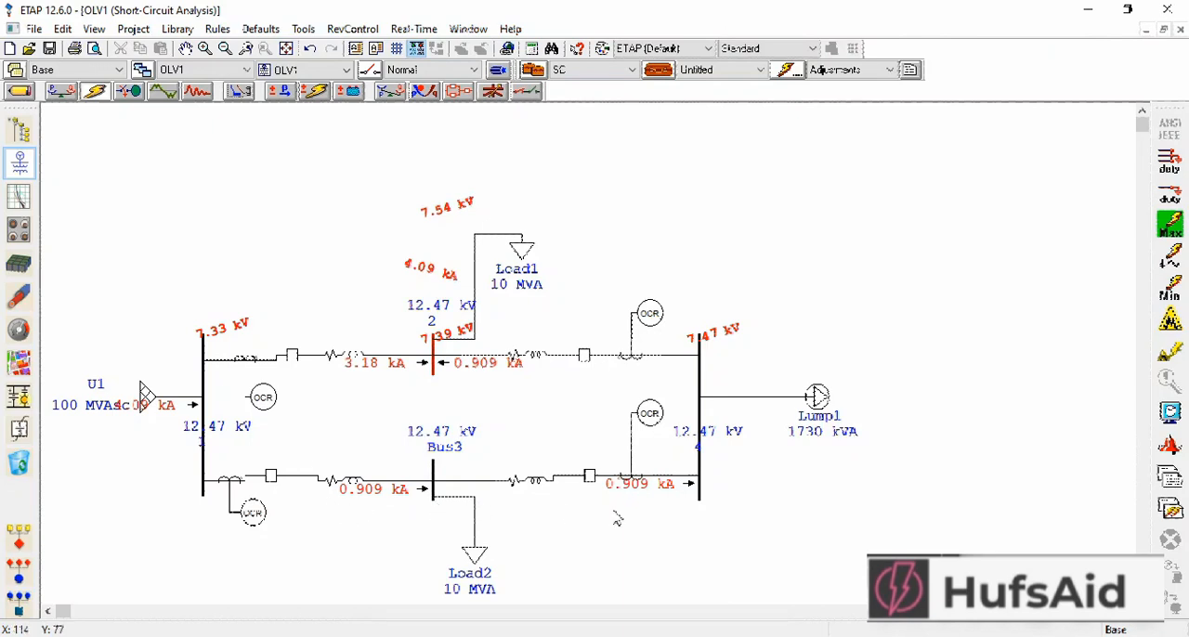
mouse_move(621, 524)
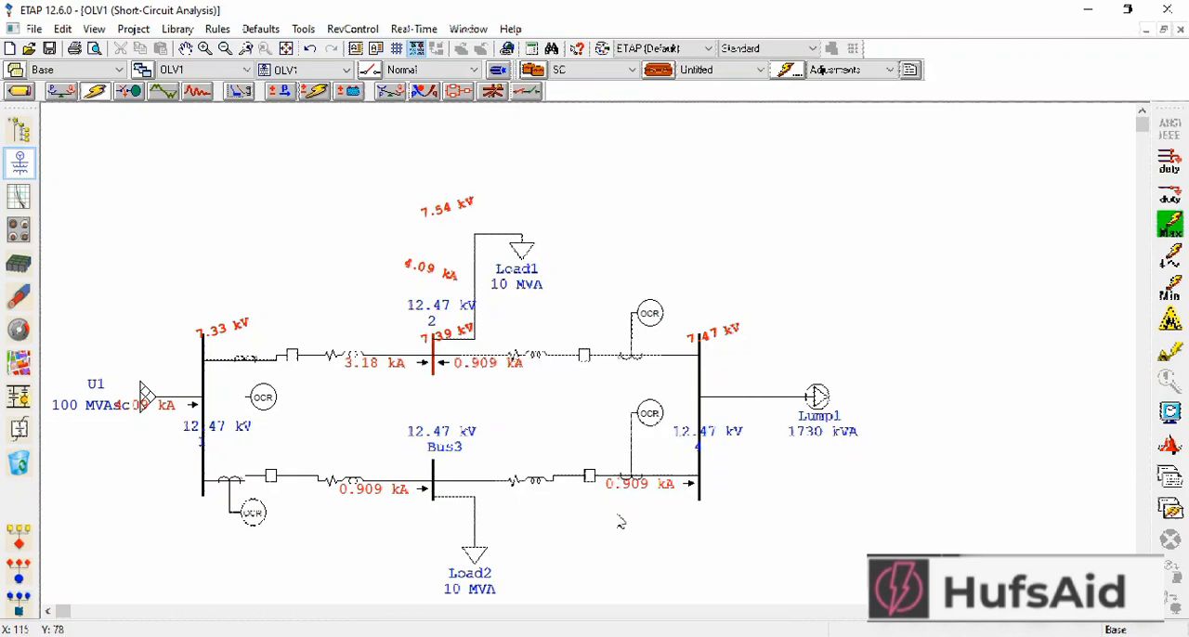
mouse_move(620, 520)
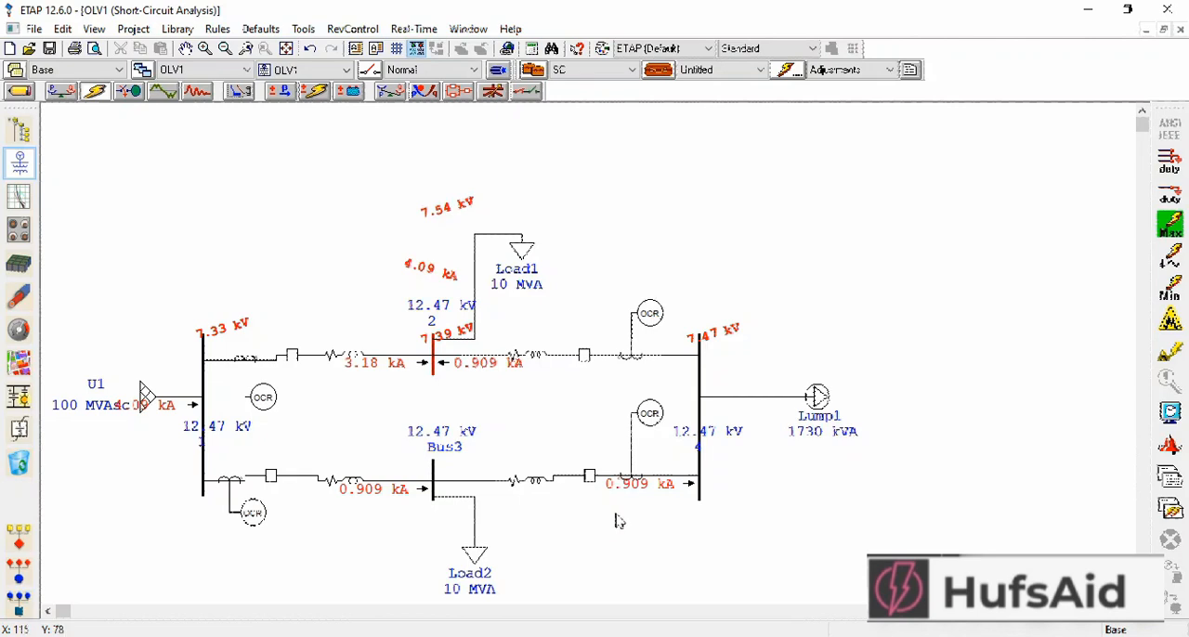
mouse_move(487, 374)
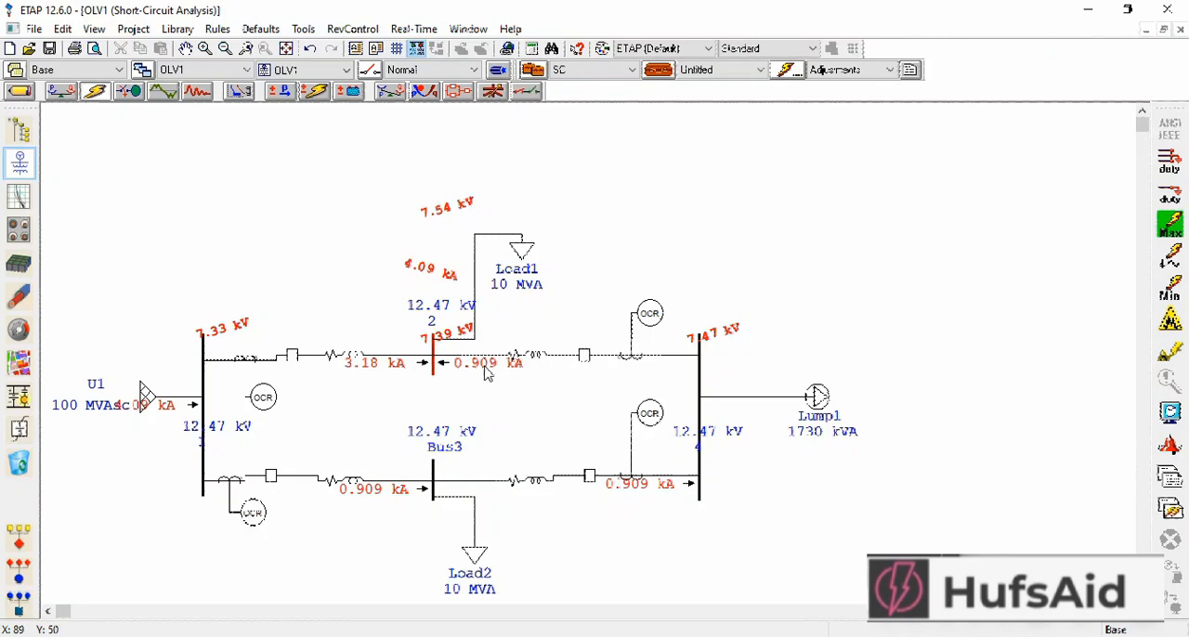
mouse_move(706, 387)
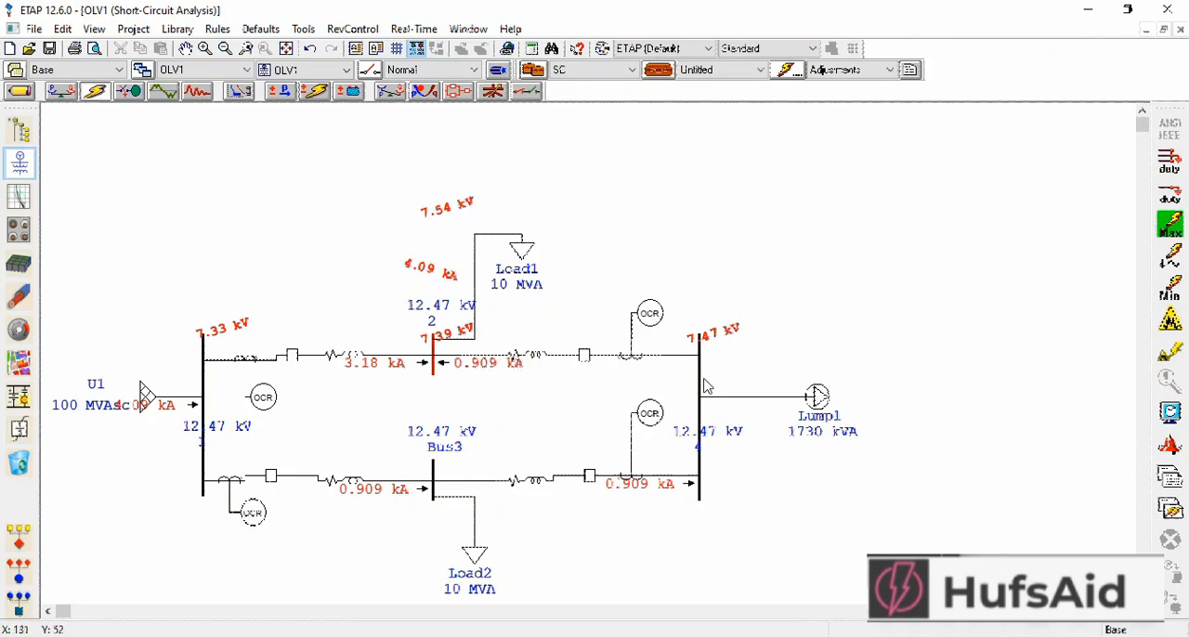
mouse_move(386, 382)
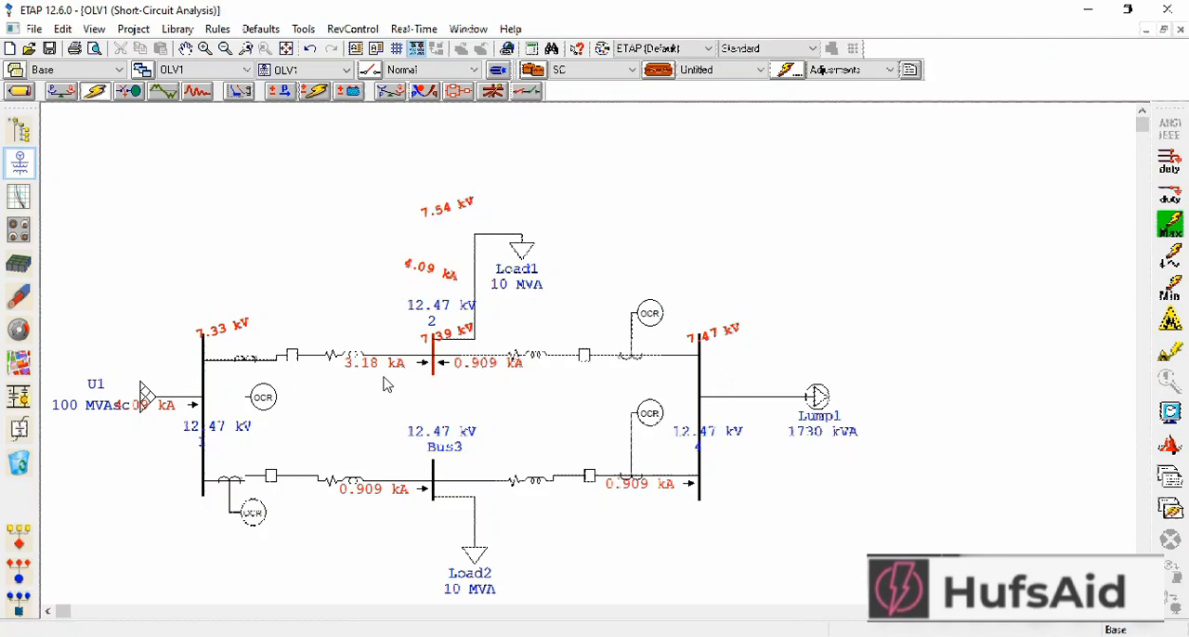
mouse_move(323, 379)
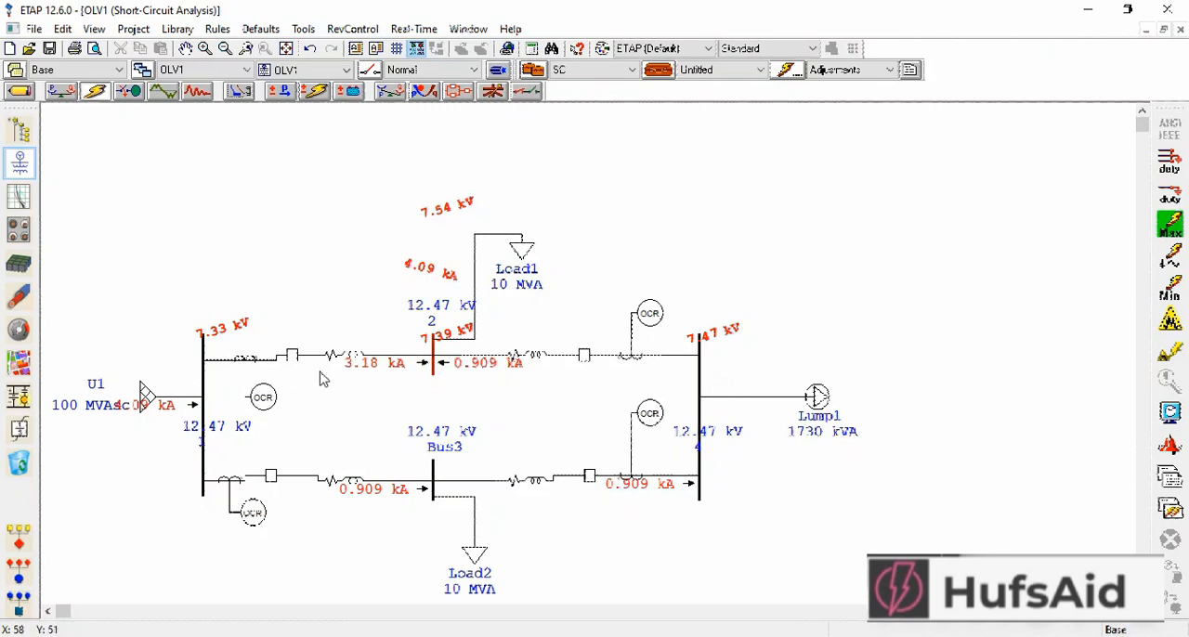
mouse_move(323, 355)
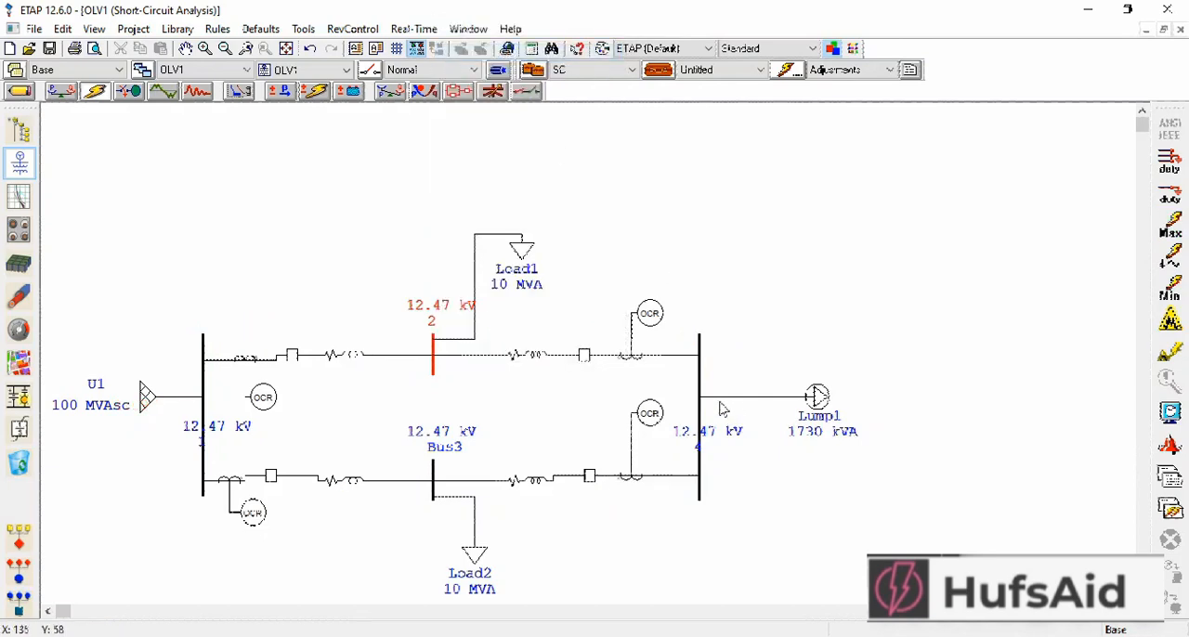
- Fault the right-hand bus, run short-circuit analysis showing 1.91 kA branch currents, then clear the results
left_click(698, 405)
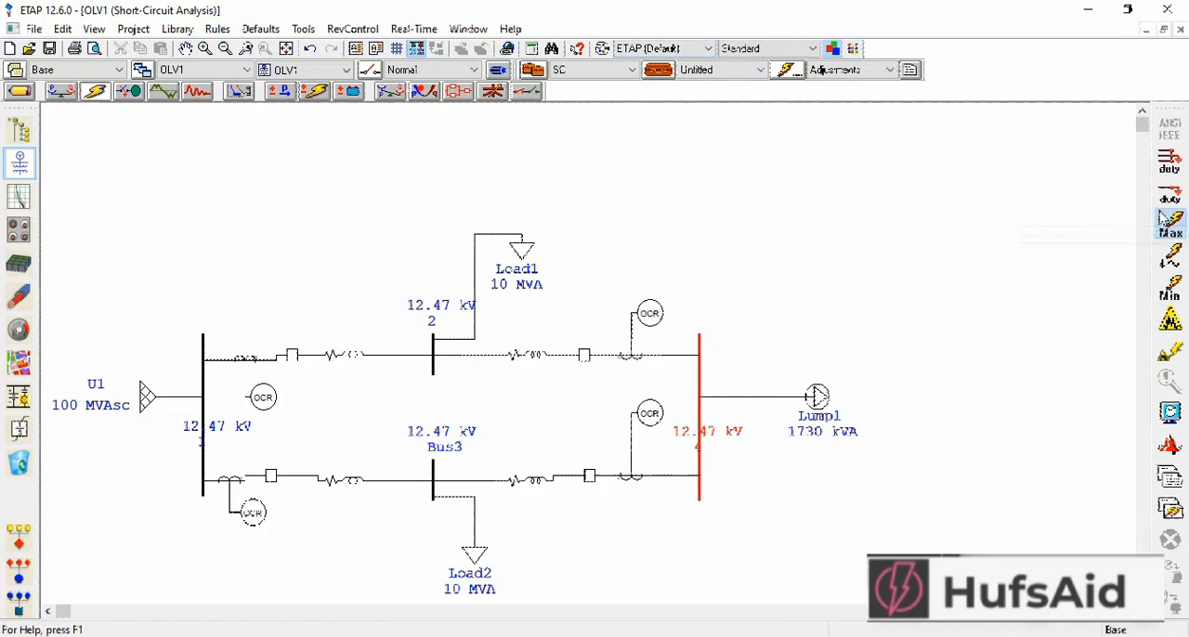
left_click(1170, 223)
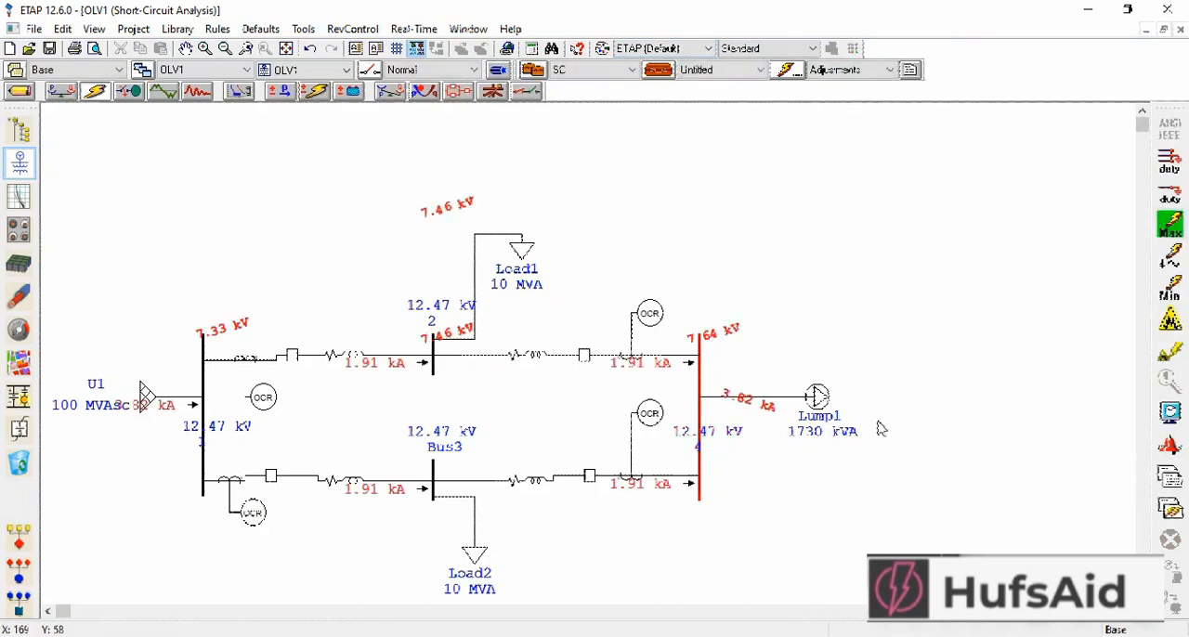
mouse_move(511, 402)
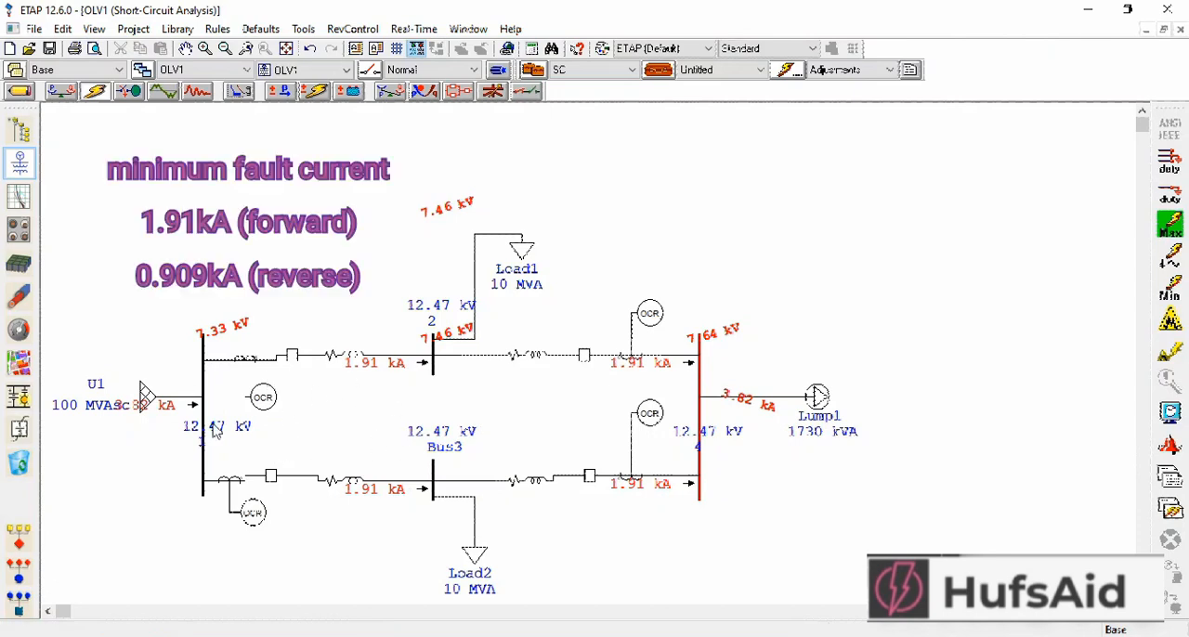
mouse_move(699, 461)
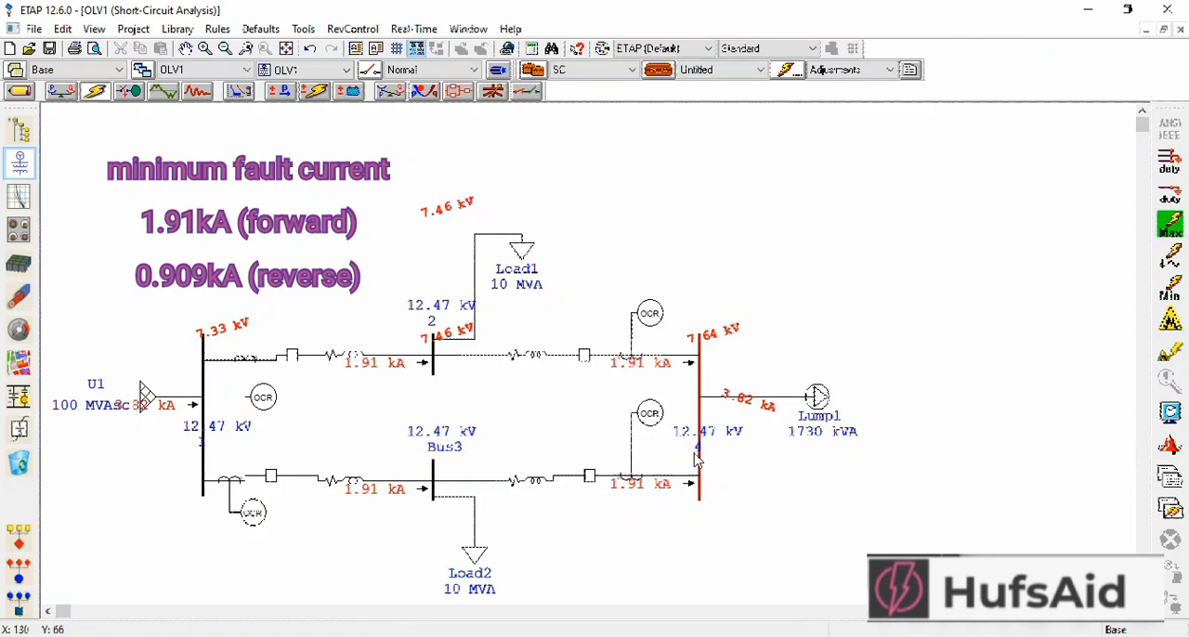
mouse_move(715, 364)
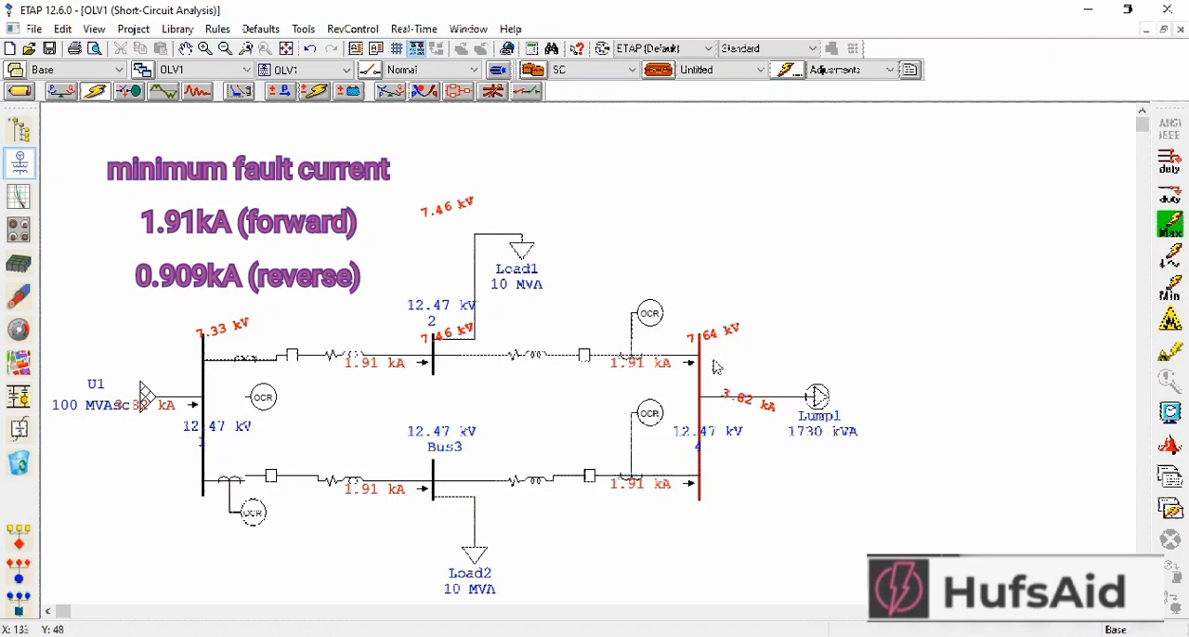
left_click(19, 91)
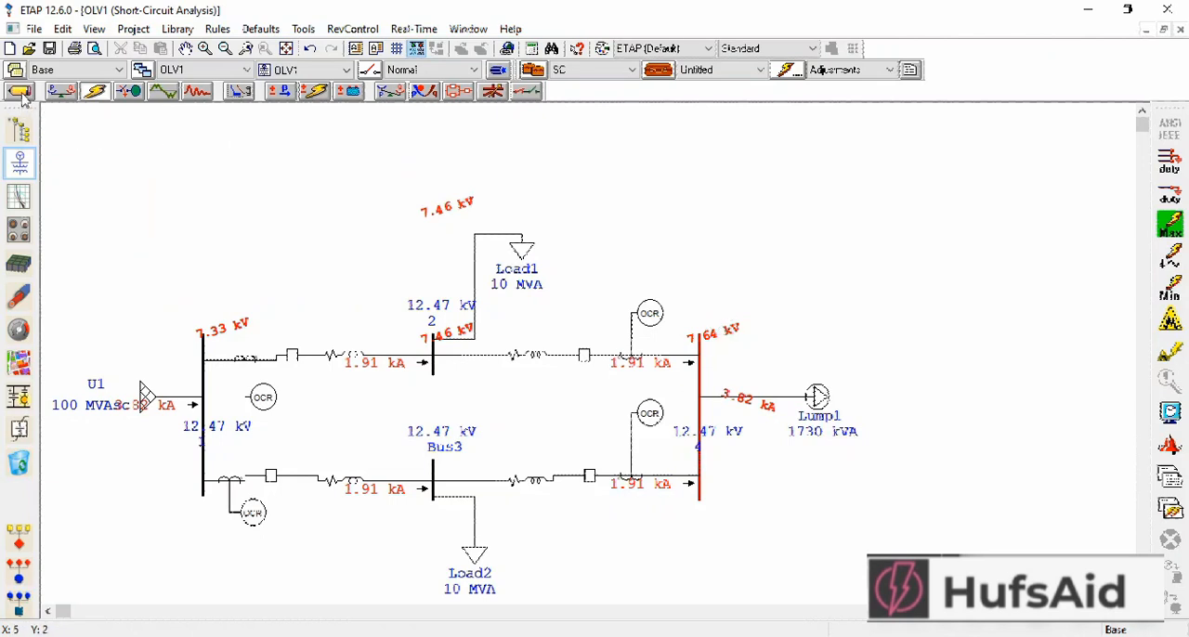
mouse_move(703, 381)
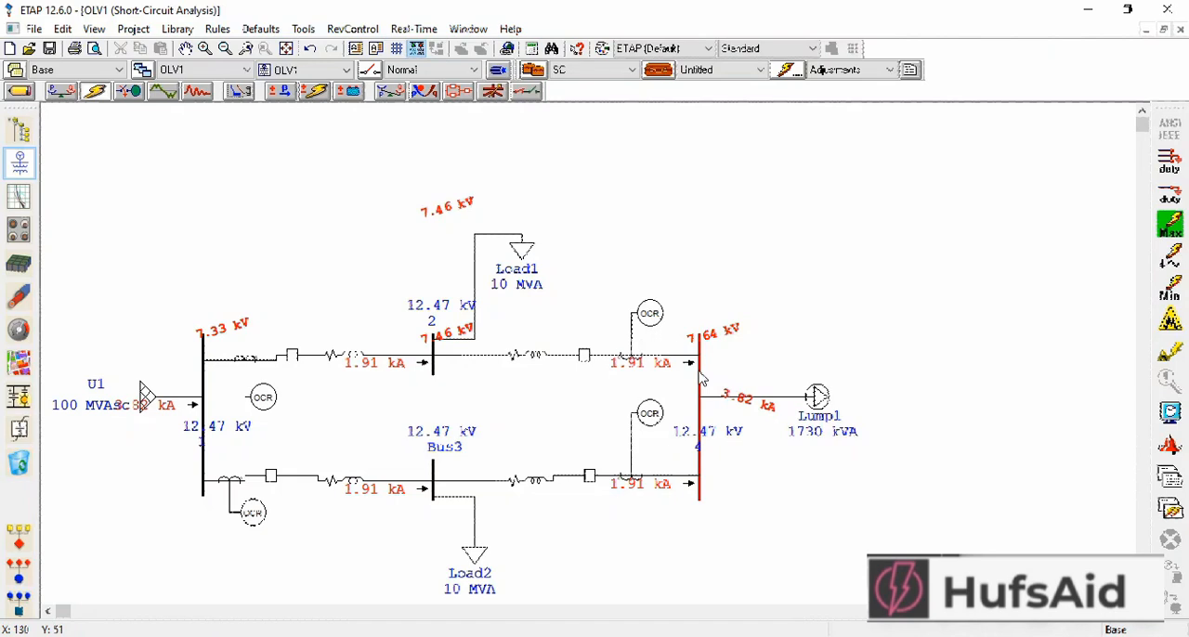
left_click(833, 48)
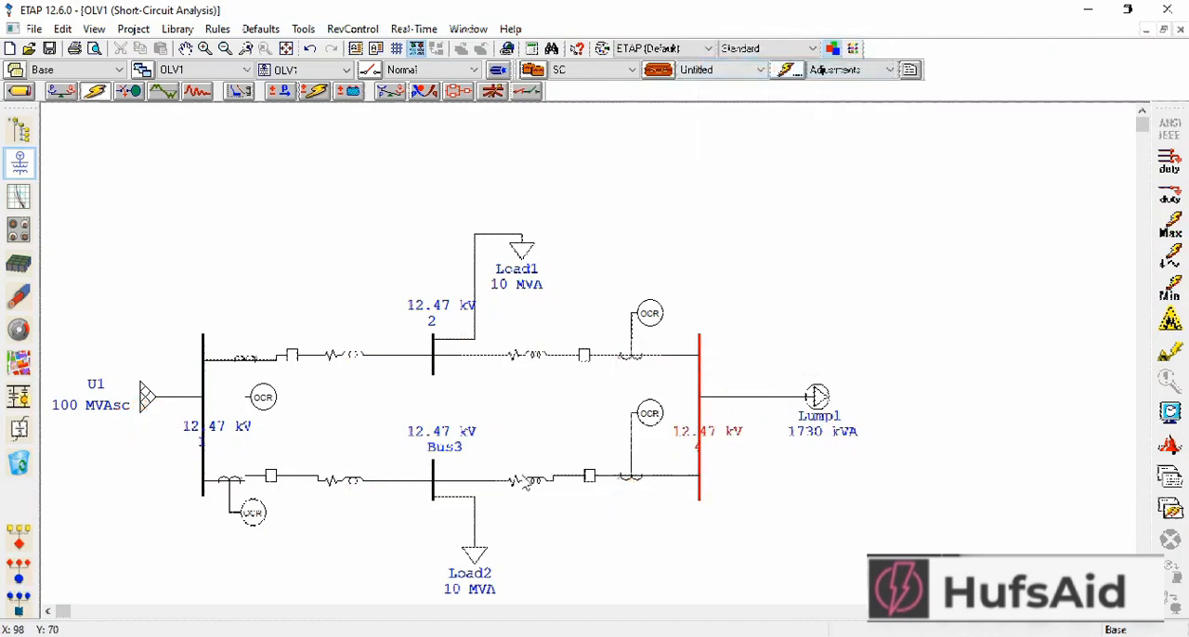
left_click(19, 89)
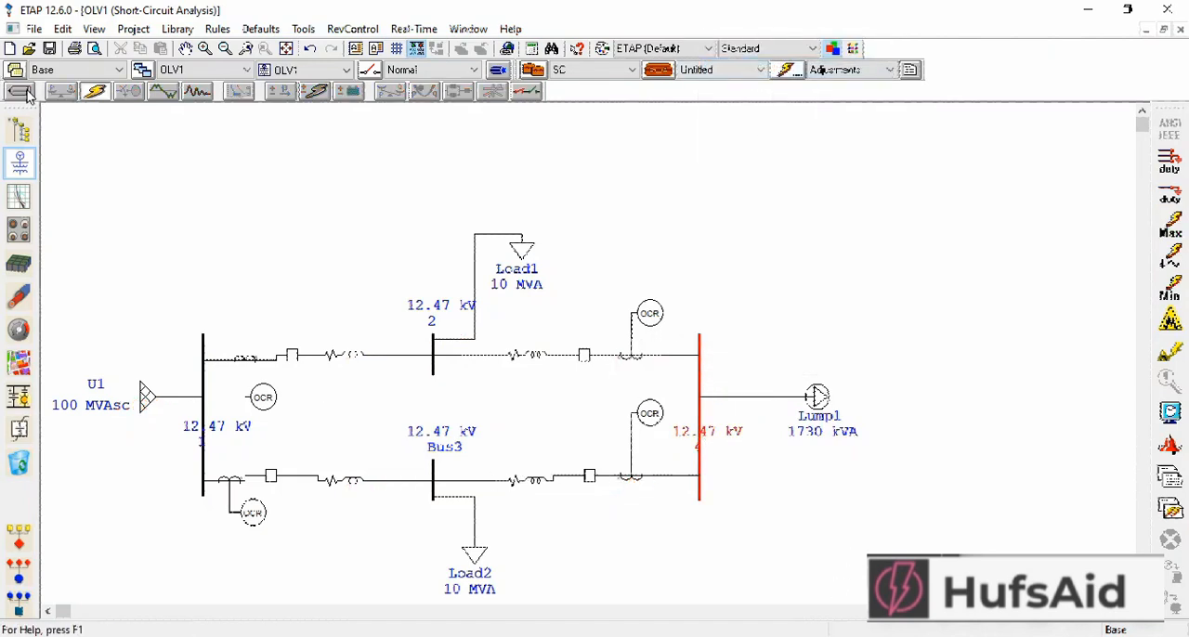
- Return to edit mode and bring up the relay library from Relay1's OCR page
left_click(20, 89)
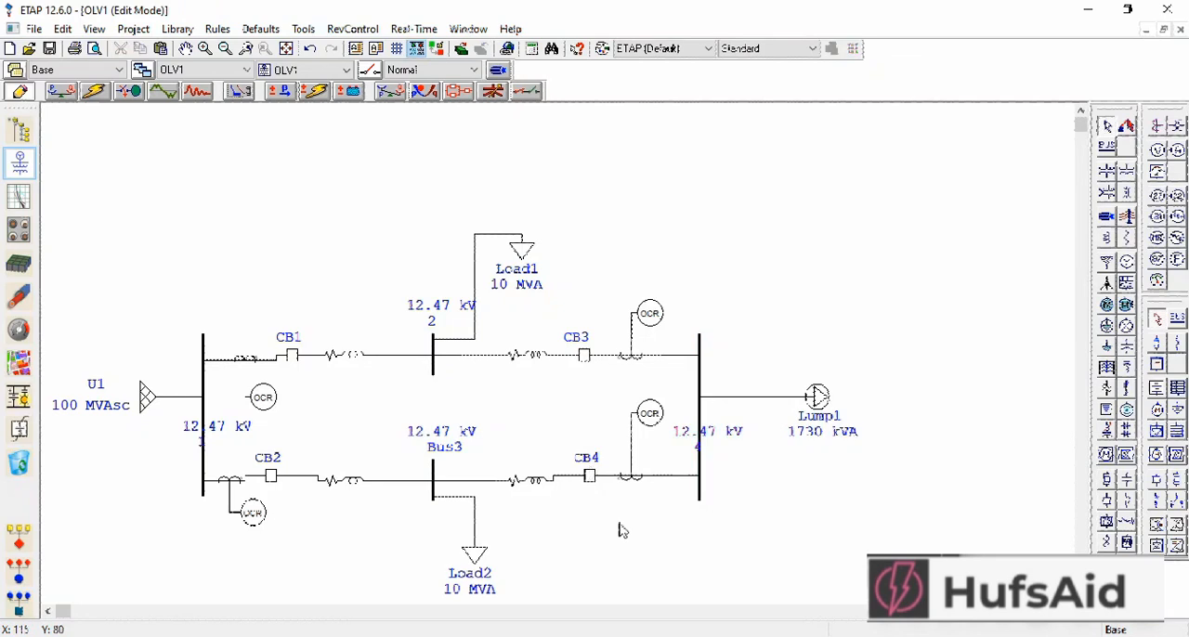
mouse_move(260, 417)
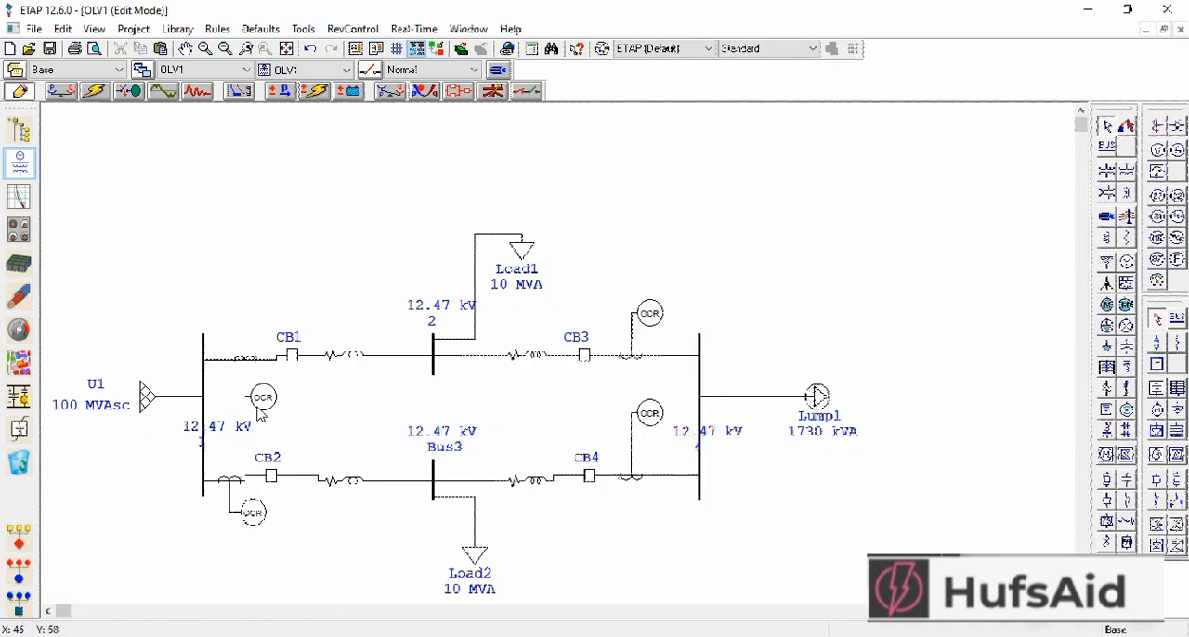
double_click(262, 398)
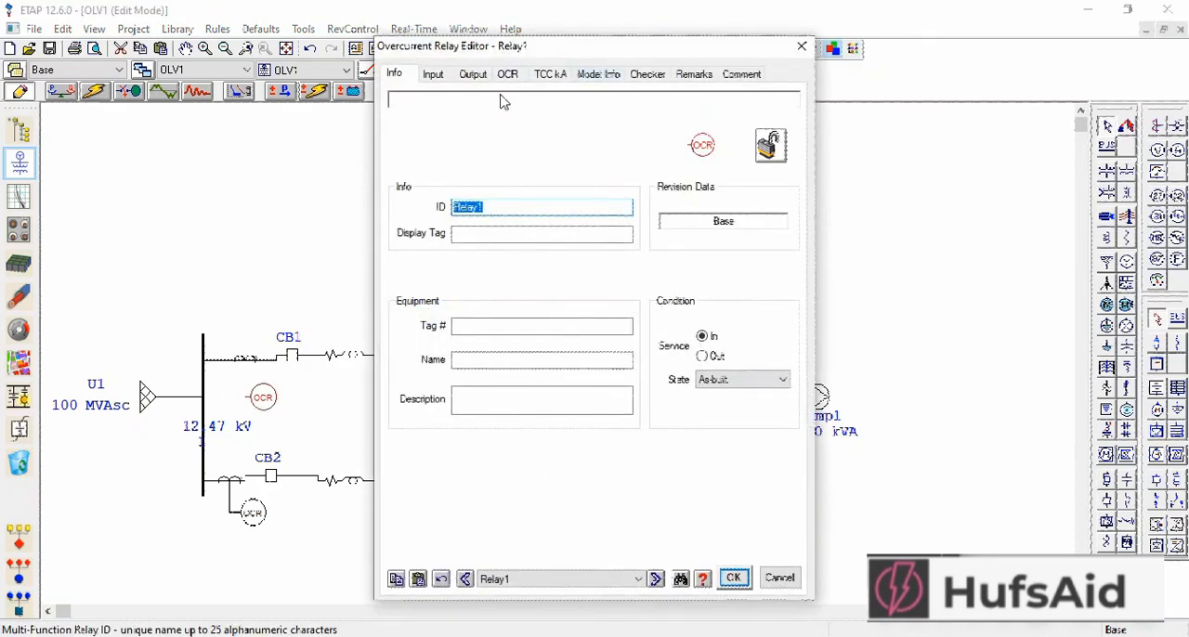
left_click(507, 74)
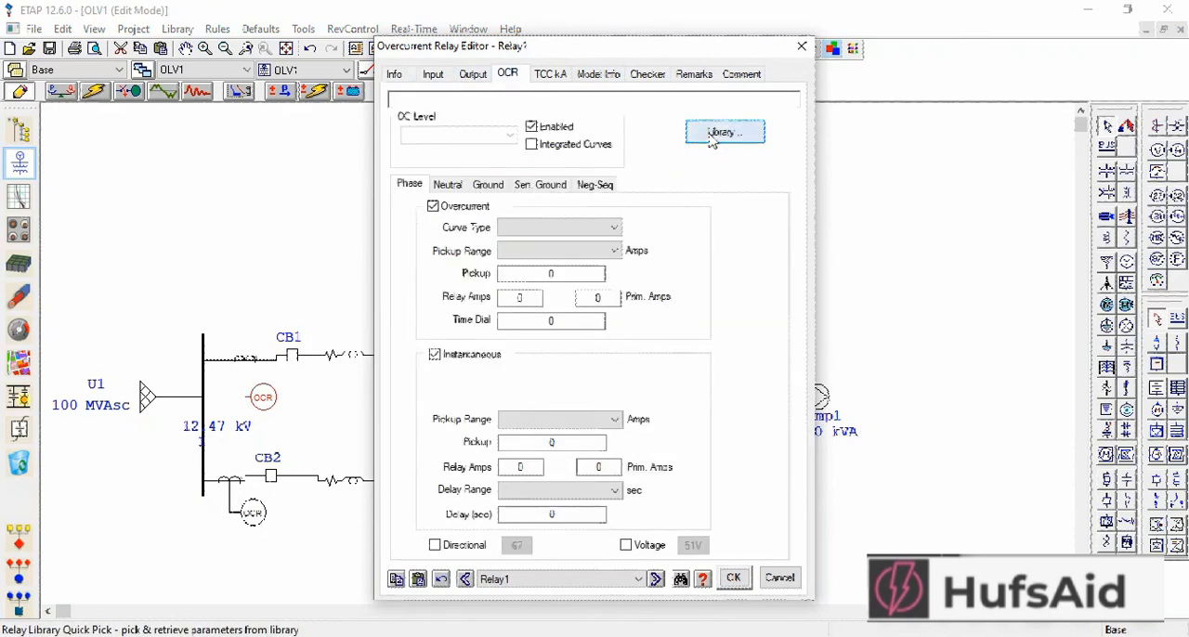
left_click(725, 132)
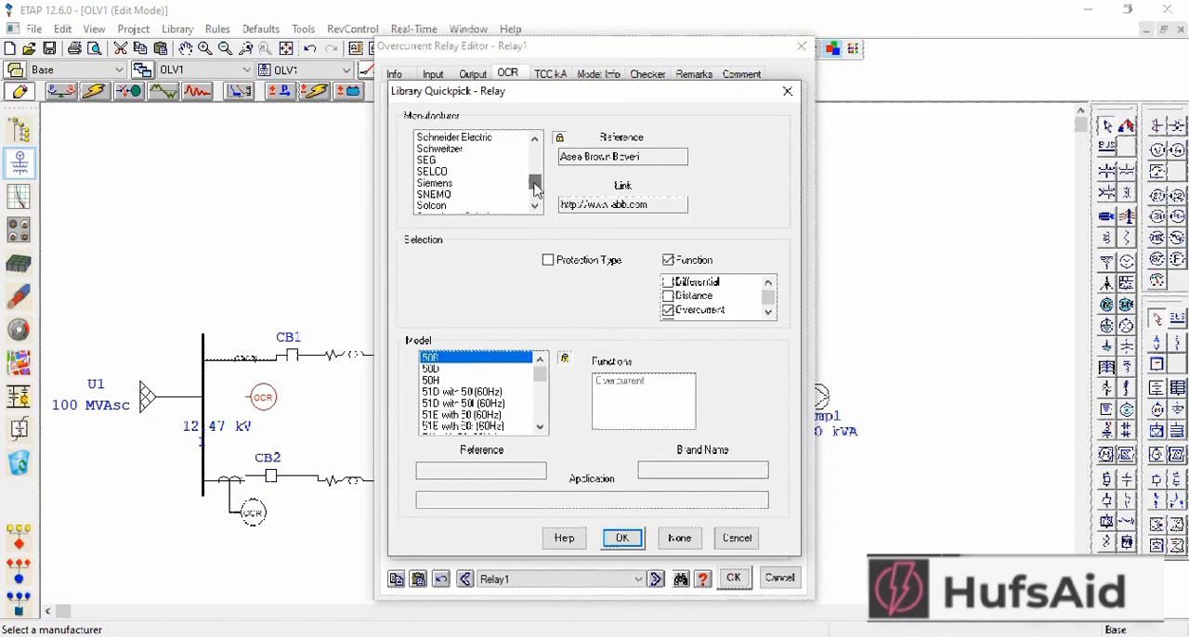
- Pick Siemens model 7SJ601 from the library and load it into Relay1
left_click(435, 182)
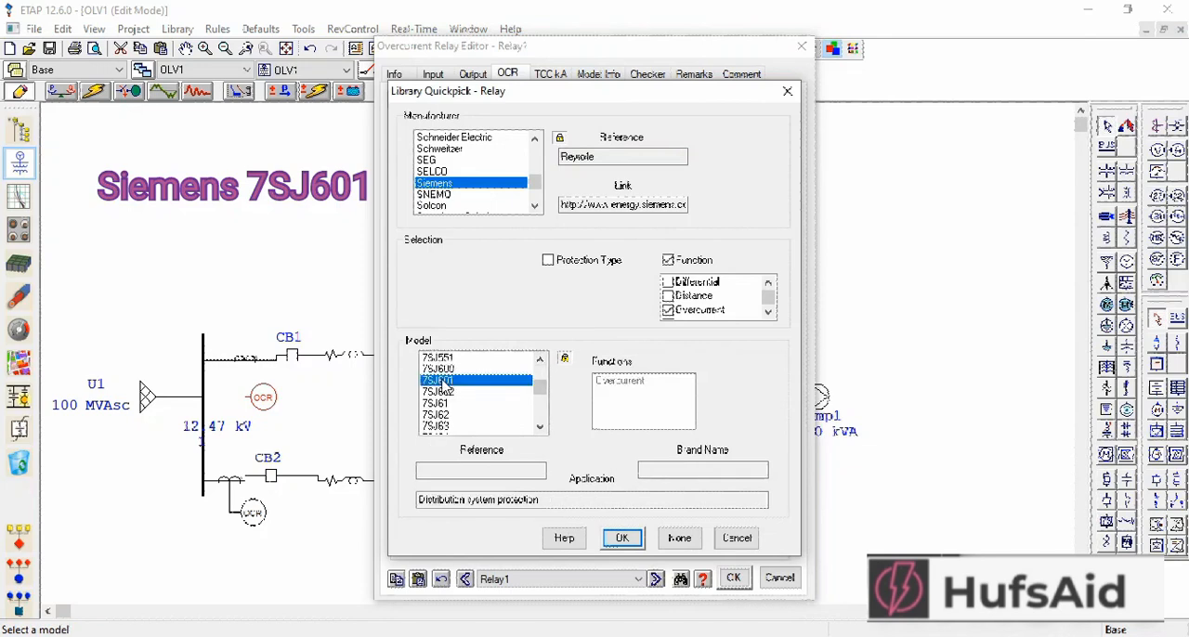
left_click(621, 539)
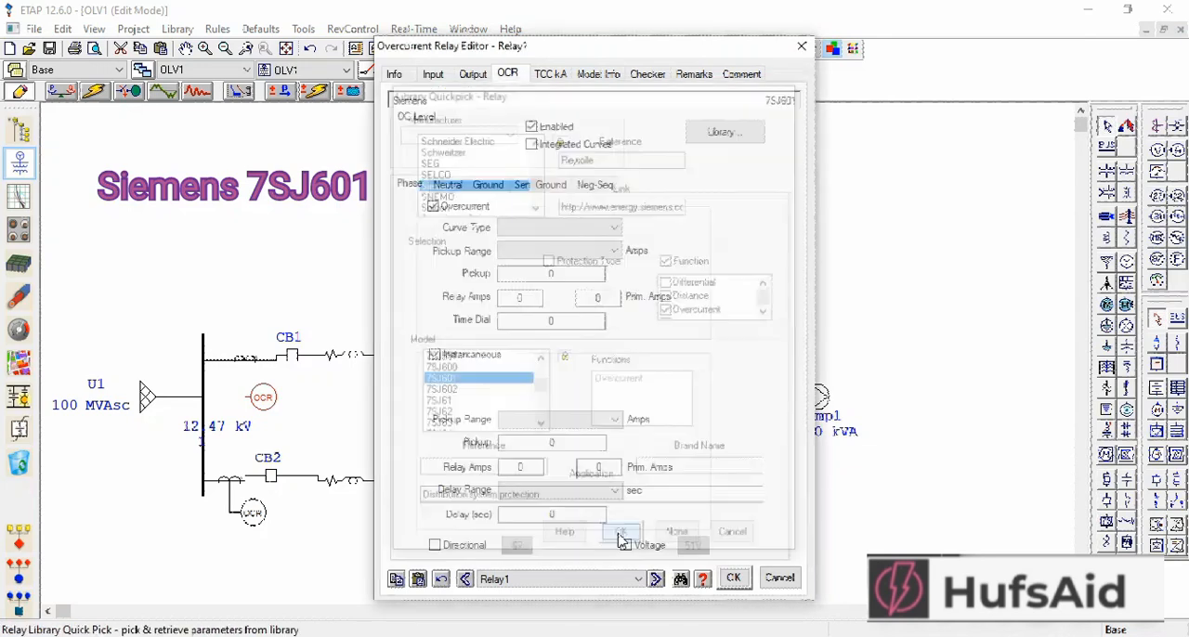
left_click(620, 531)
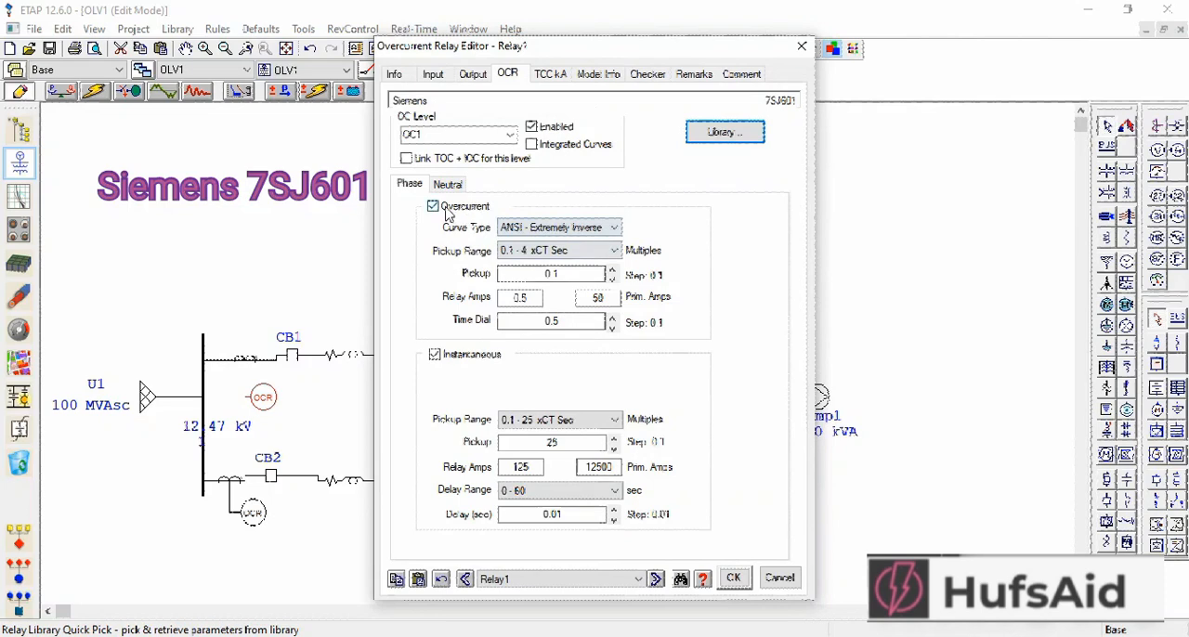
- Turn off Relay1's time overcurrent, set phase and neutral instantaneous pickup to 3.82, and apply
left_click(431, 206)
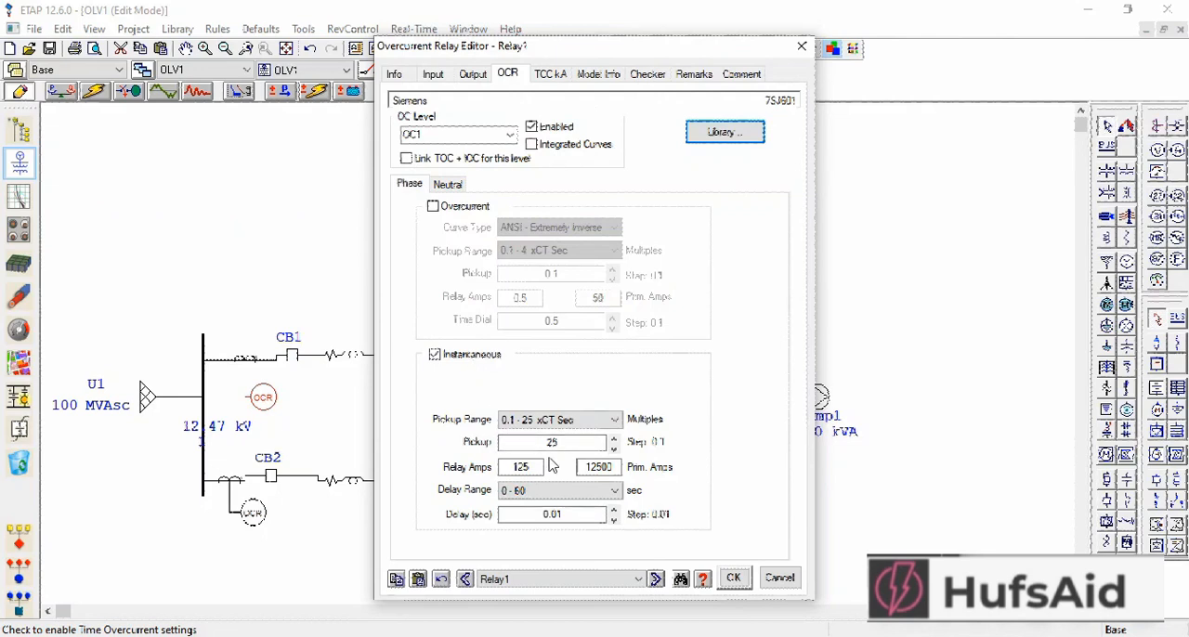
mouse_move(646, 161)
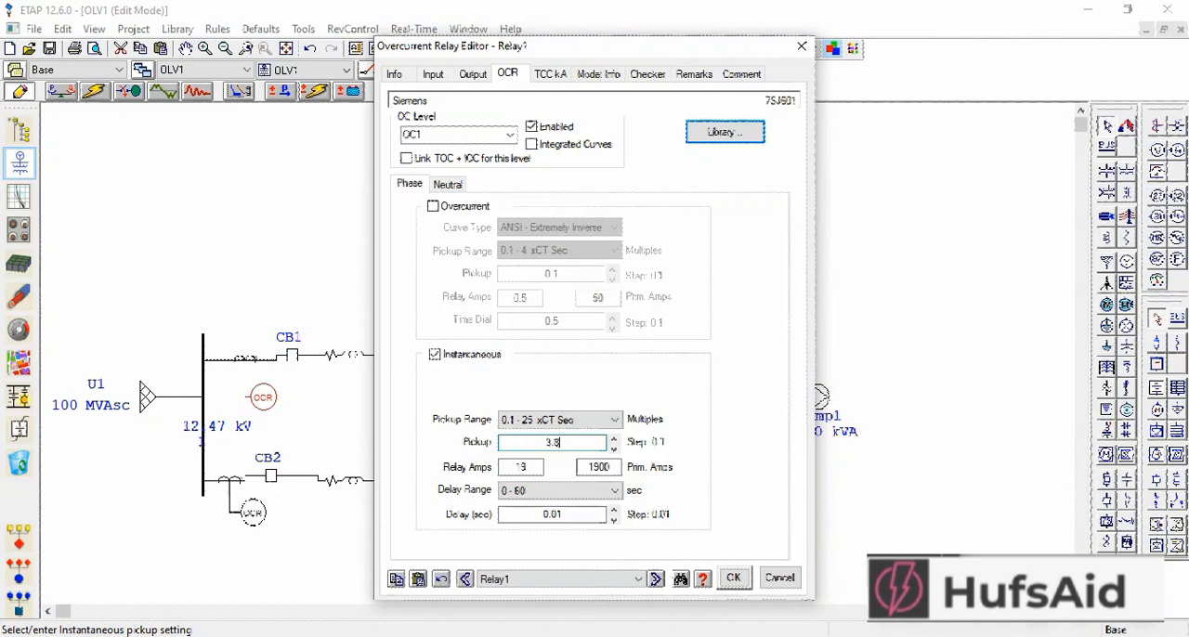
type("3.82")
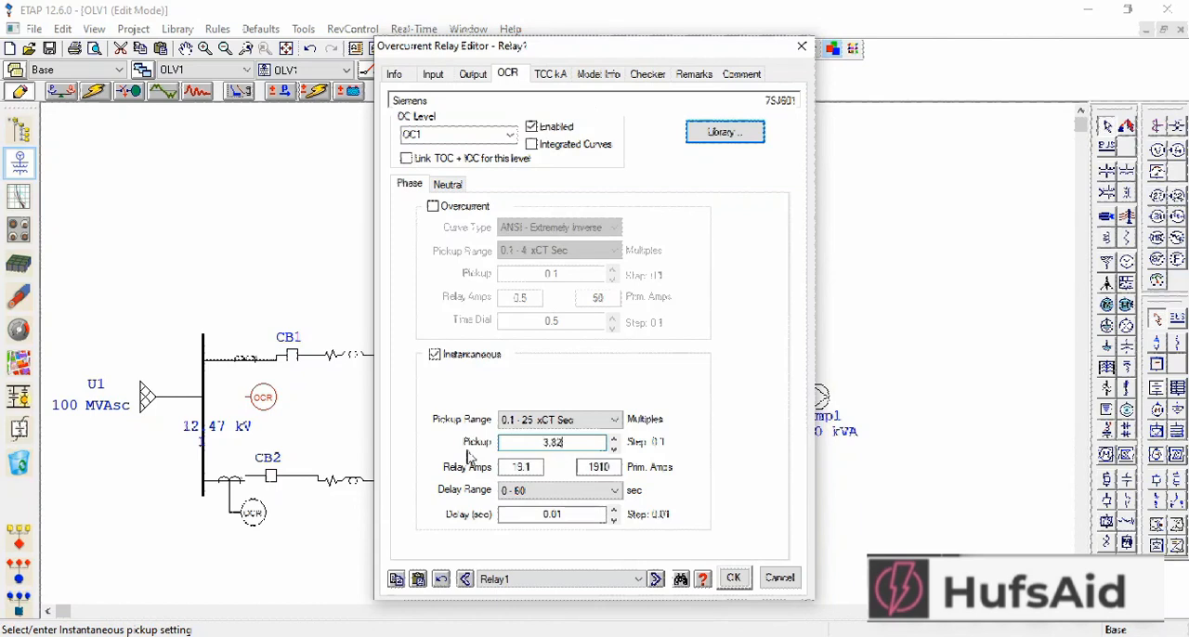
mouse_move(394, 160)
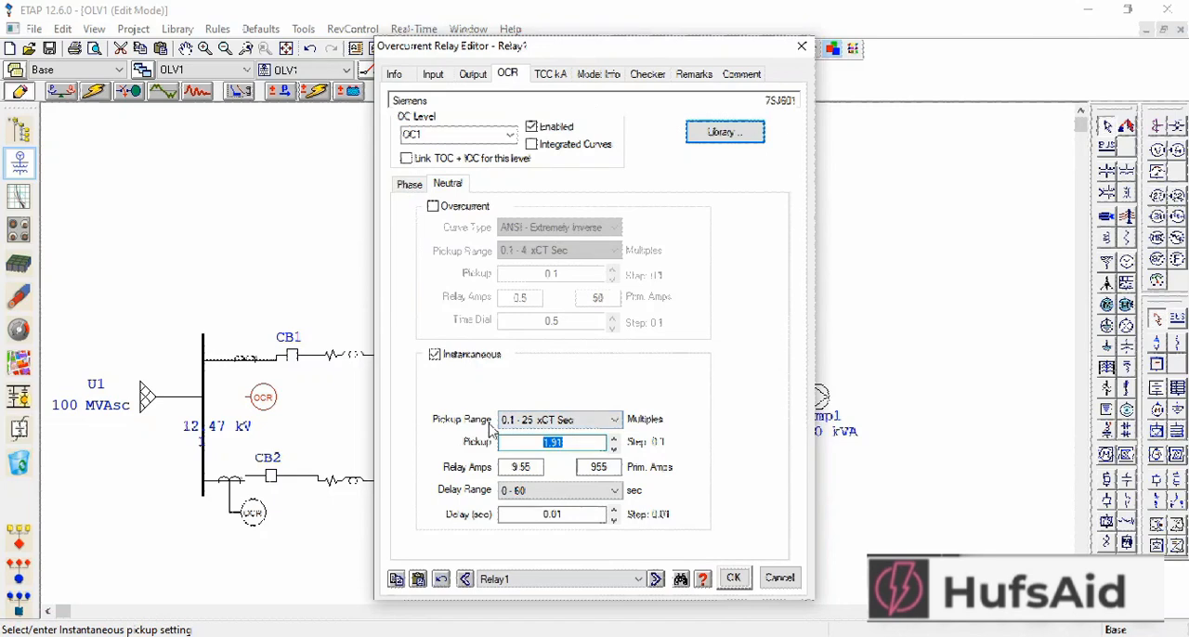
type("3.82")
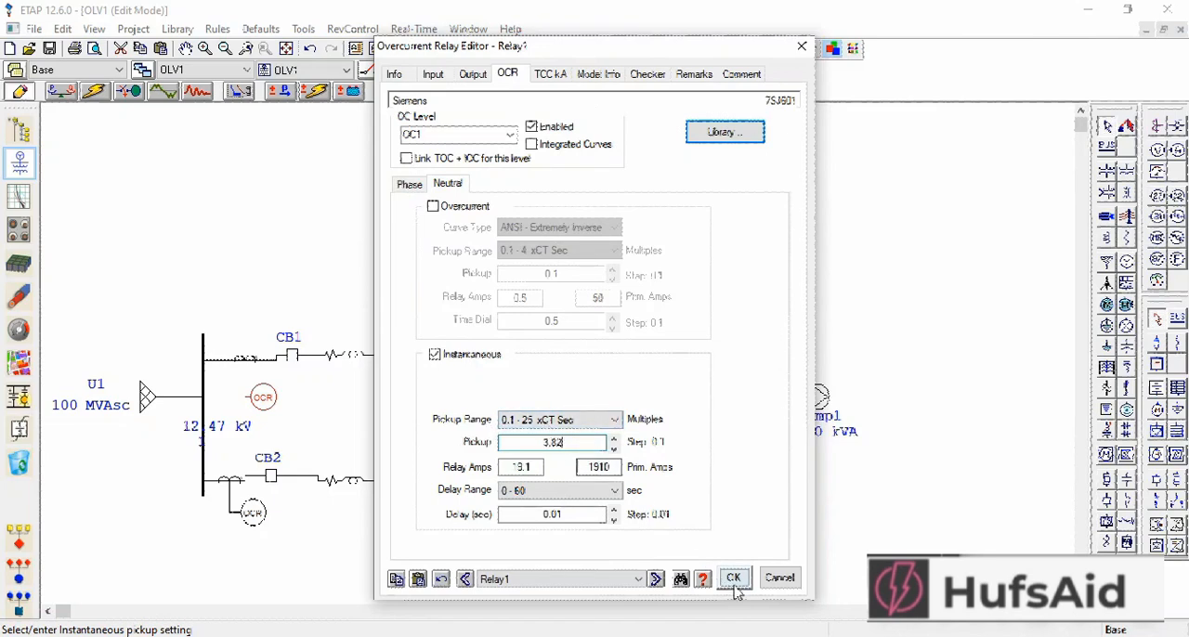
left_click(732, 576)
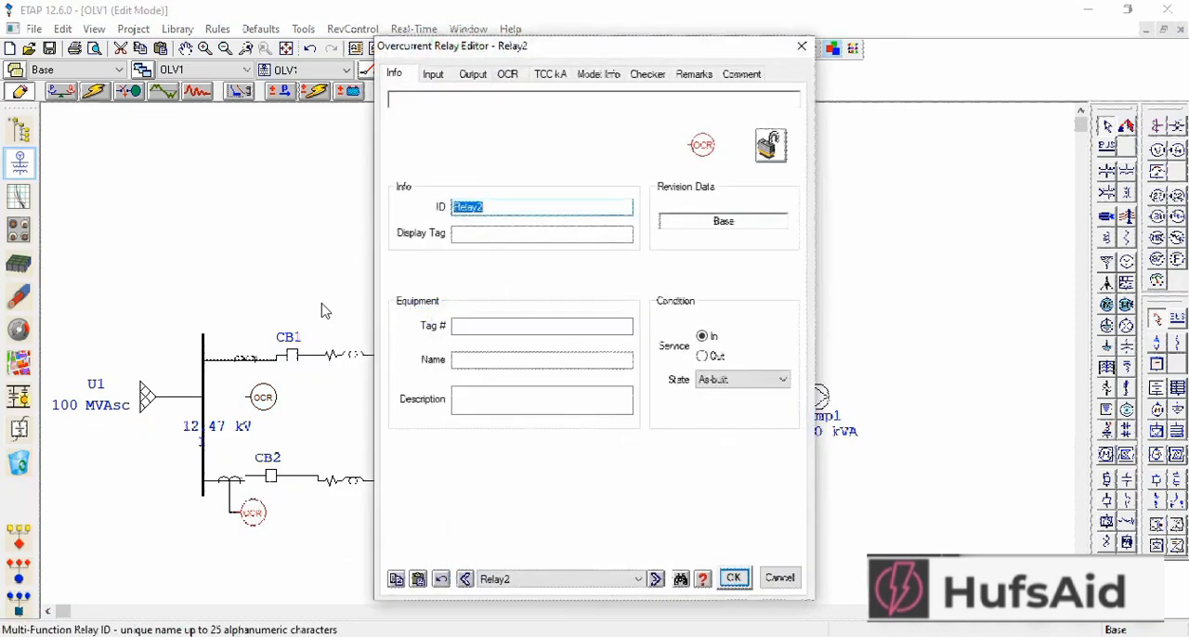
- From Relay2's OCR page choose Siemens 7SJ601 in the relay library
left_click(507, 74)
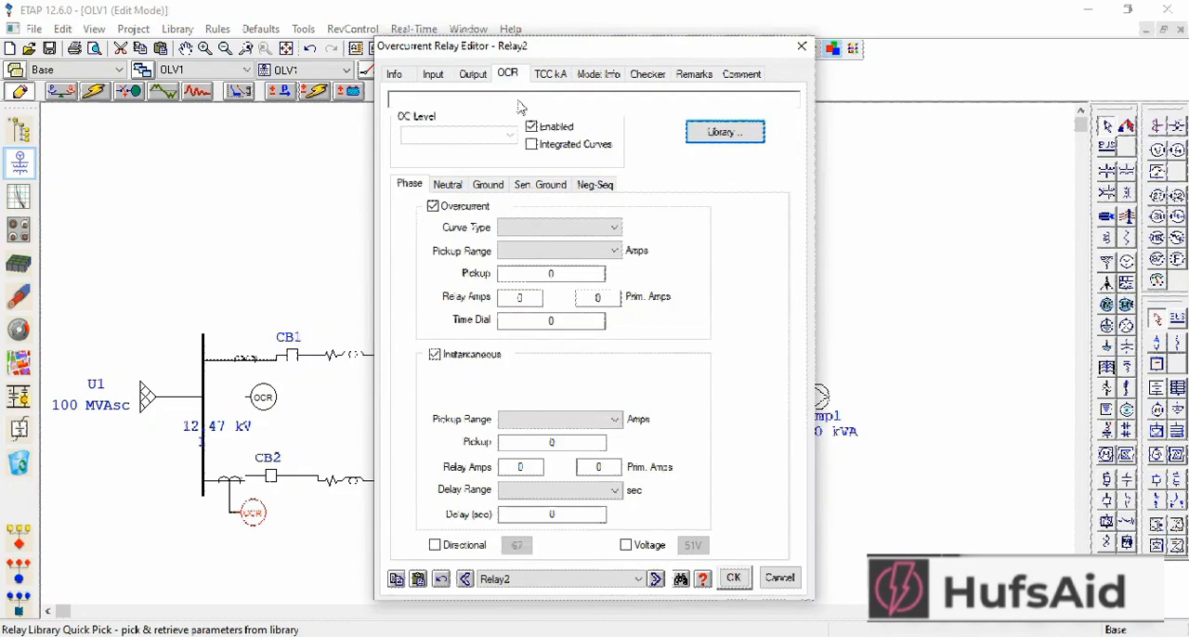
left_click(725, 130)
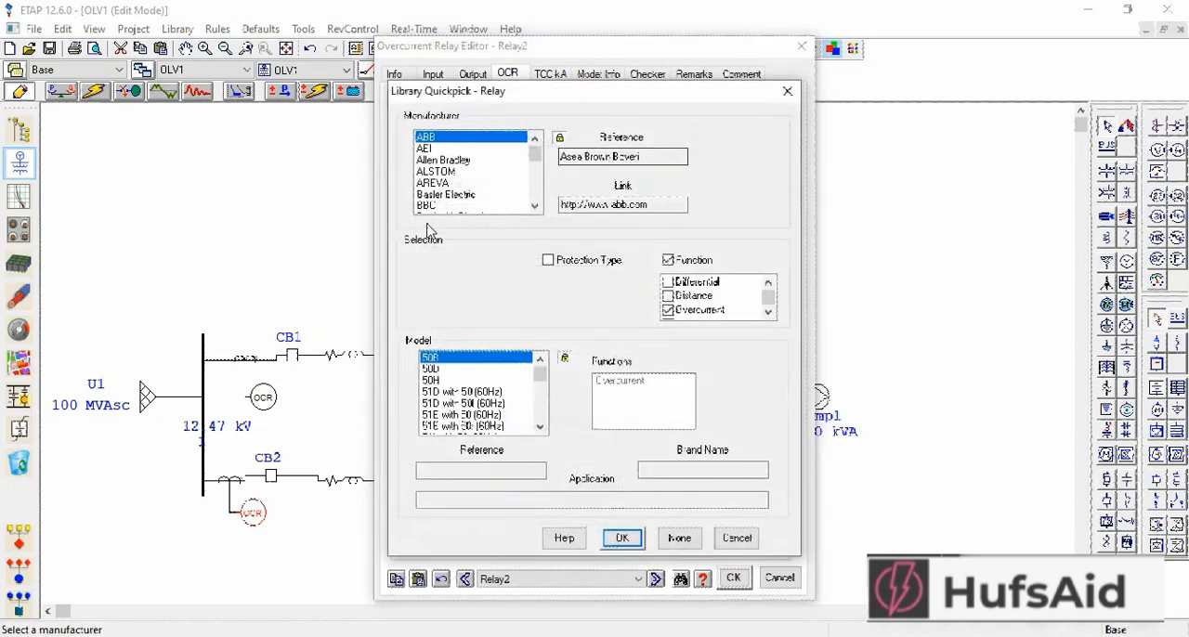
left_click(535, 205)
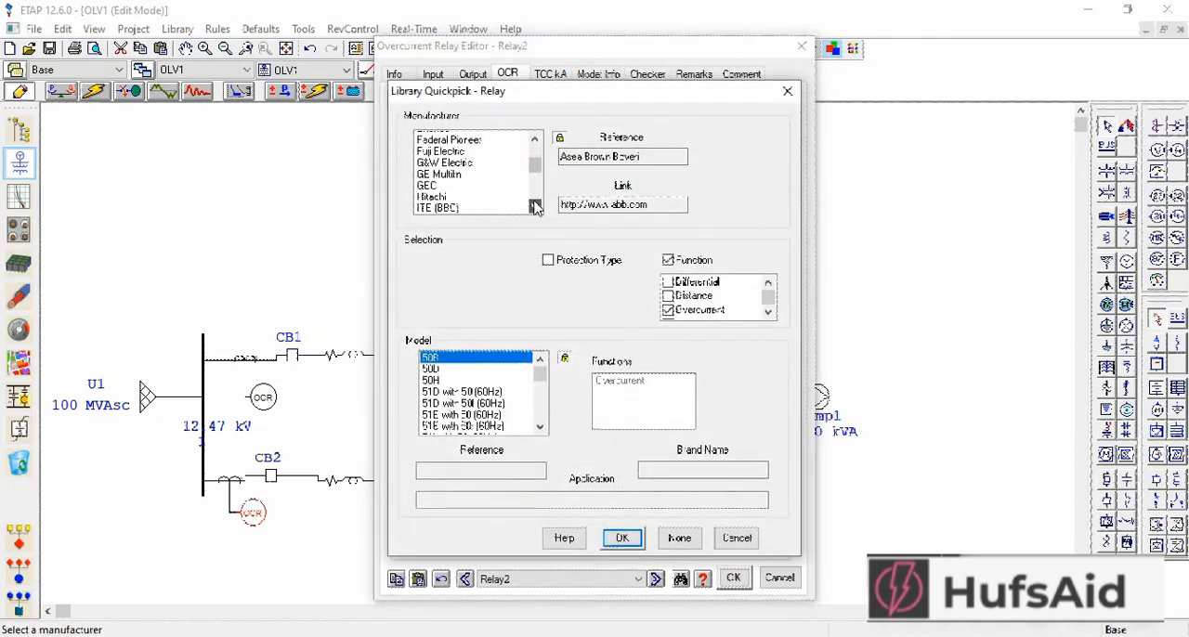
left_click(437, 194)
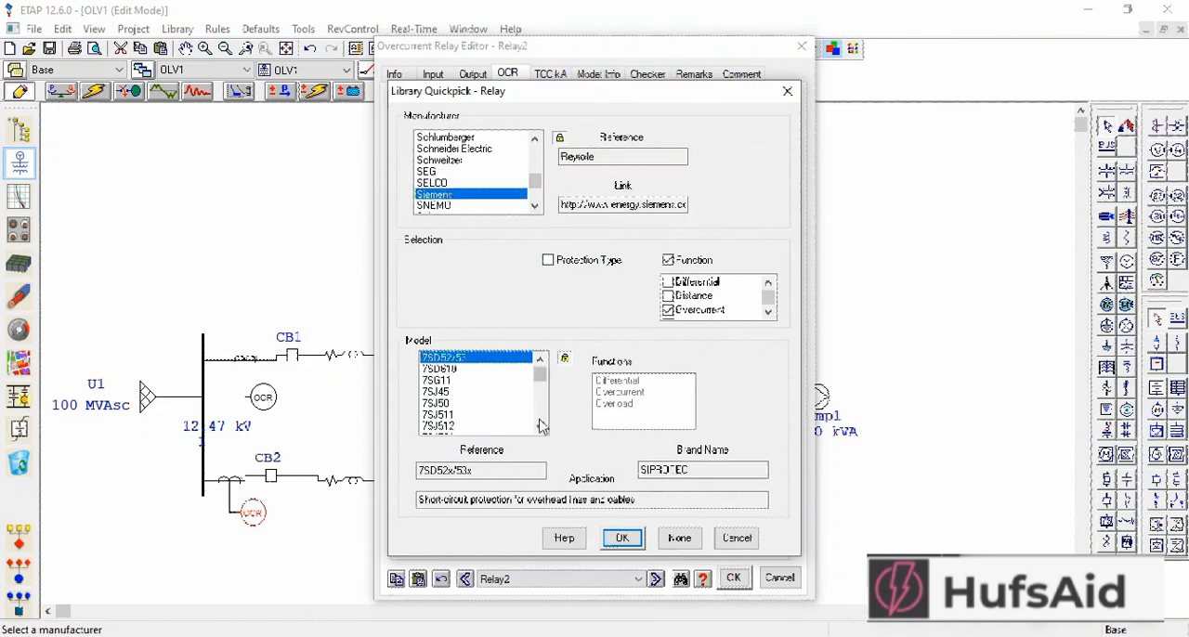
scroll("down", 3)
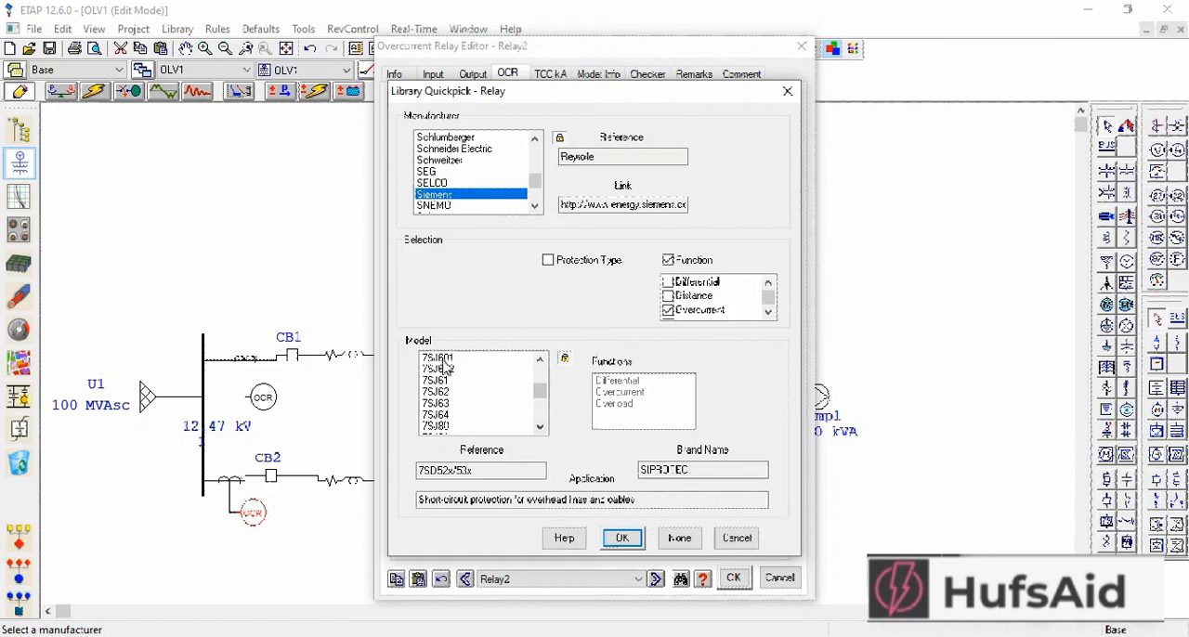
left_click(620, 538)
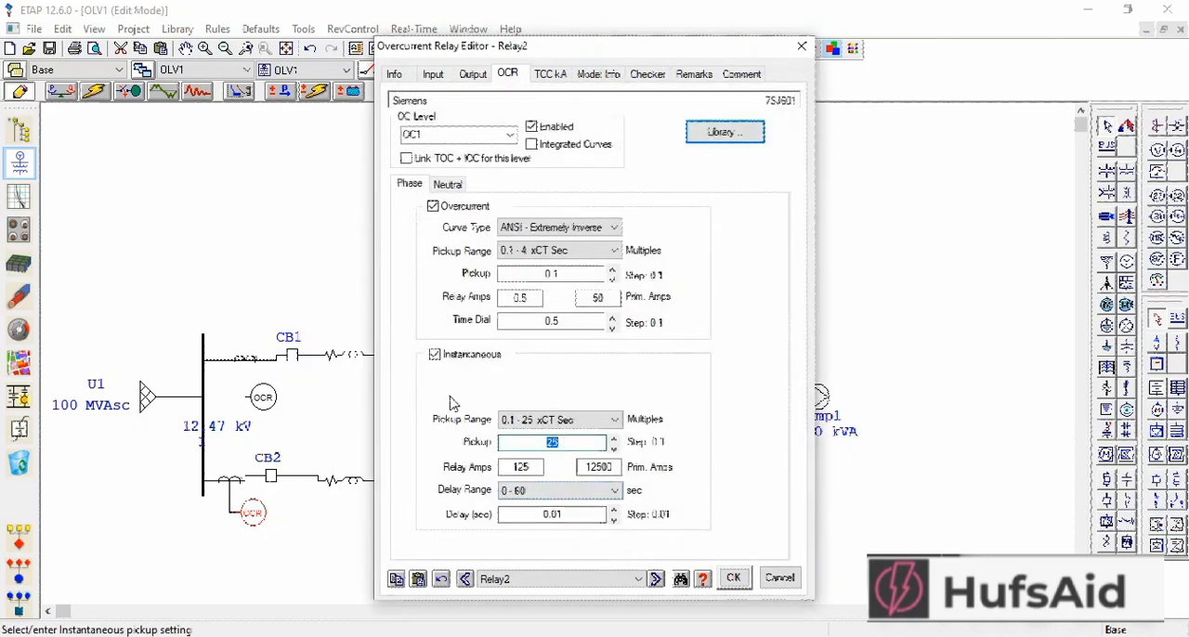
- Set Relay2's instantaneous pickup to 3.82 with zero delay, disable time overcurrent, and apply
type("3.82")
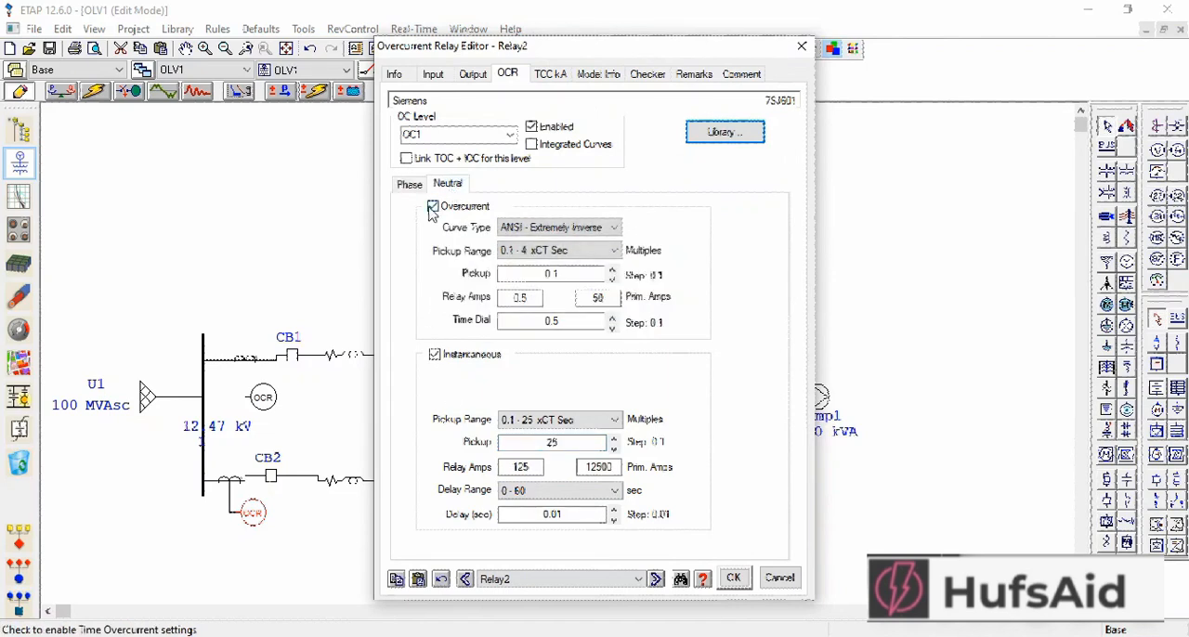
left_click(431, 204)
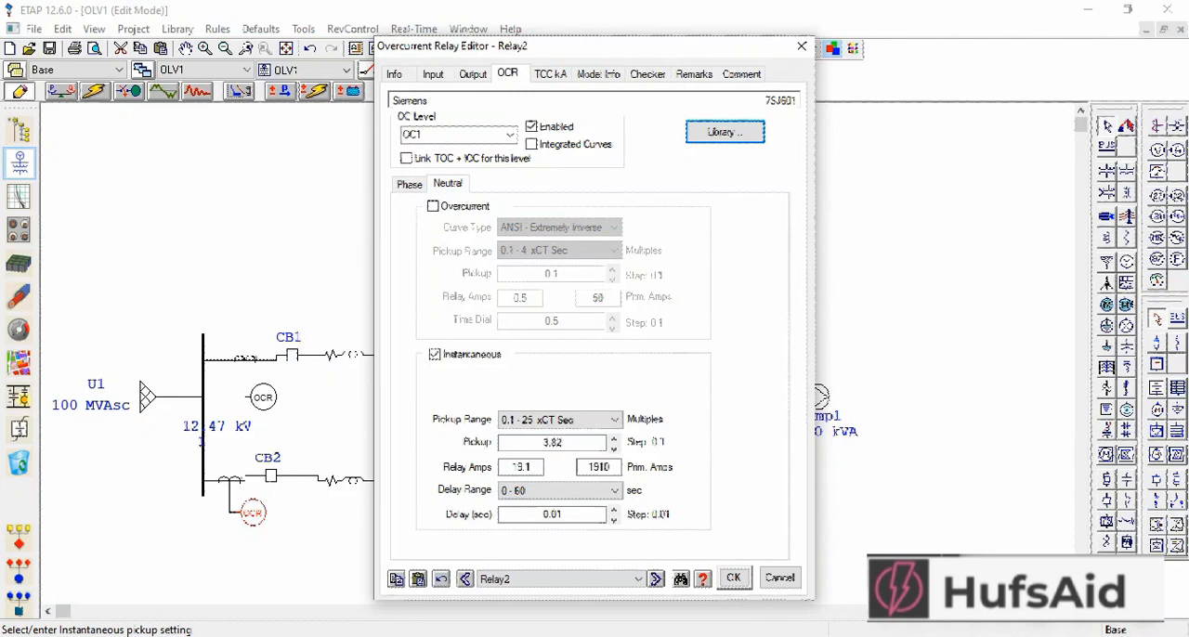
left_click(613, 518)
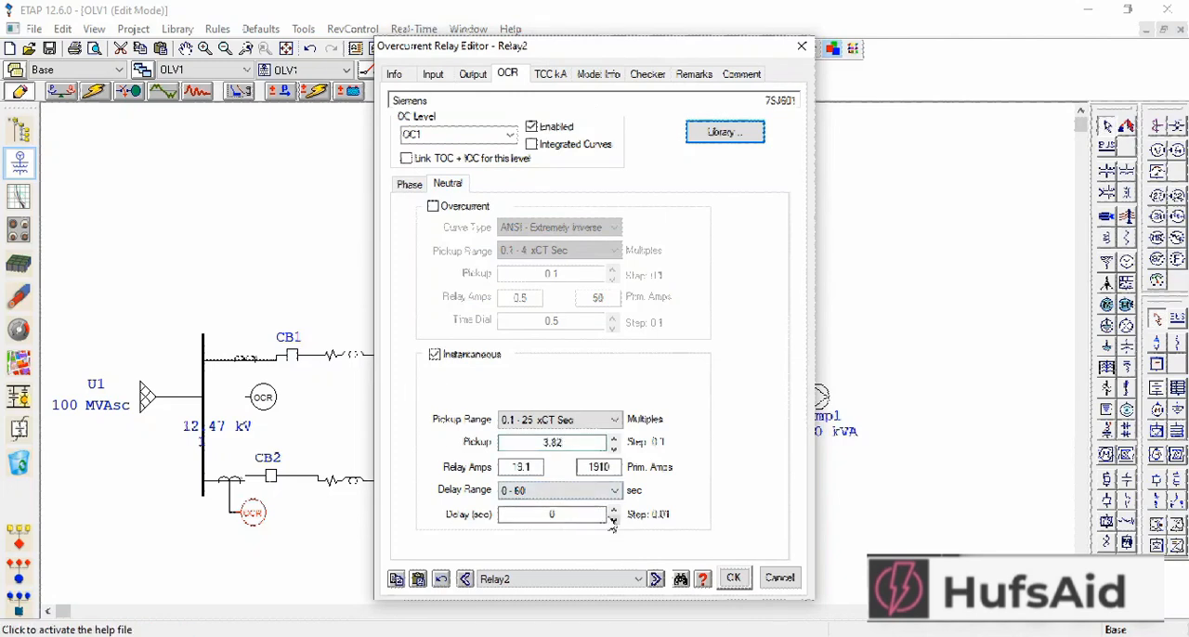
left_click(613, 509)
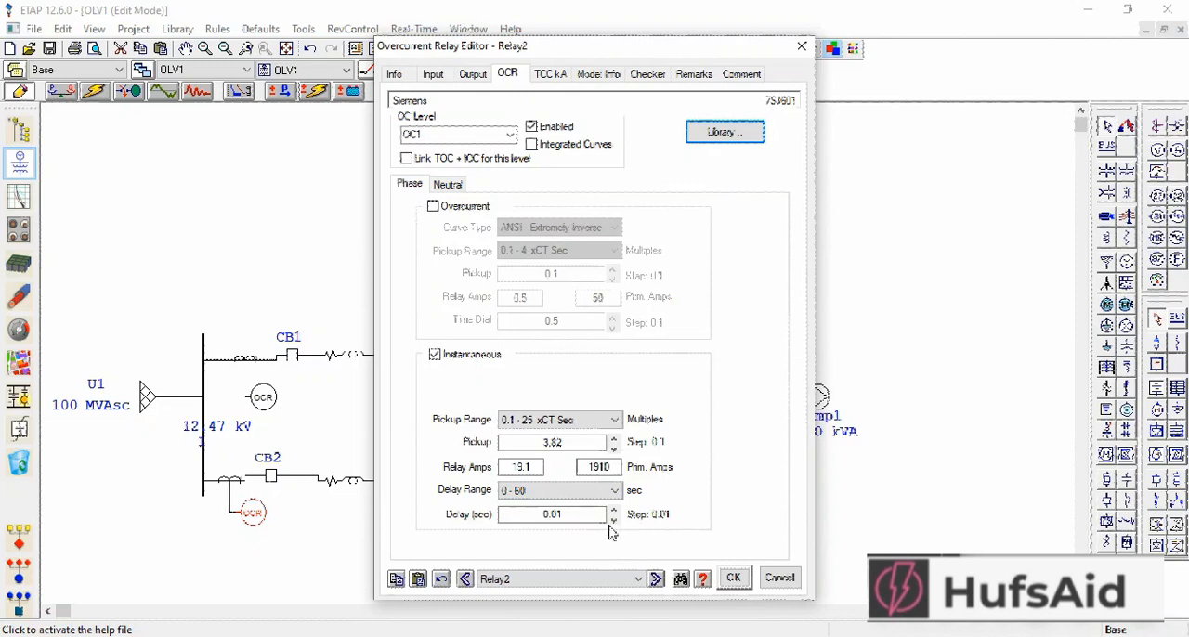
left_click(613, 516)
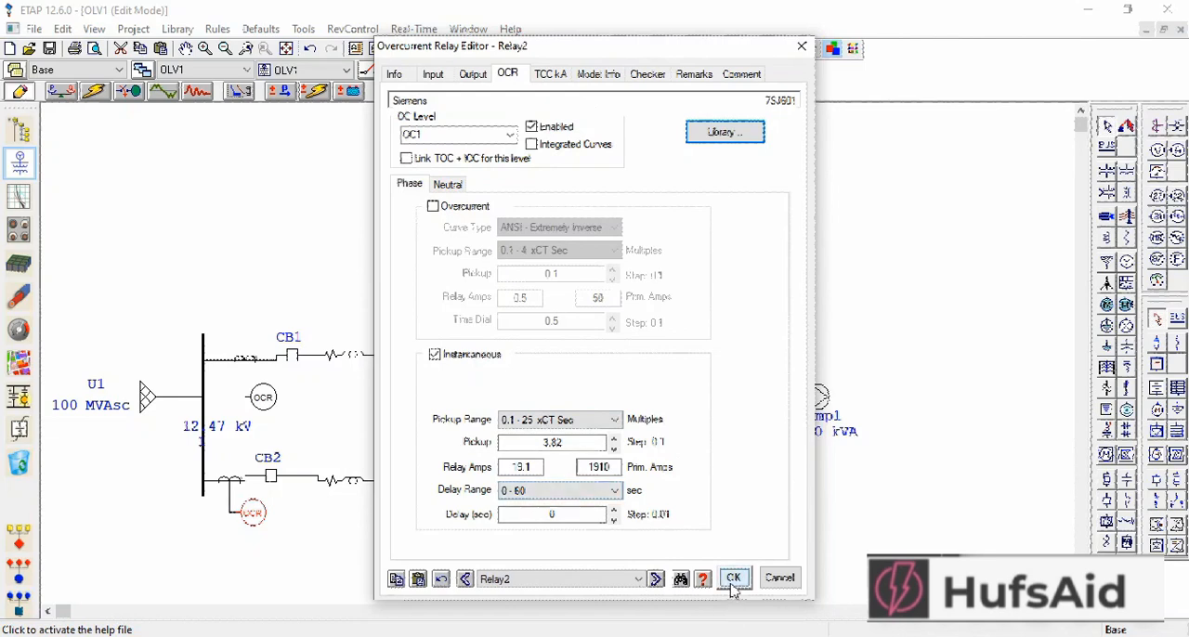
left_click(732, 576)
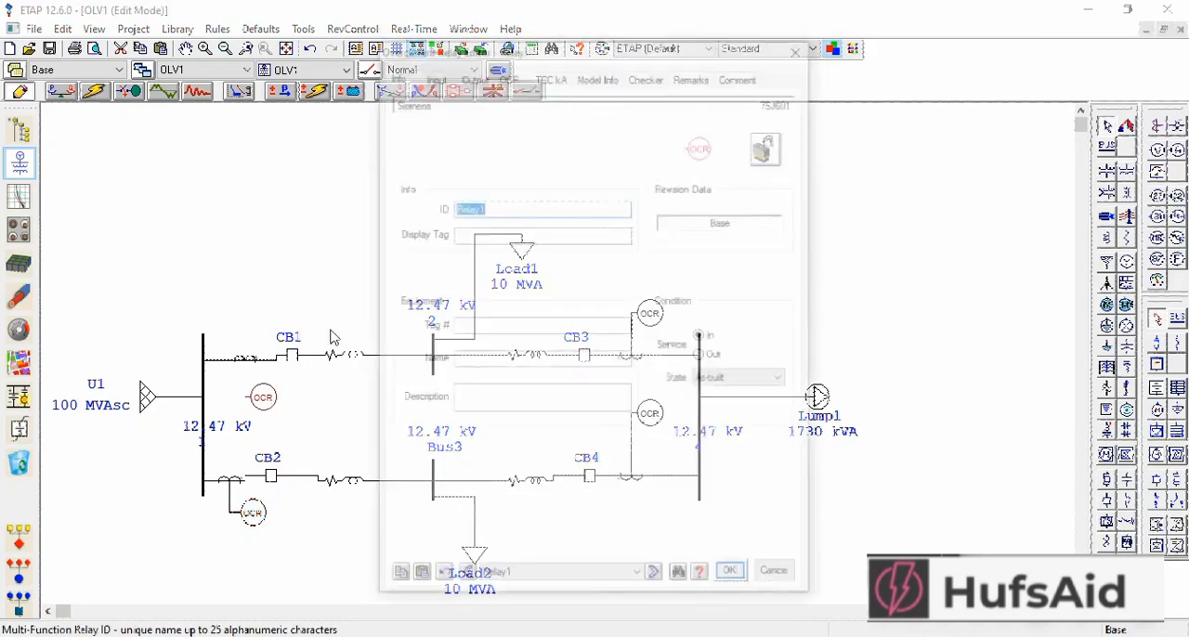
- Add an output interlock on Relay1 that opens HVCB breaker CB1 and apply
left_click(471, 75)
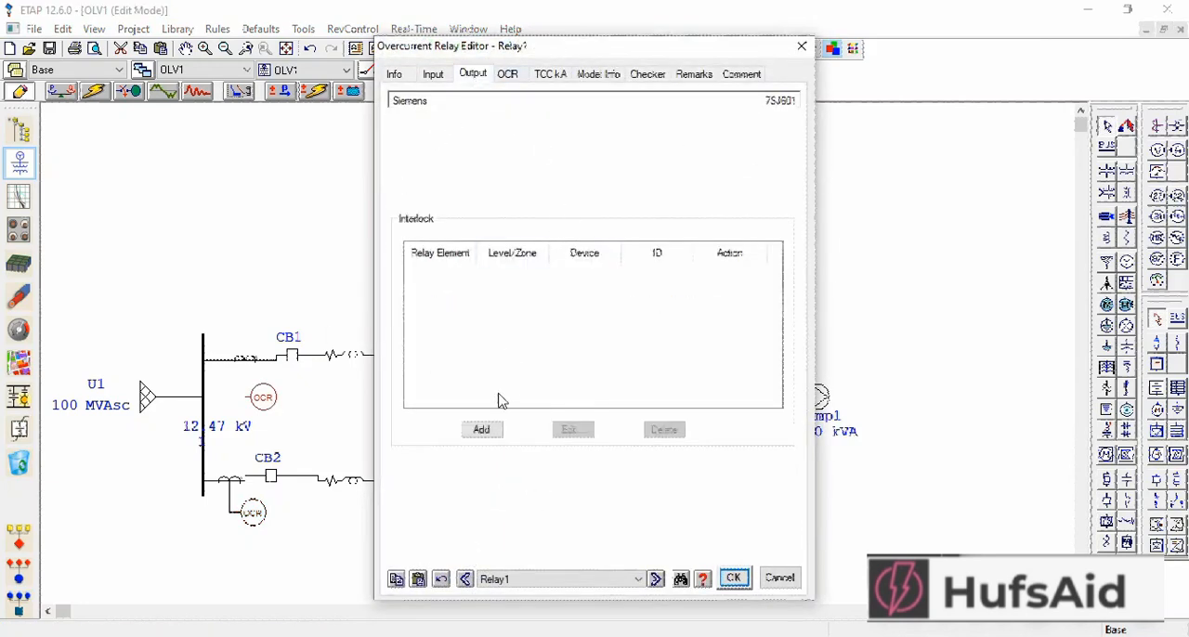
left_click(479, 429)
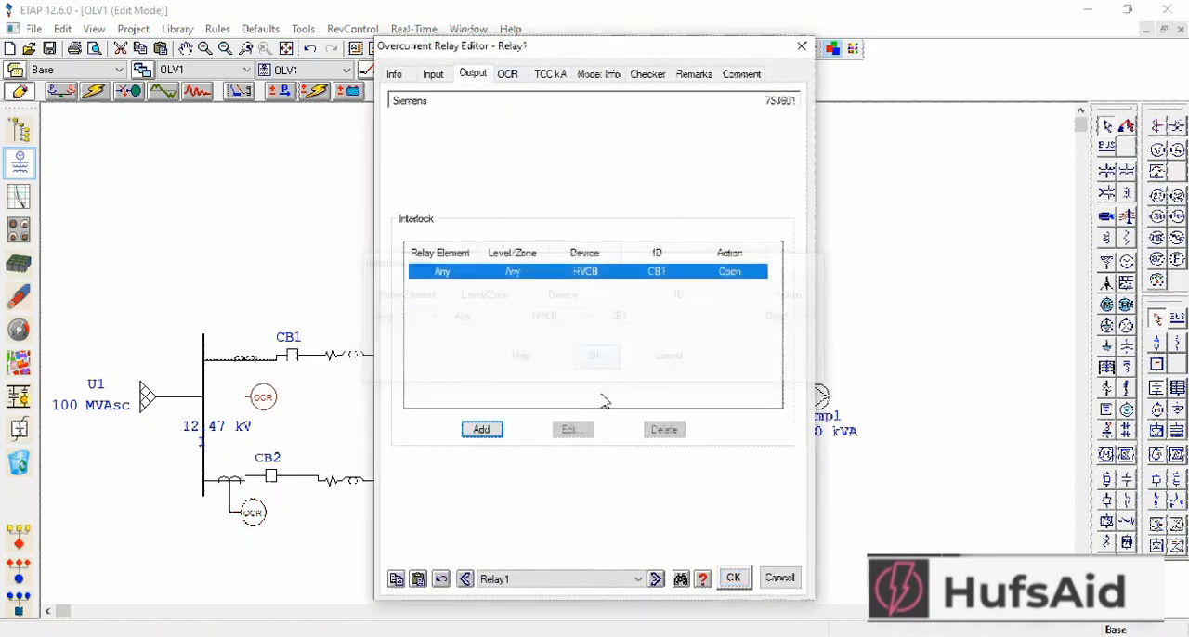
left_click(732, 578)
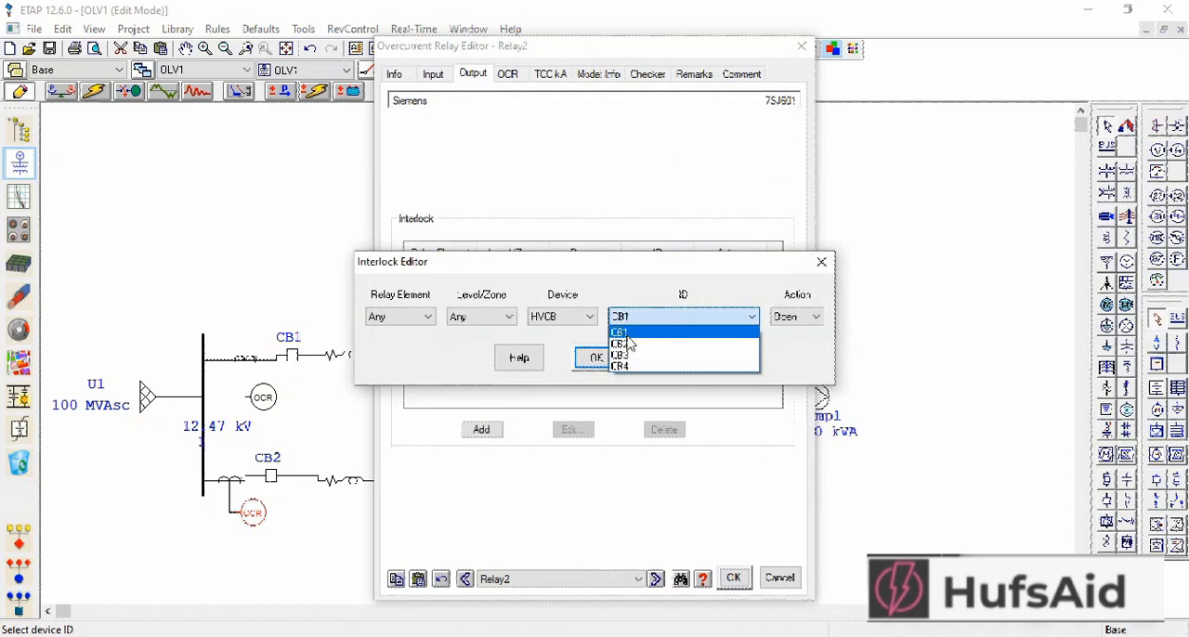
- Add an output interlock on Relay2 that opens HVCB breaker CB2 and apply
left_click(620, 344)
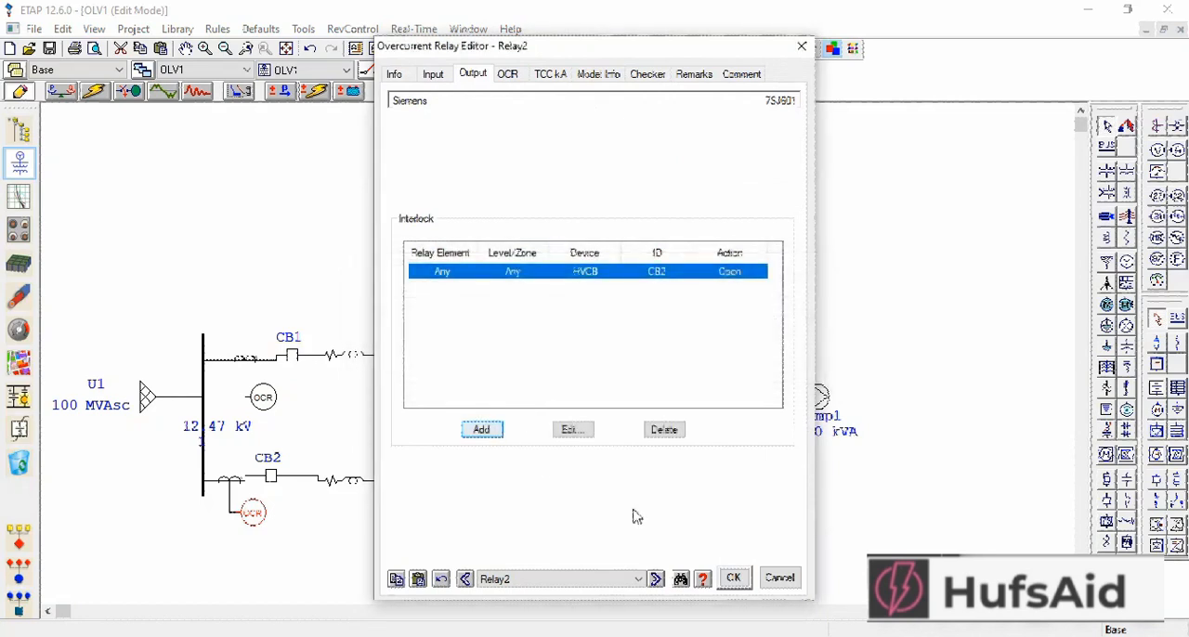
left_click(732, 576)
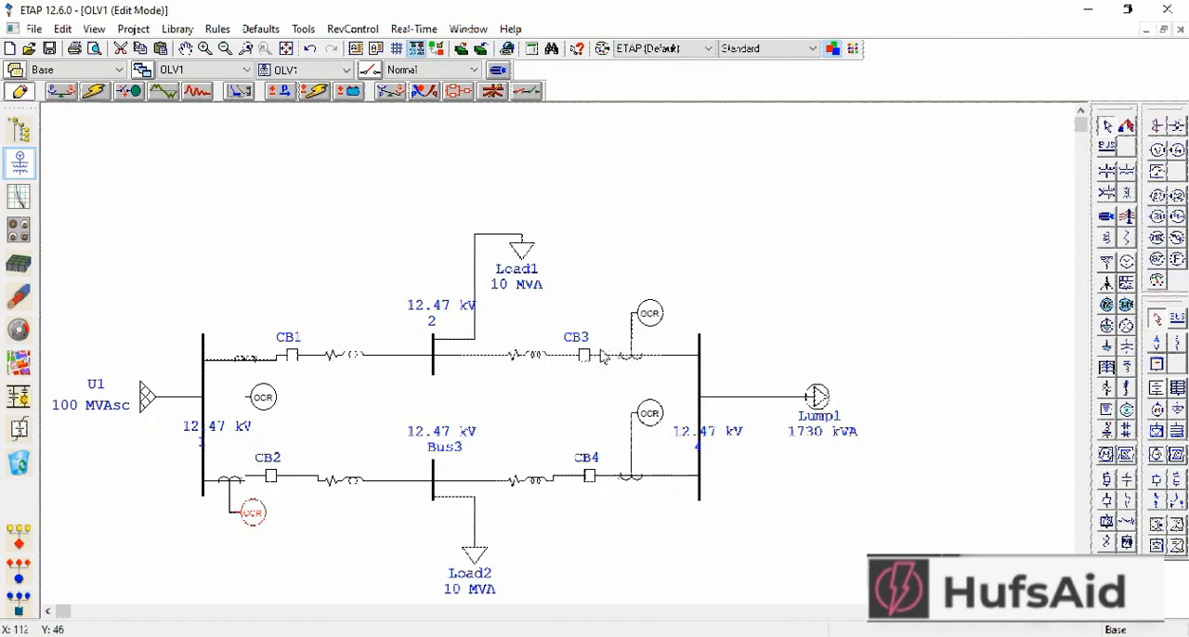
mouse_move(689, 305)
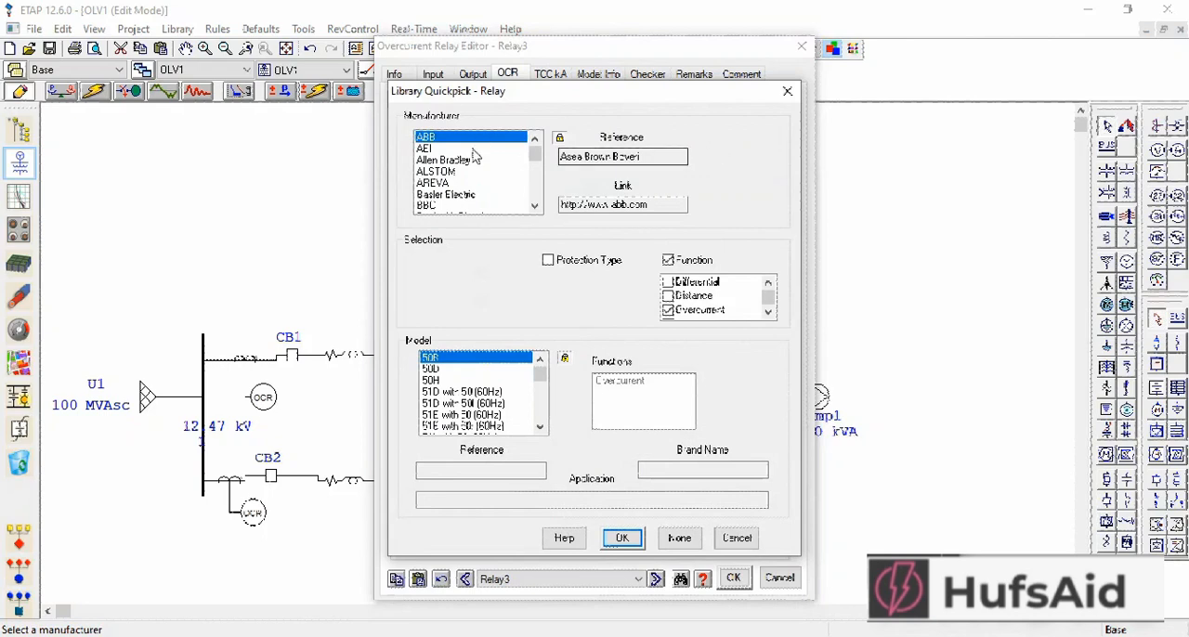
- Pick ALSTOM model P139 from the library and load it into Relay3
left_click(437, 171)
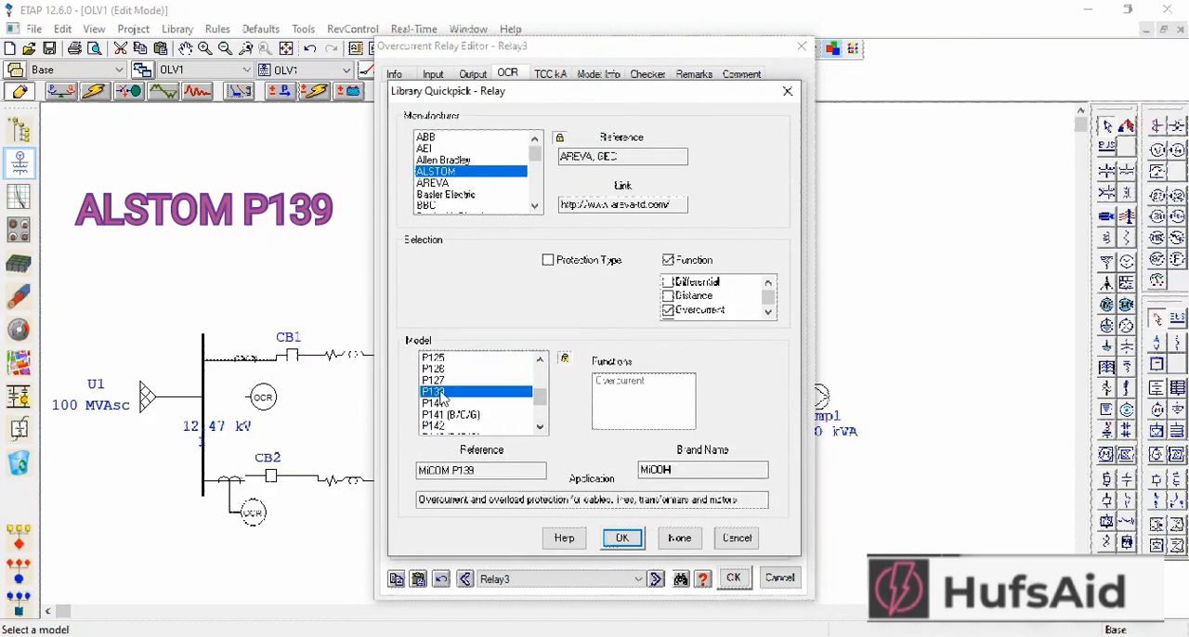
left_click(621, 539)
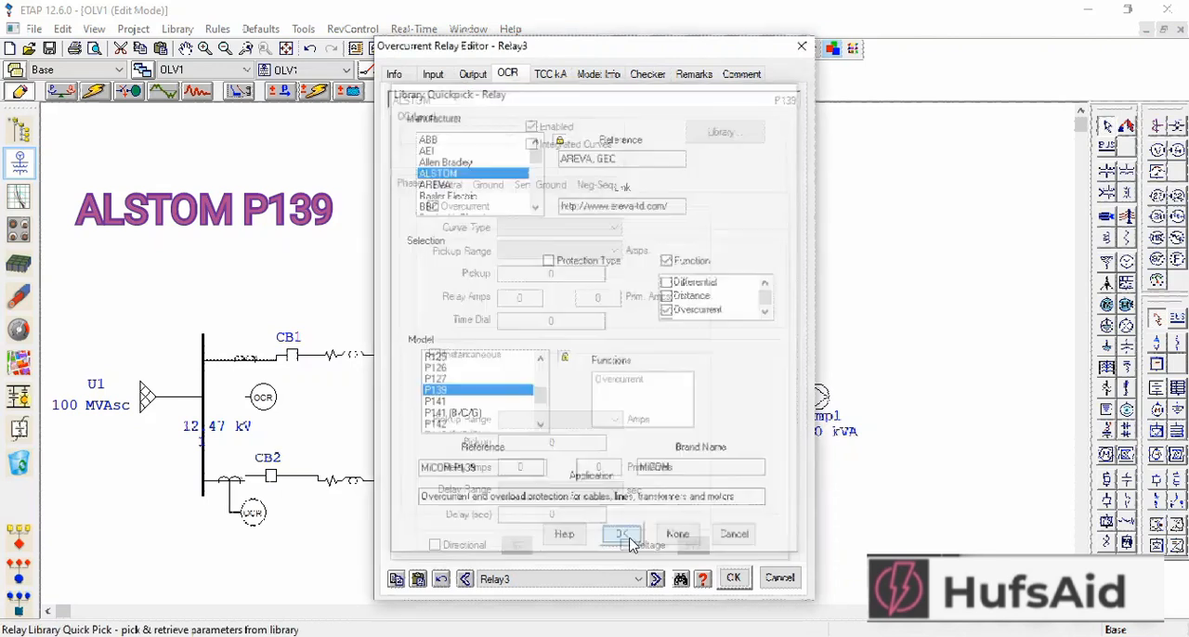
left_click(621, 533)
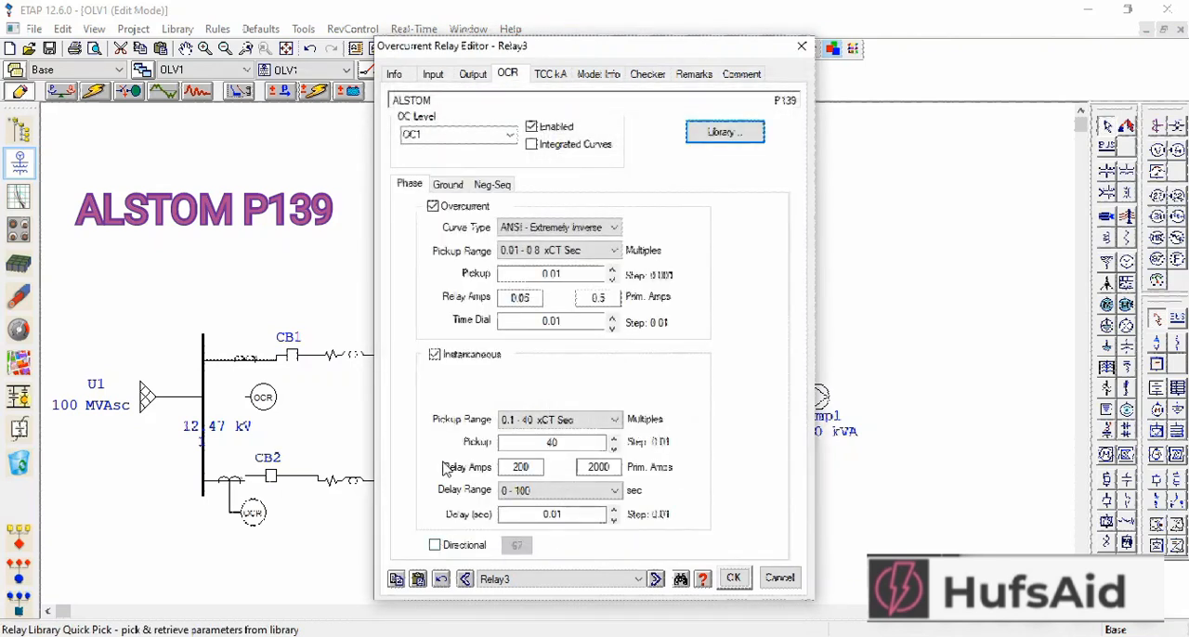
- Turn off Relay3's phase time overcurrent and enable its 67 directional element tripping in Reverse
left_click(448, 184)
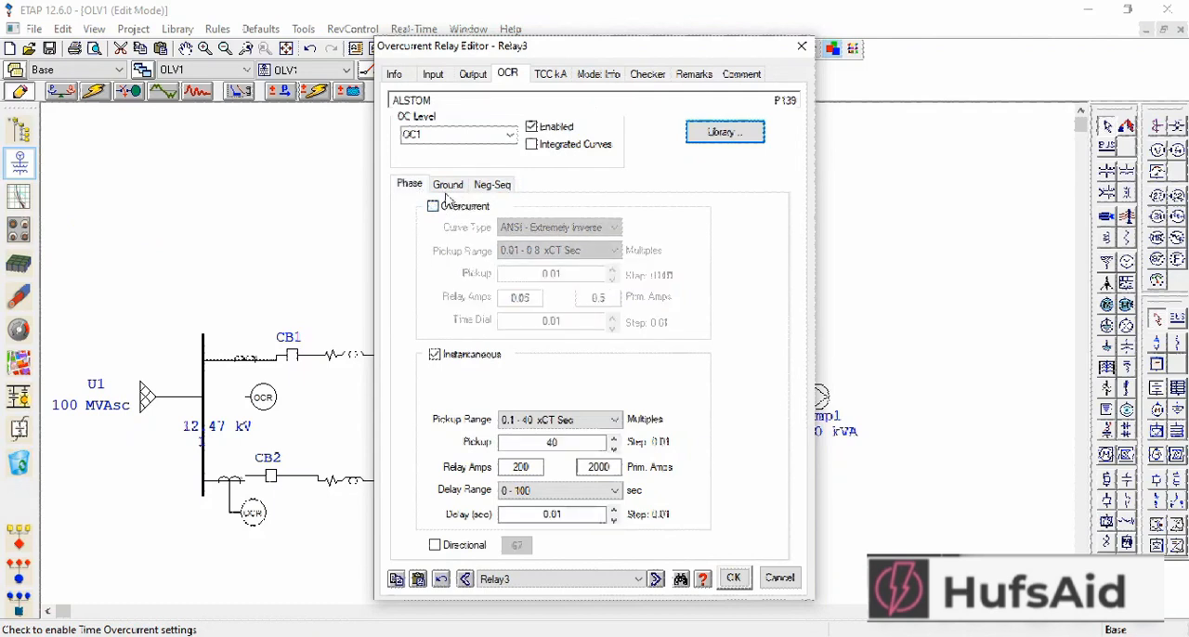
left_click(435, 353)
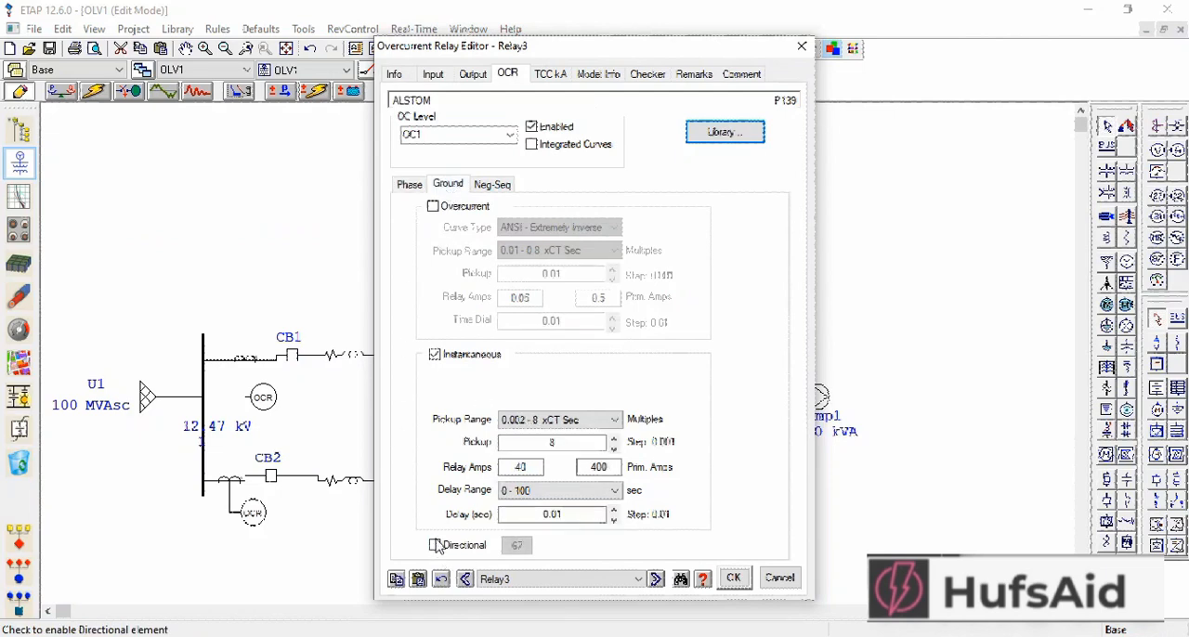
left_click(434, 544)
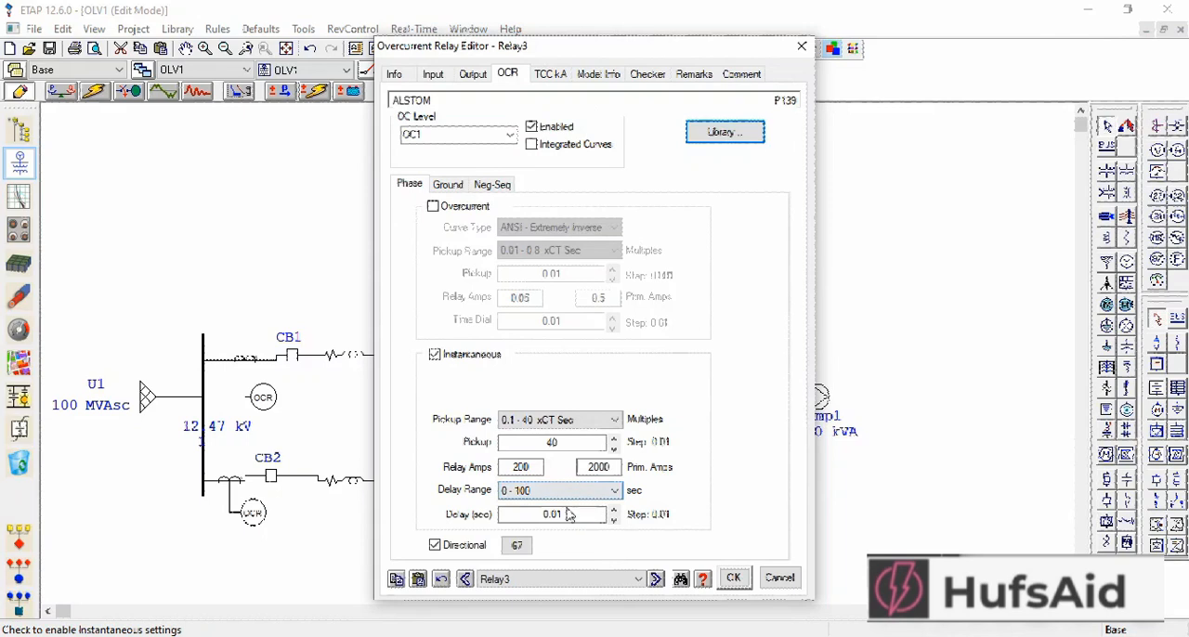
left_click(516, 546)
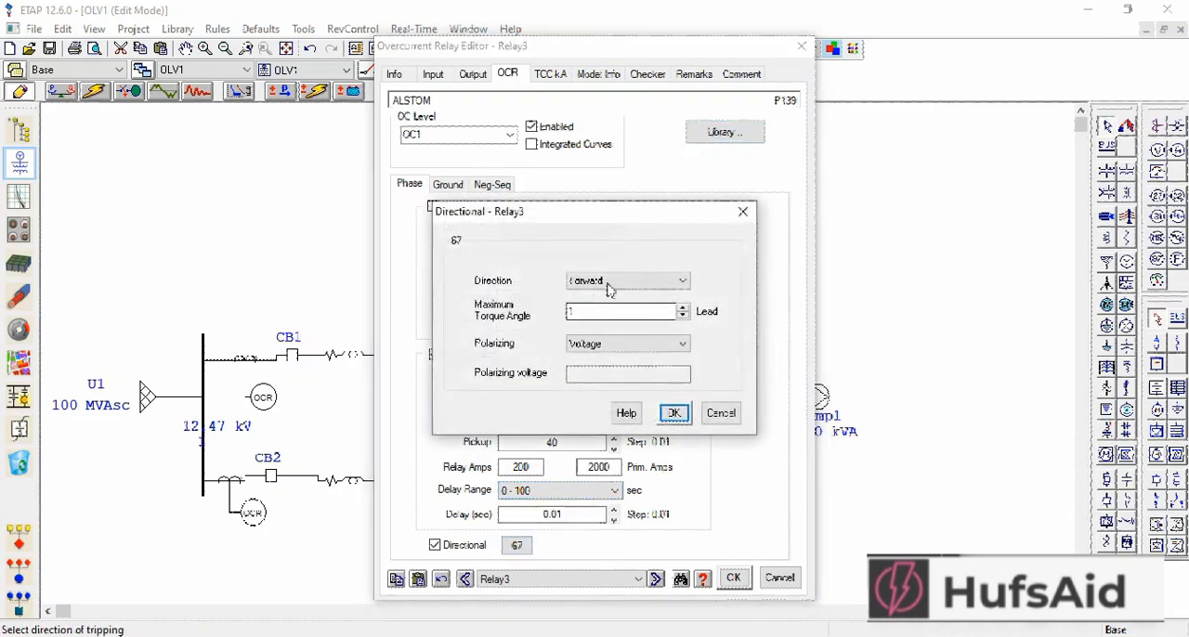
left_click(628, 281)
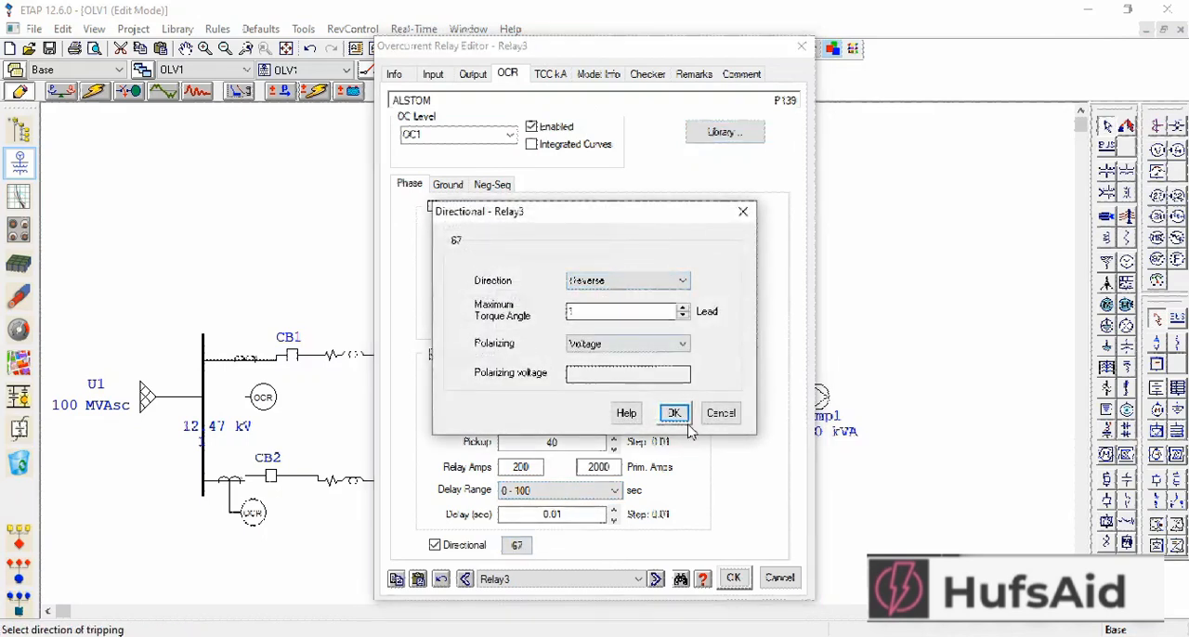
left_click(673, 413)
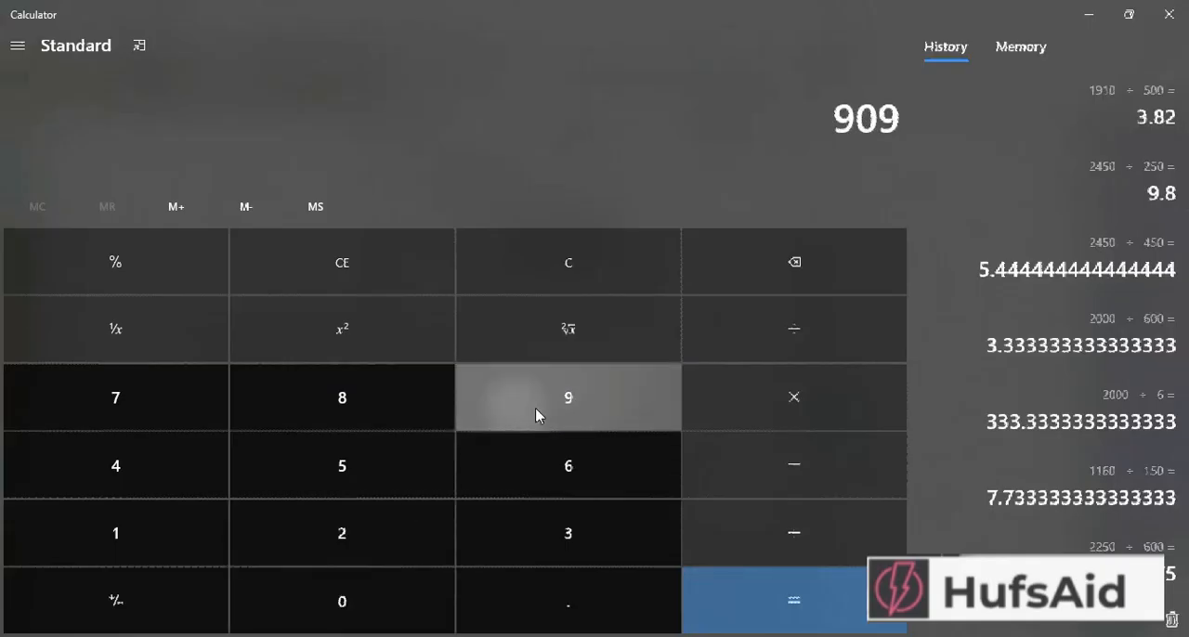
- Enter 909 in Calculator to divide out Relay3's instantaneous pickup value
left_click(342, 464)
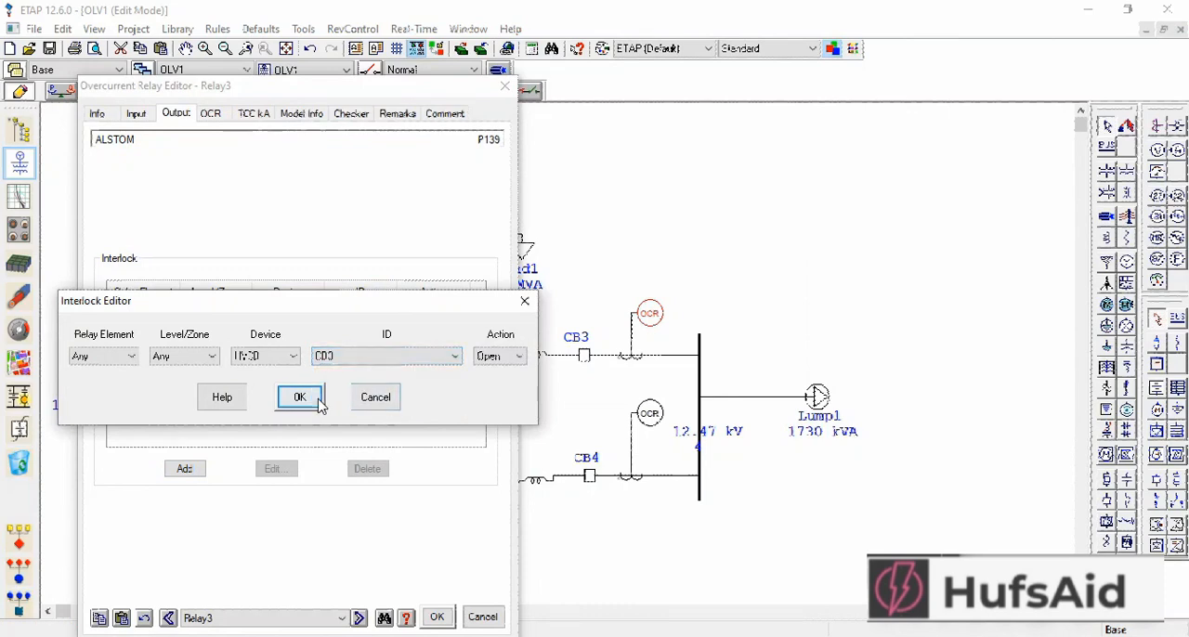
- Confirm Relay3's interlock opening CB3, review its 8.18 pickup, and close the editor
left_click(299, 398)
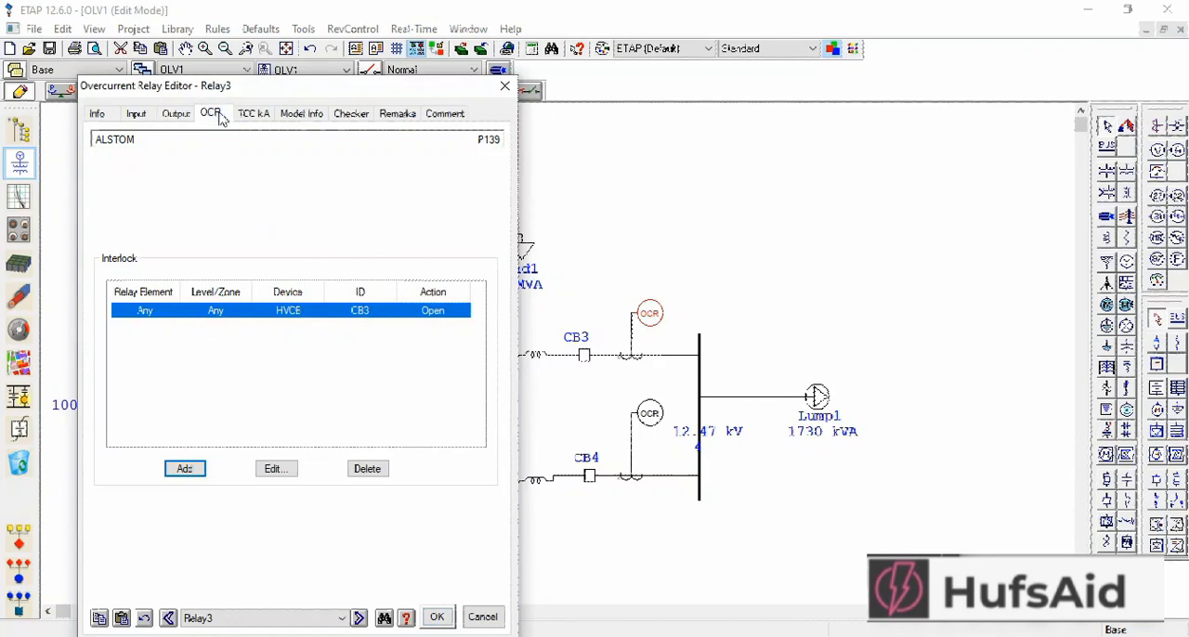
left_click(210, 114)
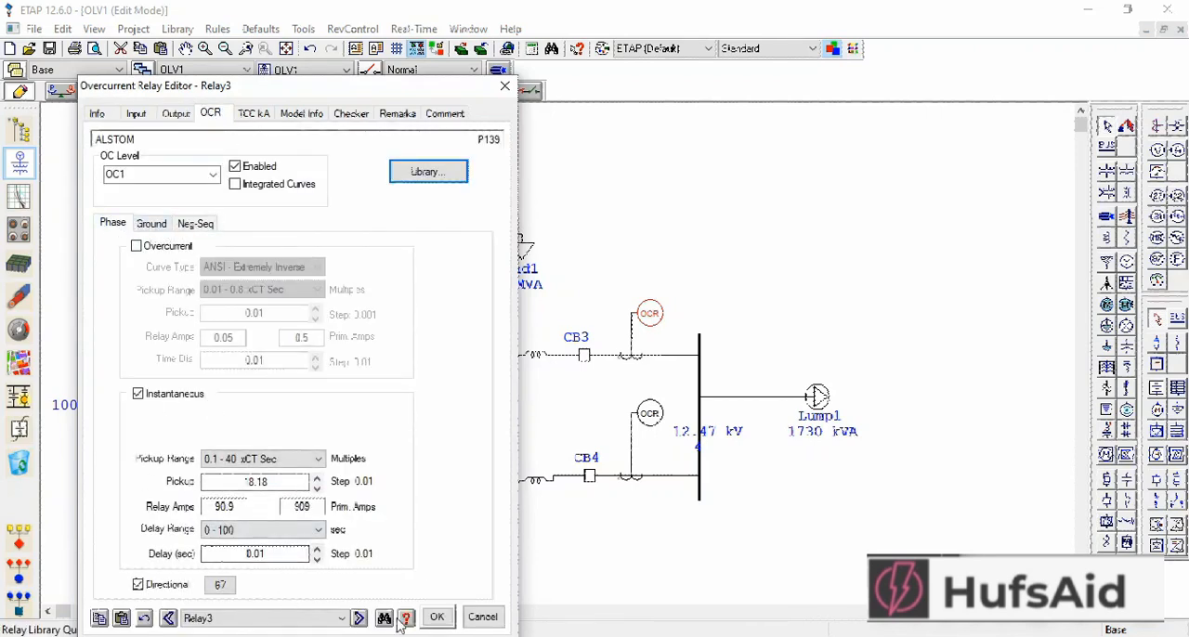
left_click(437, 617)
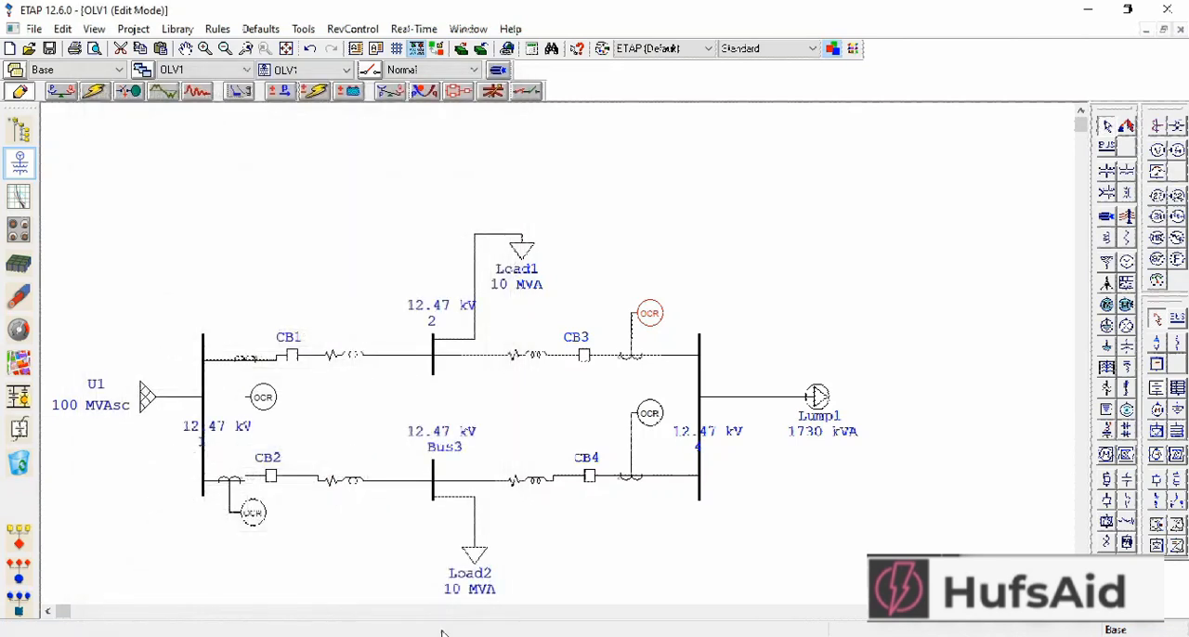
- Add an interlock on Relay4 that opens breaker HVCB CB4
double_click(651, 312)
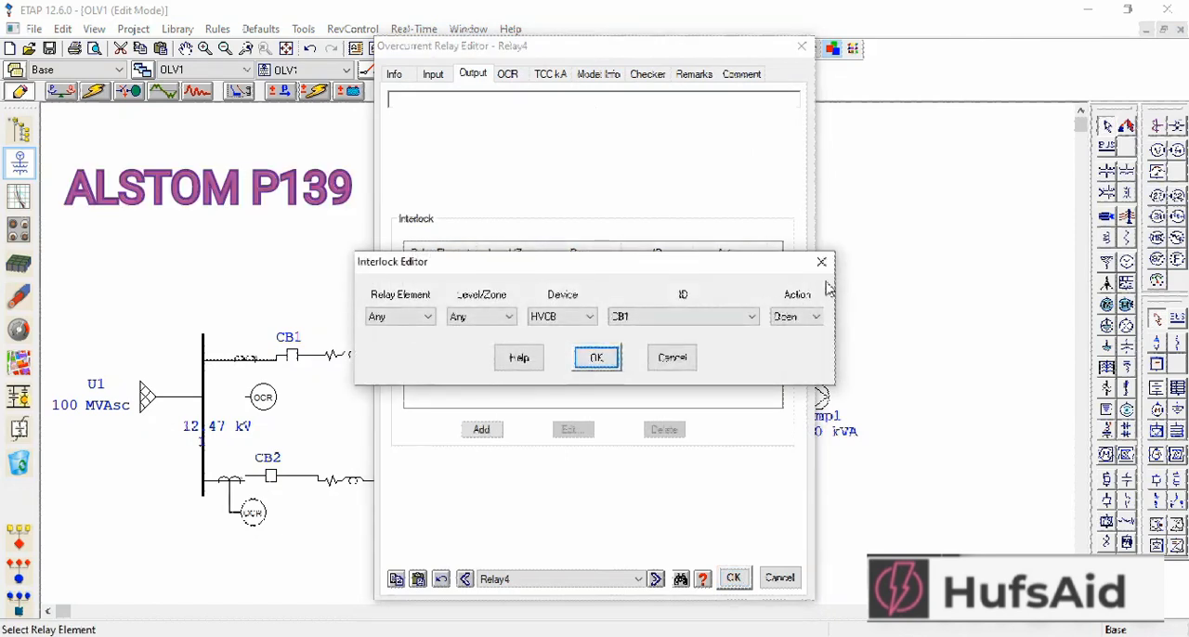
left_click(750, 316)
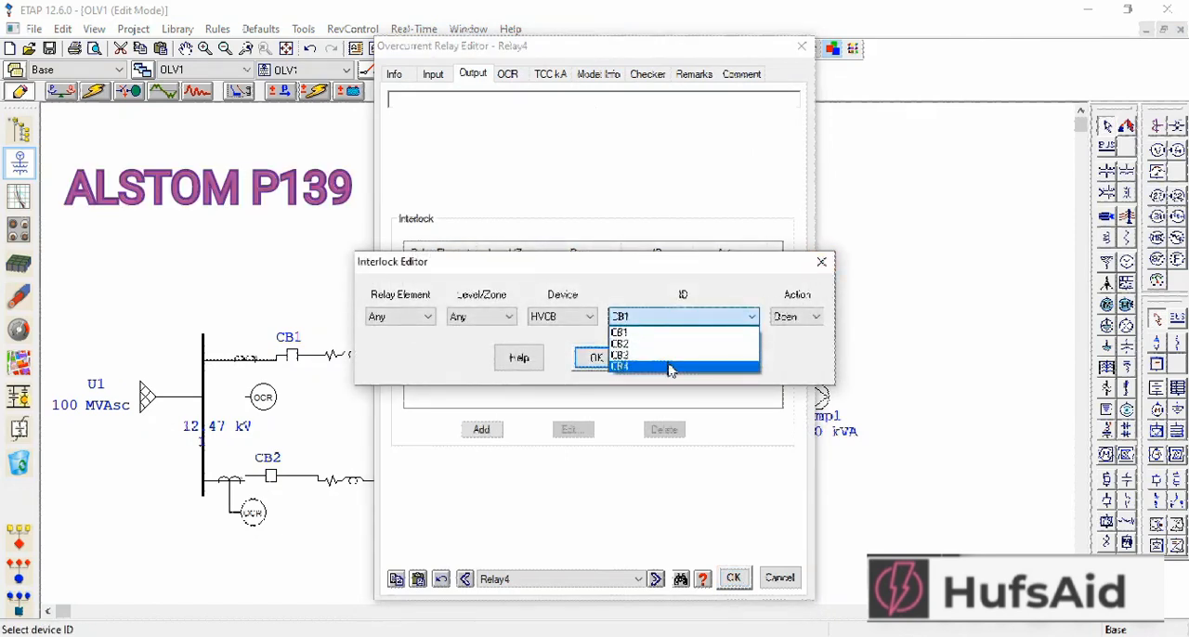
left_click(620, 364)
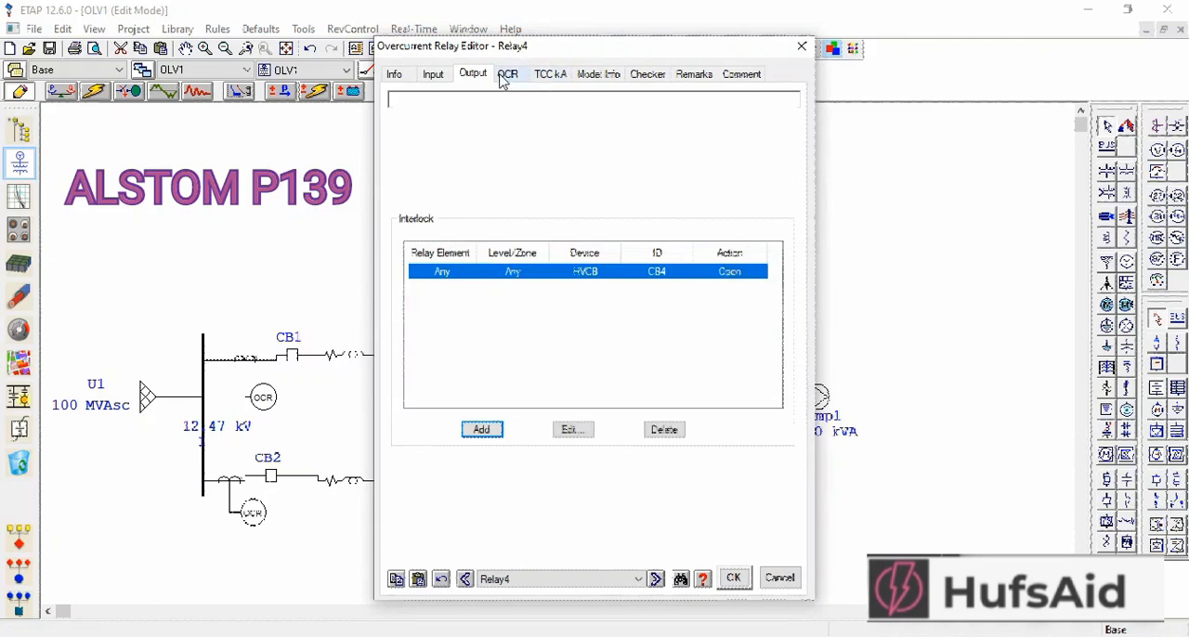
- Assign Relay4 the ALSTOM P139 model from the relay library
left_click(479, 429)
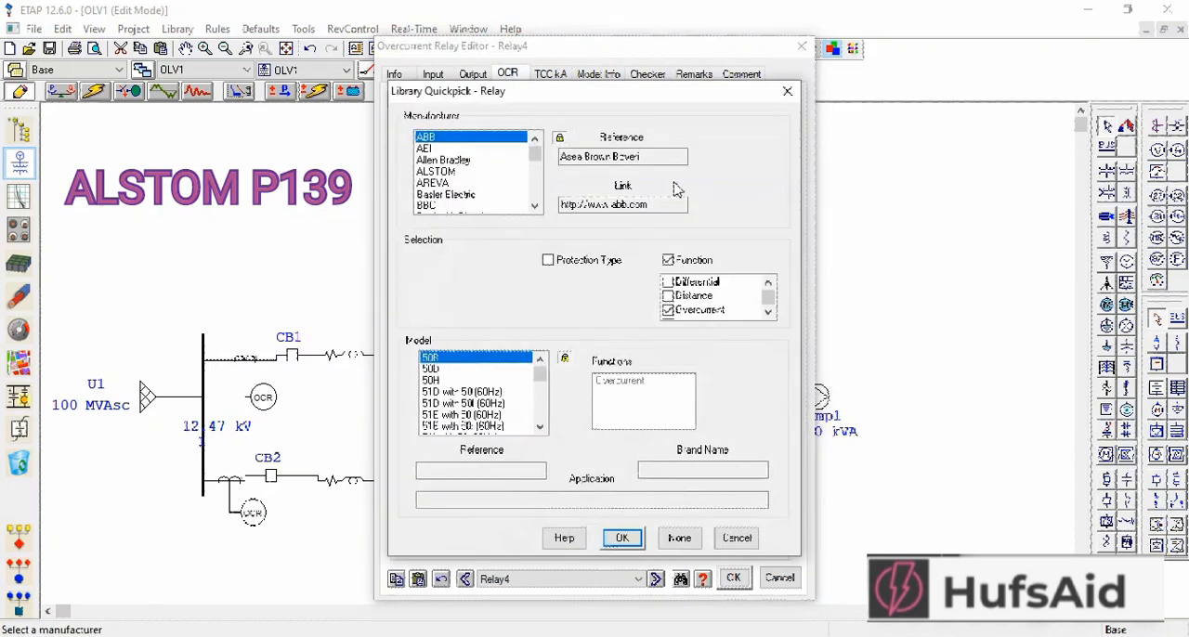
left_click(535, 160)
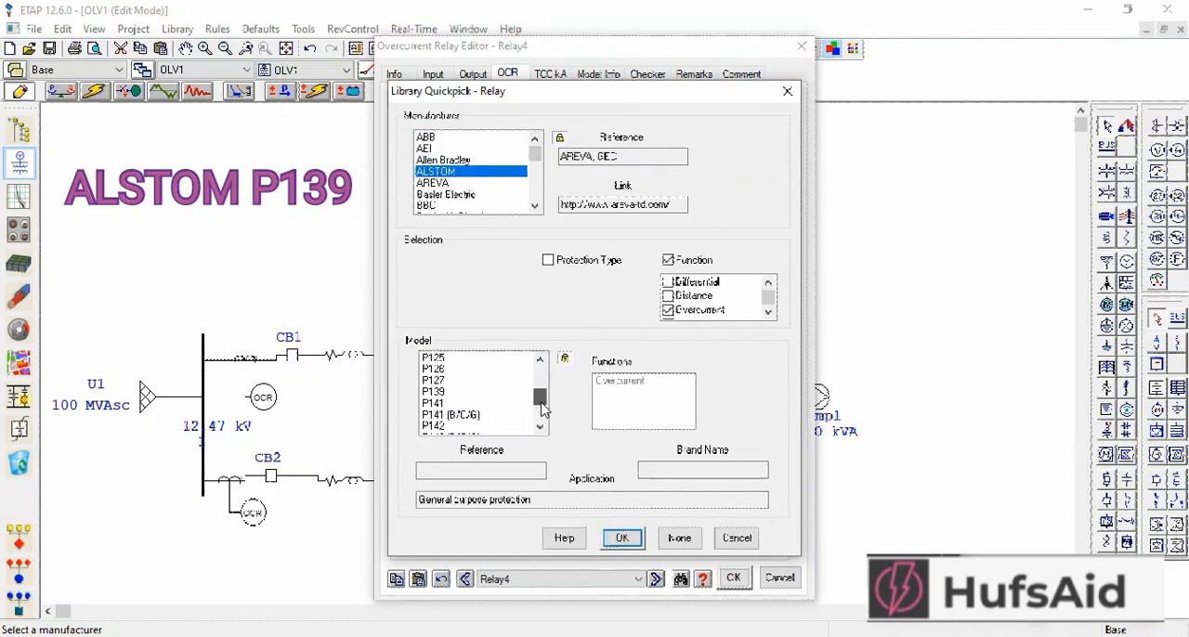
left_click(620, 539)
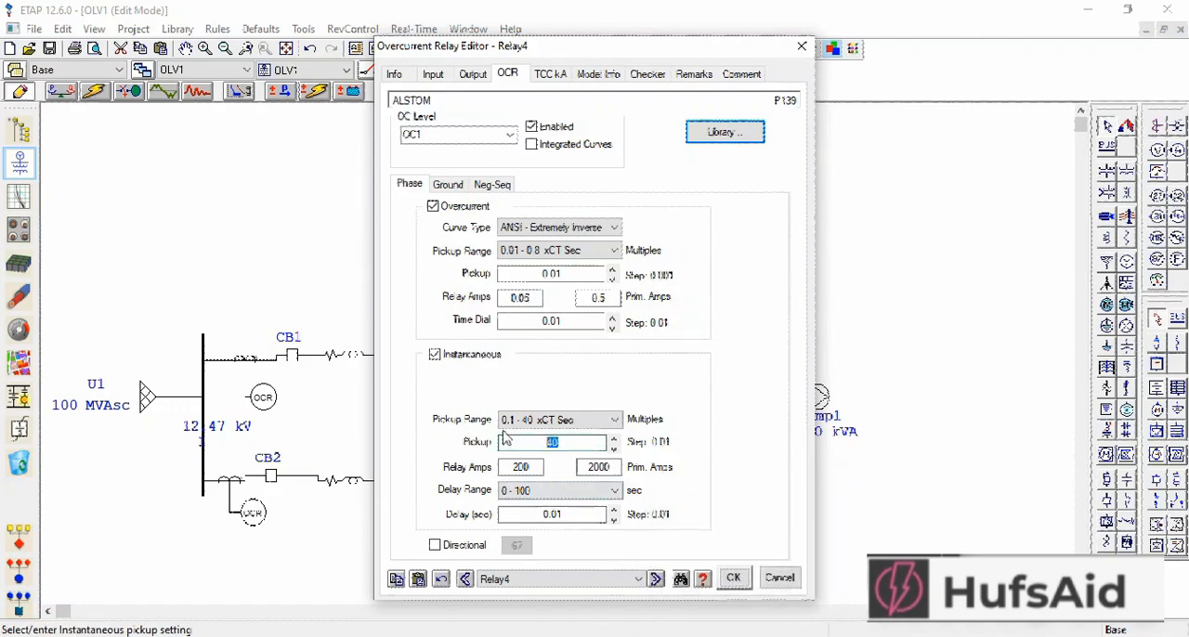
- Set Relay4's instantaneous pickup to 18.18 with zero delay, review its CB4 interlock, and close the editor
type("18.18")
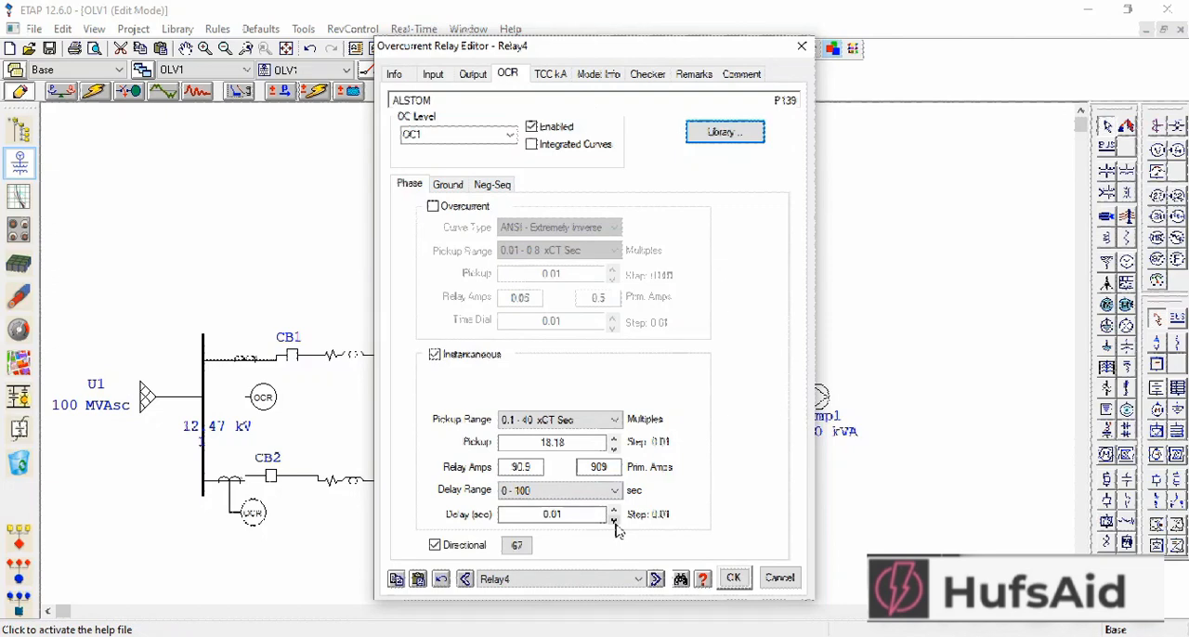
left_click(613, 519)
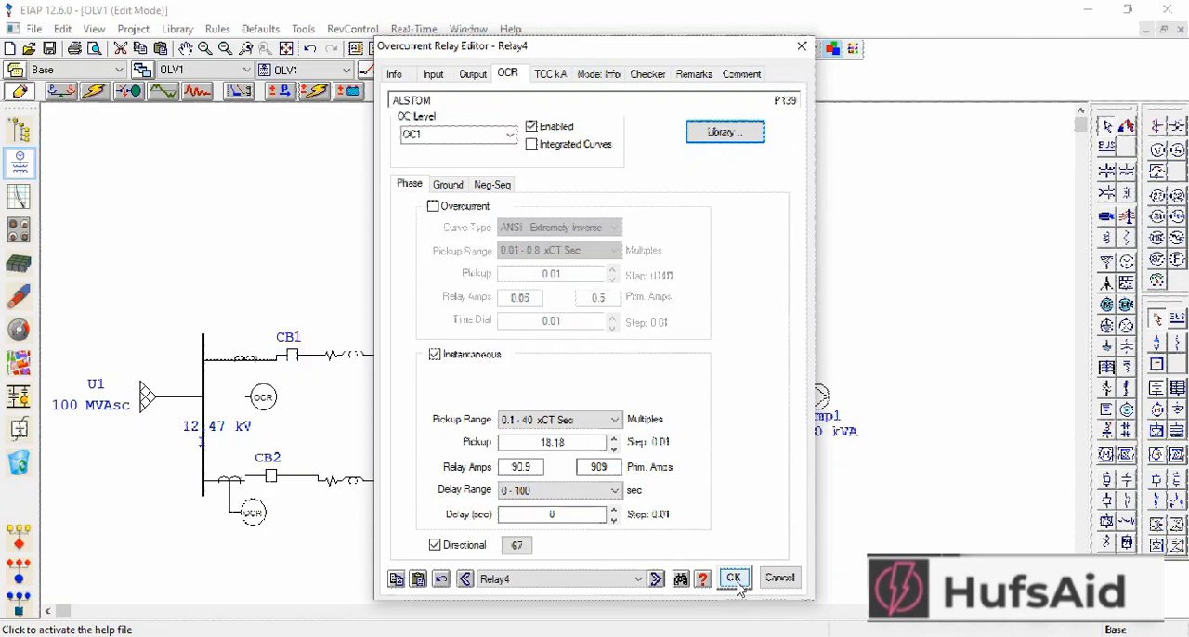
left_click(732, 578)
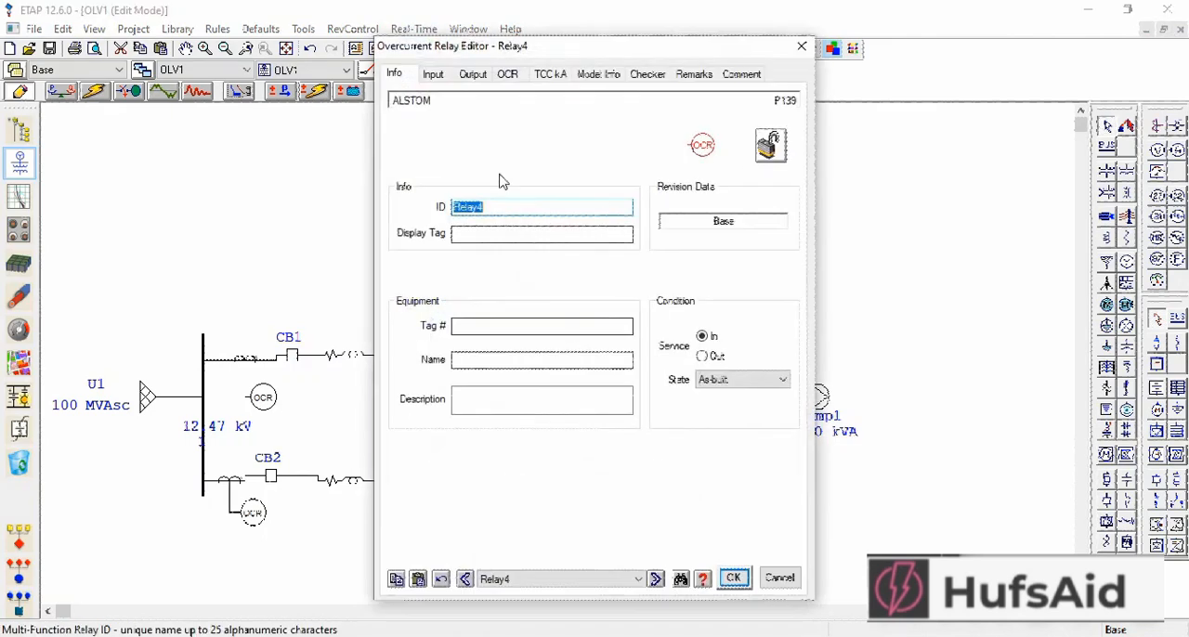
left_click(472, 74)
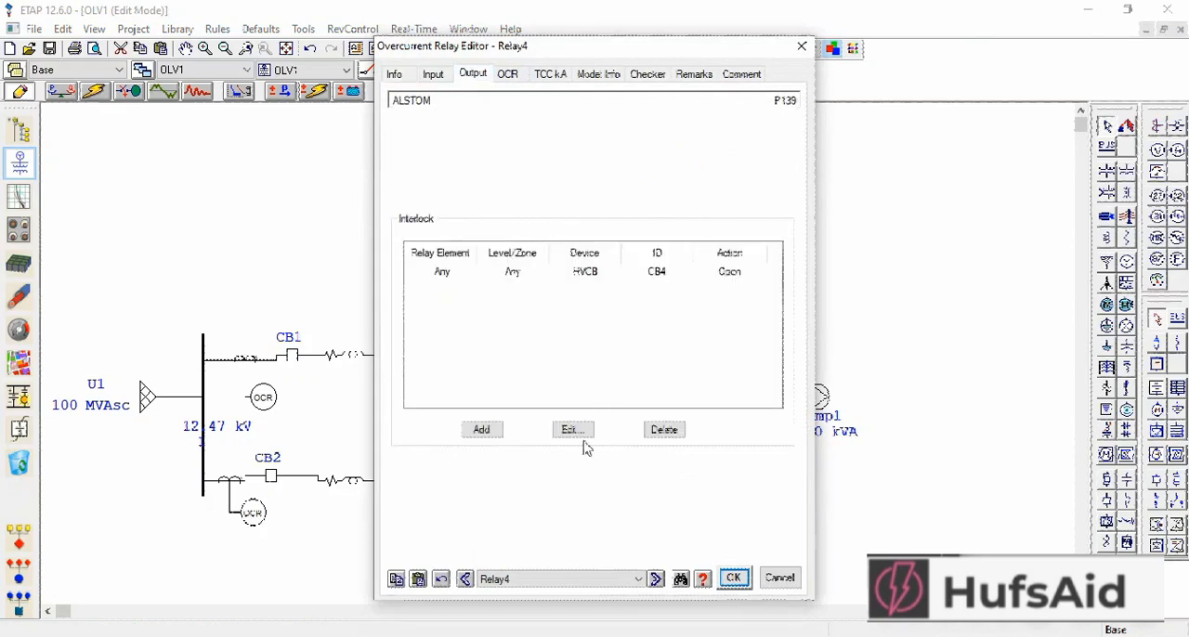
left_click(732, 576)
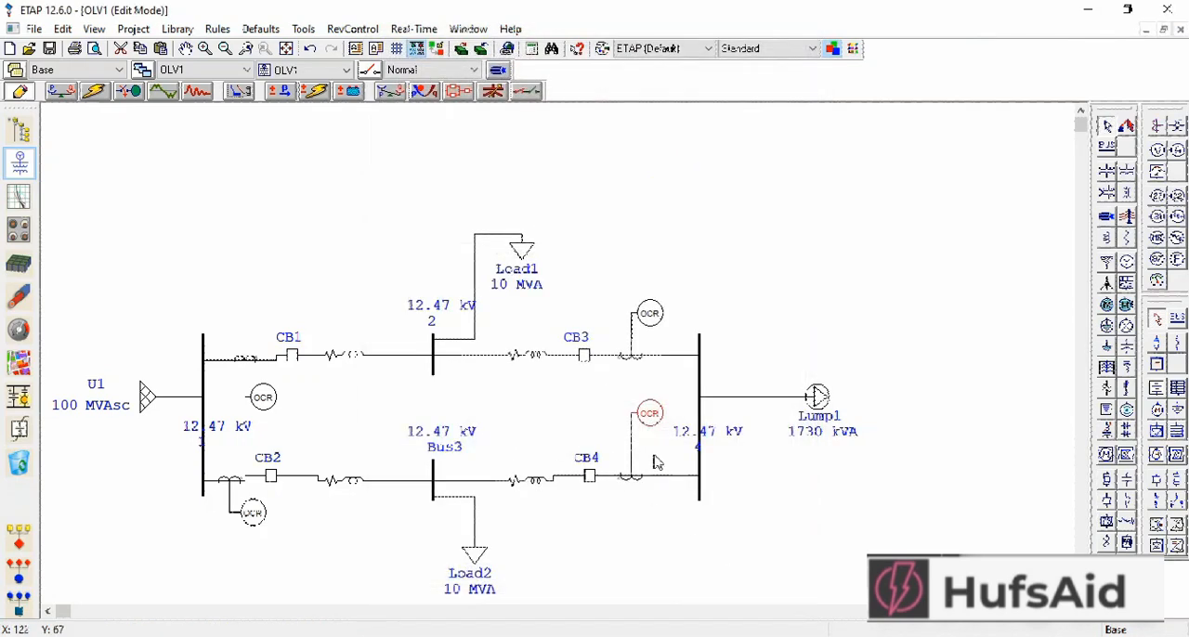
mouse_move(728, 524)
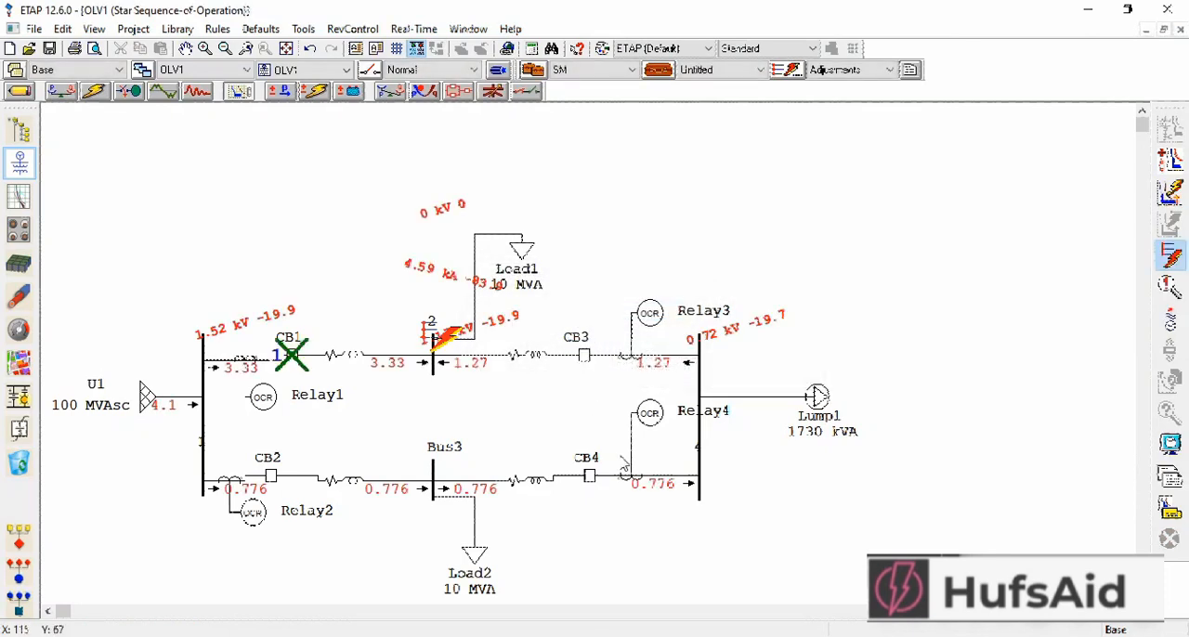
left_click(583, 357)
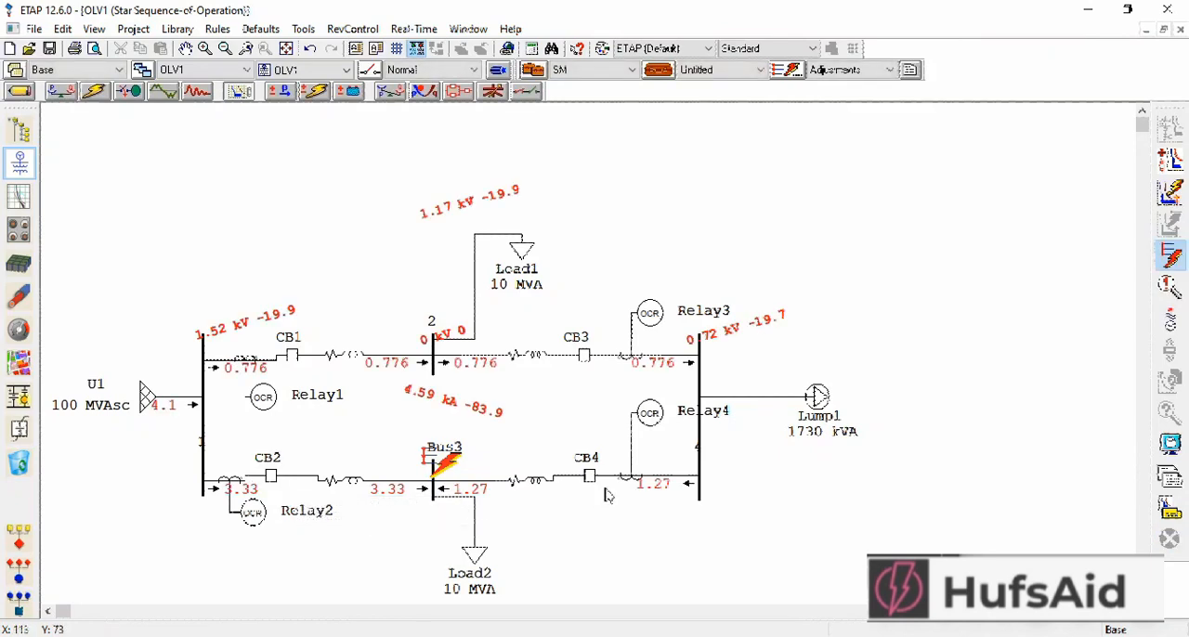
left_click(271, 475)
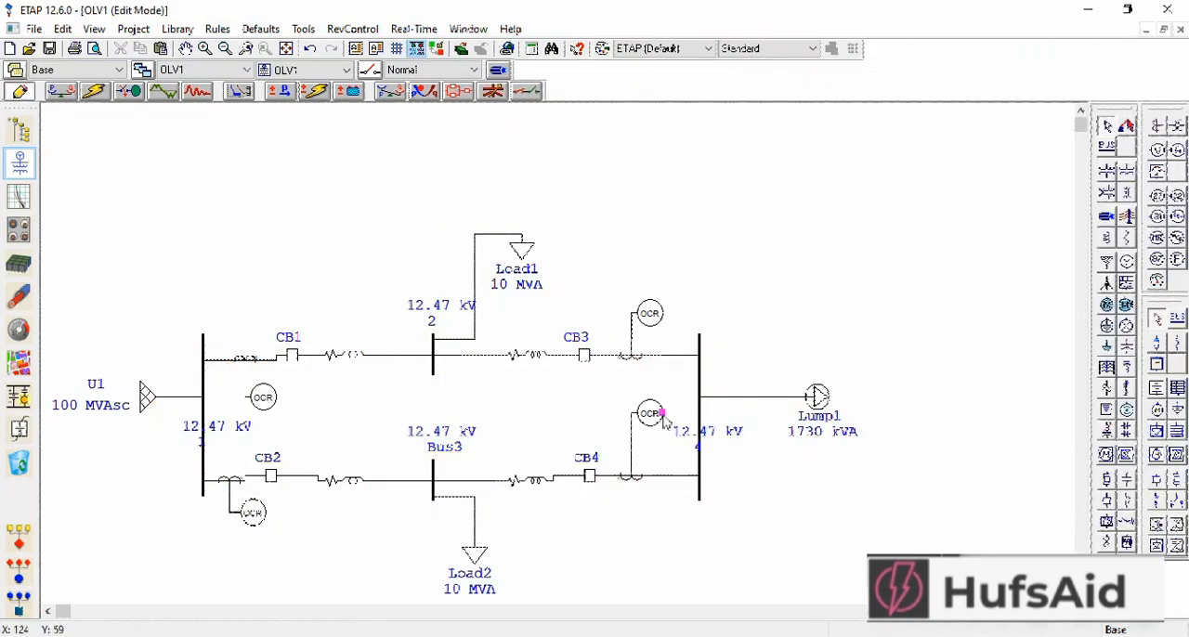
- Reopen Relay4's OCR page and confirm its 67 directional element is set to Reverse
double_click(650, 413)
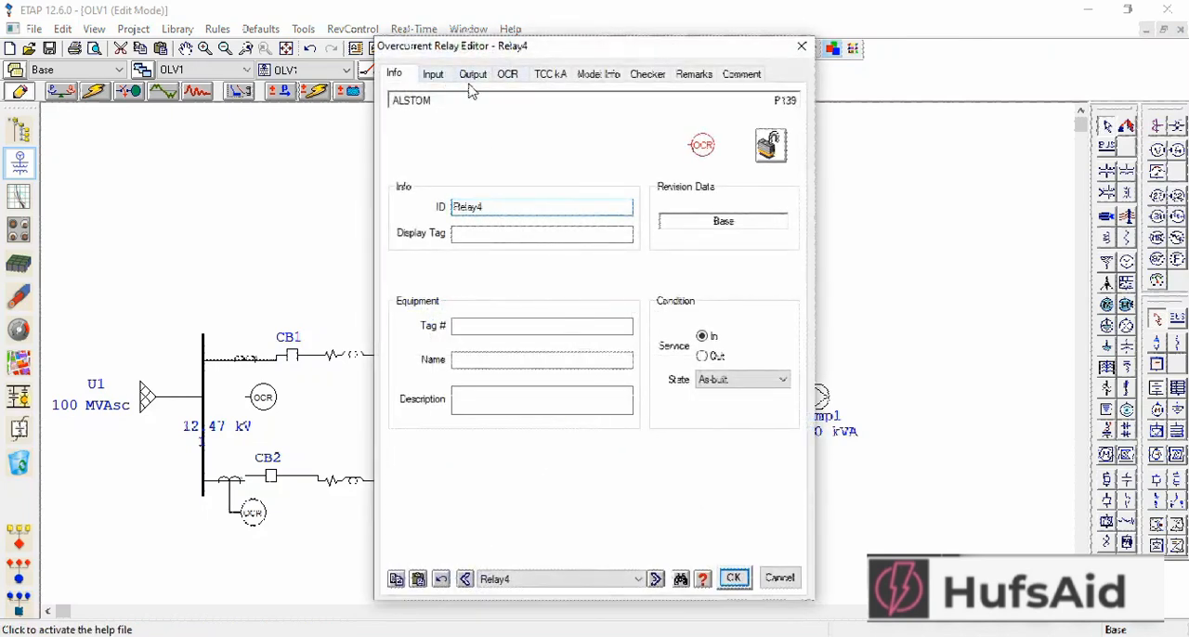
left_click(507, 74)
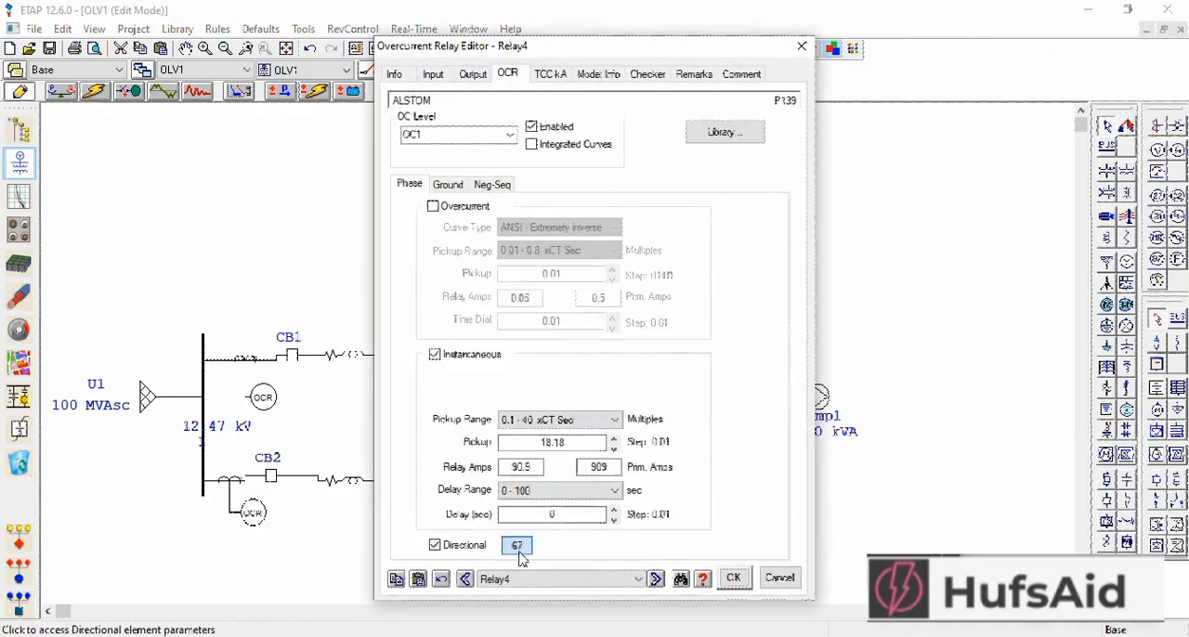
left_click(517, 546)
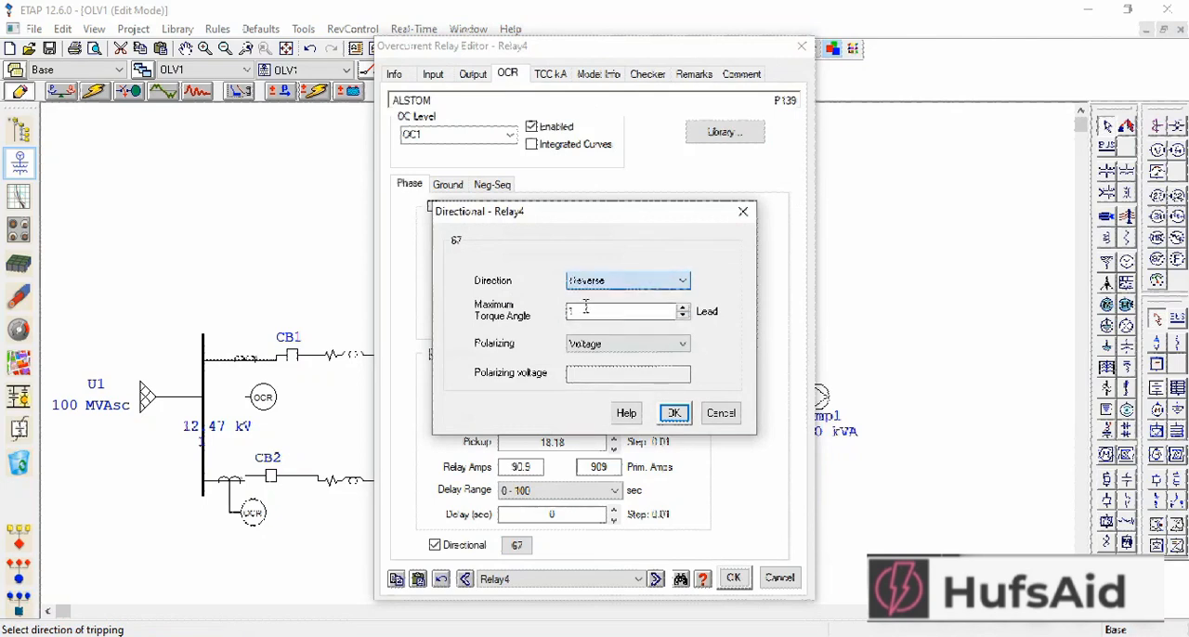
left_click(673, 412)
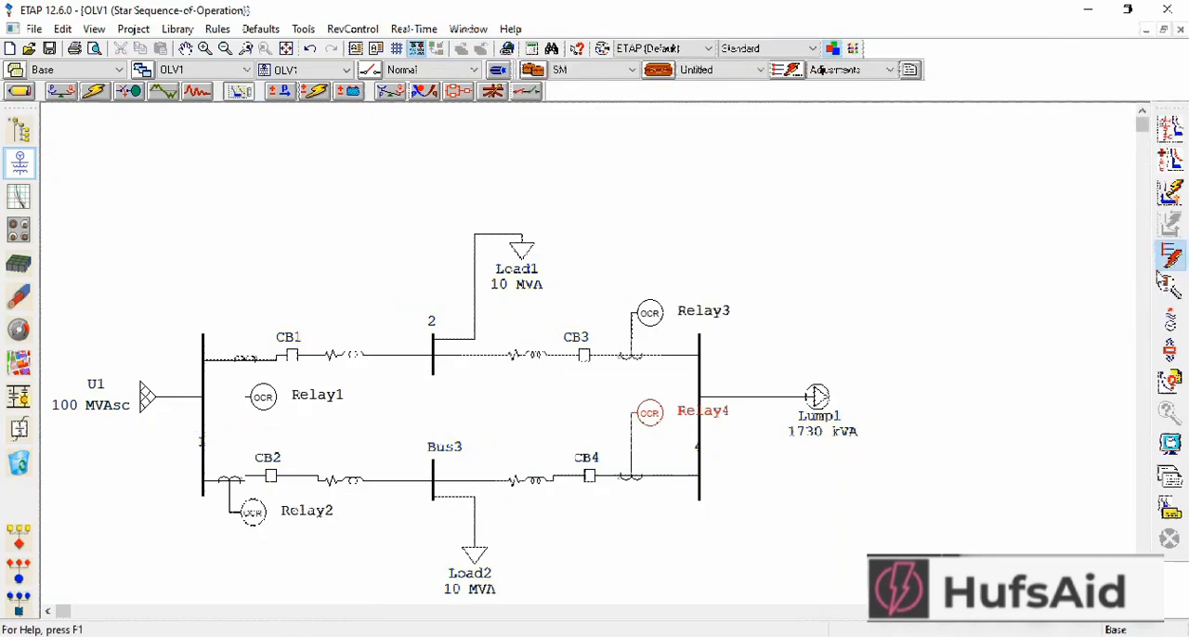
- Fault Bus3 and run the sequence-of-operation, tripping CB2
left_click(444, 479)
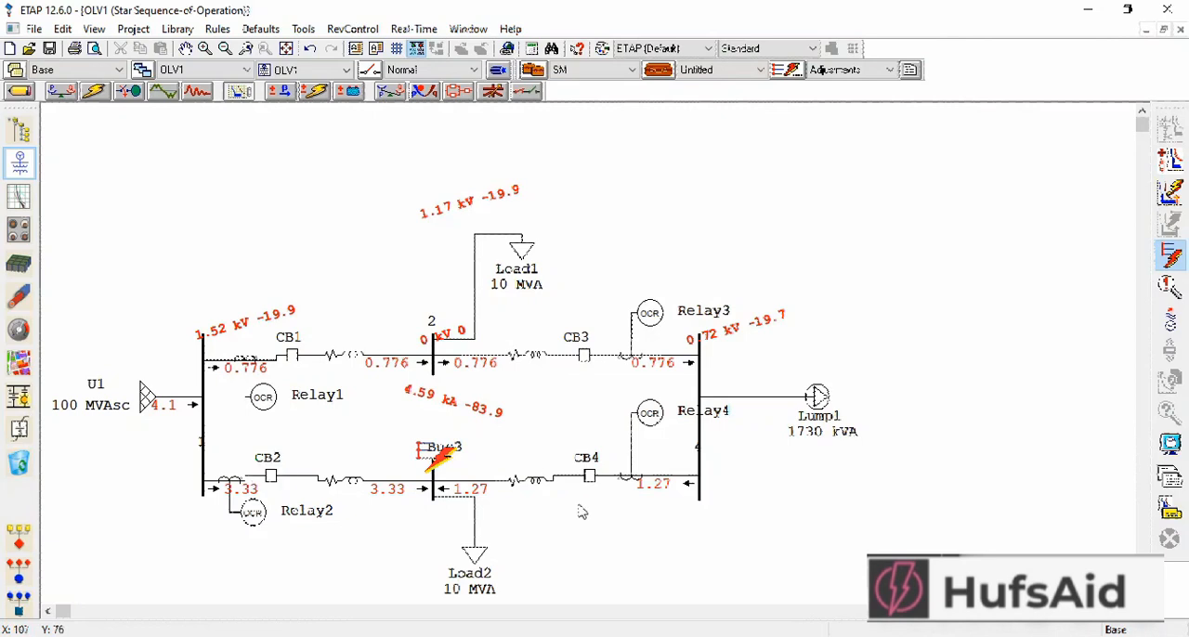
left_click(271, 476)
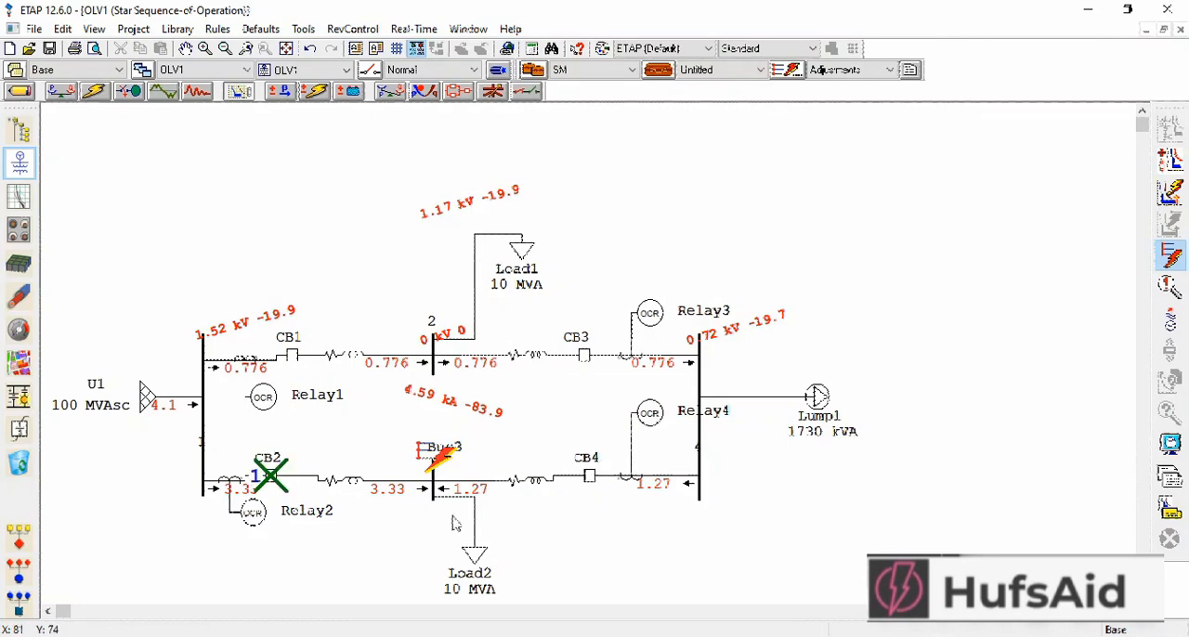
mouse_move(709, 377)
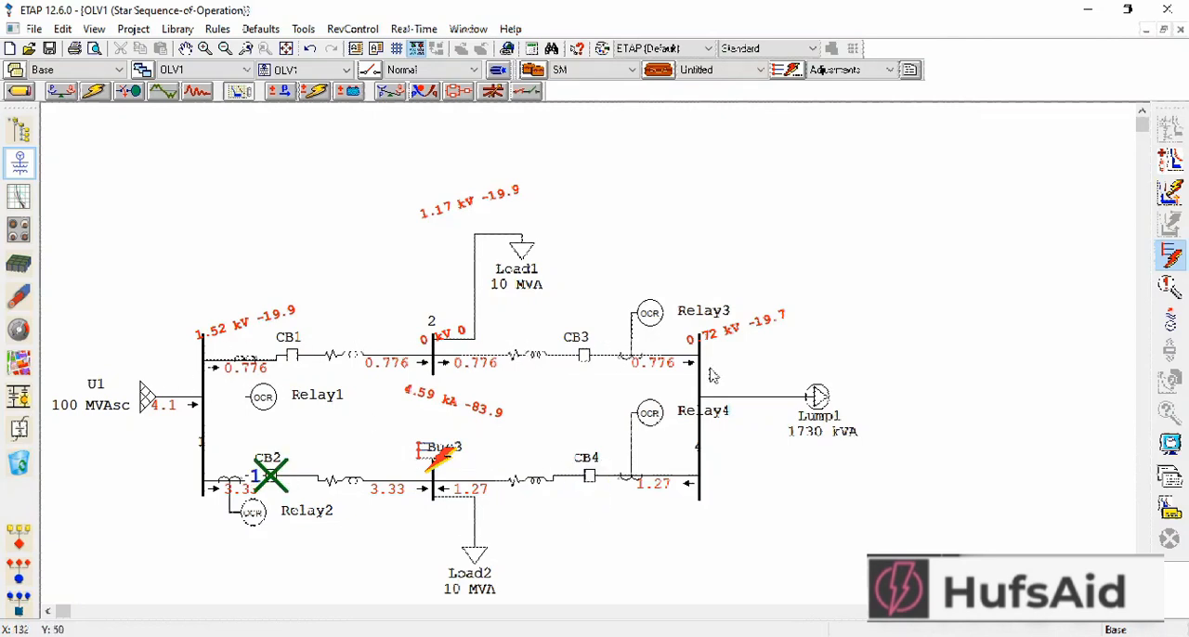
- Fault the Lump1 bus and step through the sequence, tripping CB1 and CB2
left_click(587, 476)
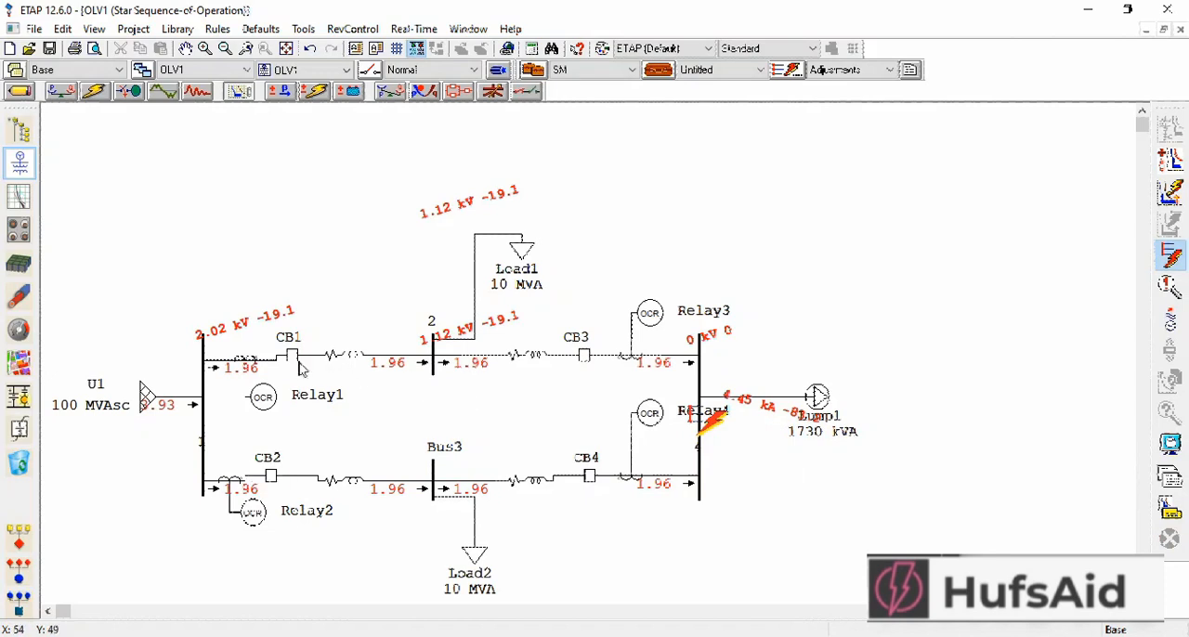
left_click(271, 475)
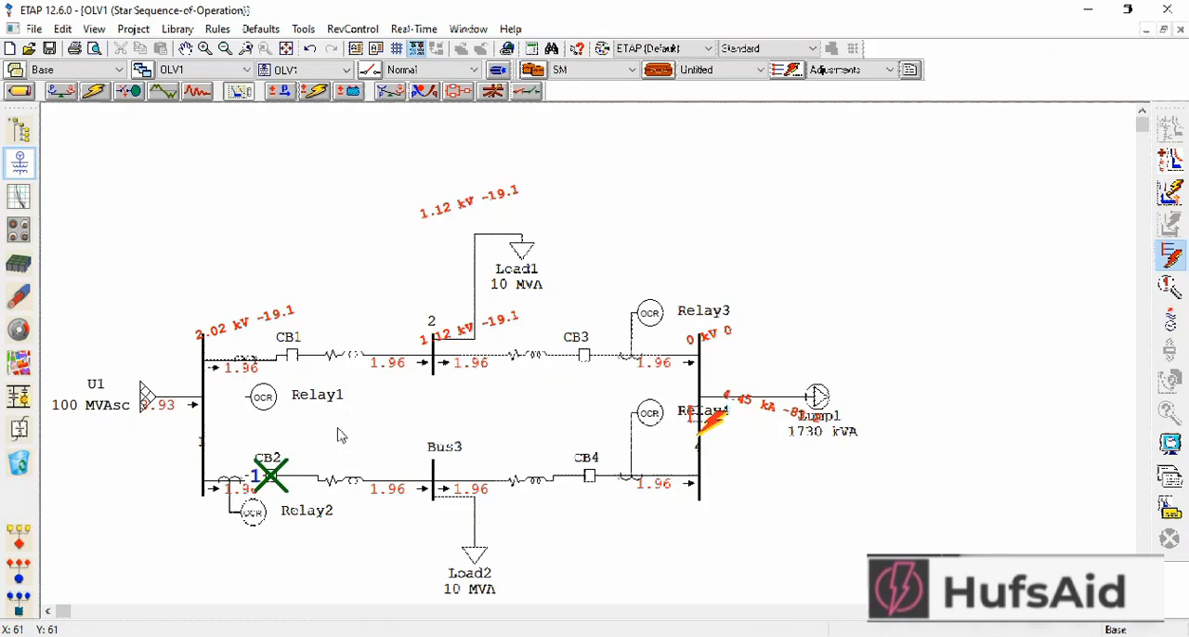
left_click(290, 353)
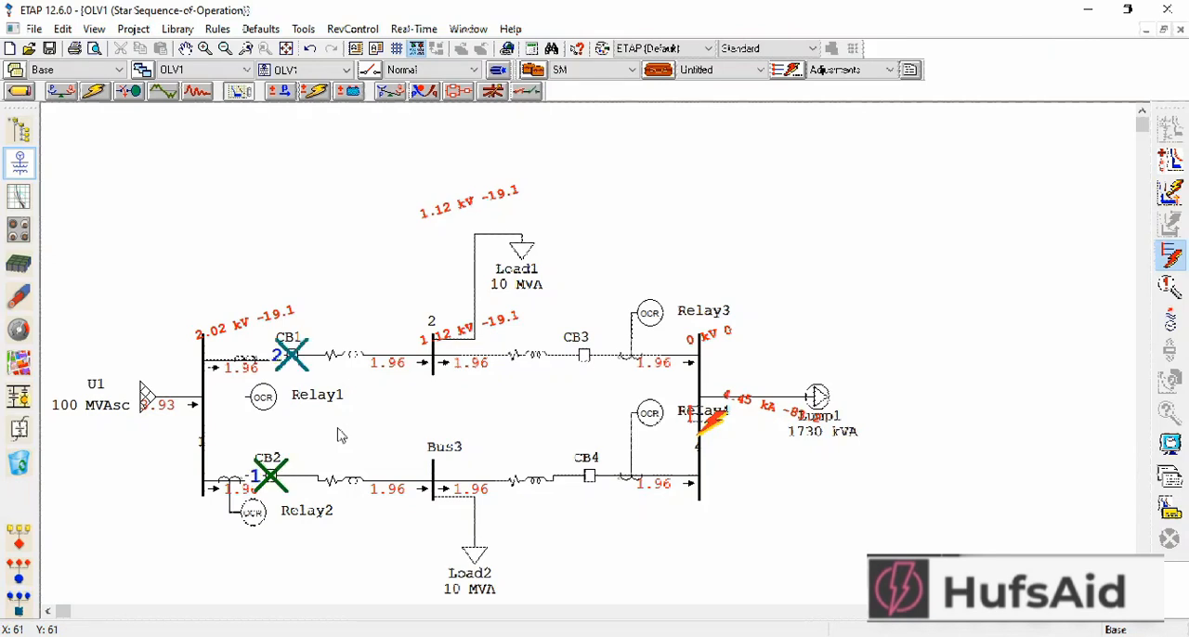